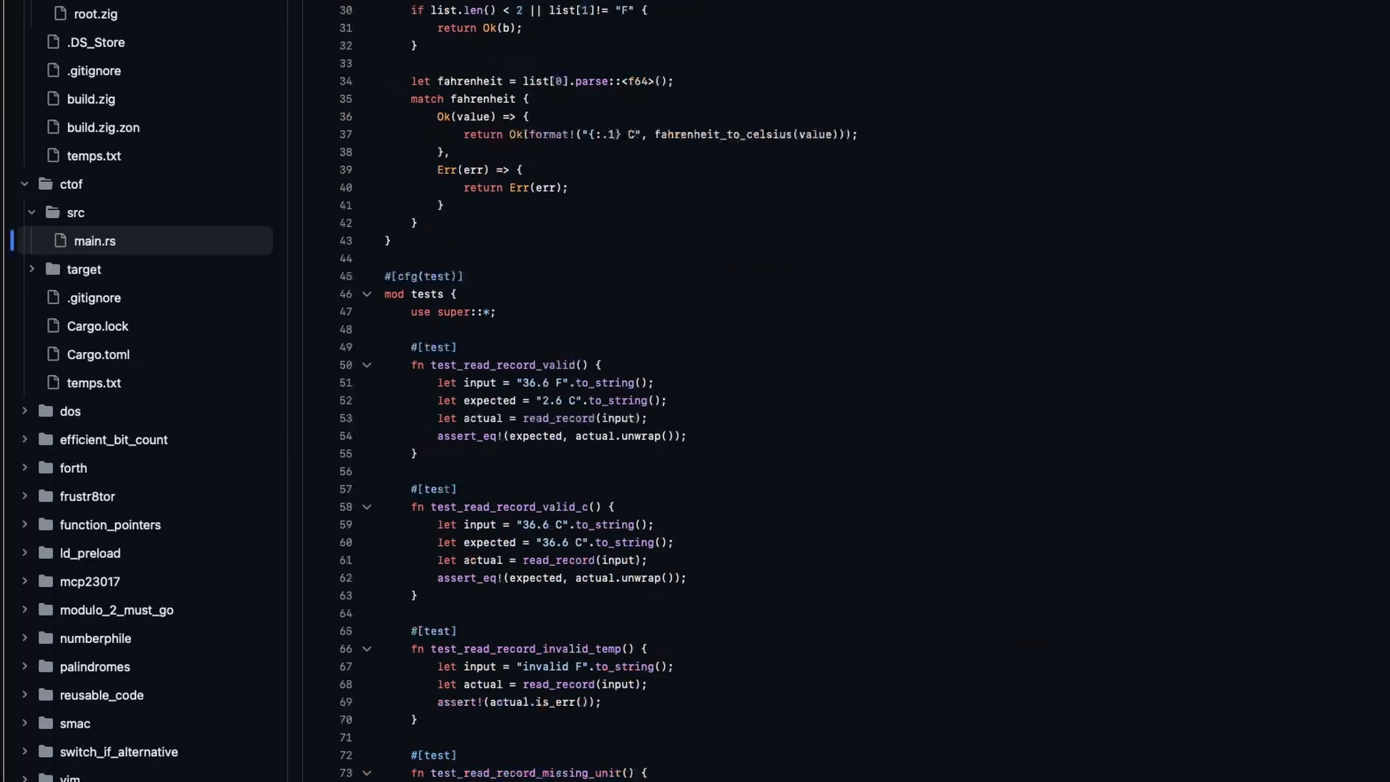
Look through main.rs and the old c_to_f main.zig, then open the empty src/main.zig.
scroll("down", 3)
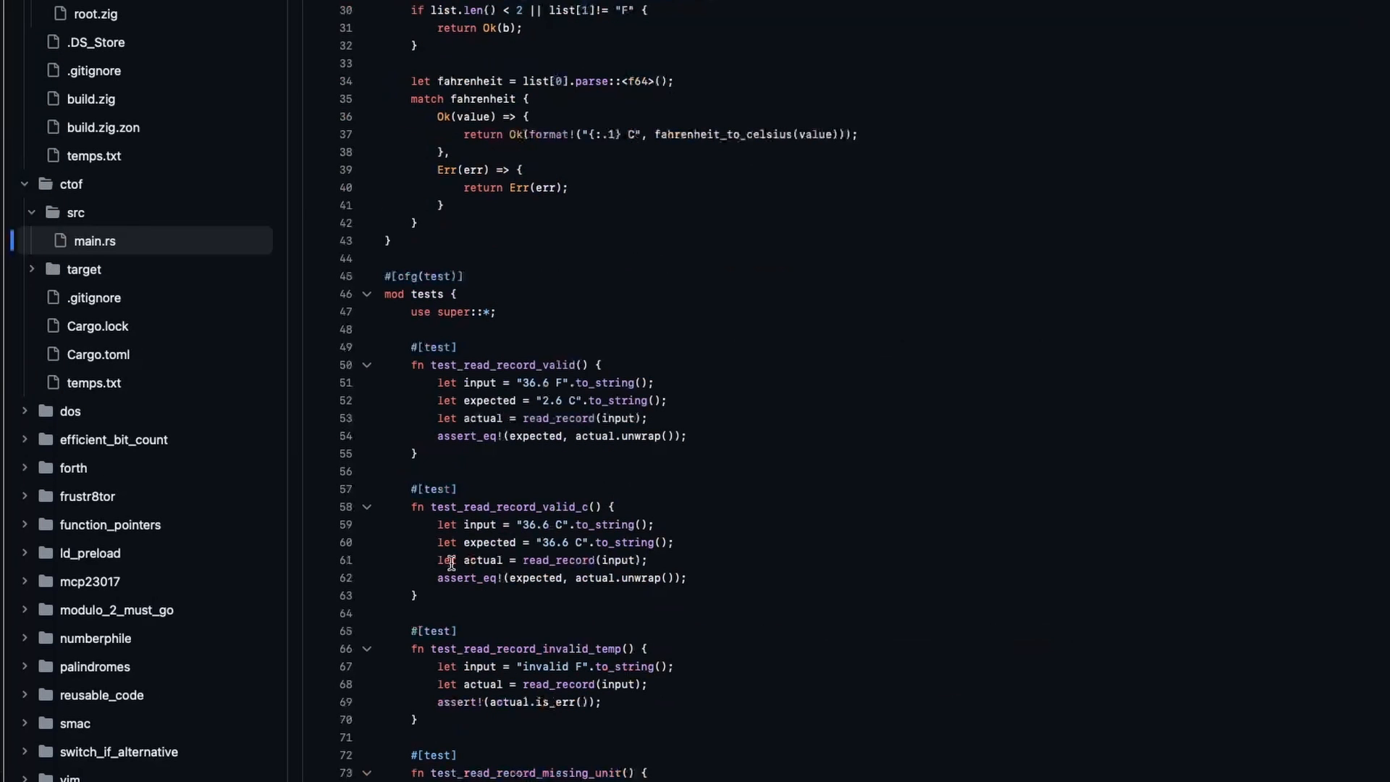
mouse_move(116, 45)
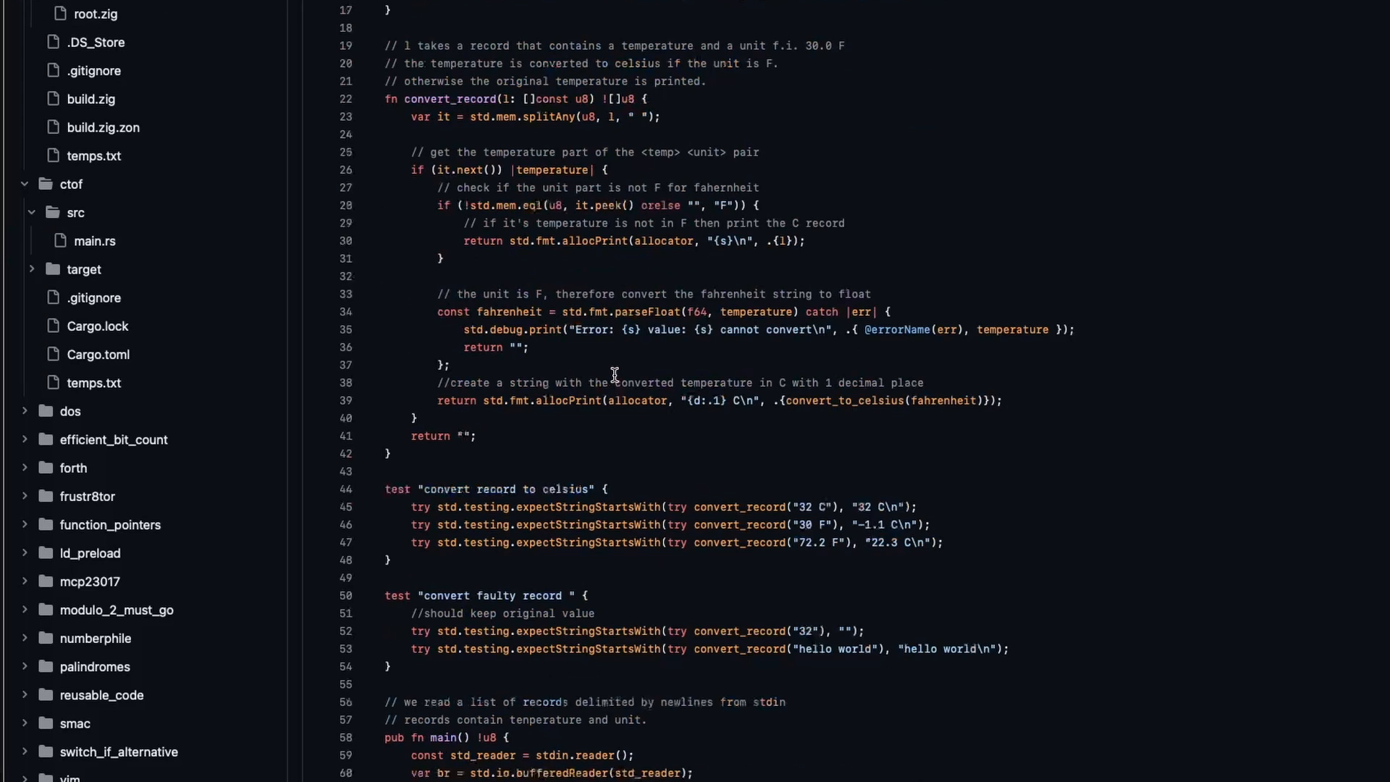
left_click(98, 147)
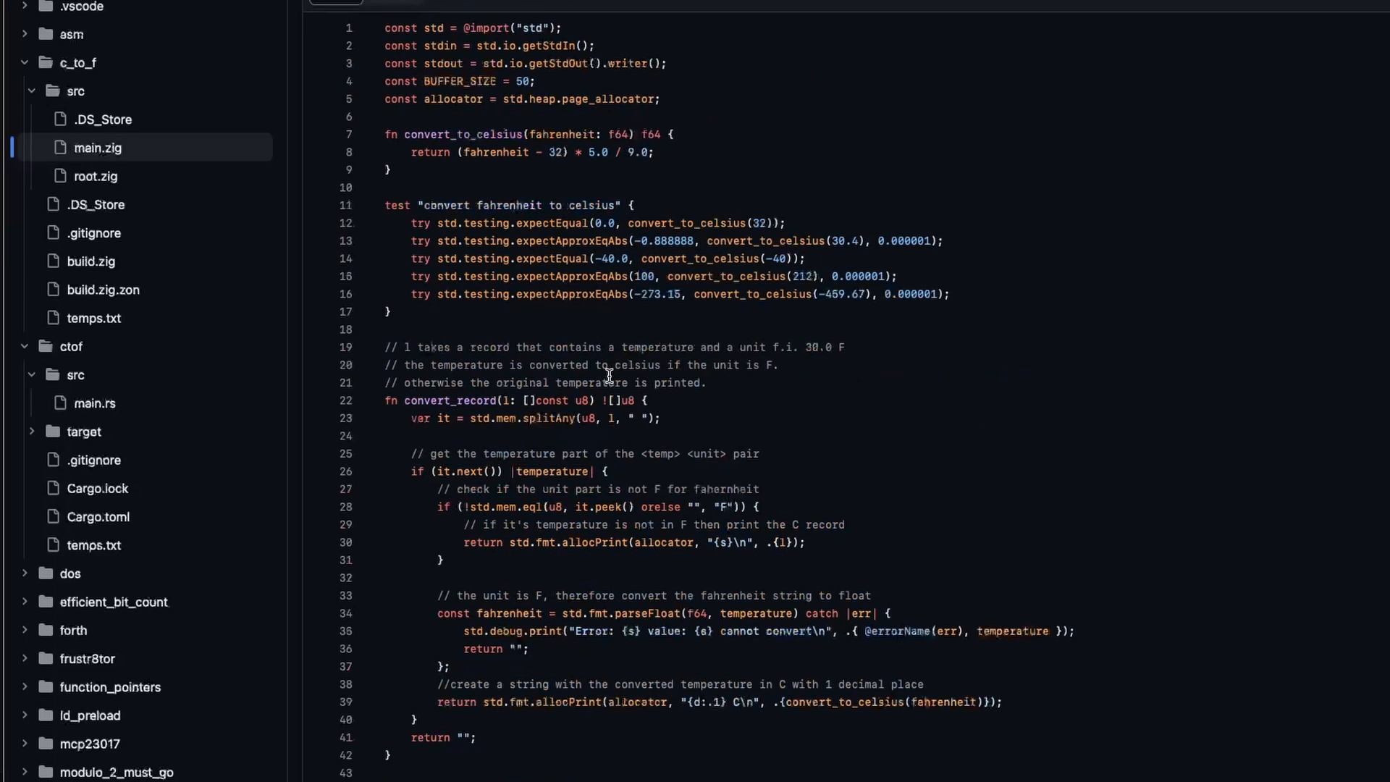
scroll("down", 3)
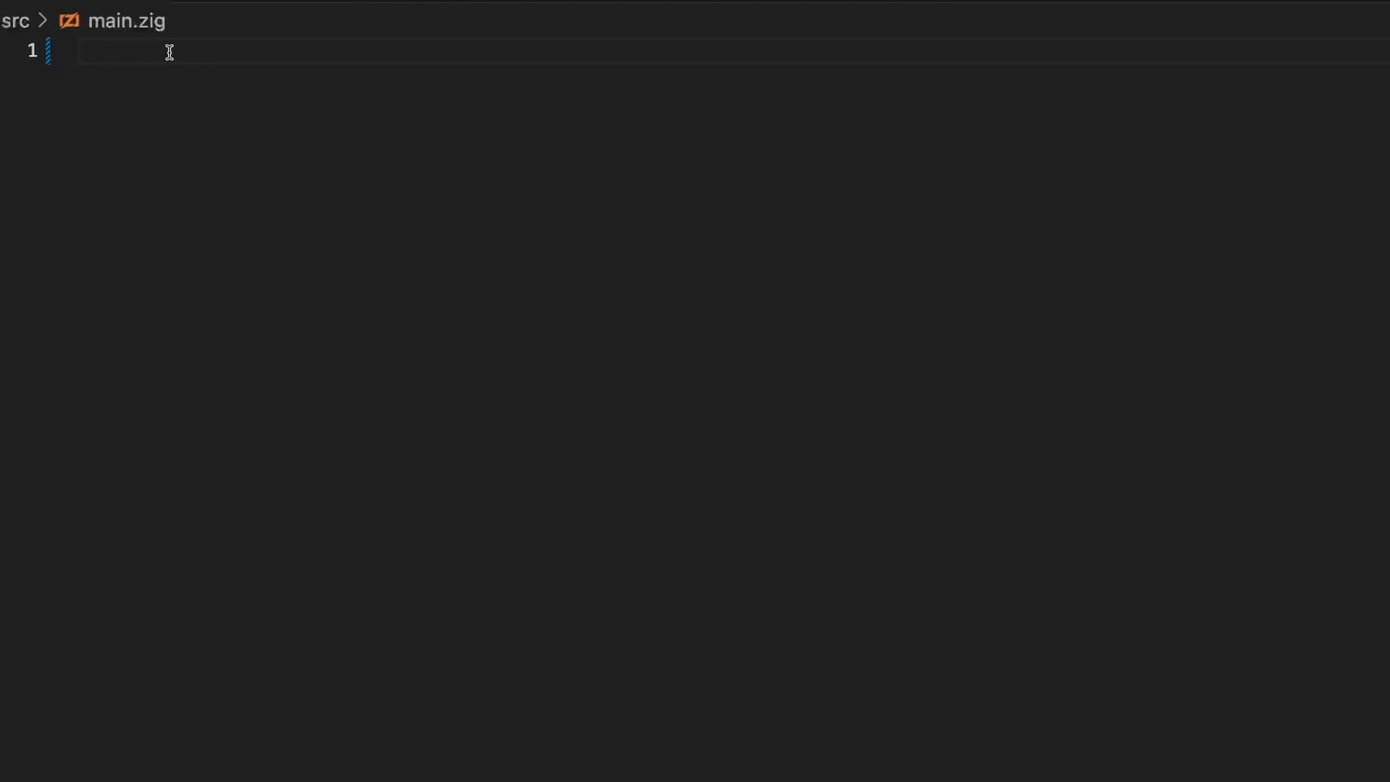
Declare std, stdin, stdout, allocator and BUFFER_SIZE constants, changing BUFFER_SIZE from 50 to 500.
type("const std = @import(\"std\");")
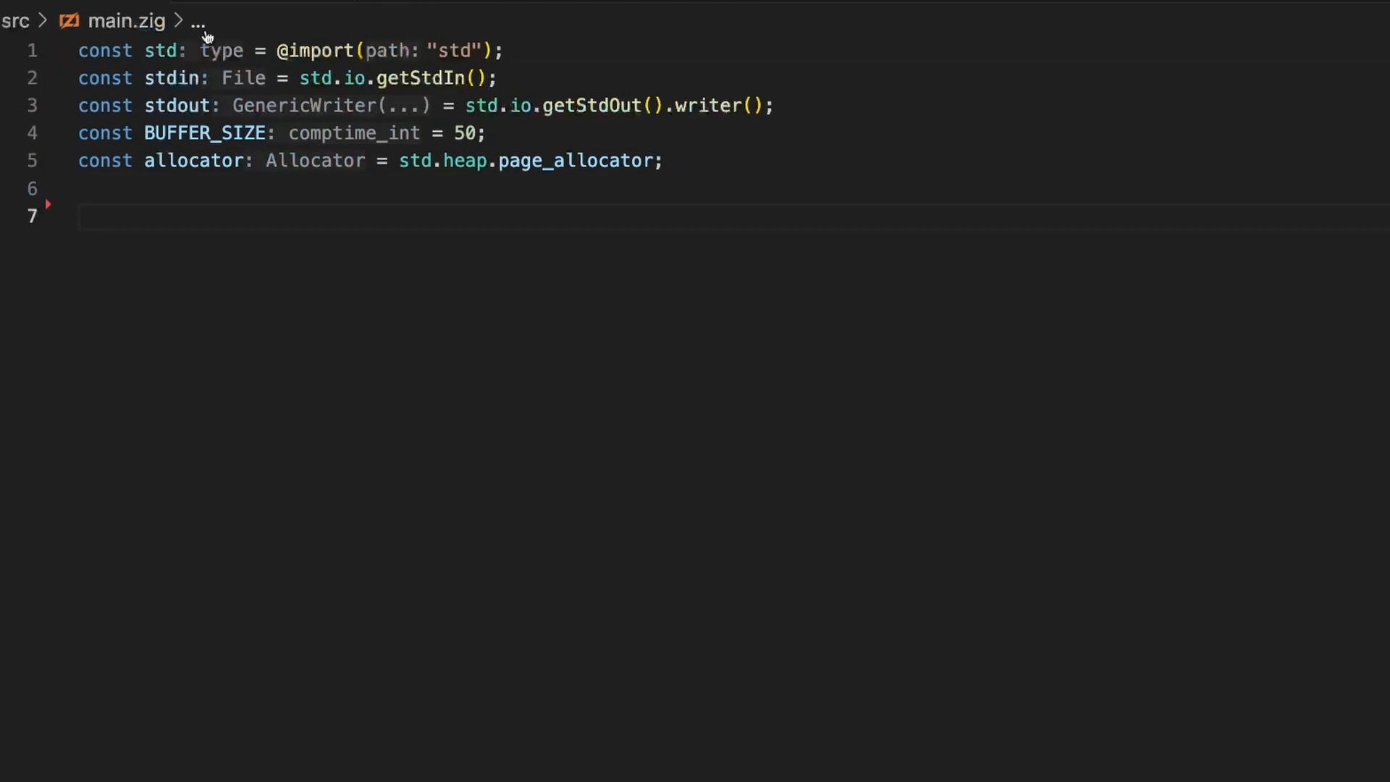
mouse_move(173, 78)
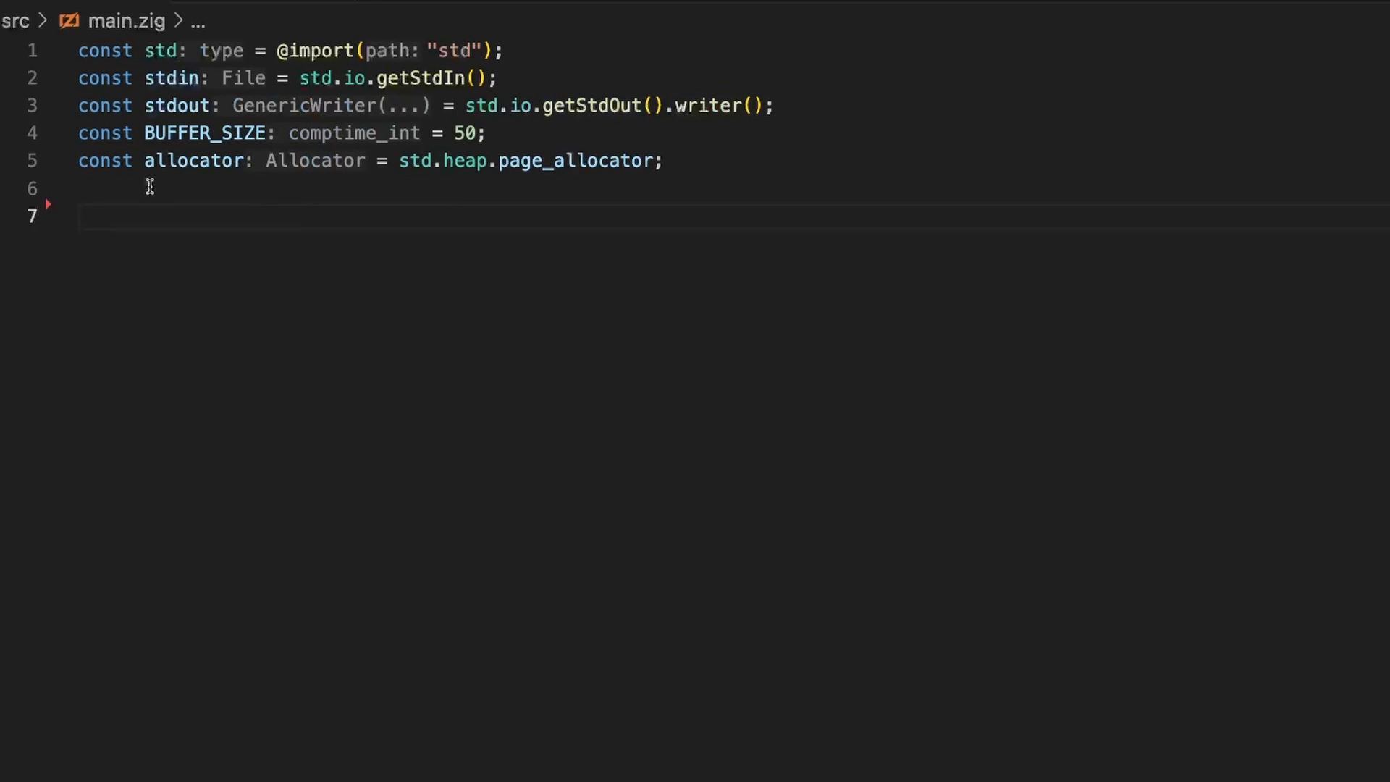
mouse_move(523, 105)
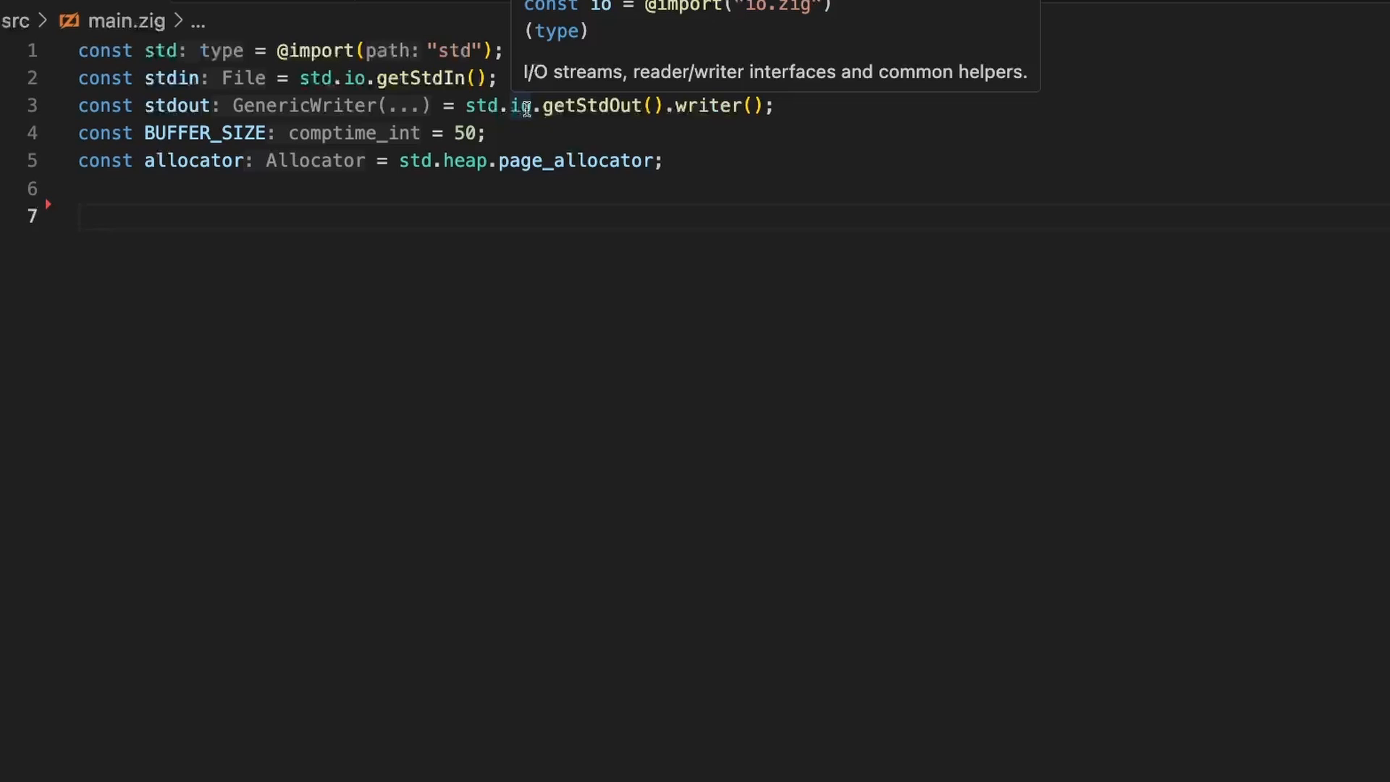
mouse_move(205, 133)
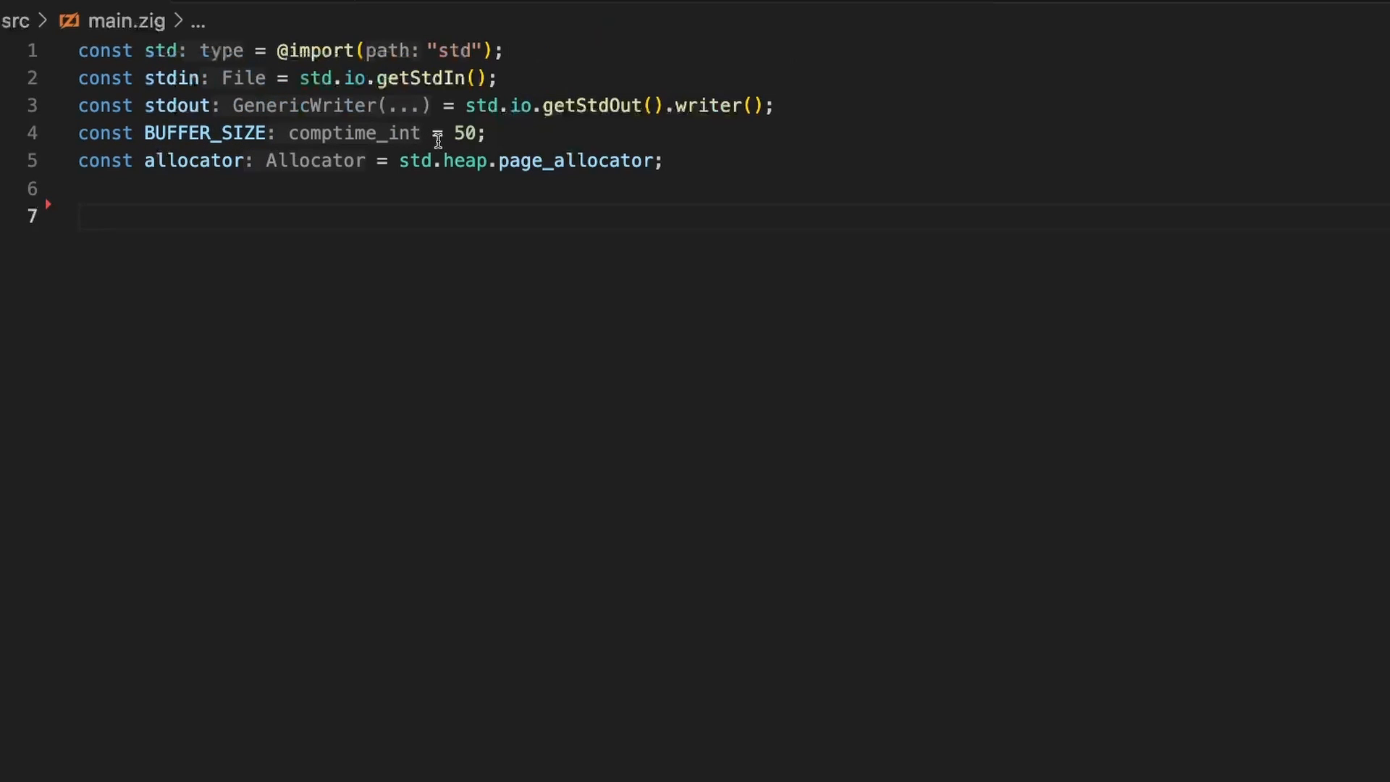
left_click(461, 133)
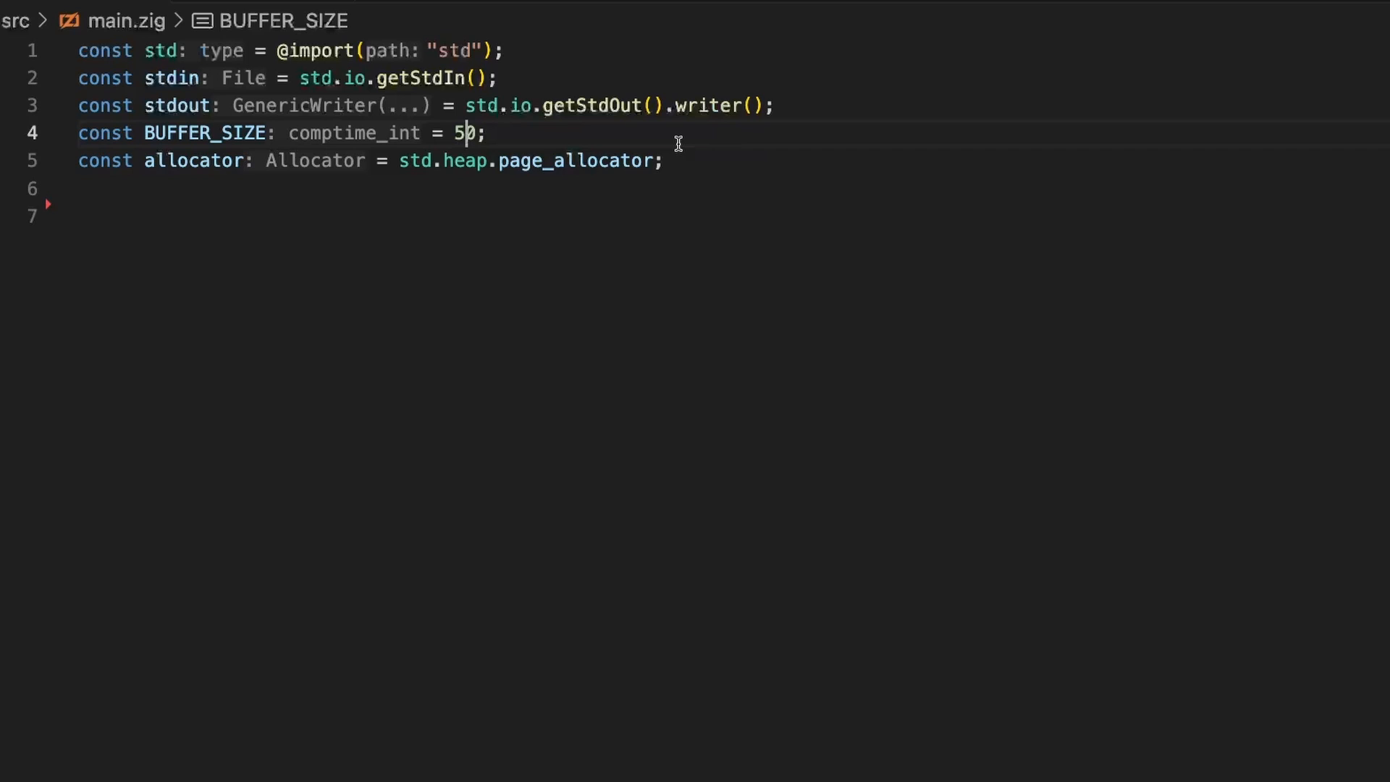
type("0")
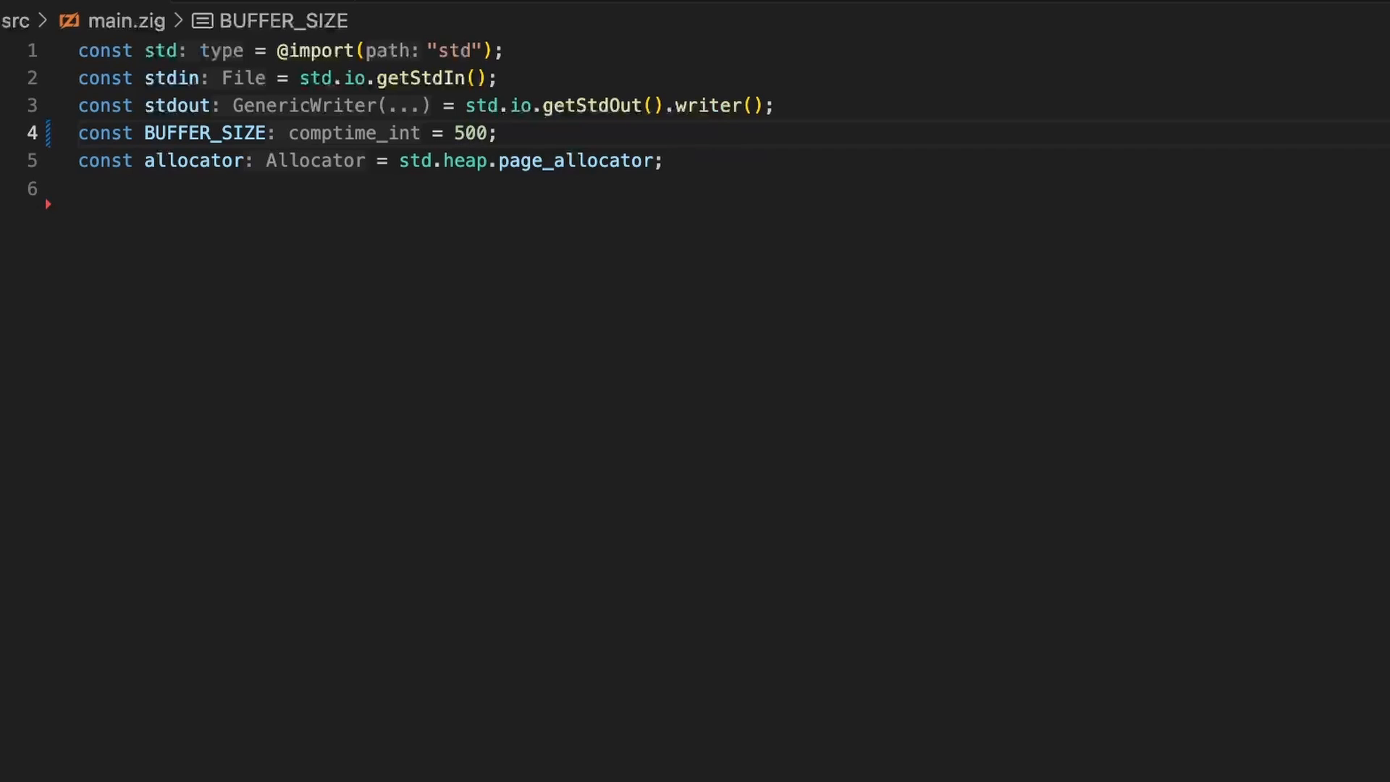
mouse_move(189, 197)
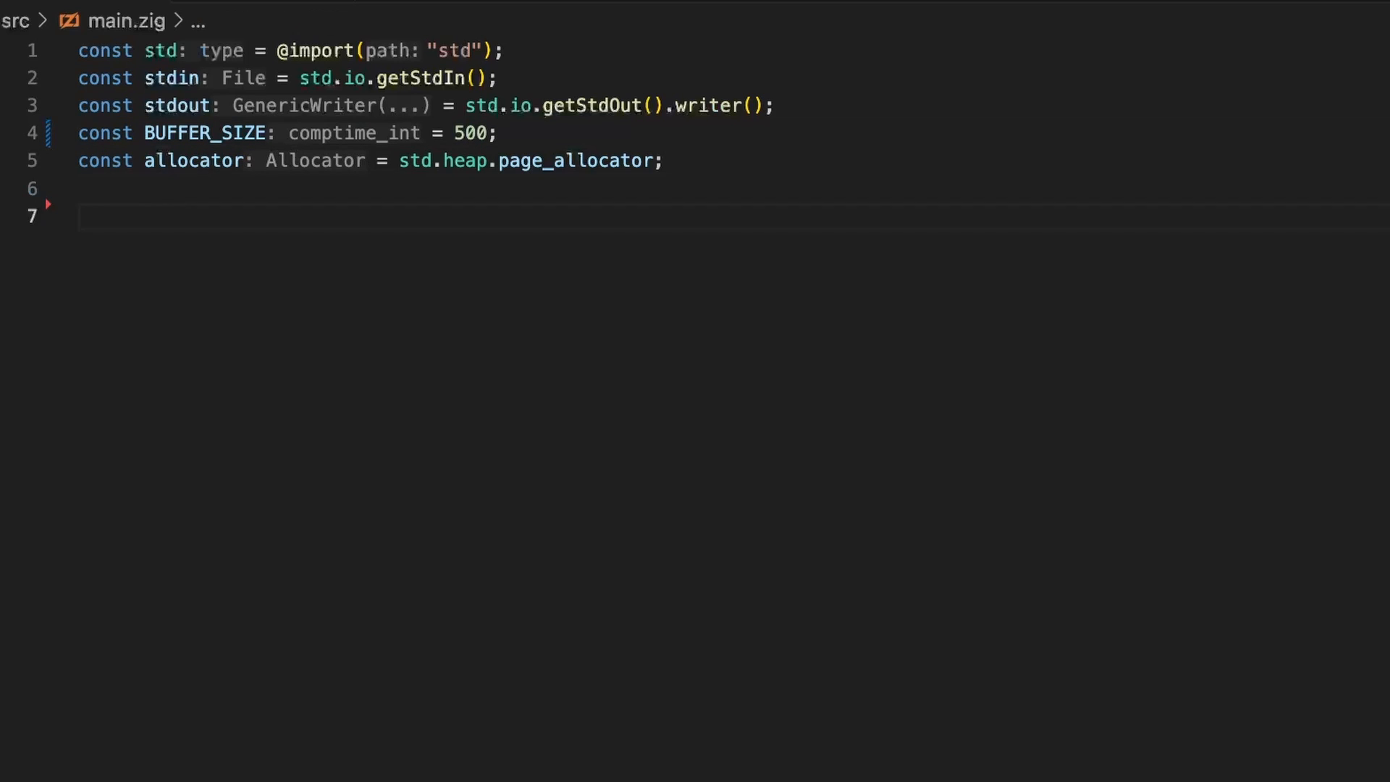
Declare the signature fn convert_to_celcius(fahrenheit: f64) f64.
type("fn con")
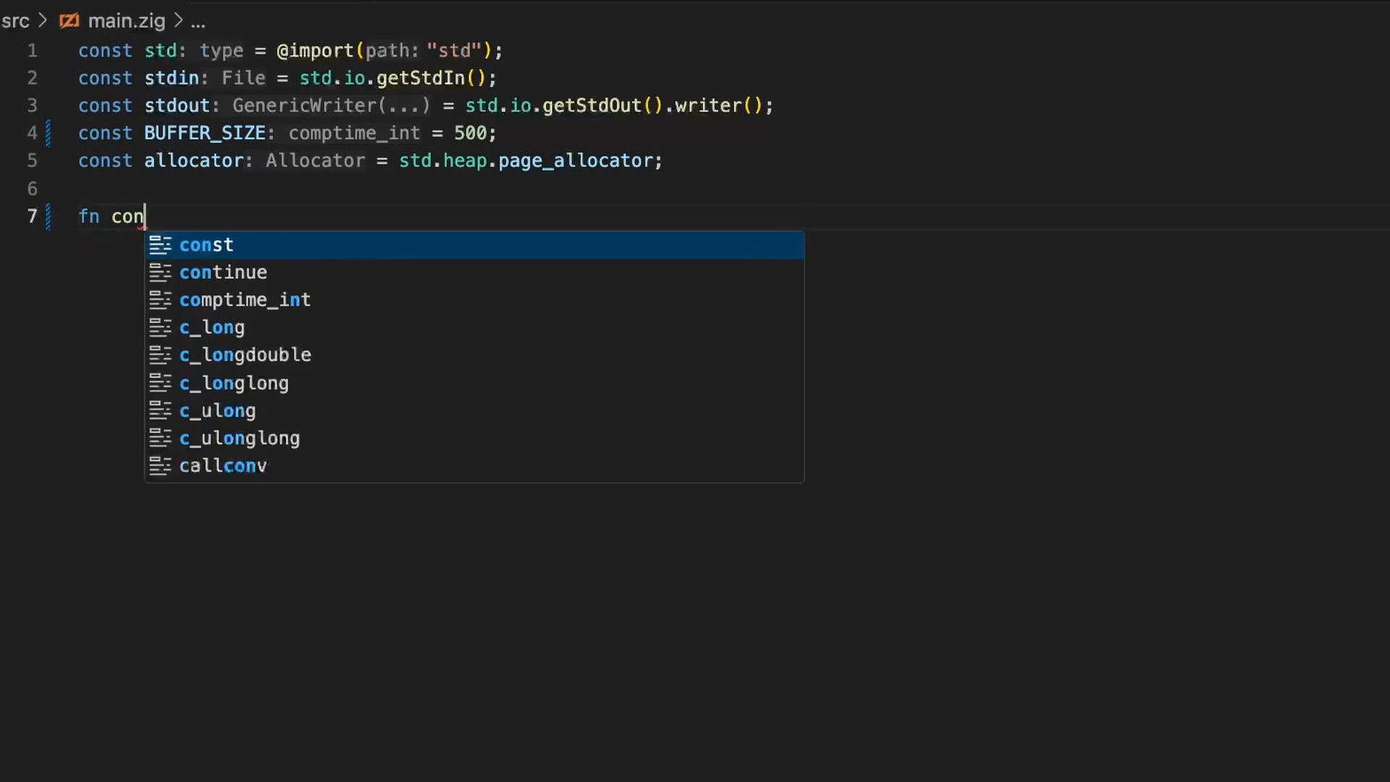
type("vert_")
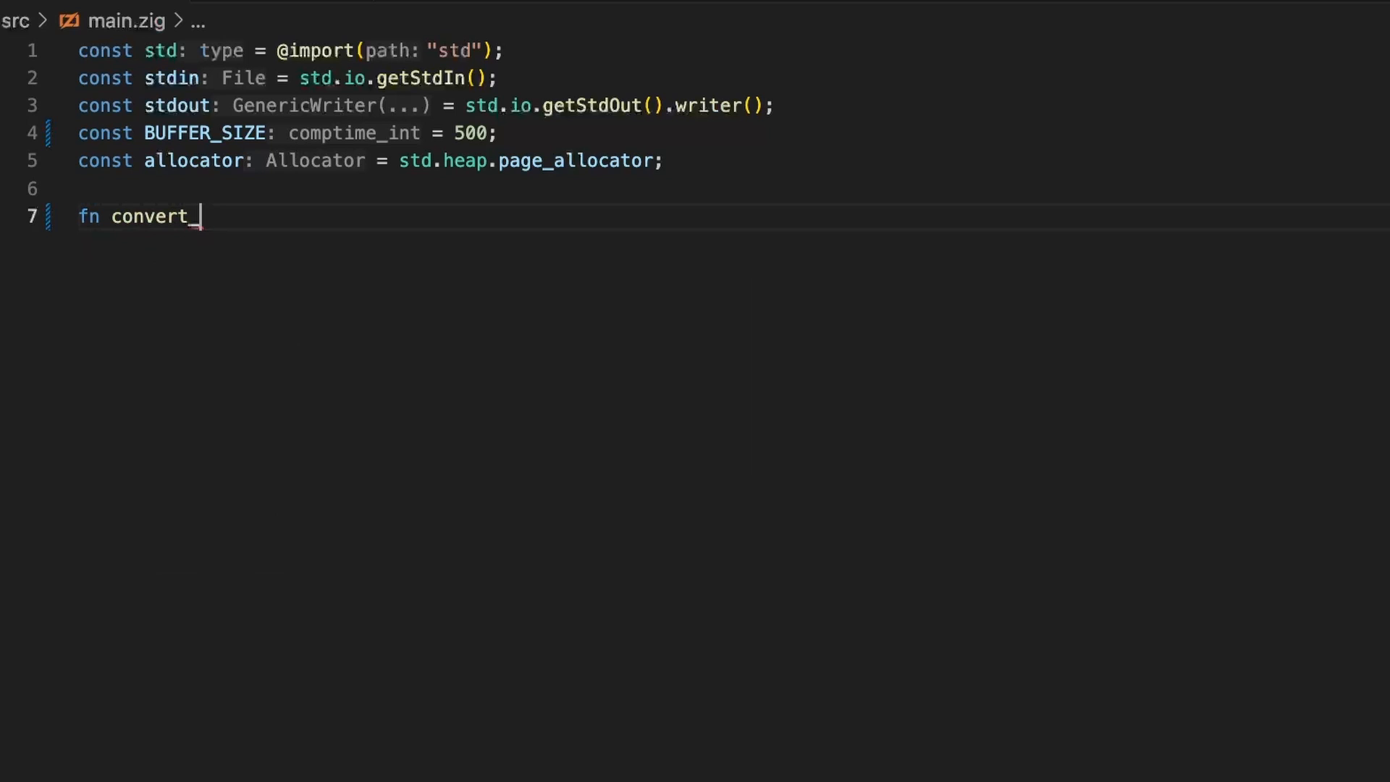
type("to_")
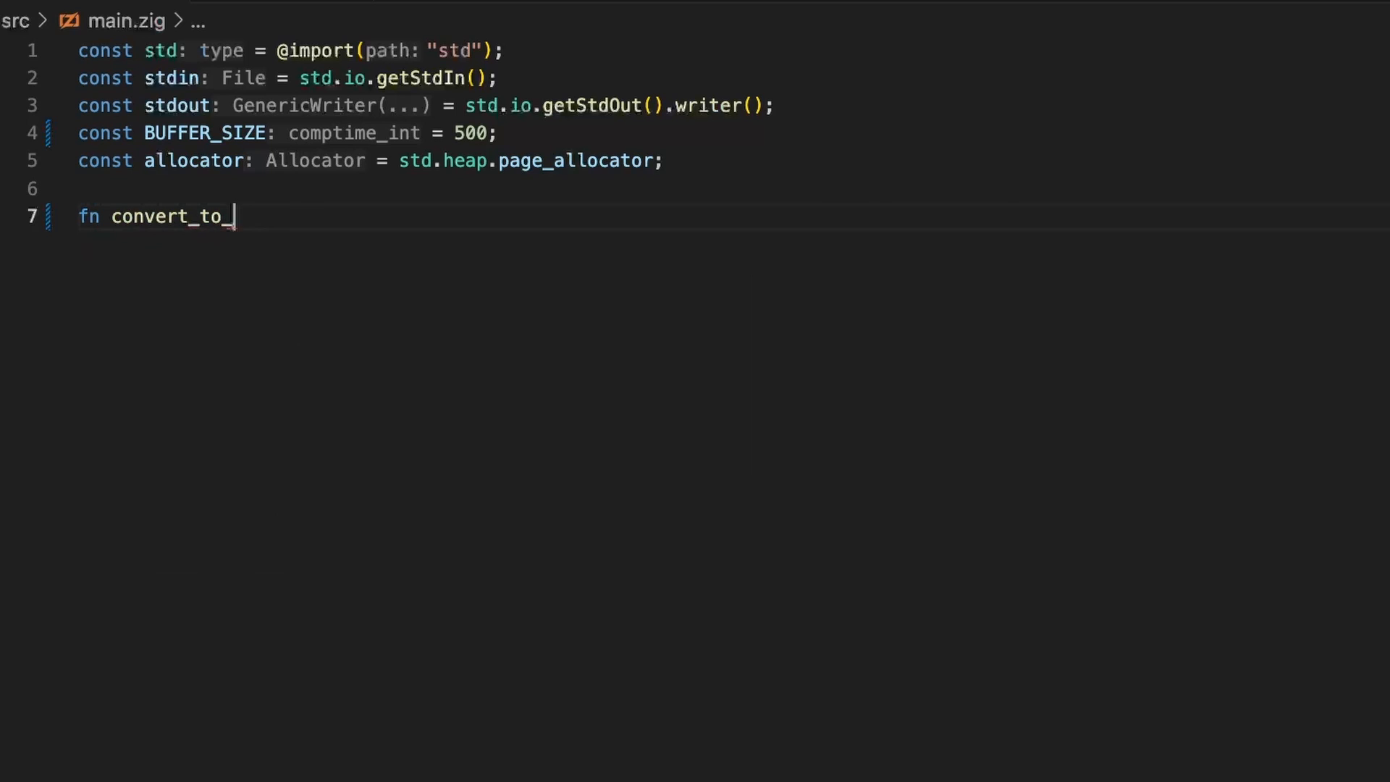
type("celci")
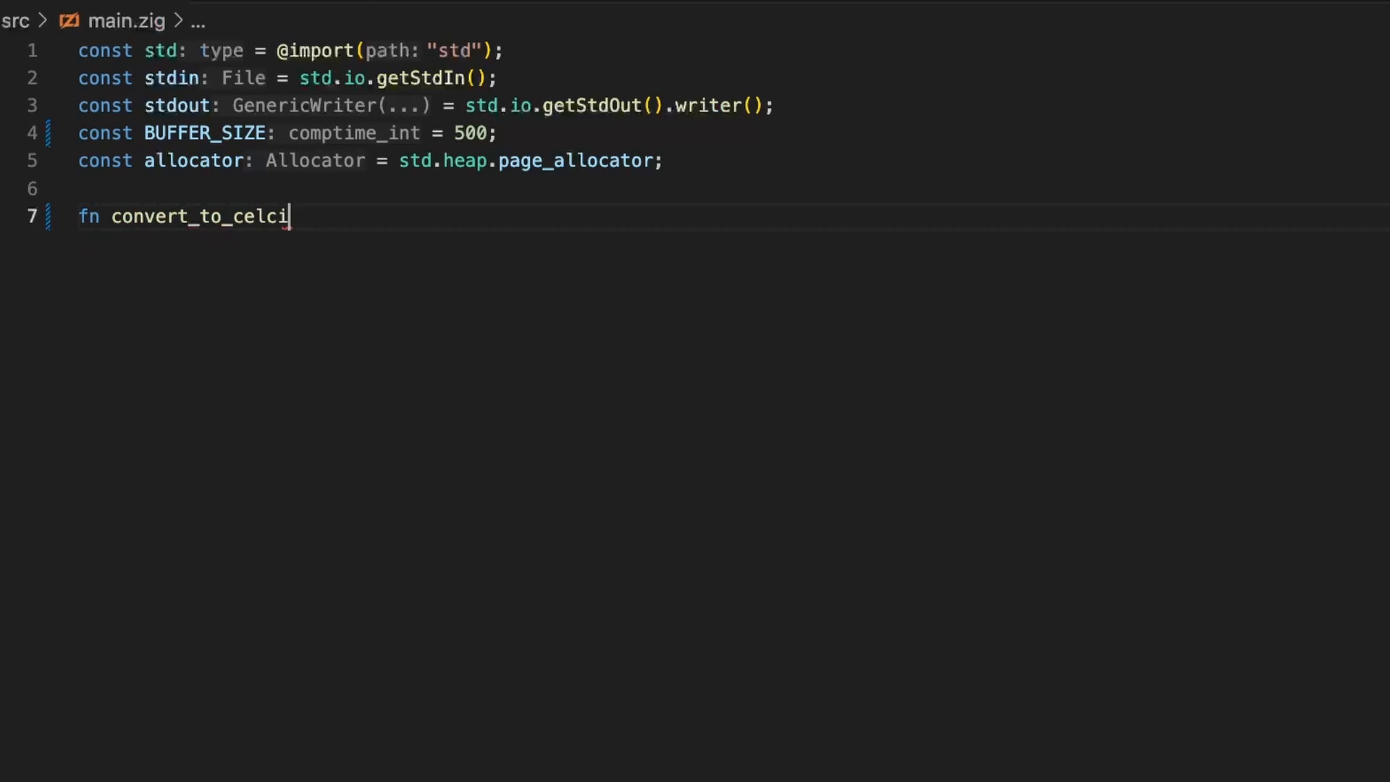
type("us()")
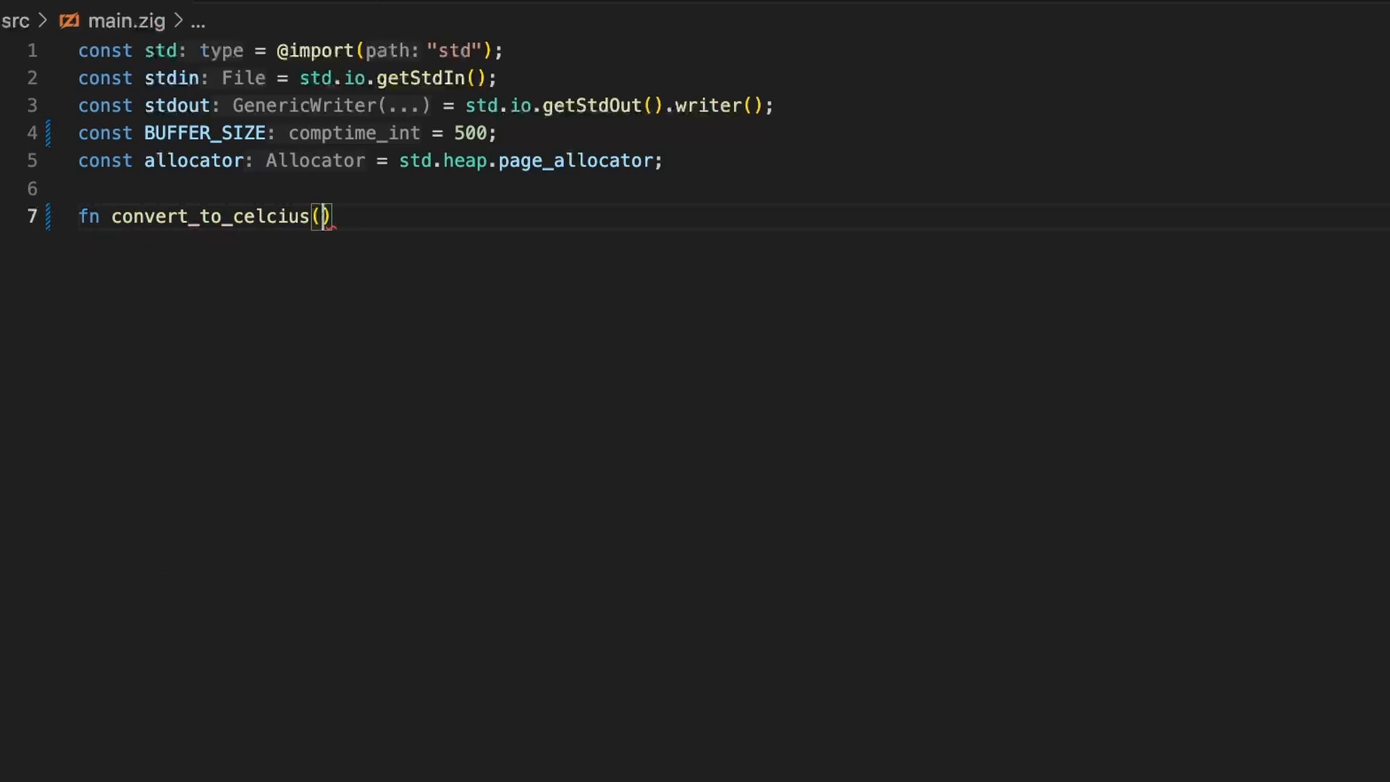
type("fahe")
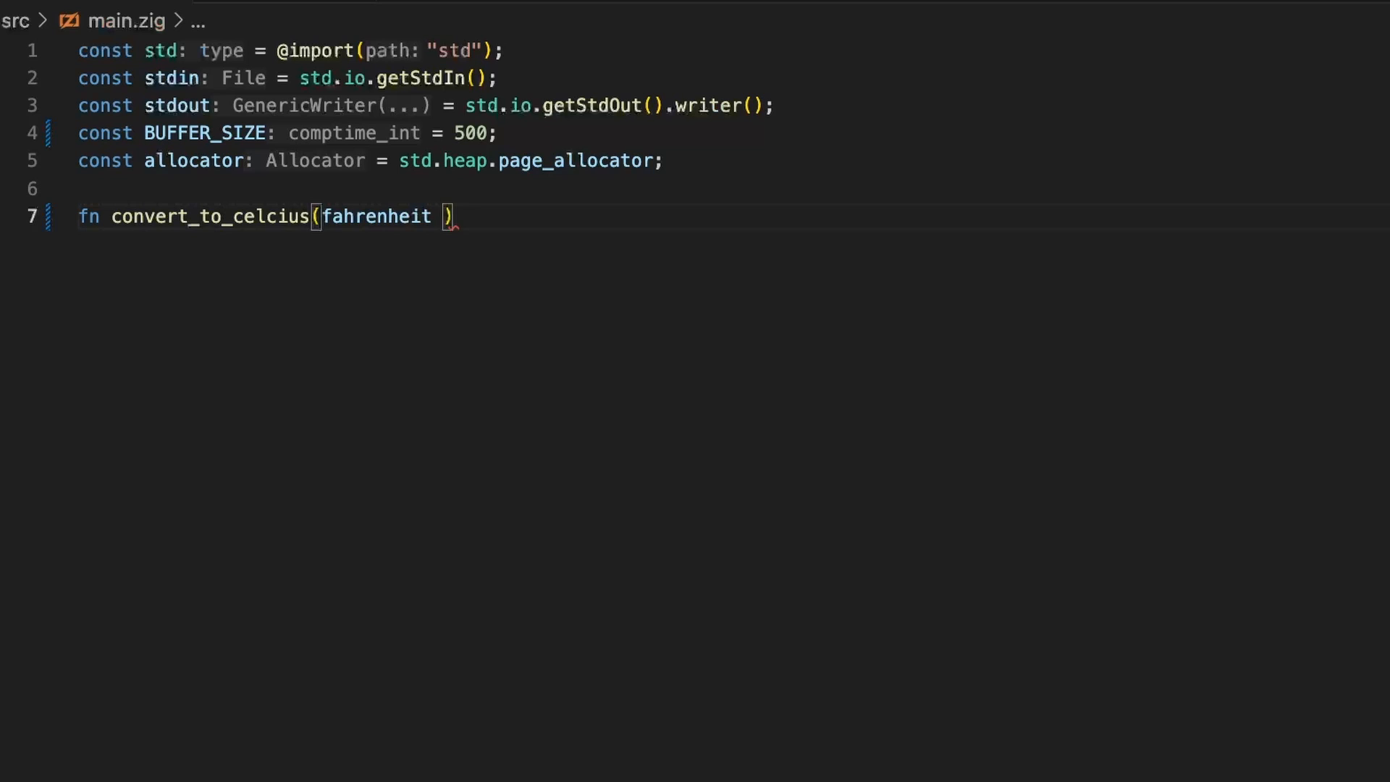
type(": f64")
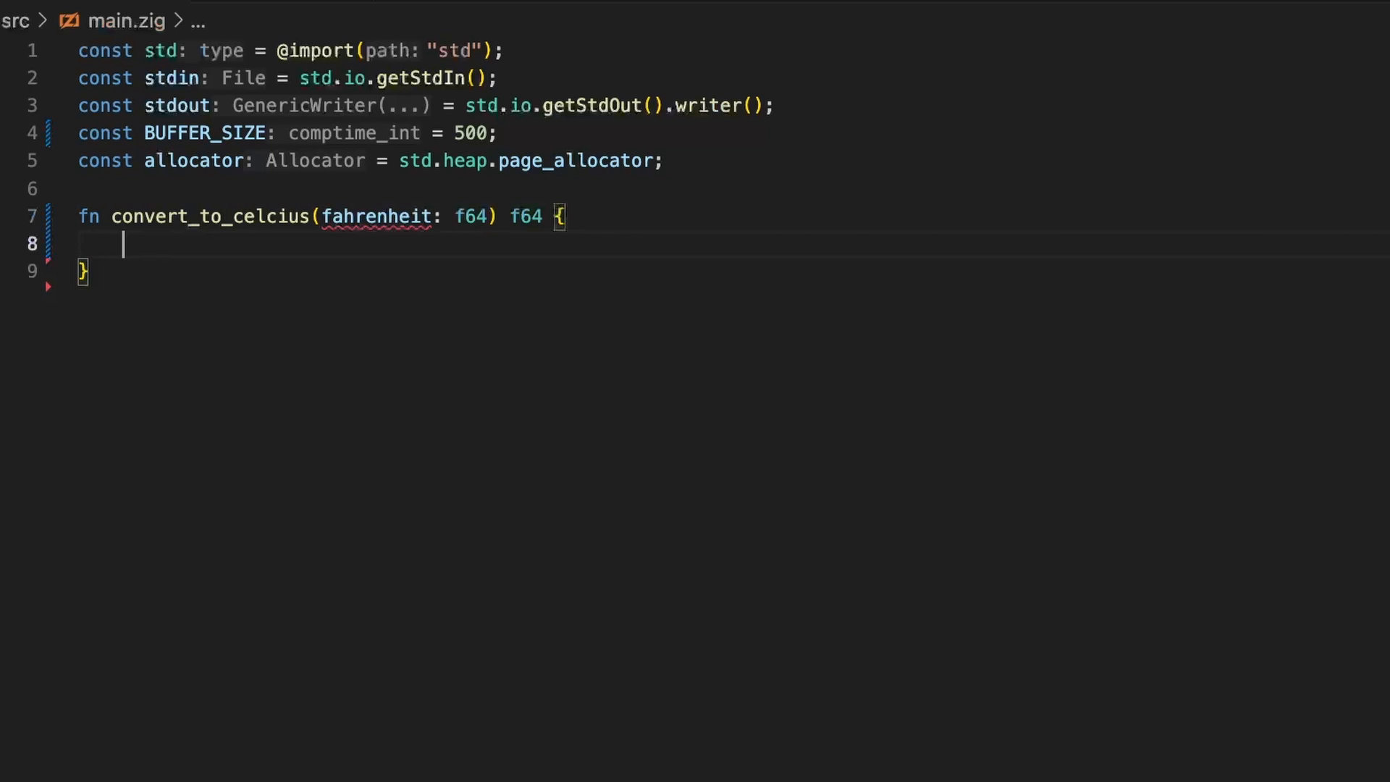
Make the function return (fahrenheit - 32) * 5.0 / 9.0.
type("return")
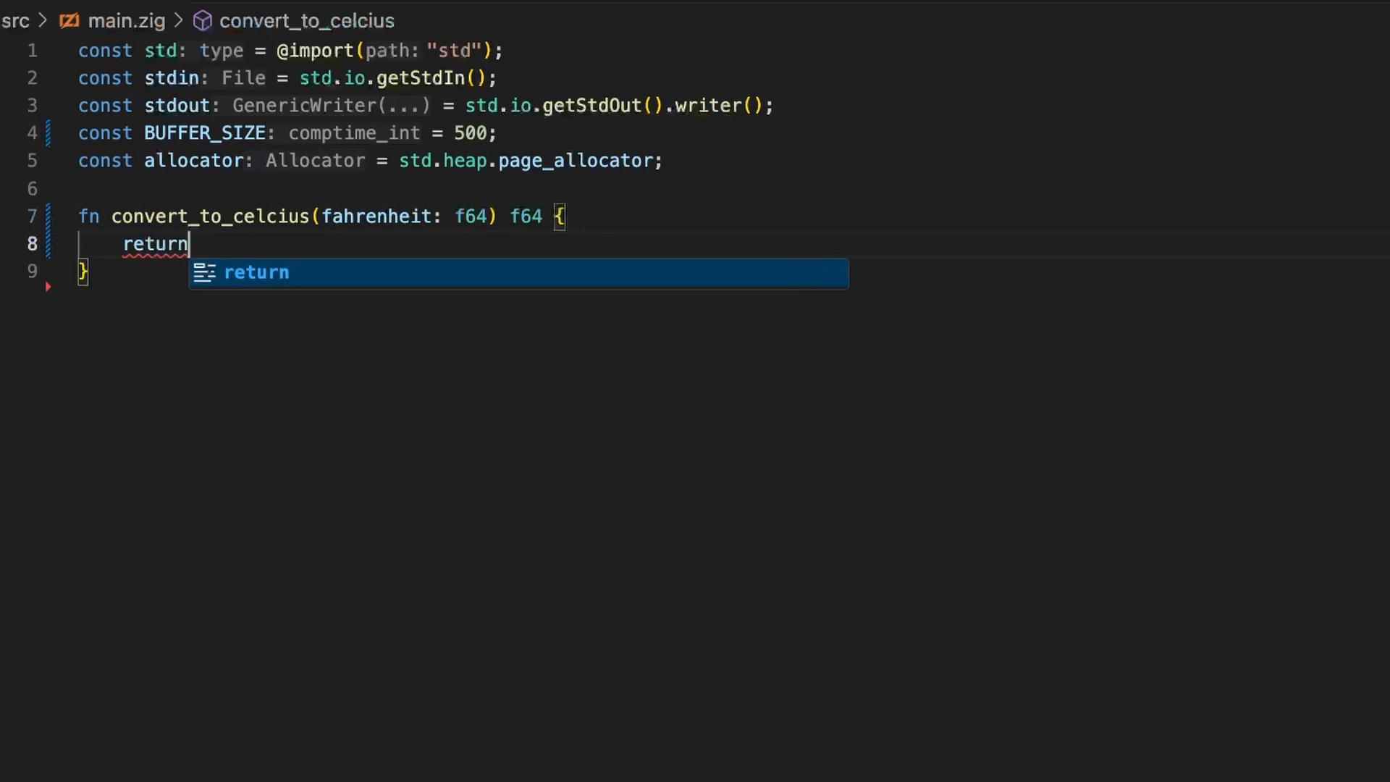
type("(fahrenheit -")
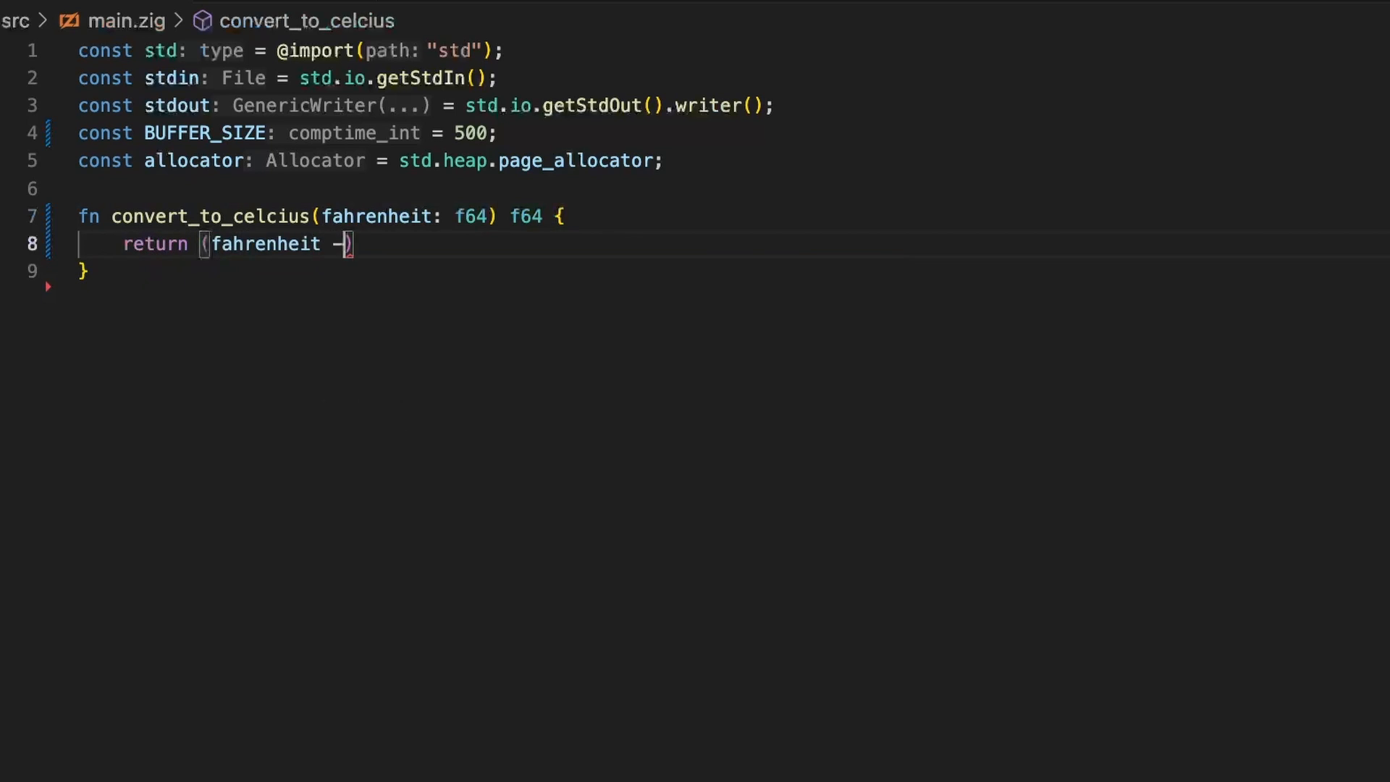
type("32")
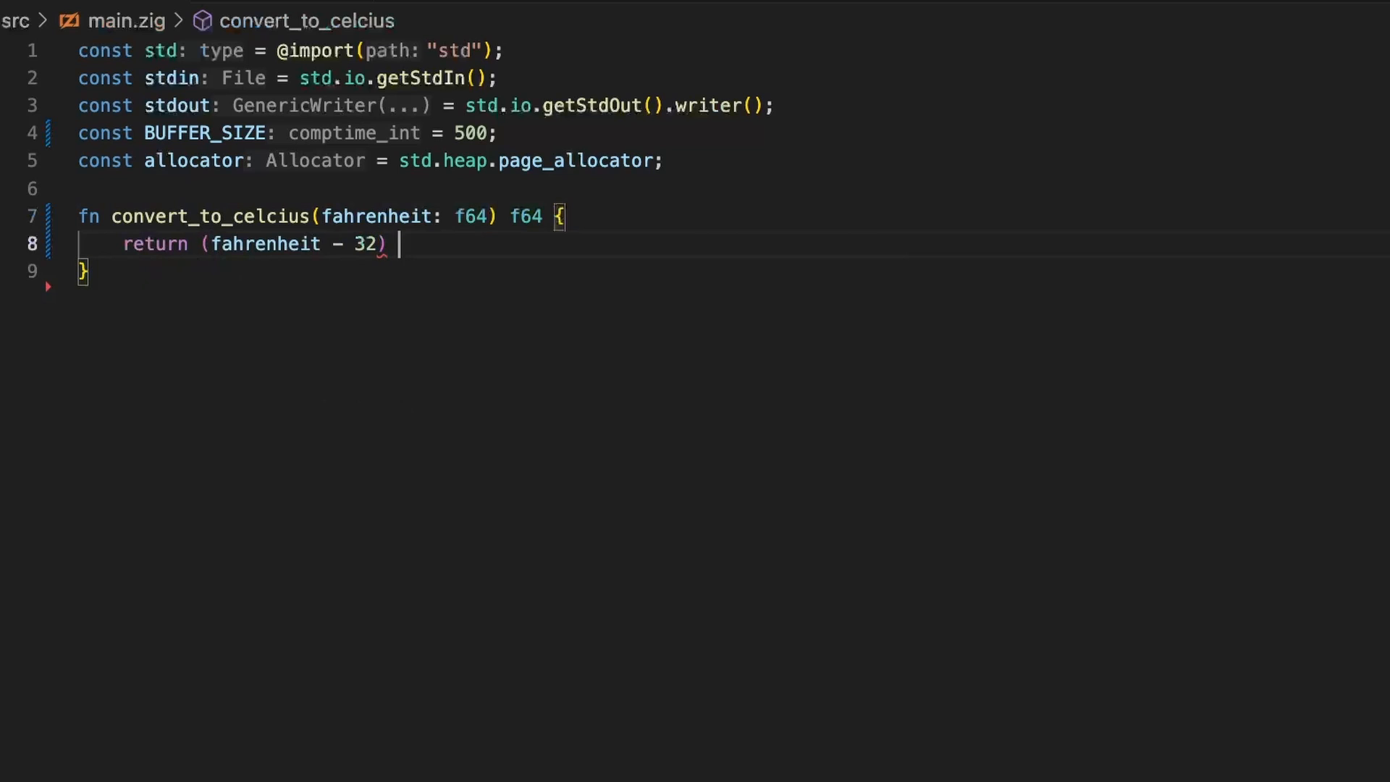
type("* 5.0")
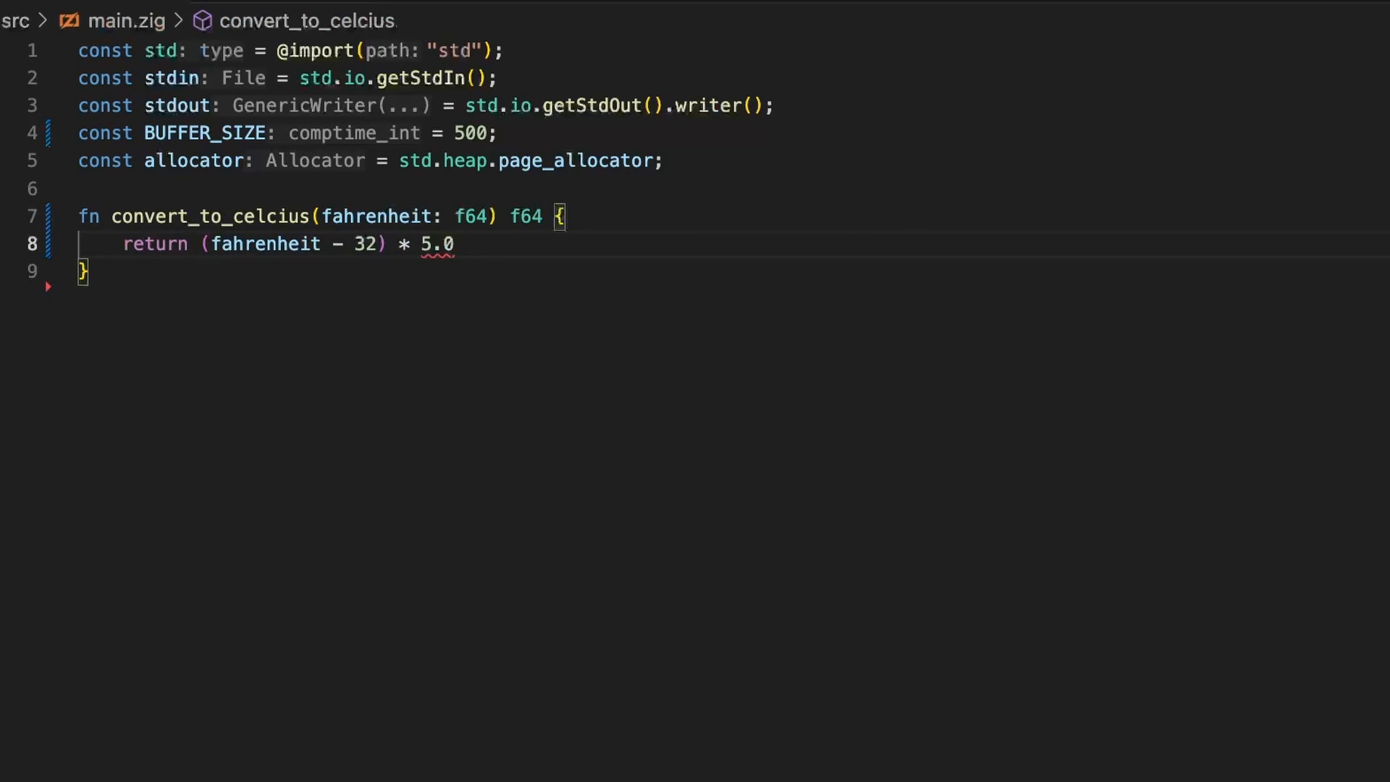
type("/")
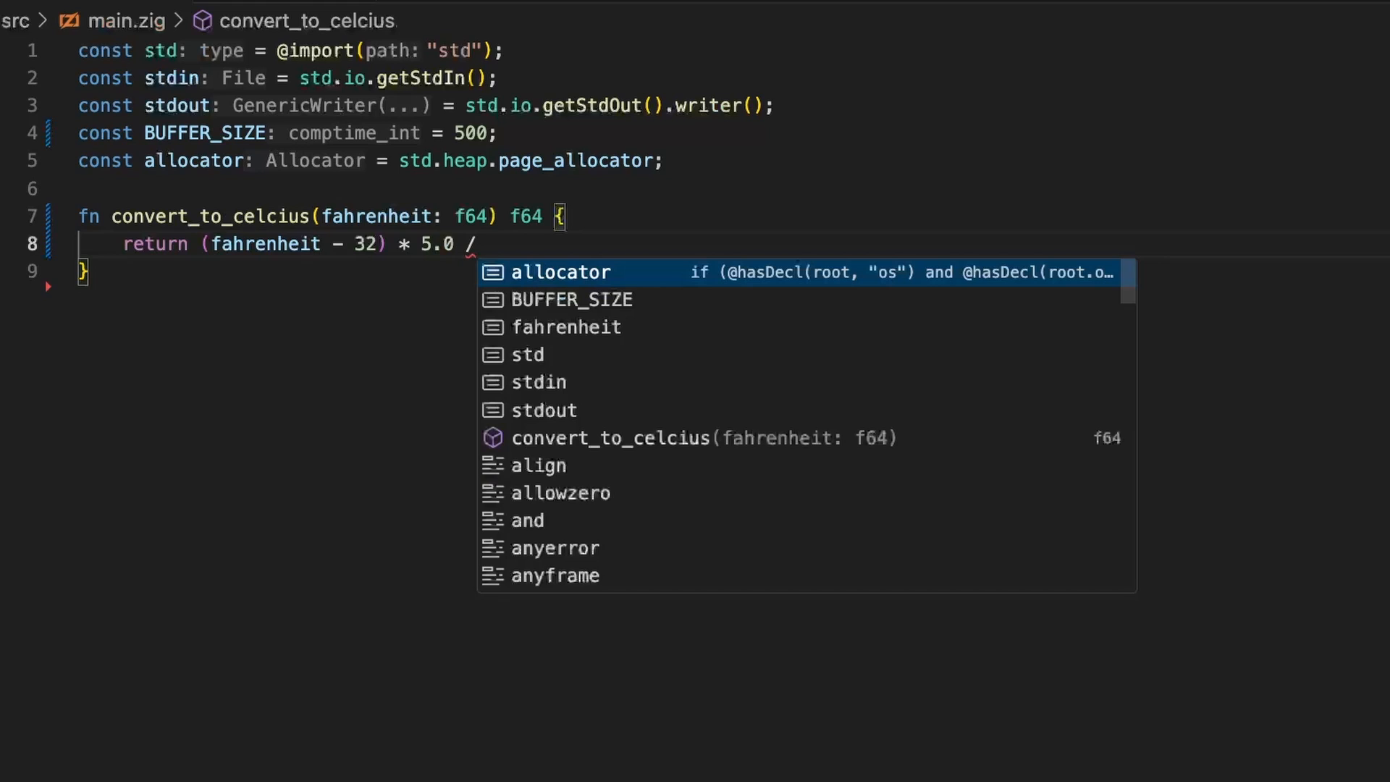
type("9.")
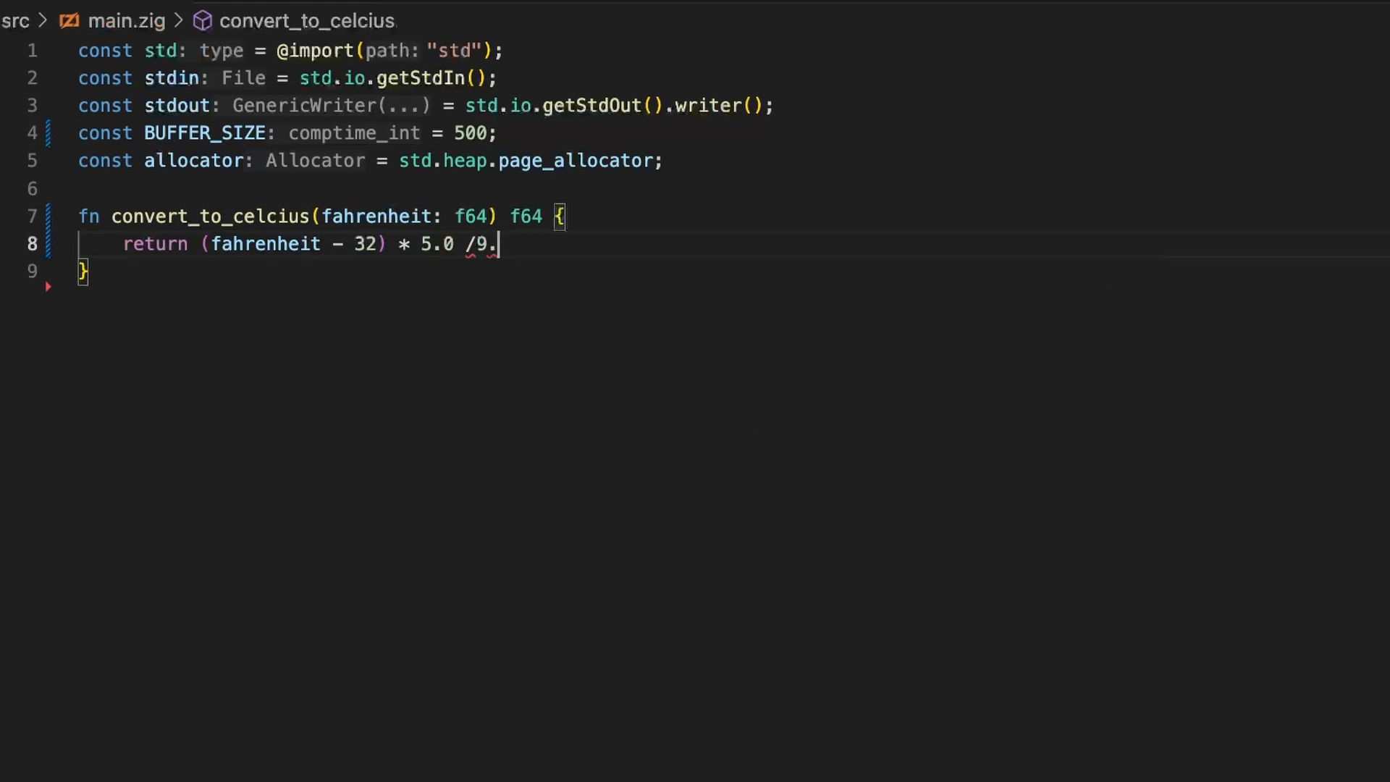
type("0;")
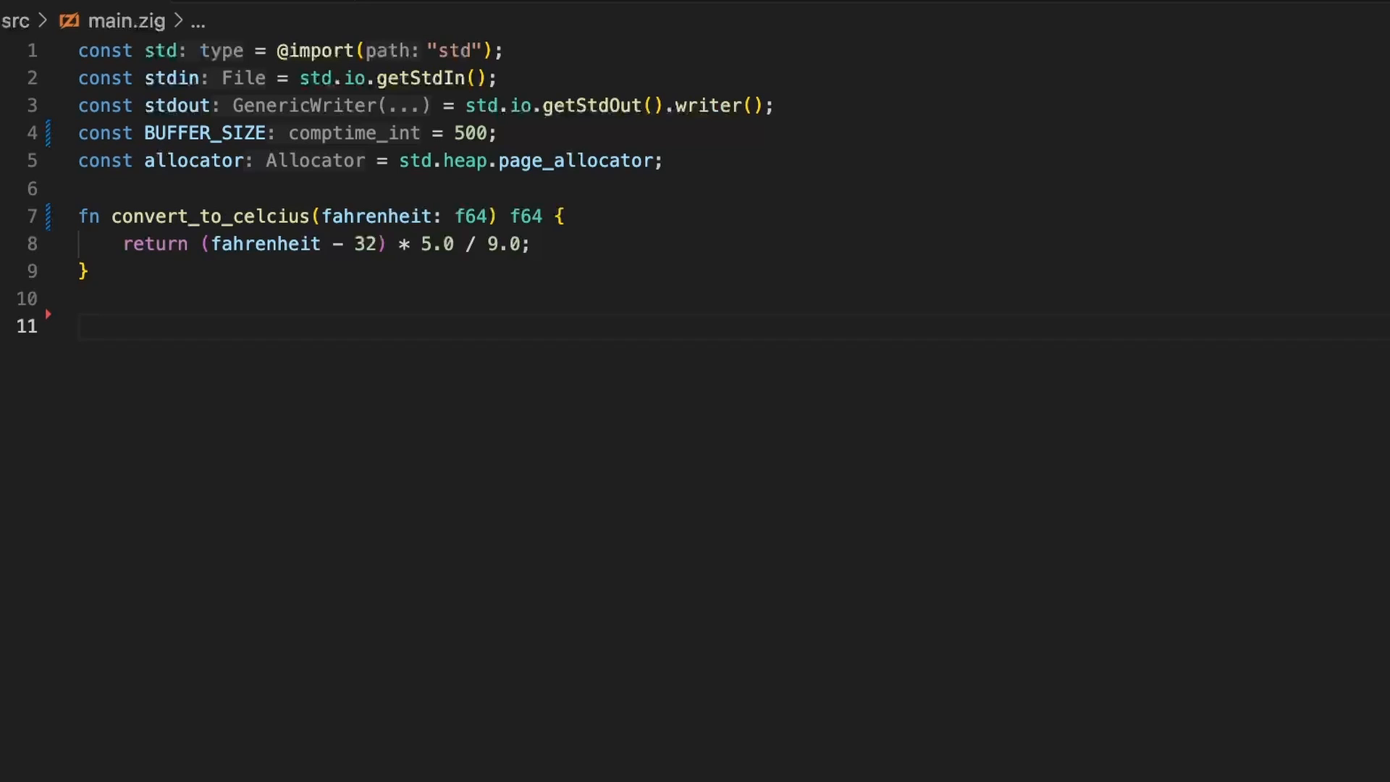
Write the signature fn convert_record(l: []const u8) ![]u8 { with autocomplete help.
type("f")
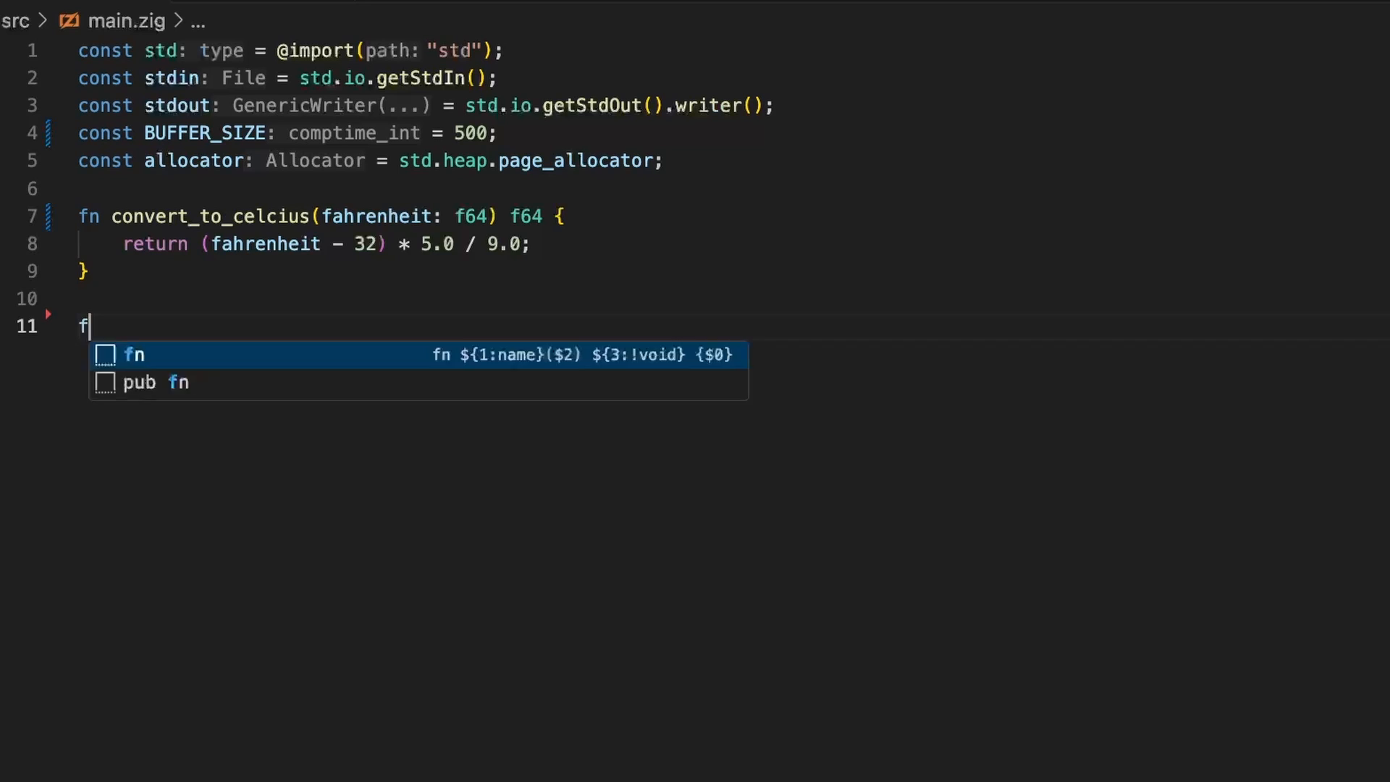
type("n convert_")
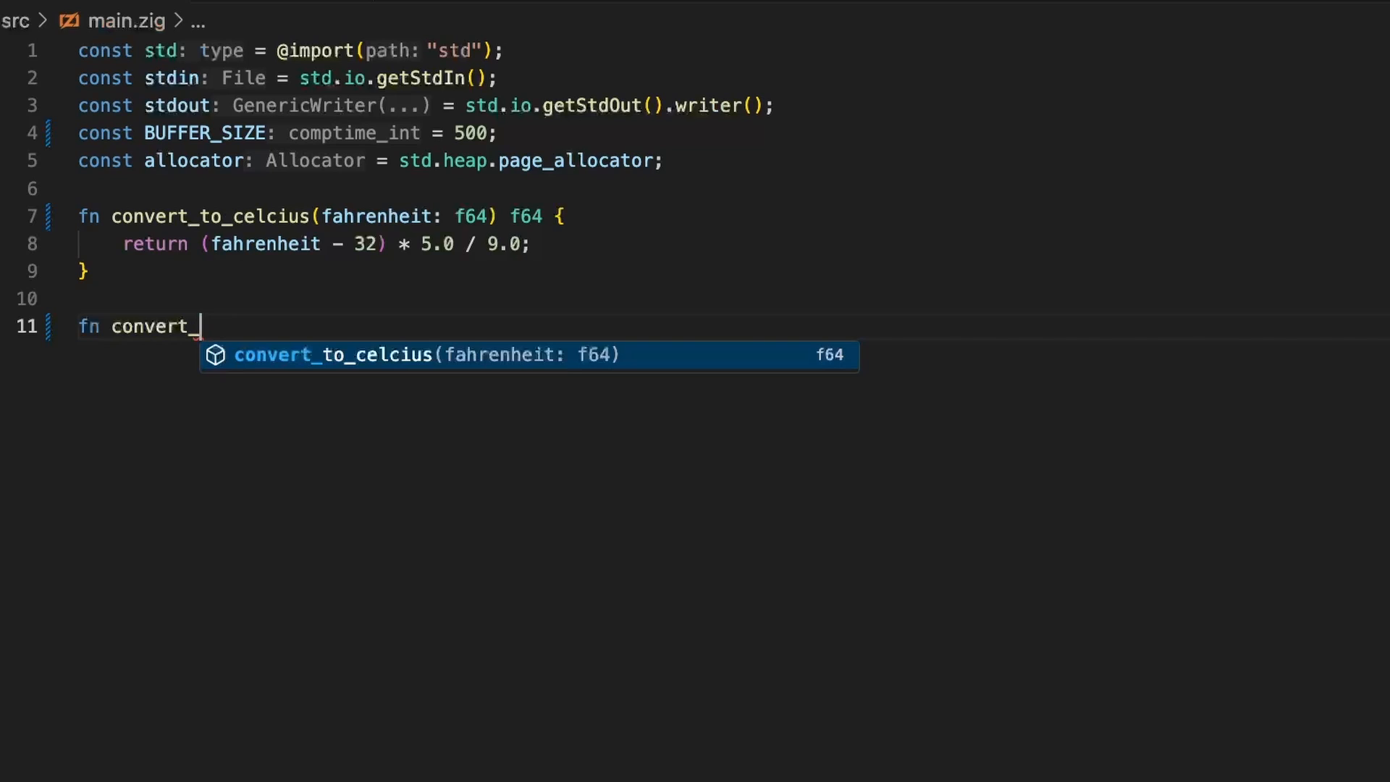
mouse_move(185, 191)
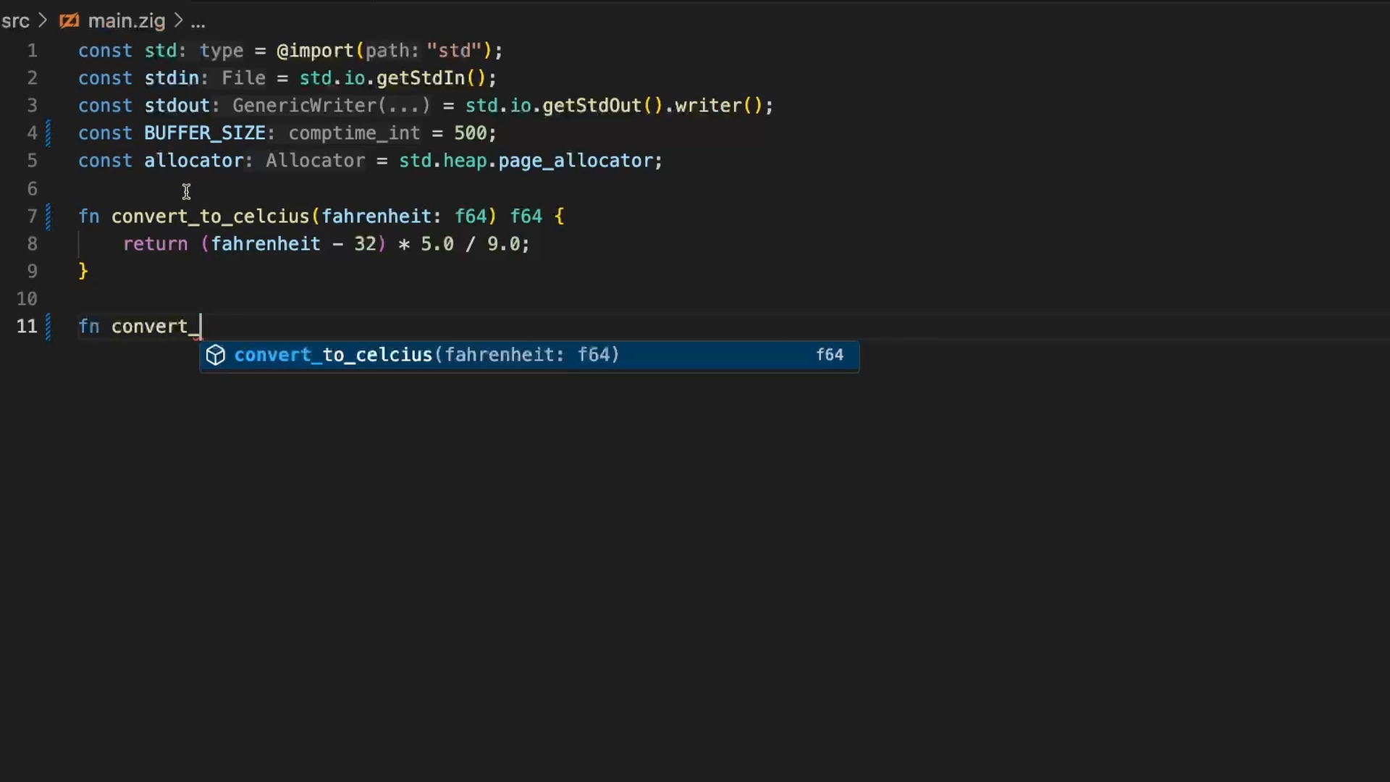
type("record()")
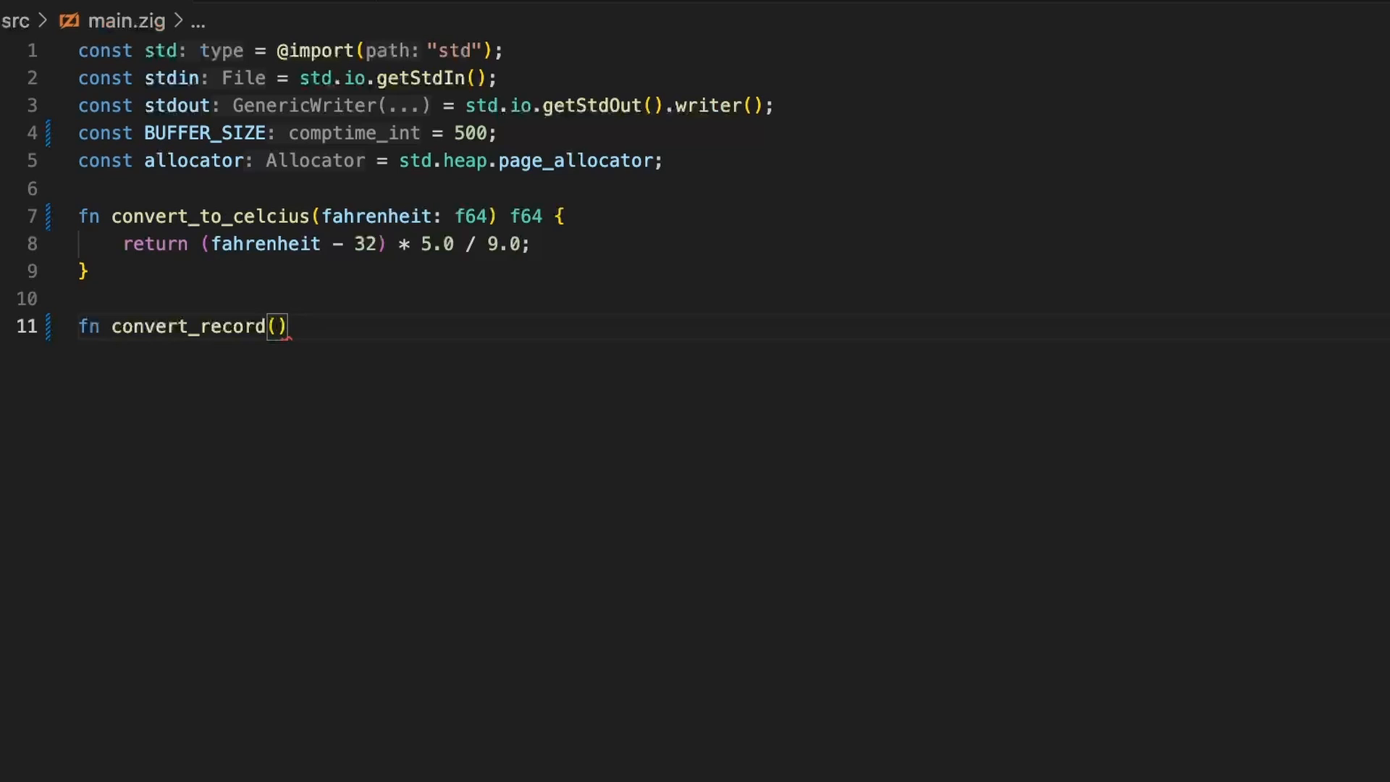
type("l:")
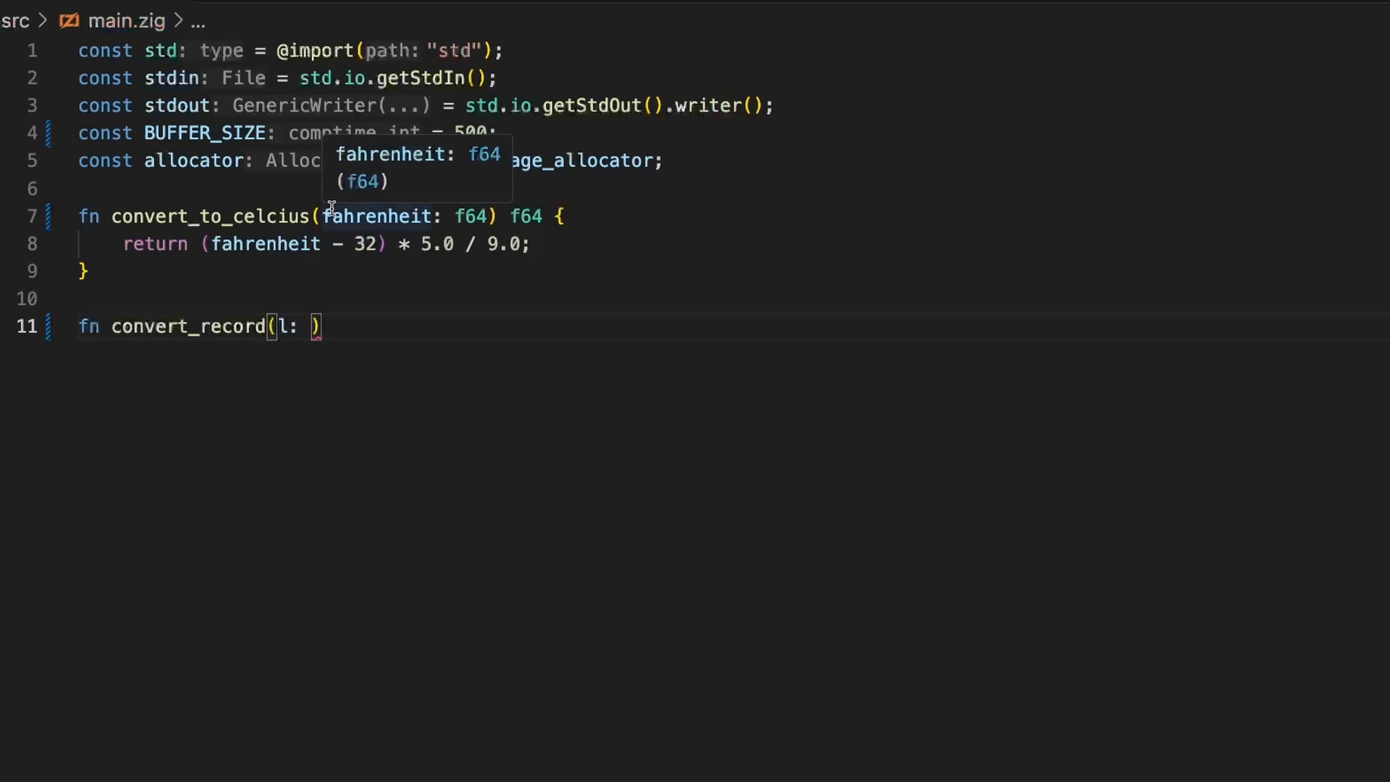
type("[]")
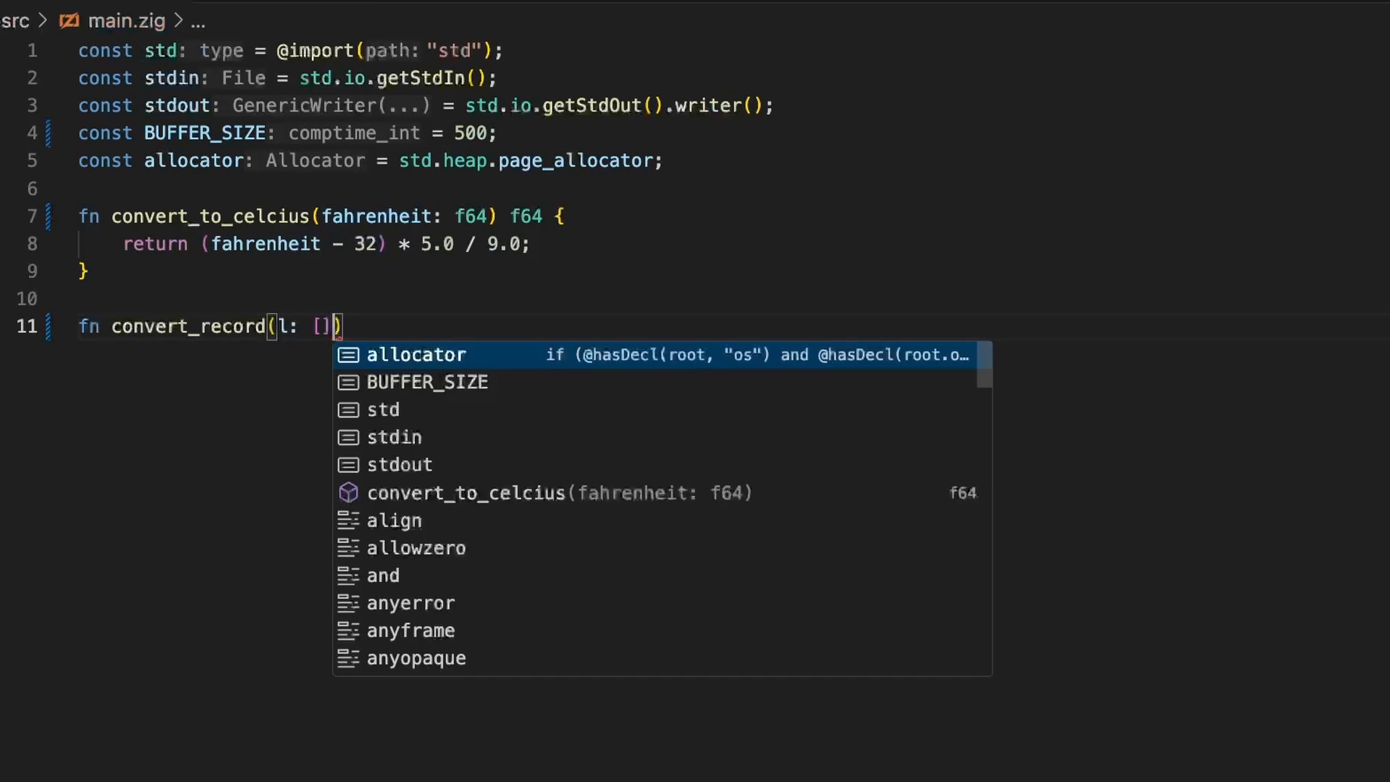
type("const")
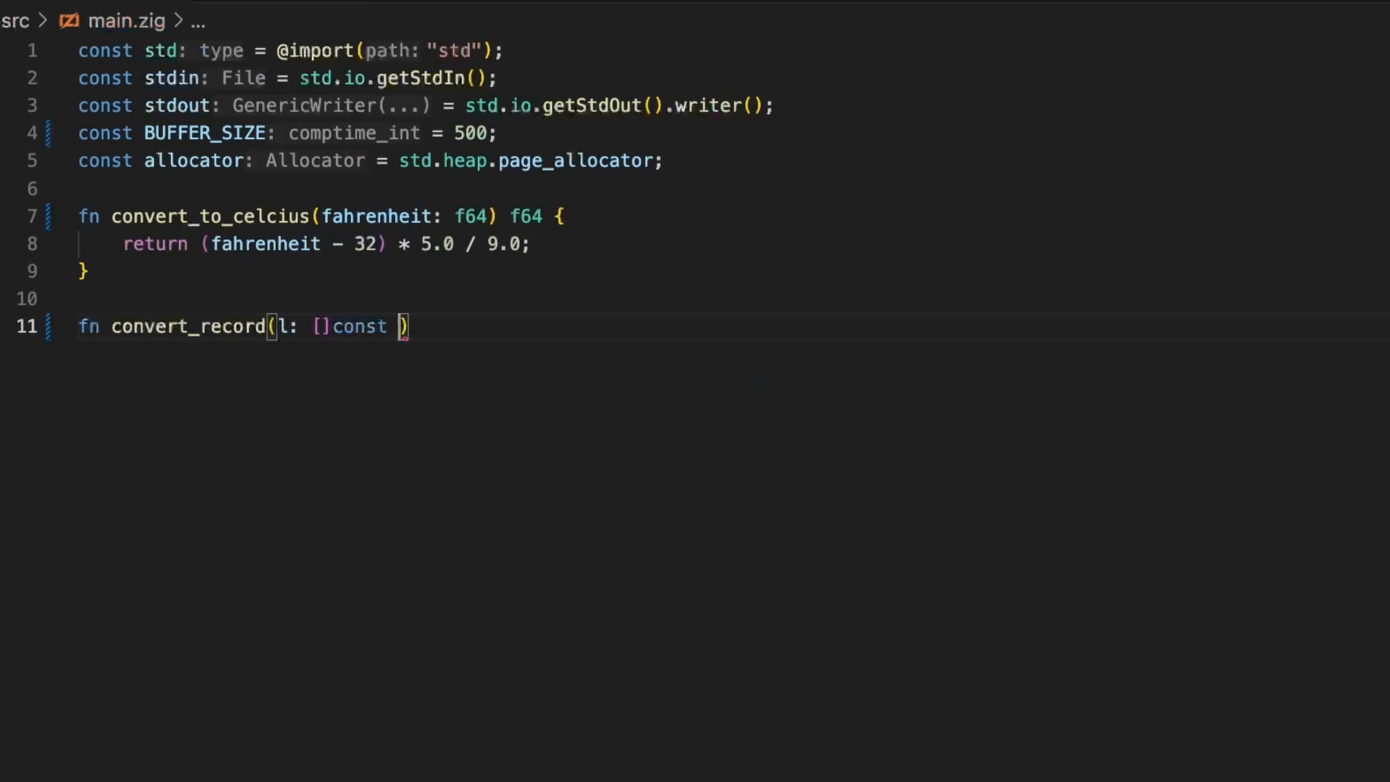
type("u8")
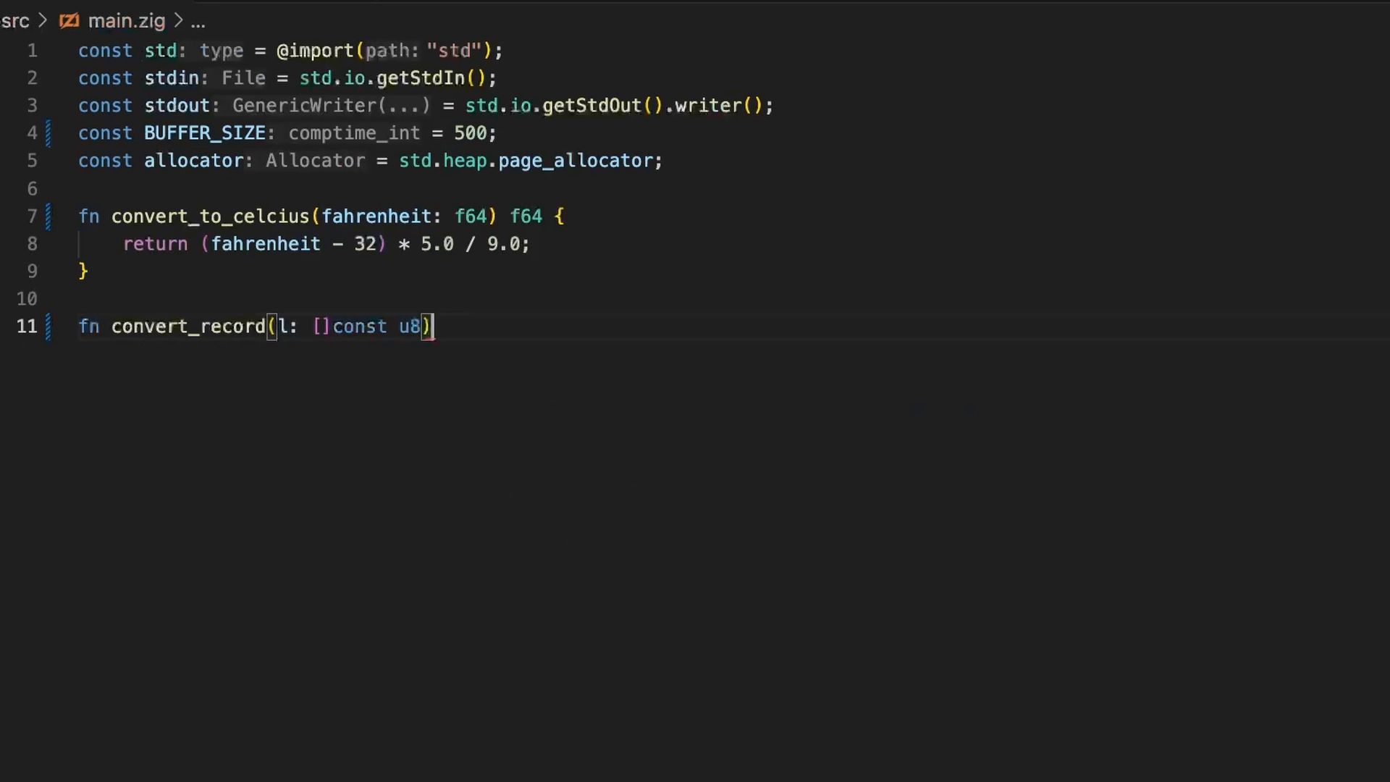
type("!")
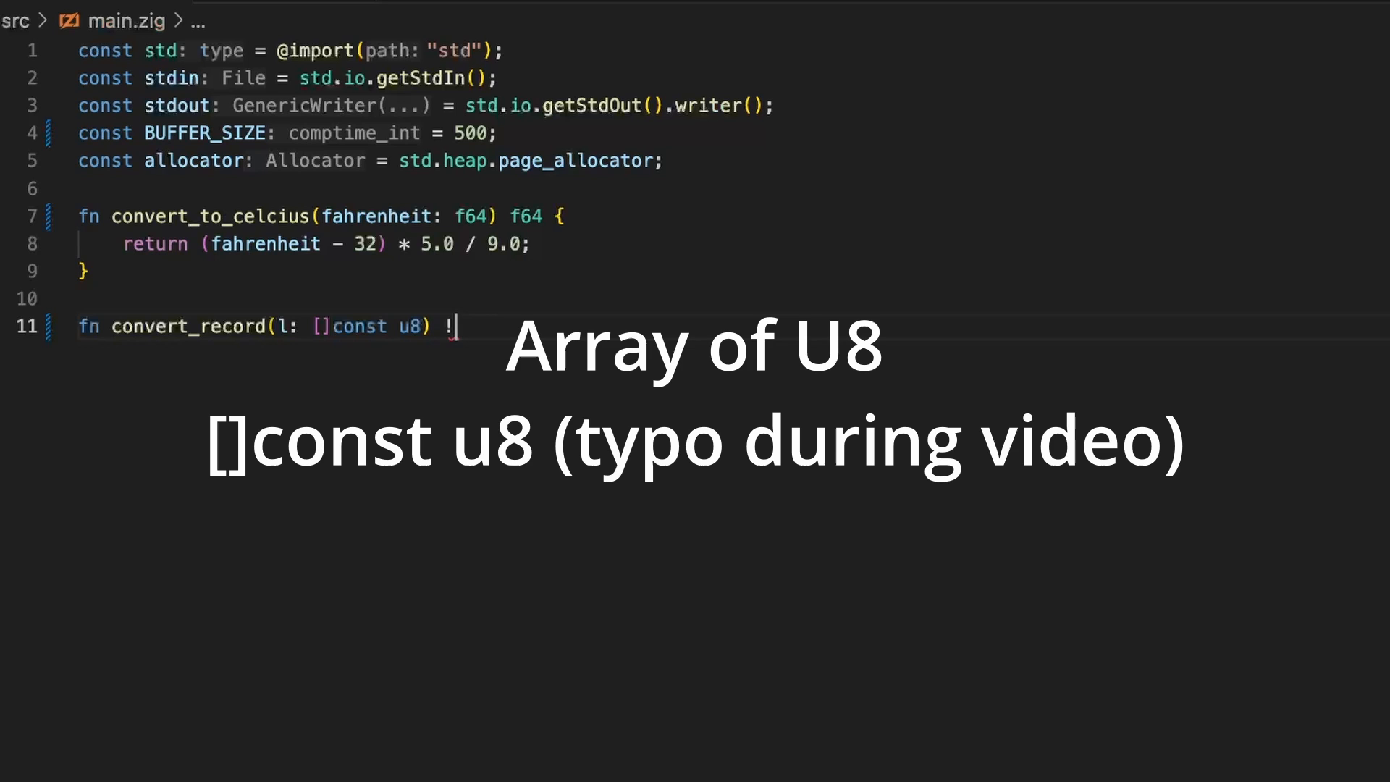
type("[]u8")
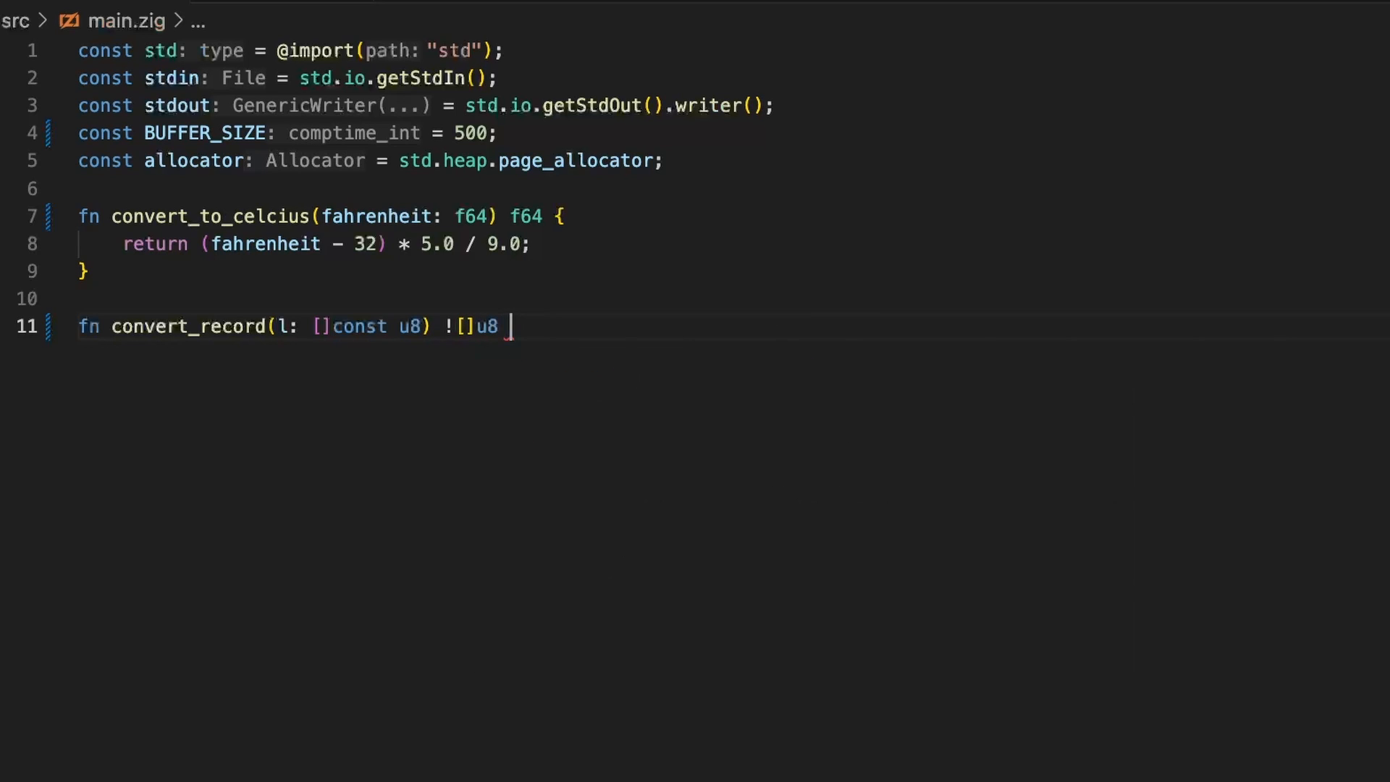
type("{")
type("var")
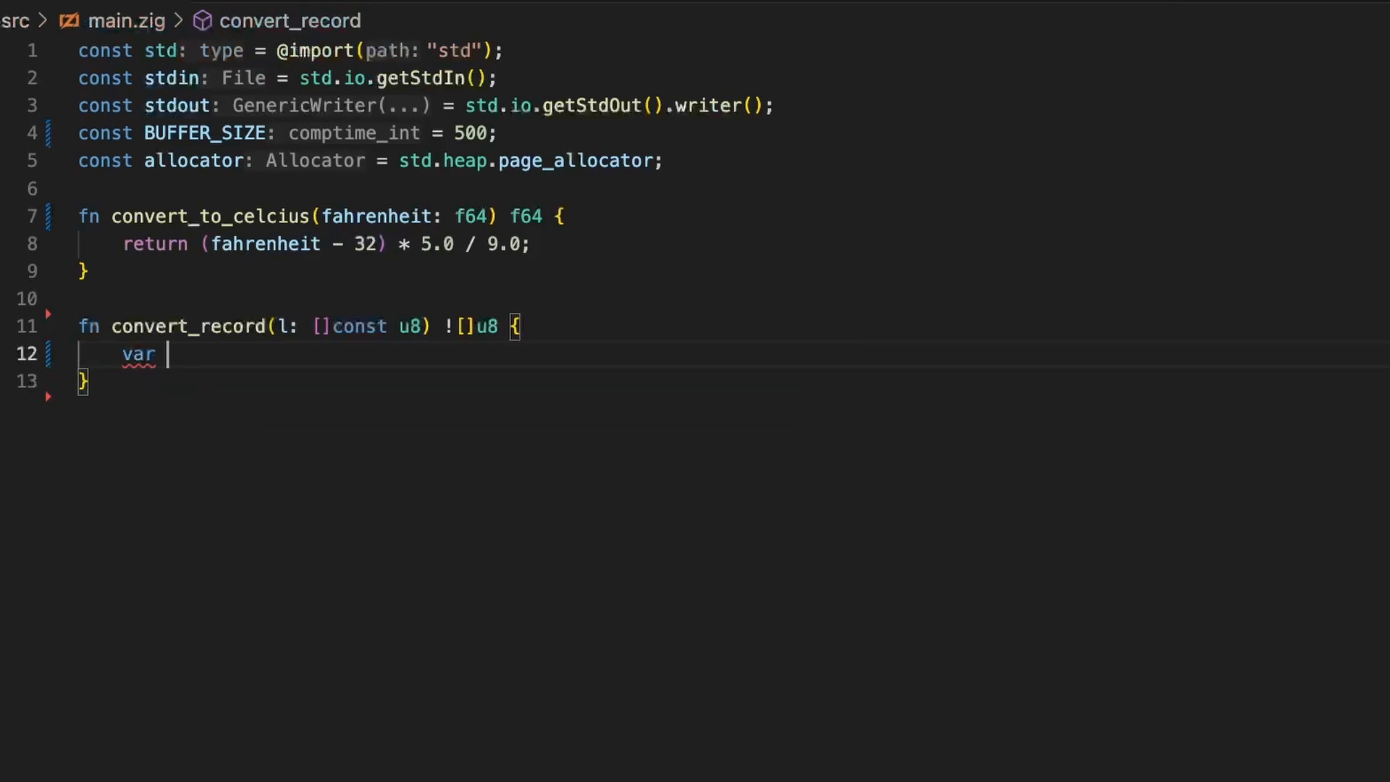
Create var it = std.mem.splitAny(u8, l, " ") to split the record on spaces.
type("it =")
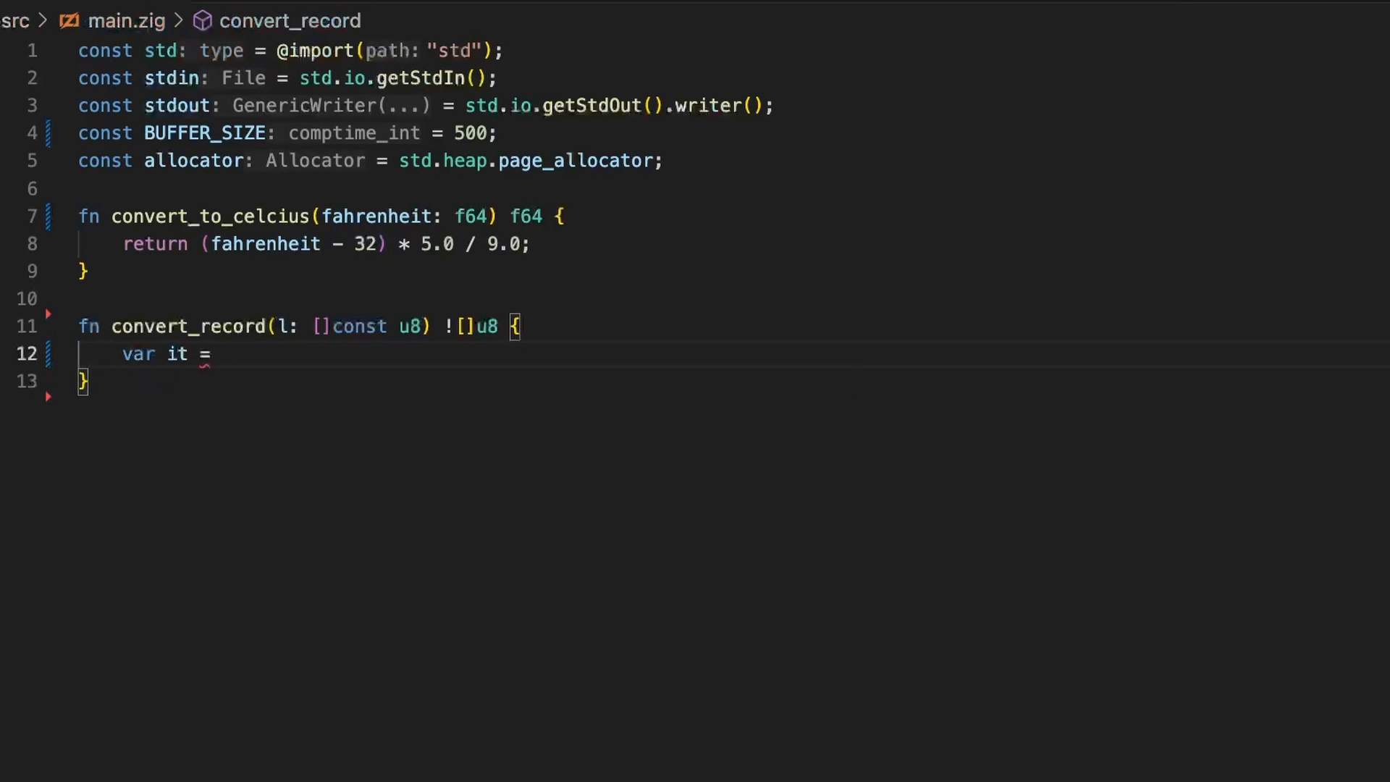
type("std.mem.")
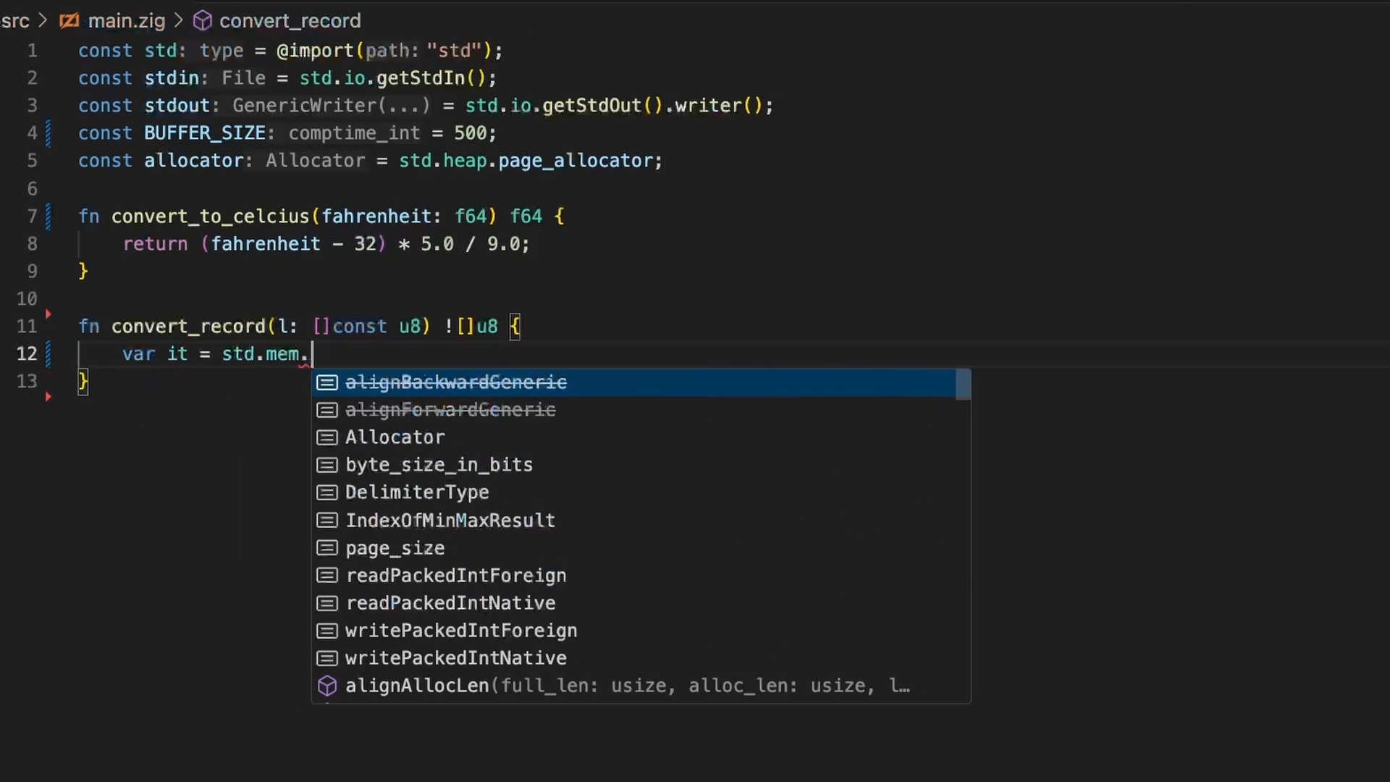
type("splitAny(u8, buffer: []const T, delimiters: []const T")
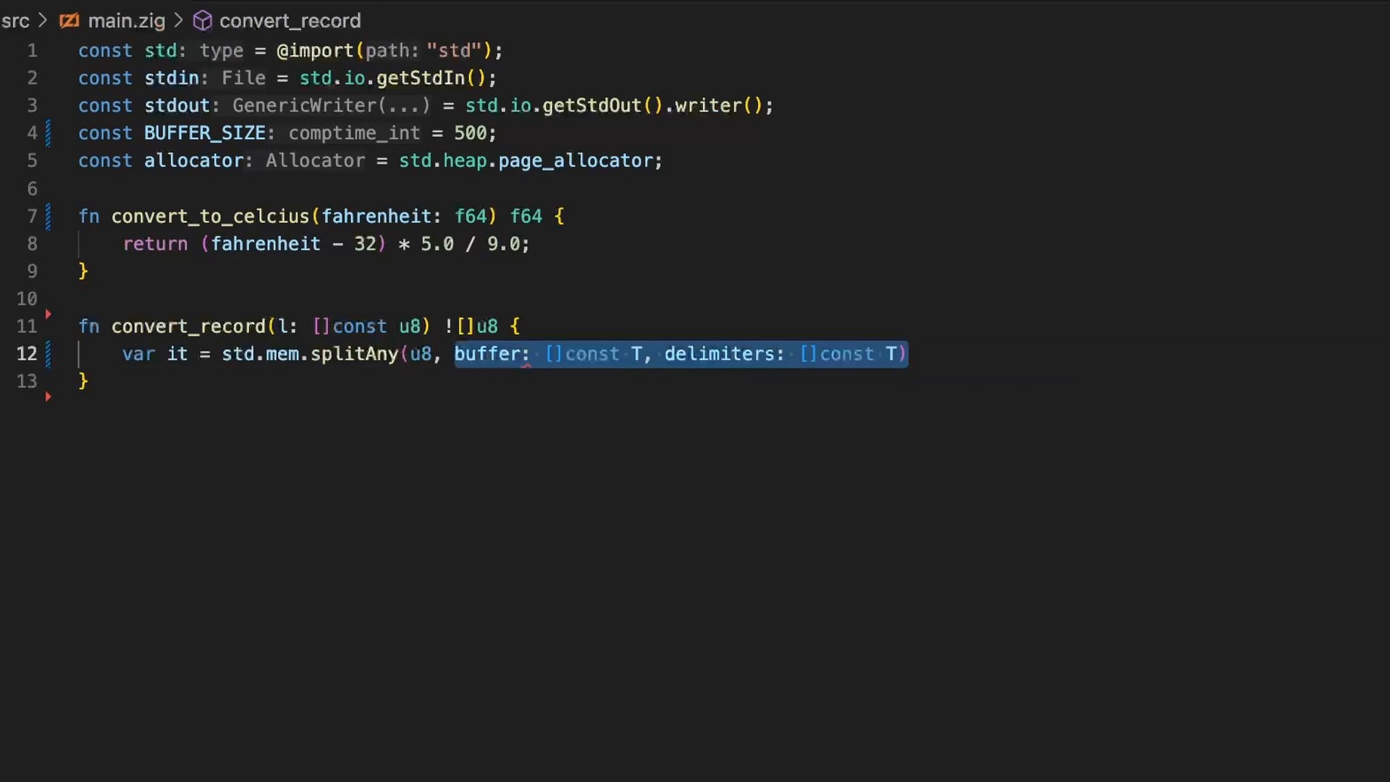
type("l, \" \"")
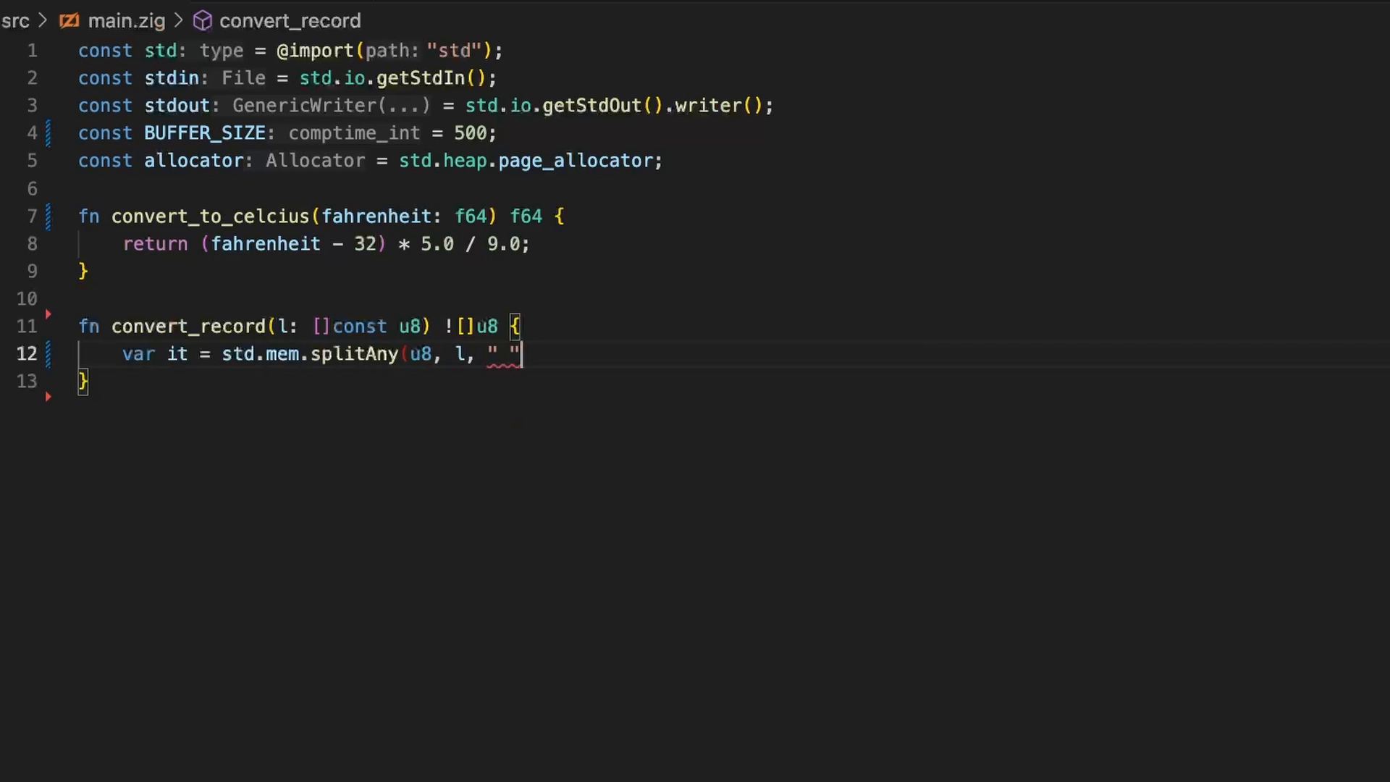
type(");")
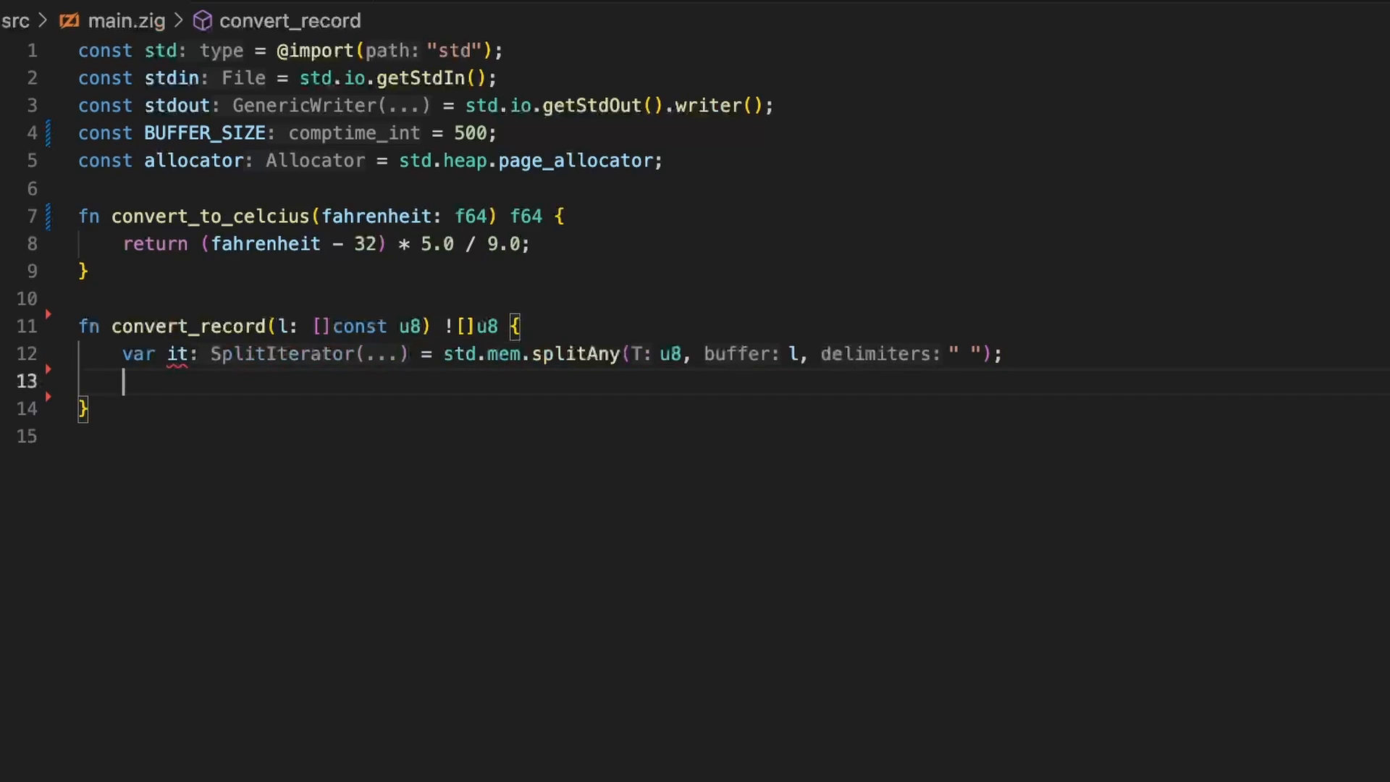
Capture it.next() as temperature in an if block and return "" afterwards.
type("if ()")
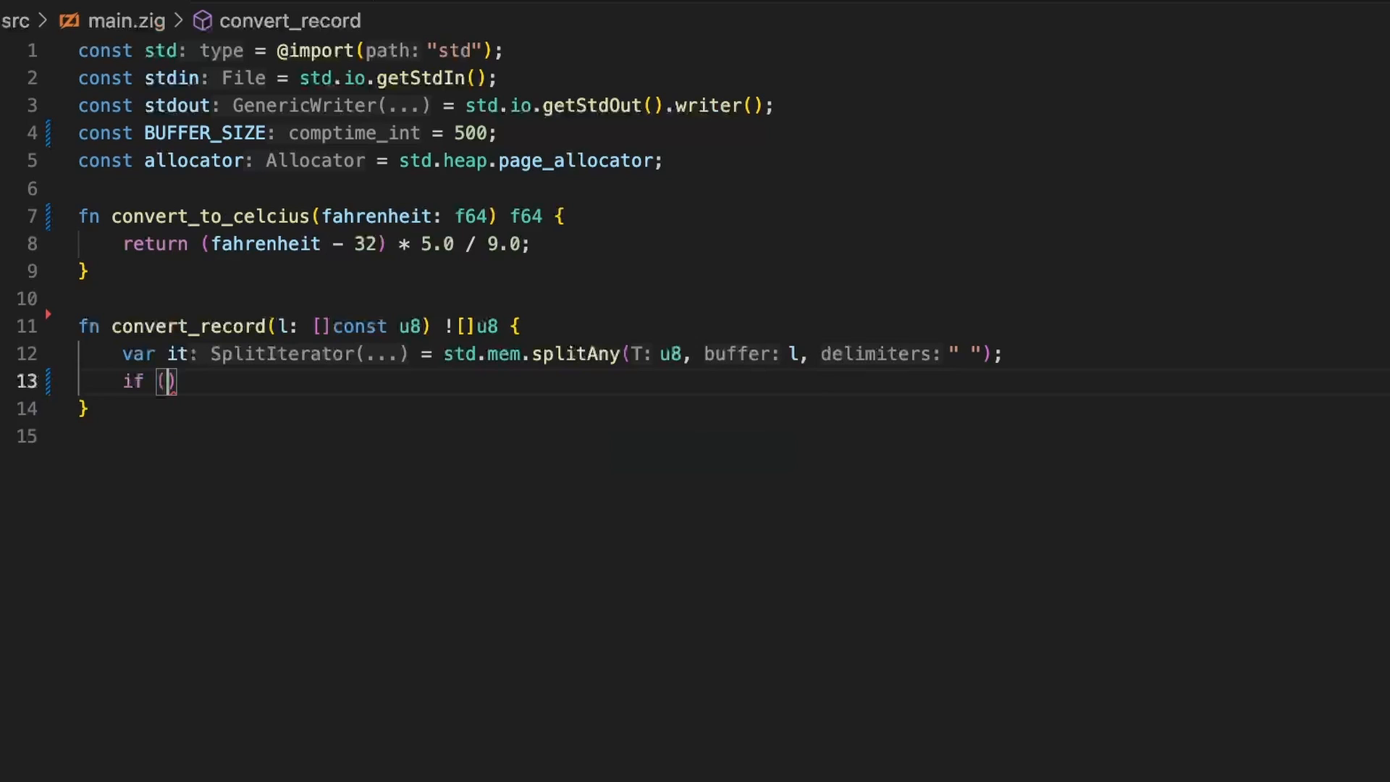
type("it.next(")
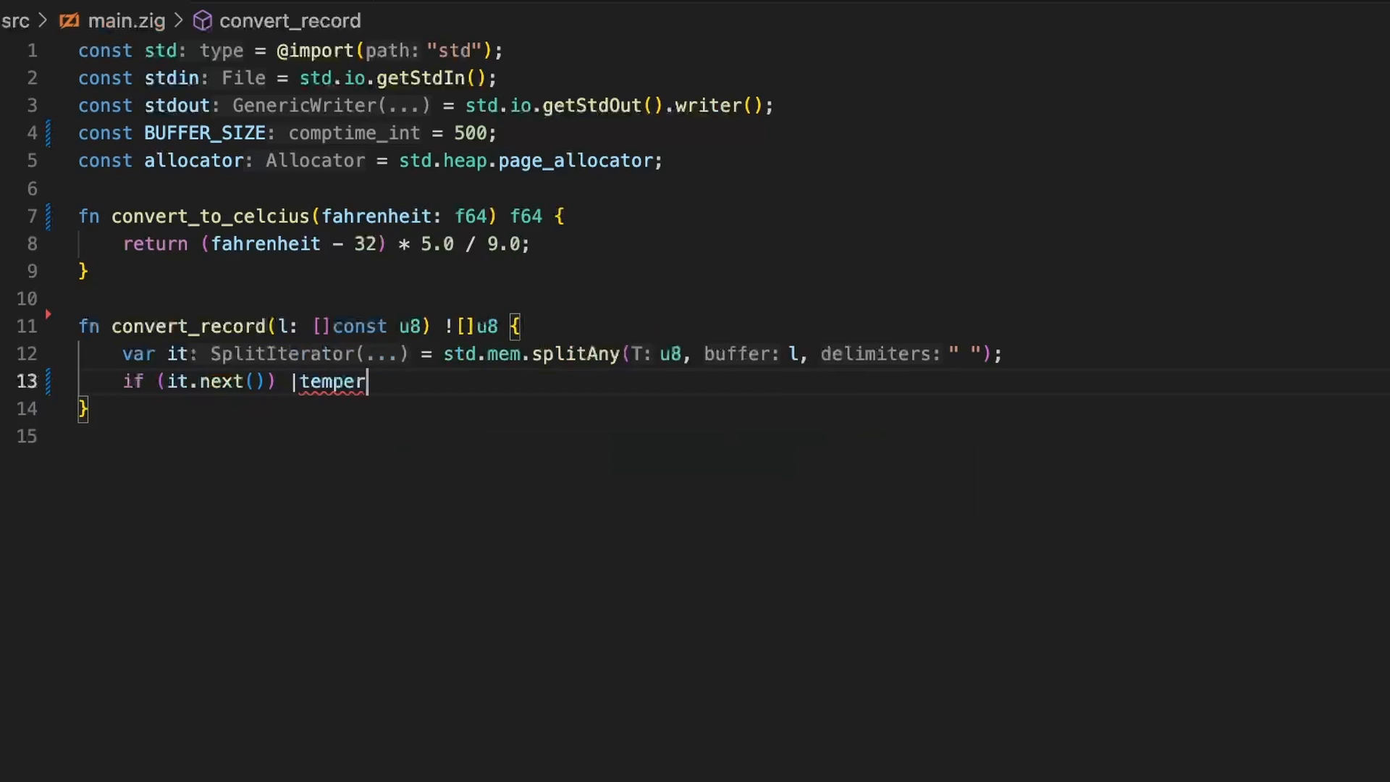
type("at")
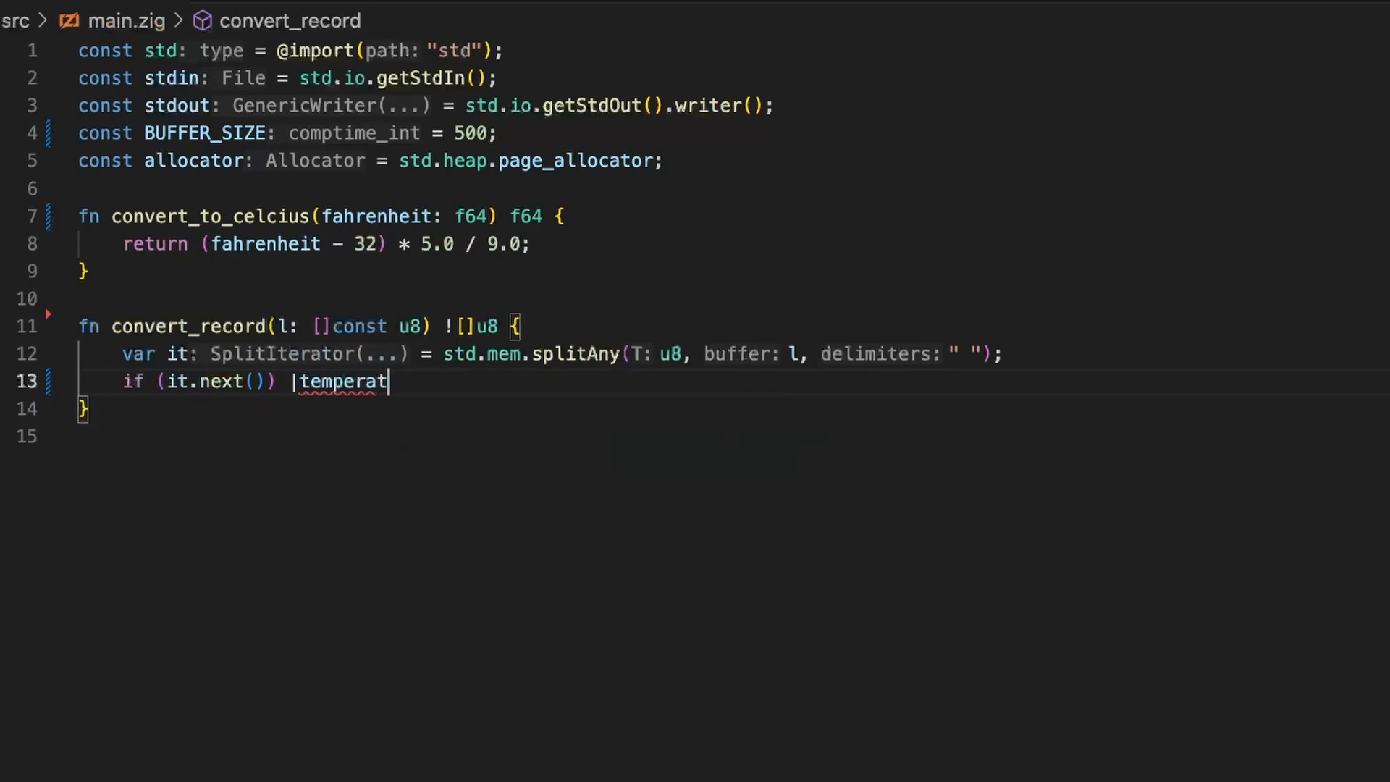
type("ure| {")
type("reyt")
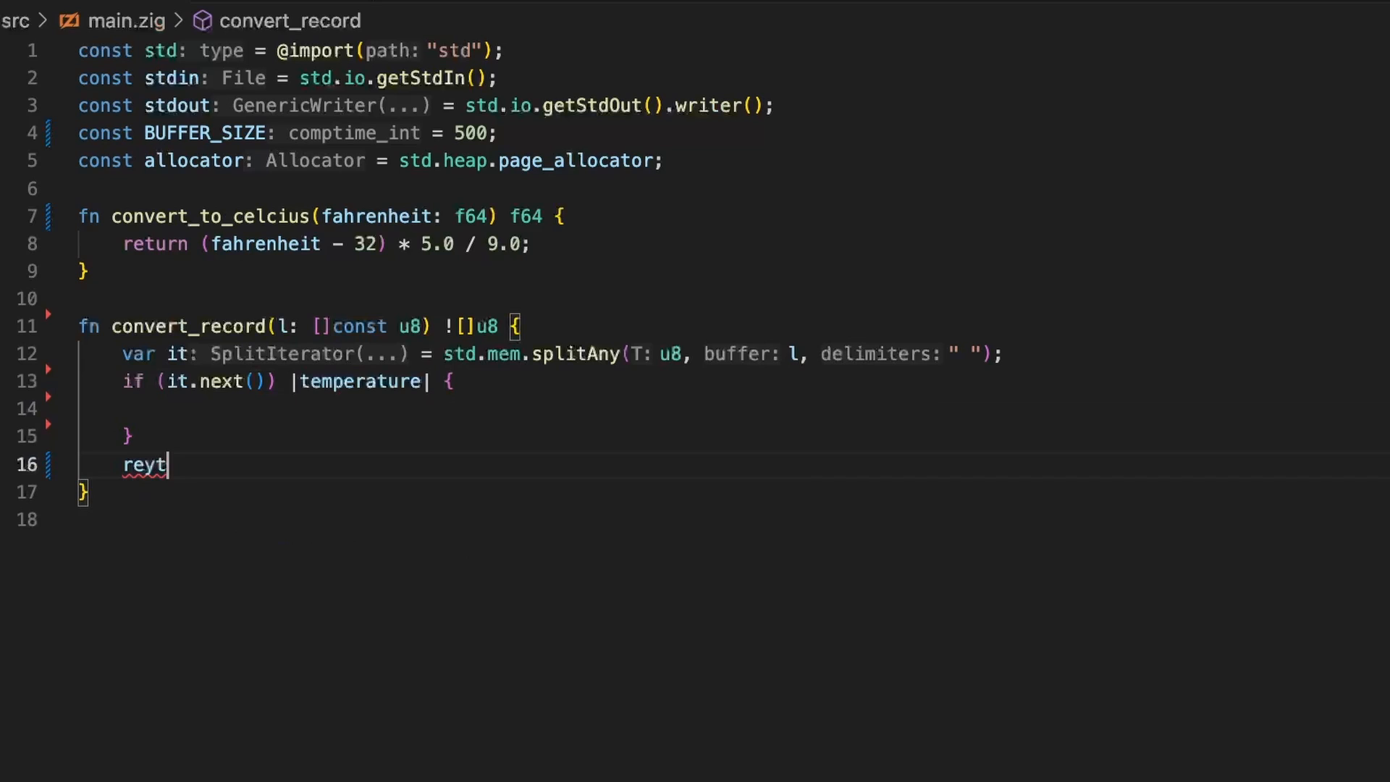
key("Backspace")
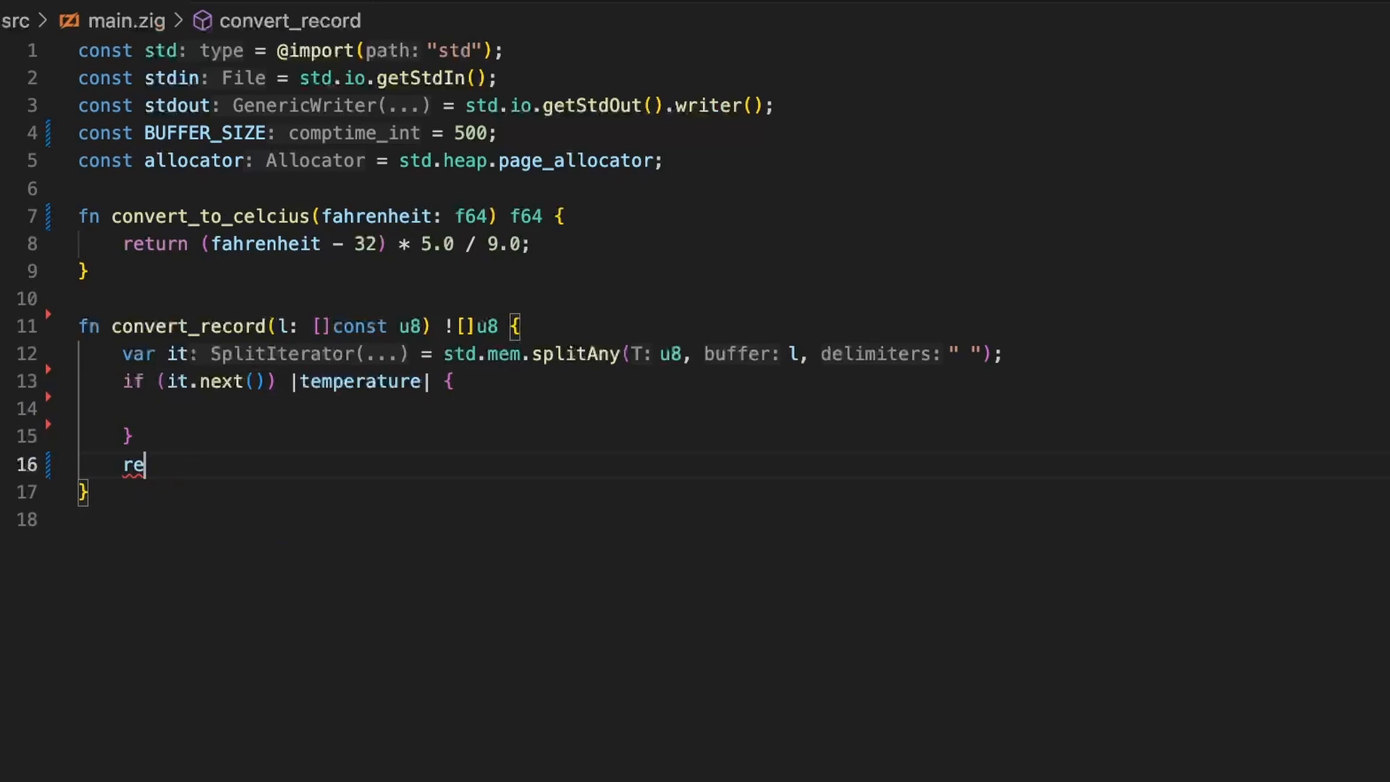
type("turn \"\";")
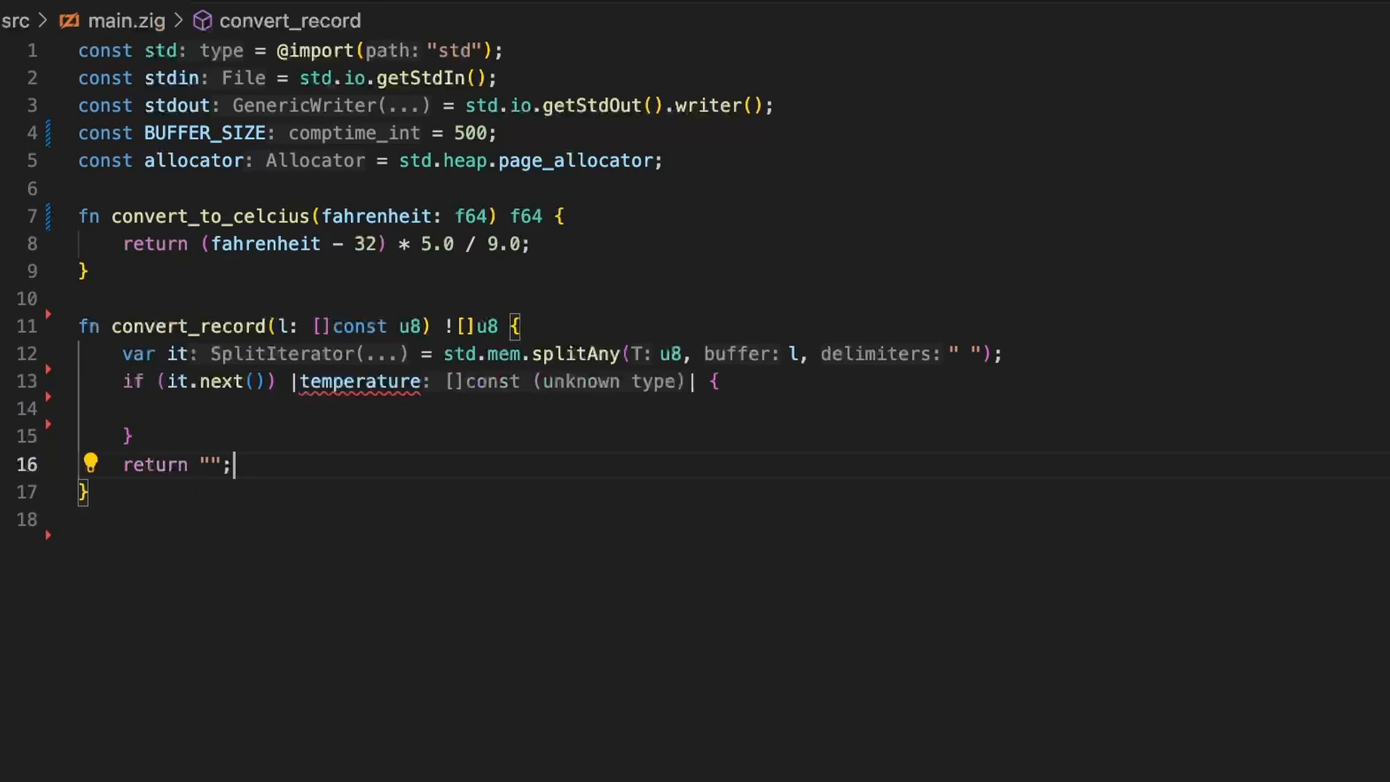
key("BackSpace")
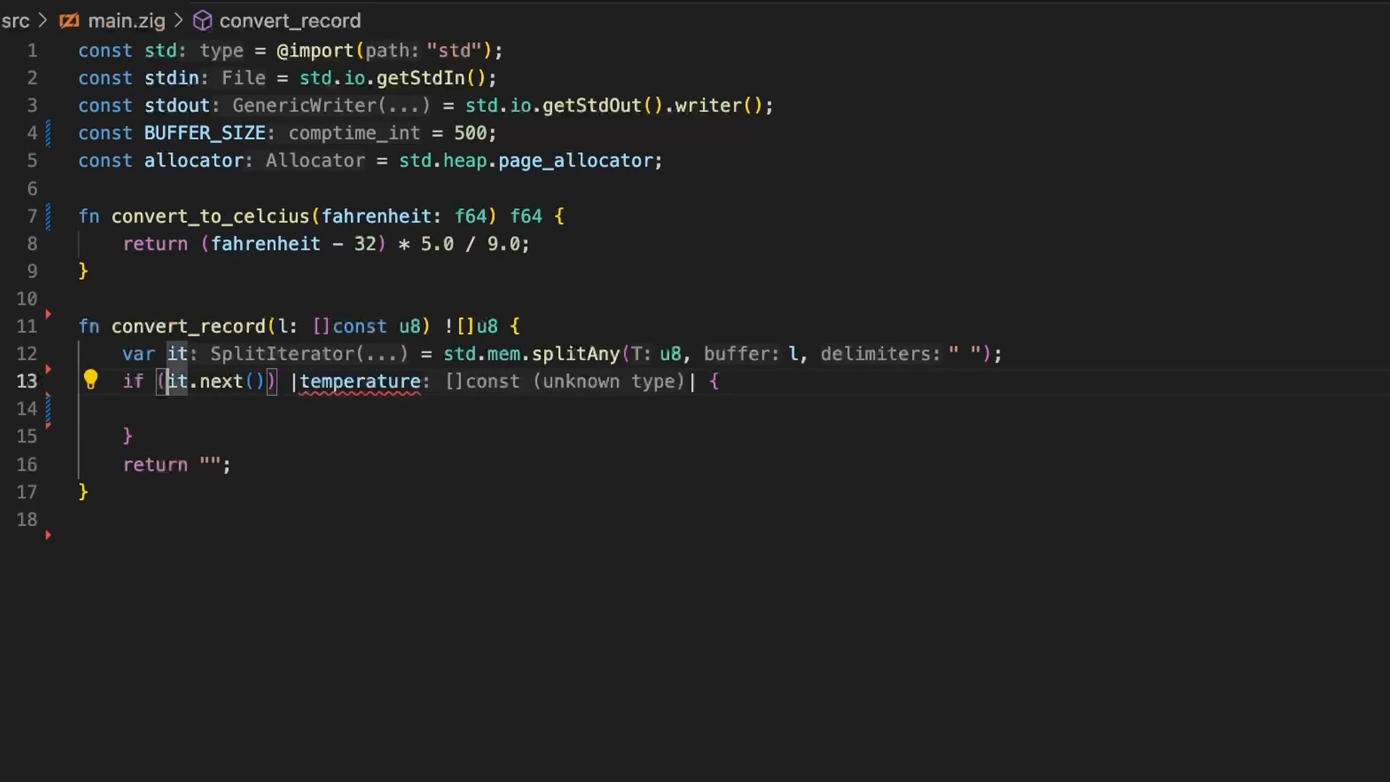
type("if")
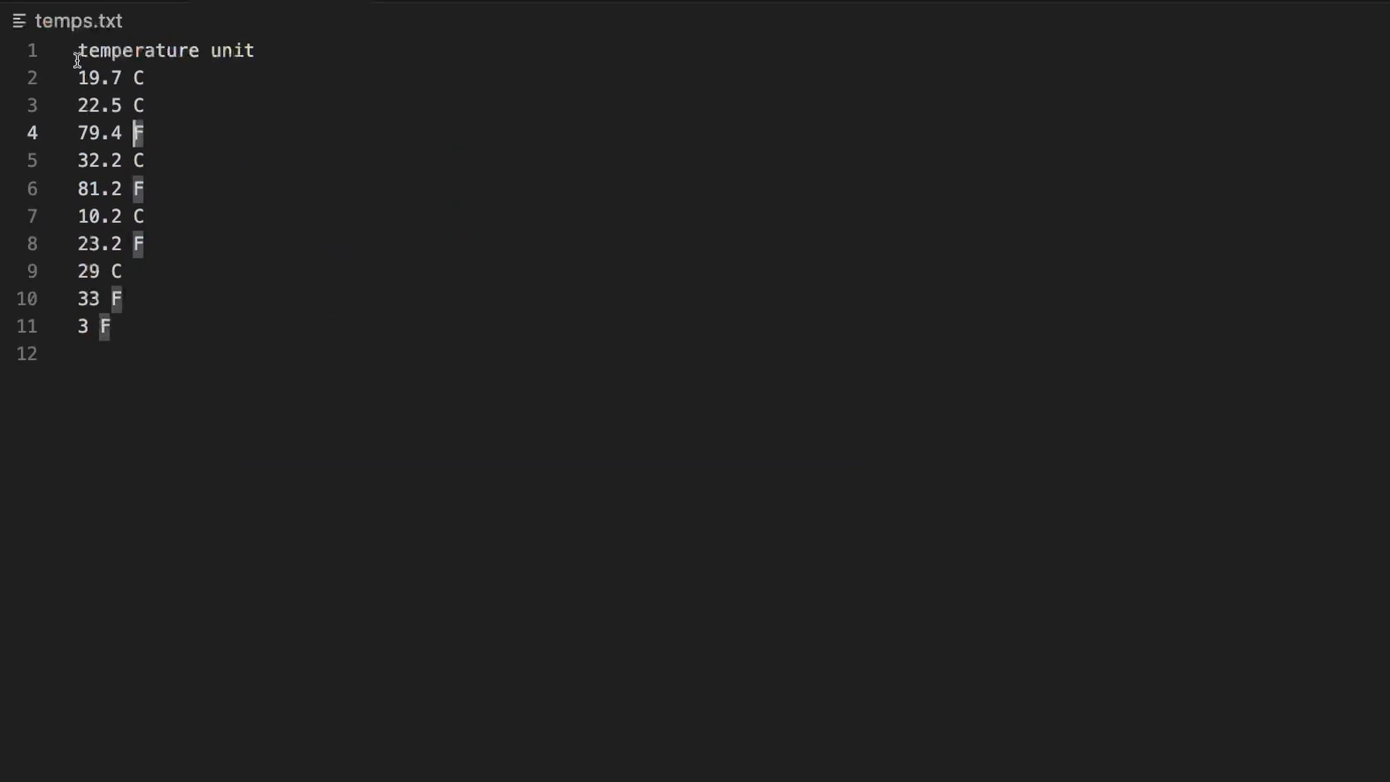
Start typing if (!std.mem.eql(u8, it.peek() while checking temps.txt's unit column.
left_click_drag(80, 51, 147, 106)
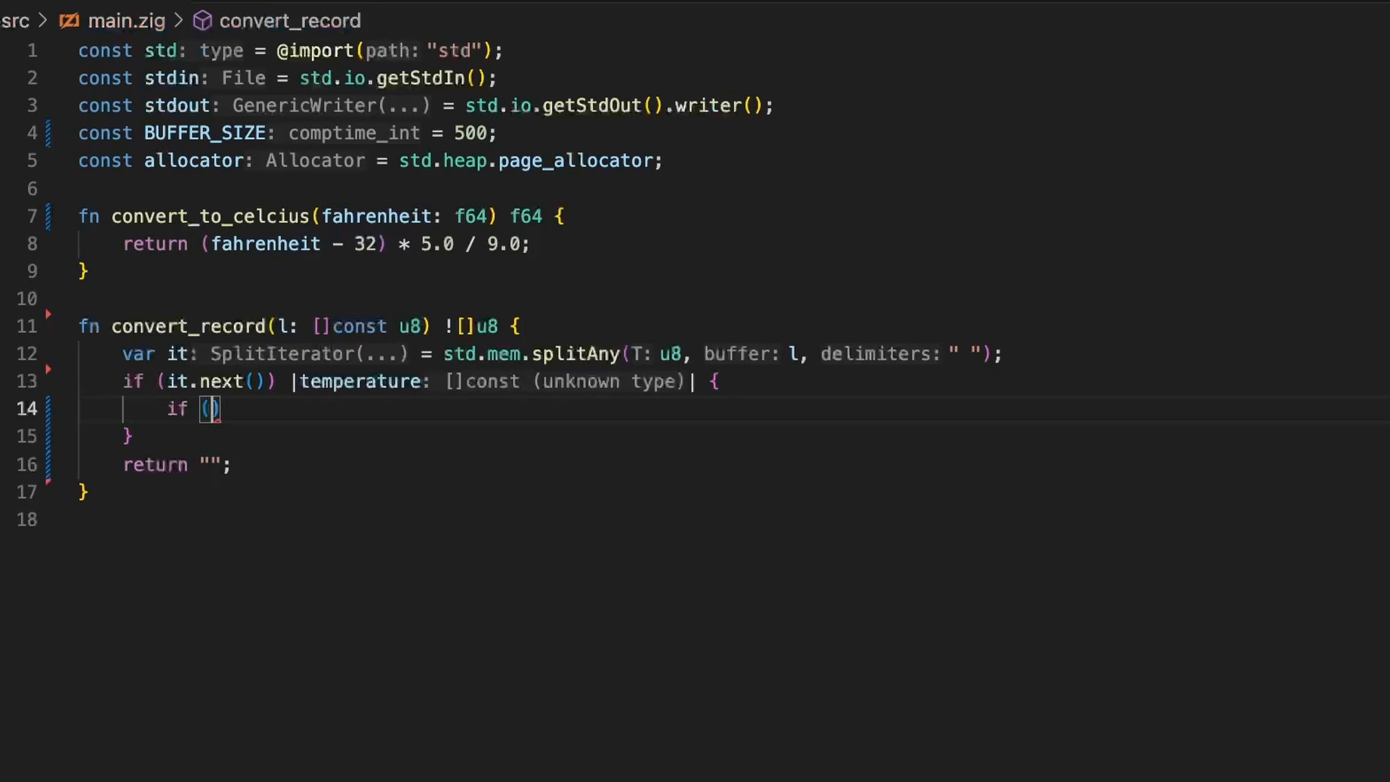
type("!std.mem.")
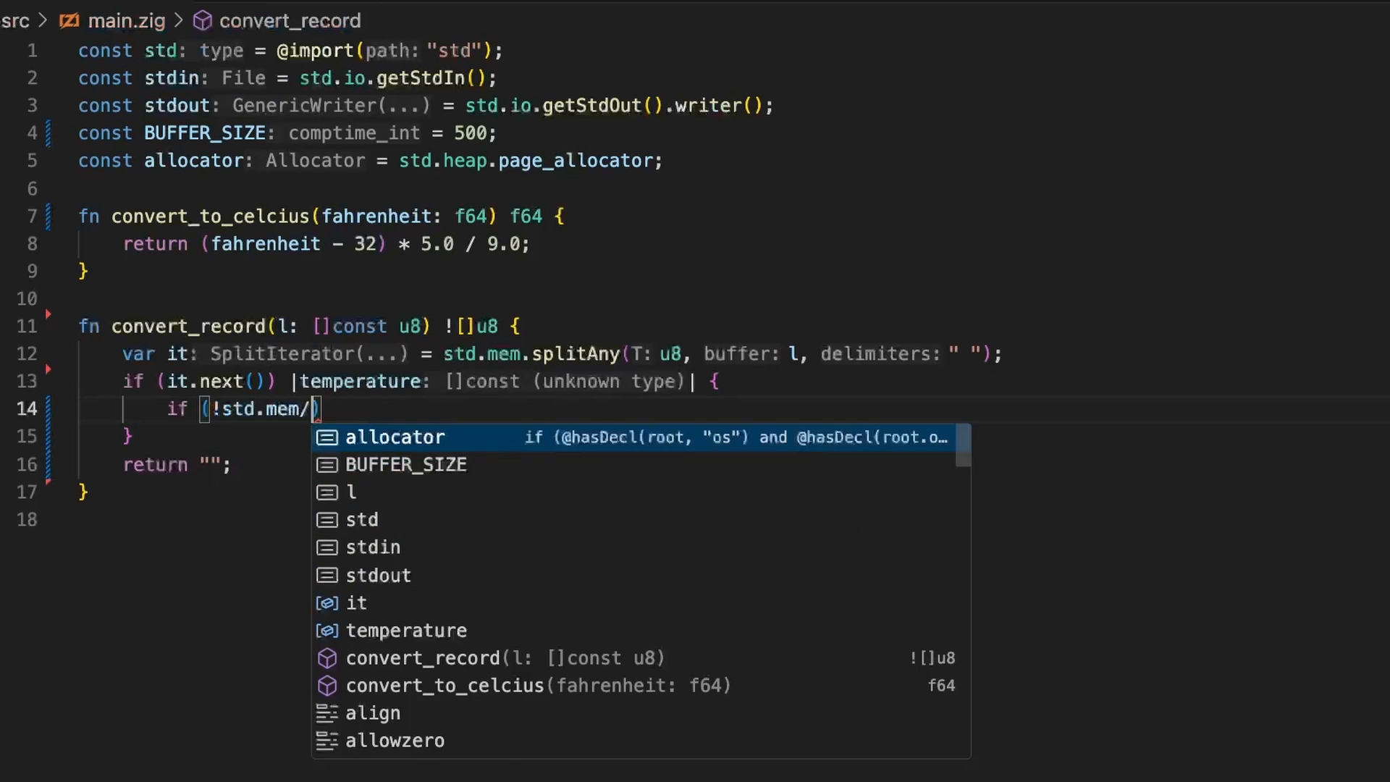
type("eql")
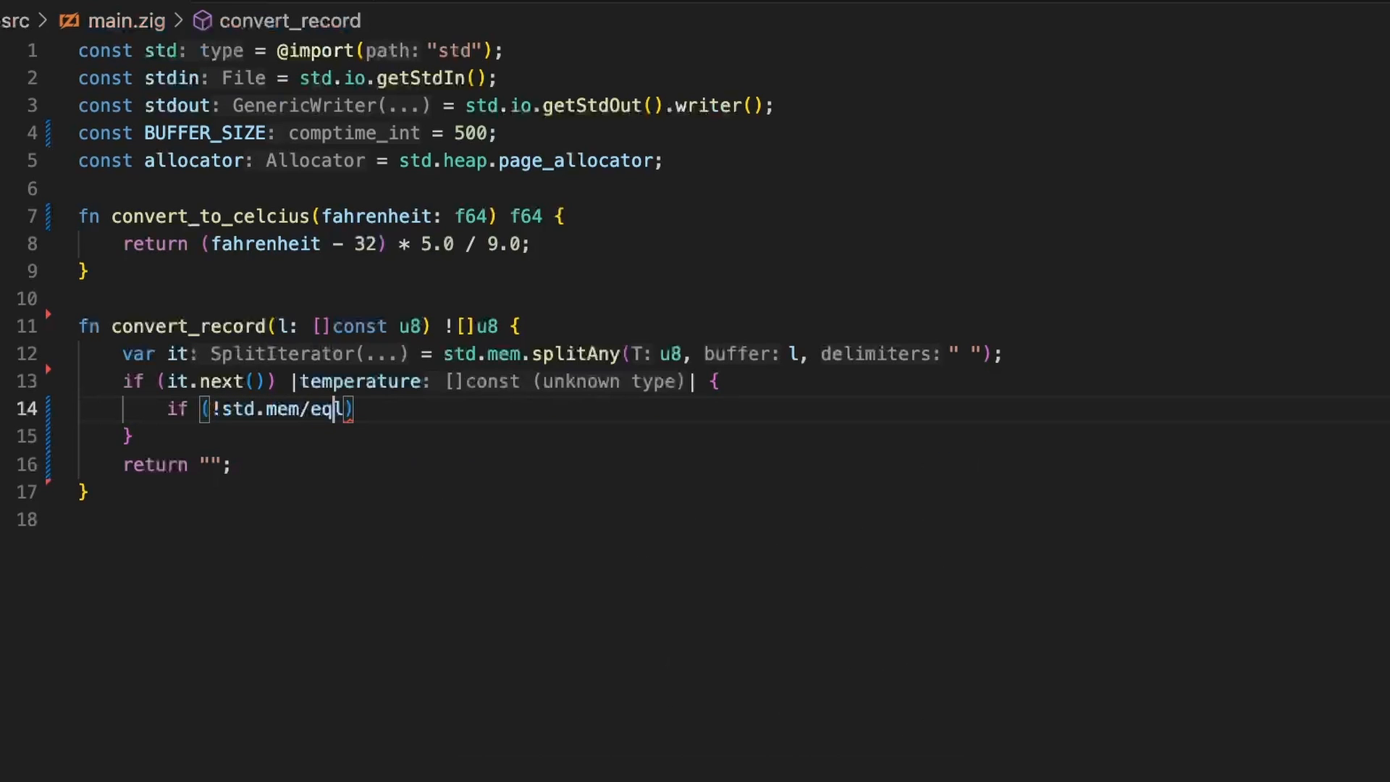
type(".")
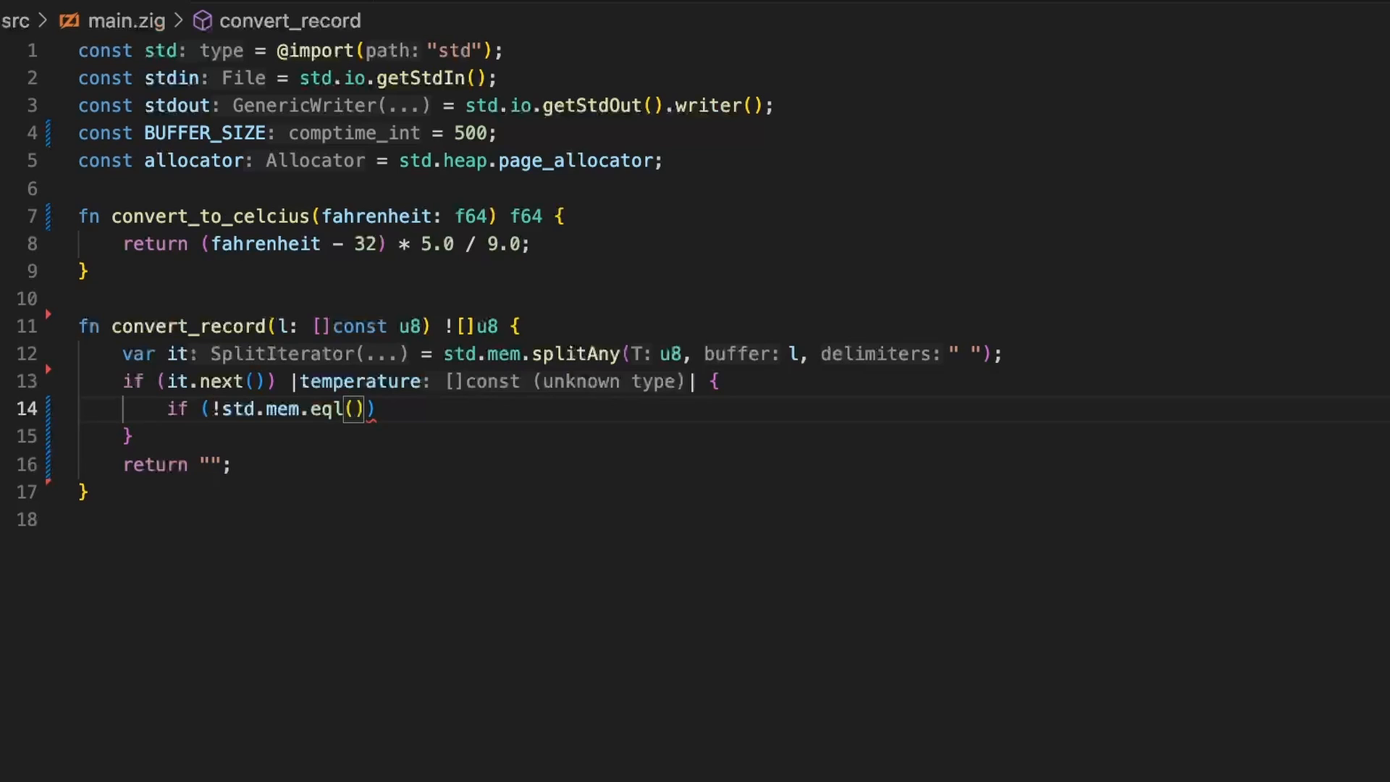
type("u8, it.")
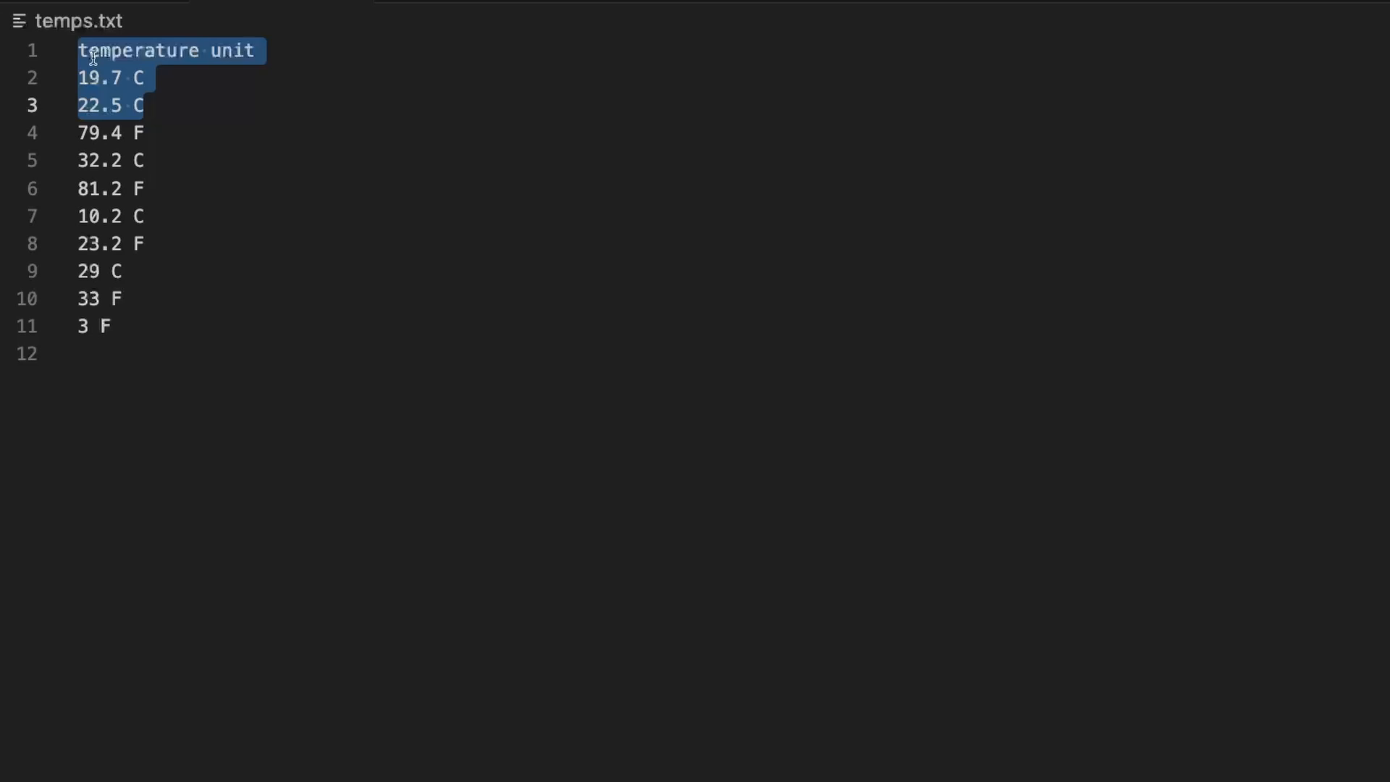
left_click(97, 78)
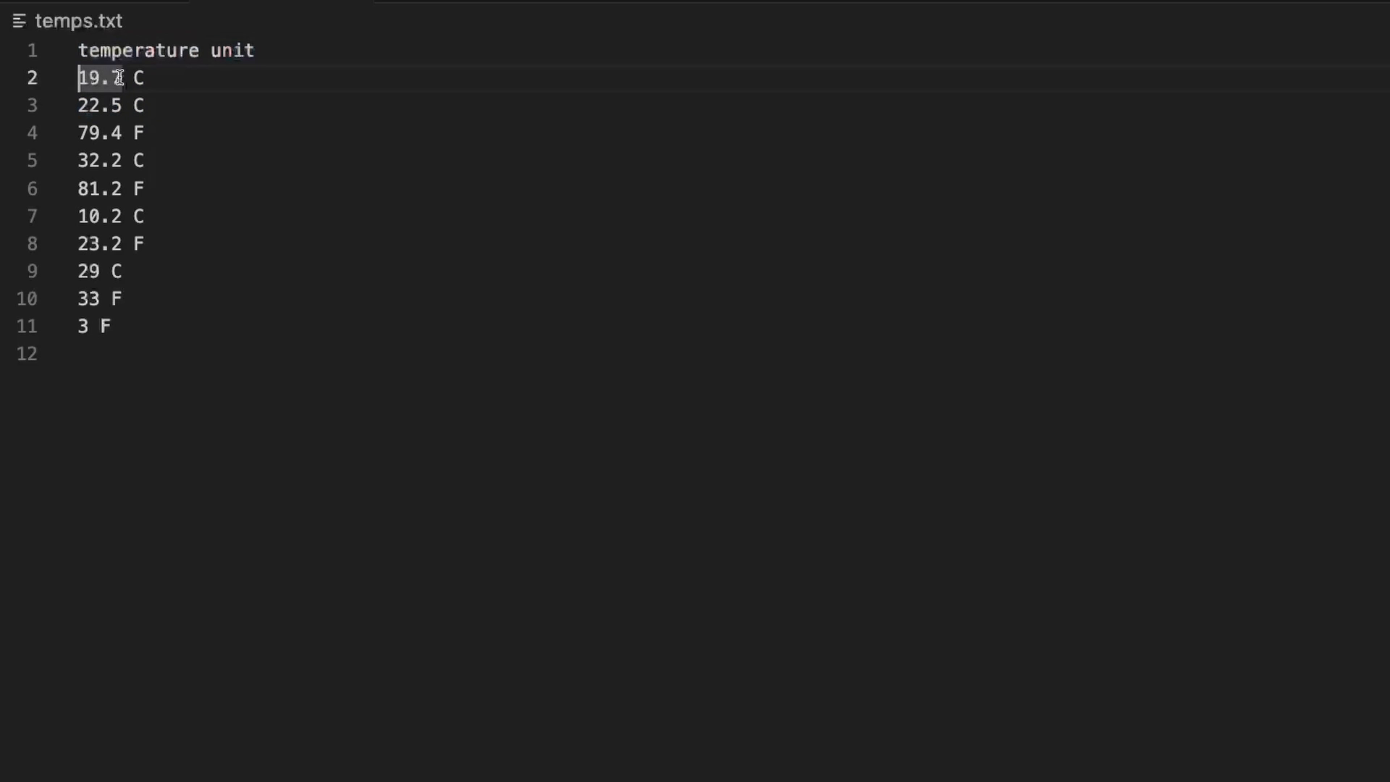
type("7")
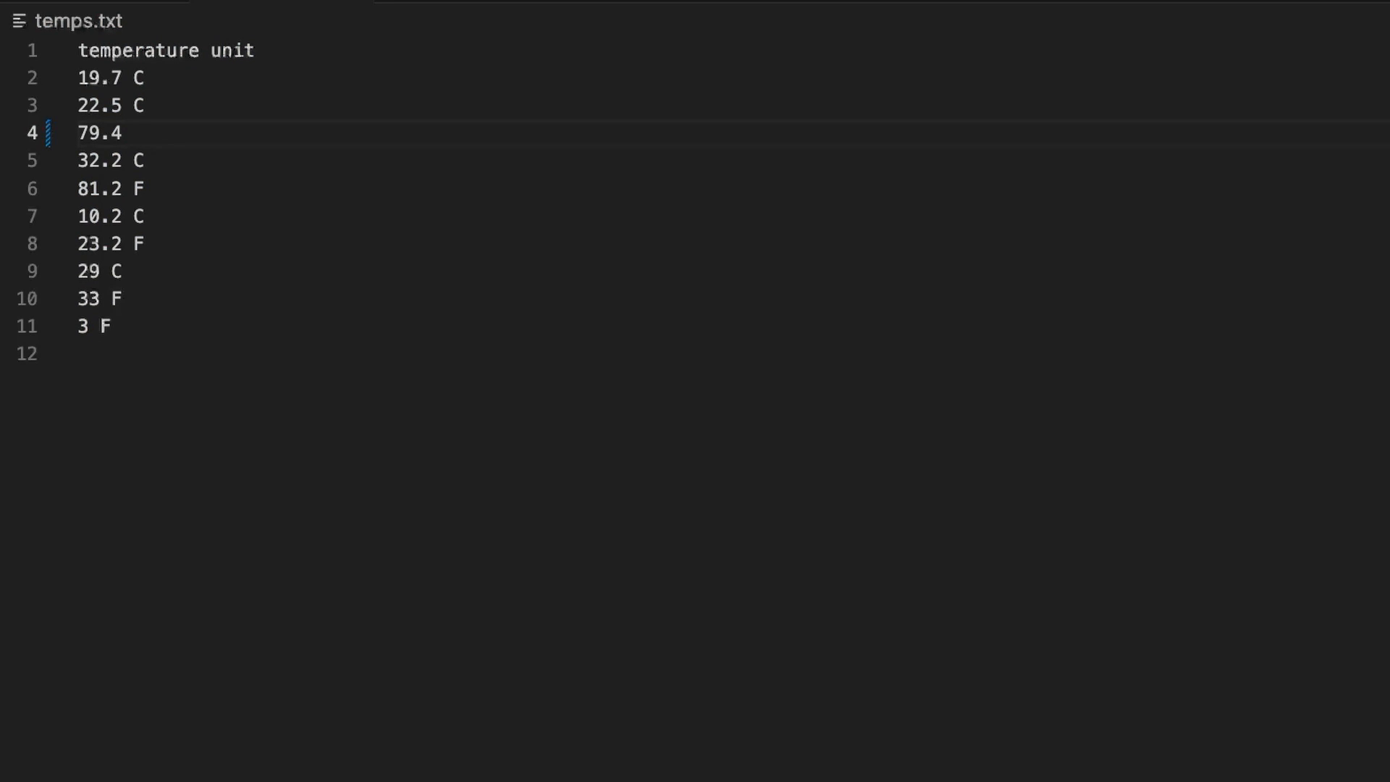
type("F")
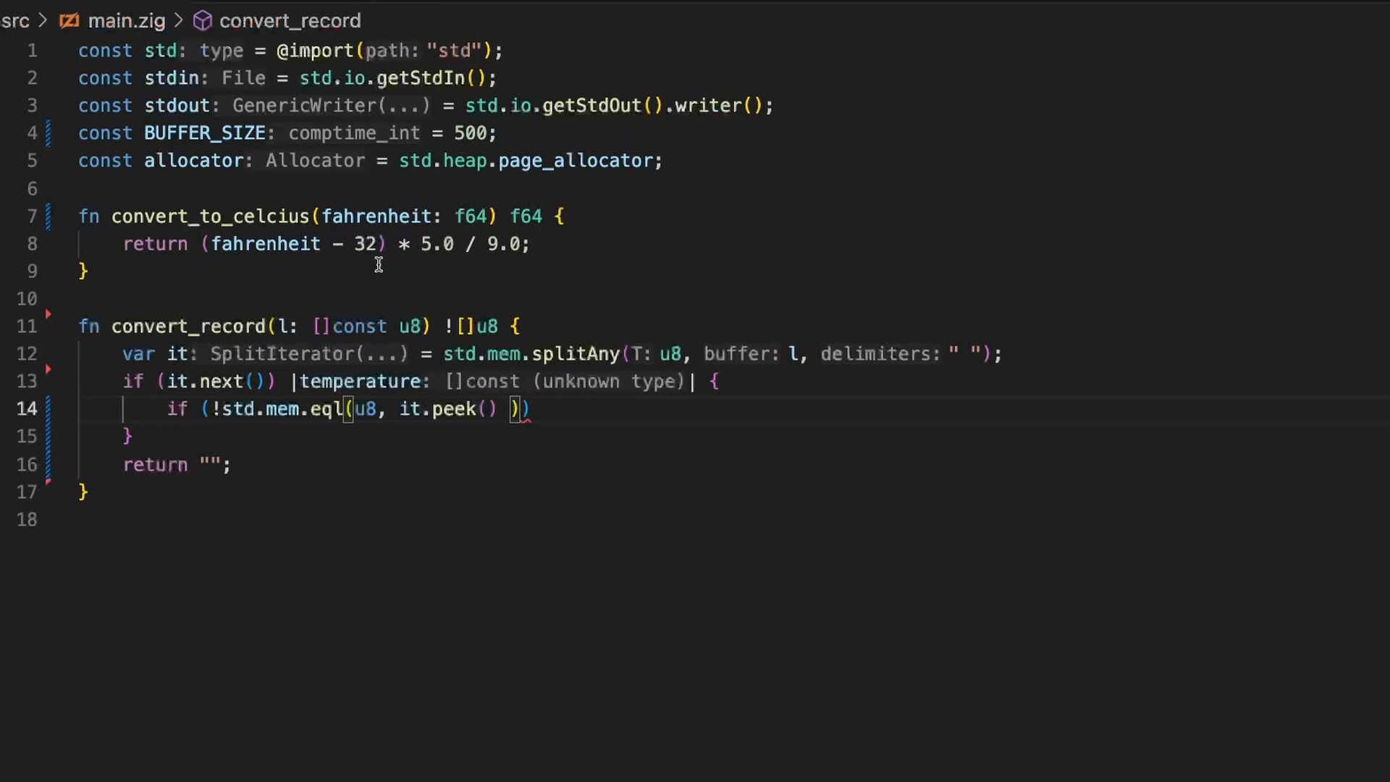
Complete the condition as !std.mem.eql(u8, it.peek() orelse "", "F") with an empty body.
type("or")
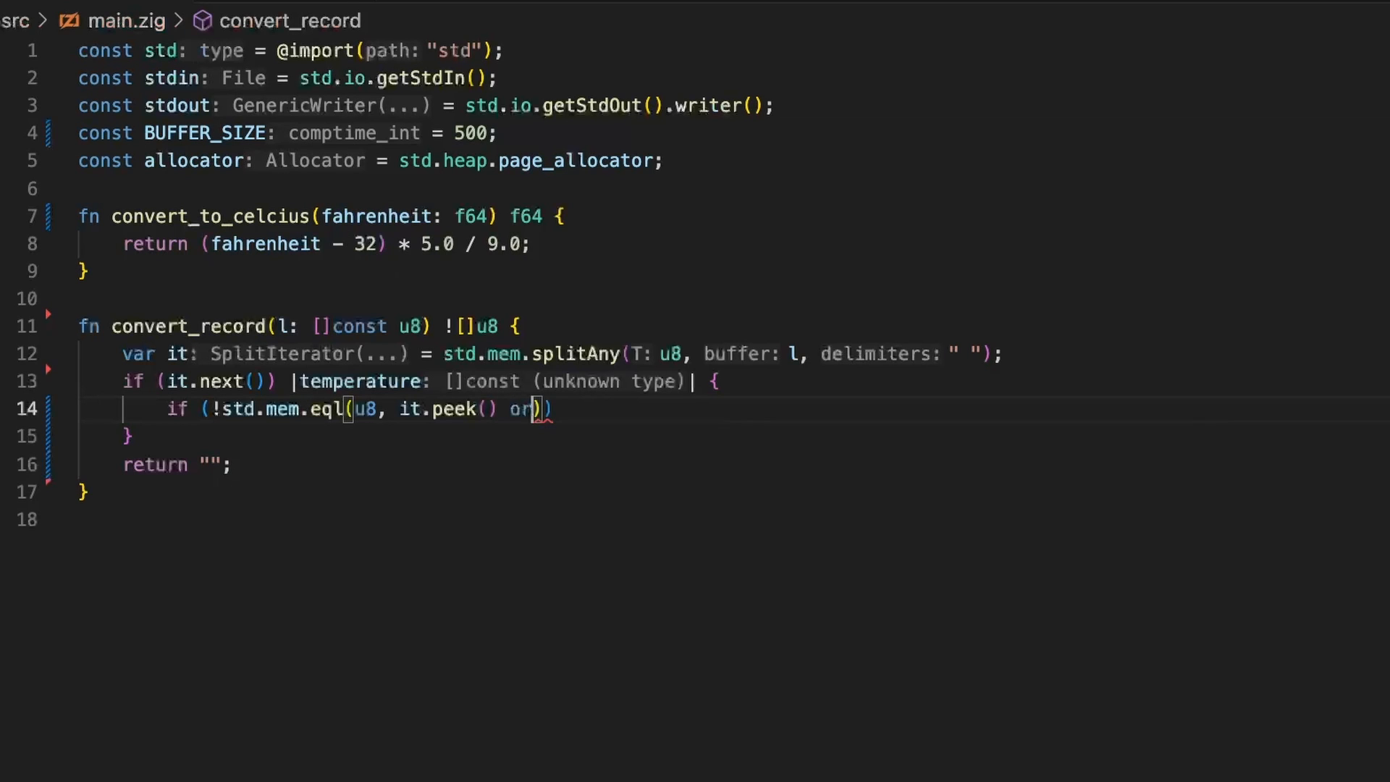
type("else \"\"")
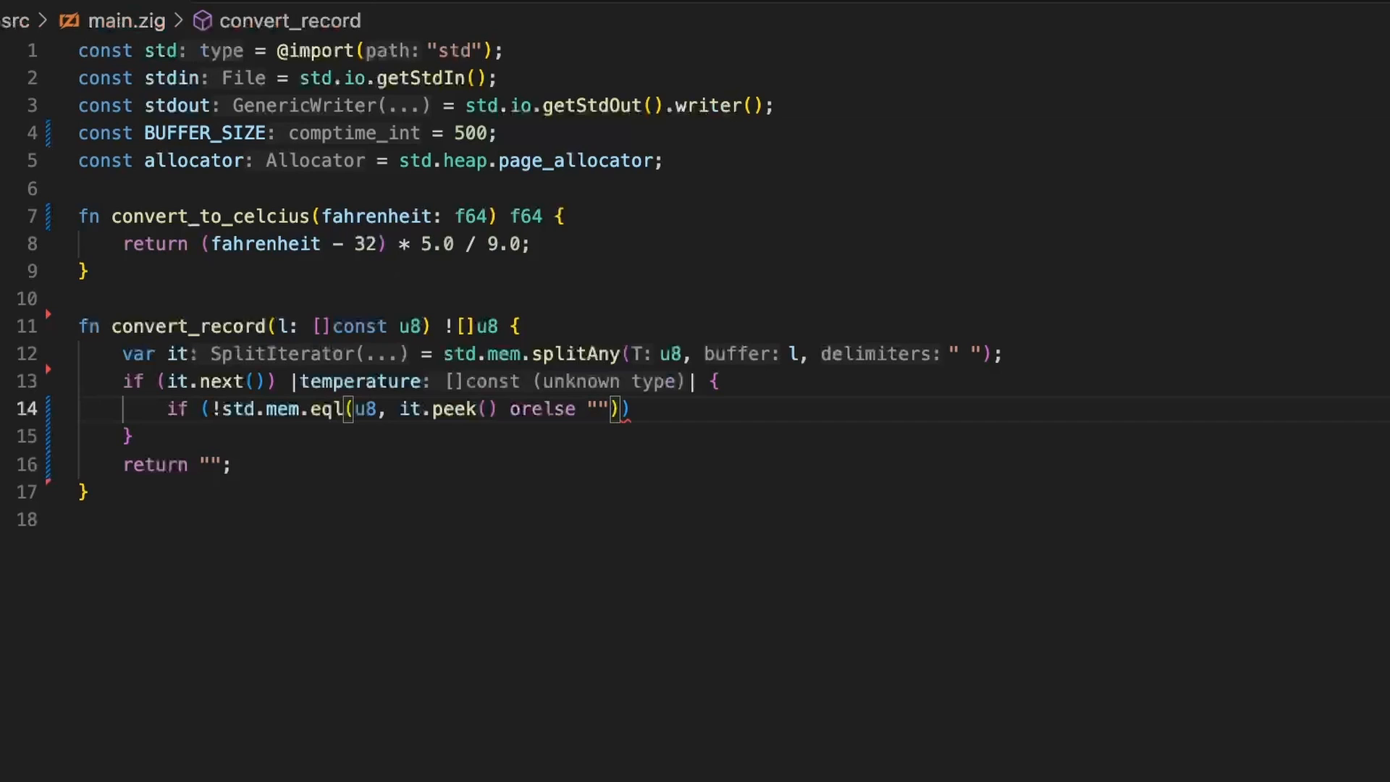
type(", \"F\"")
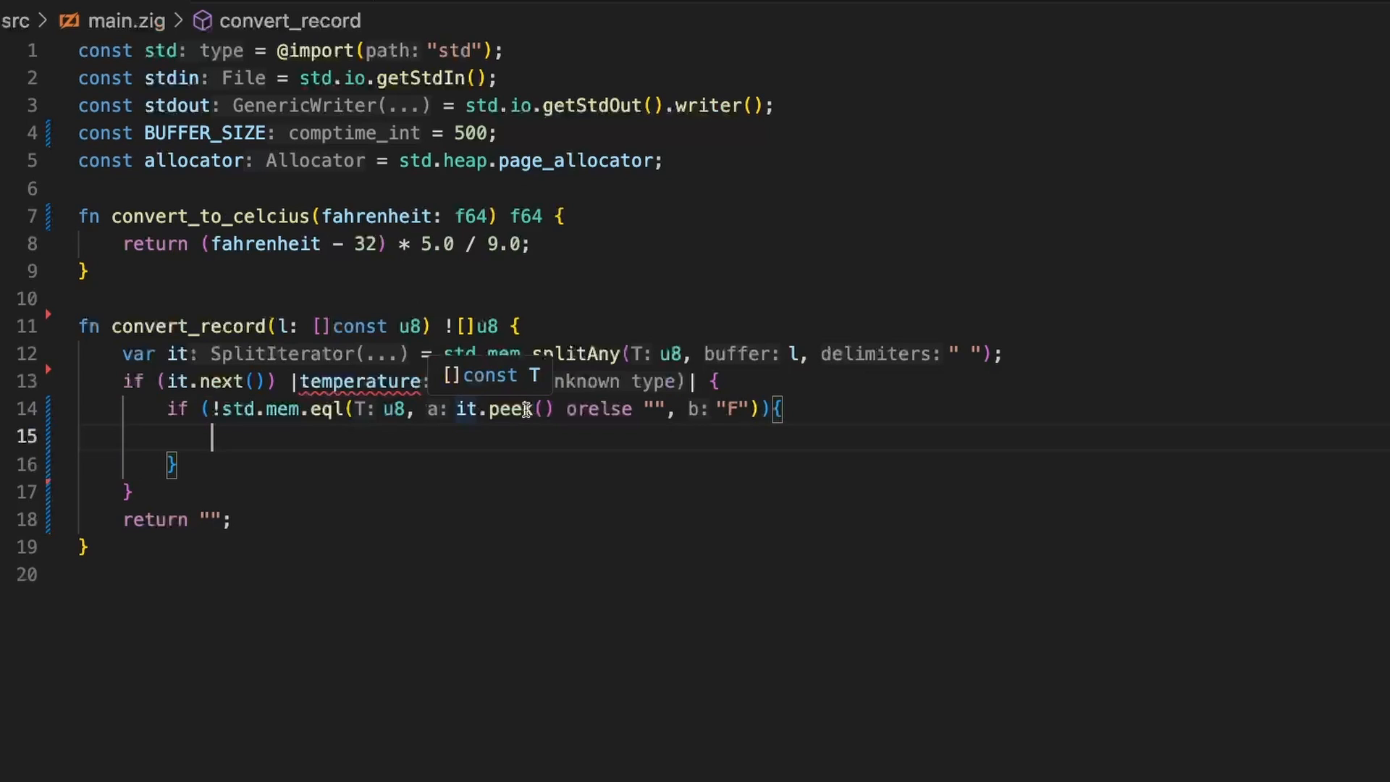
mouse_move(514, 409)
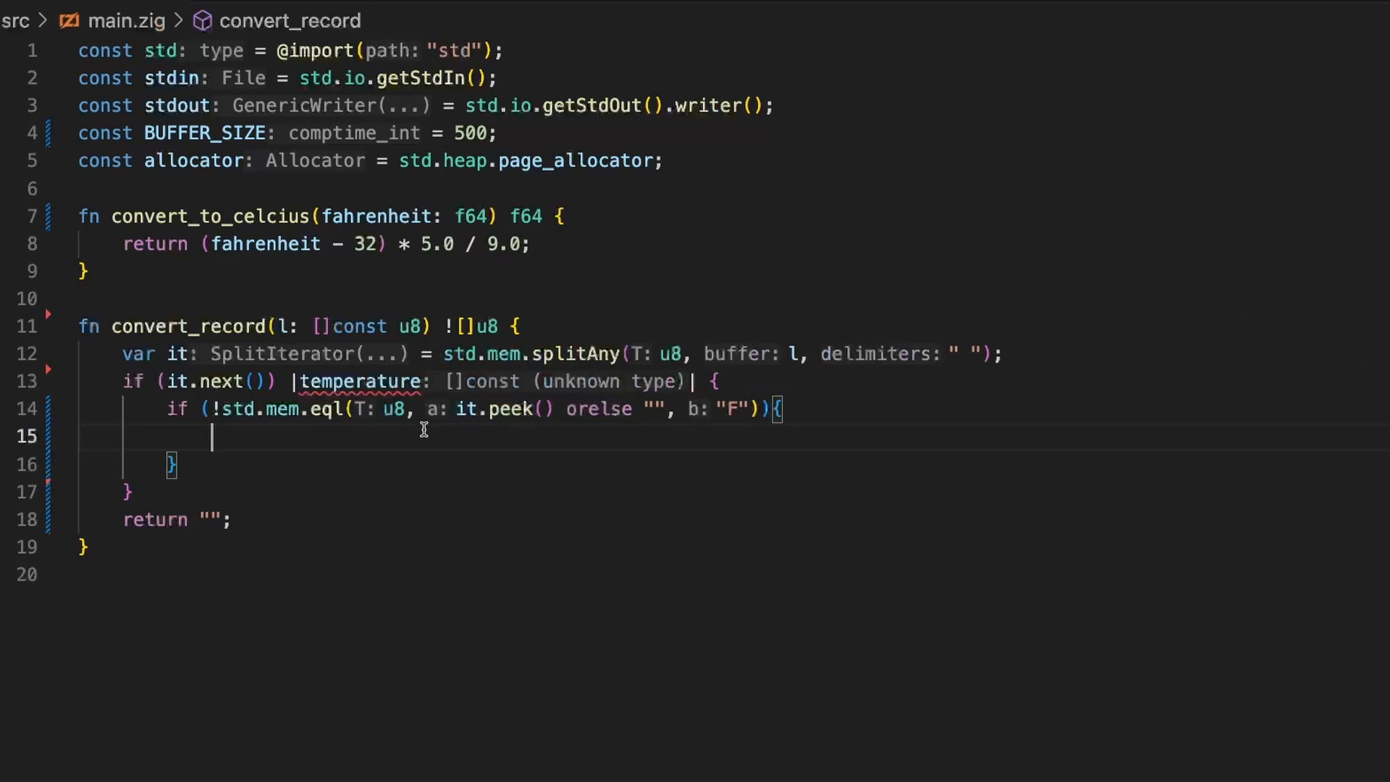
mouse_move(310, 434)
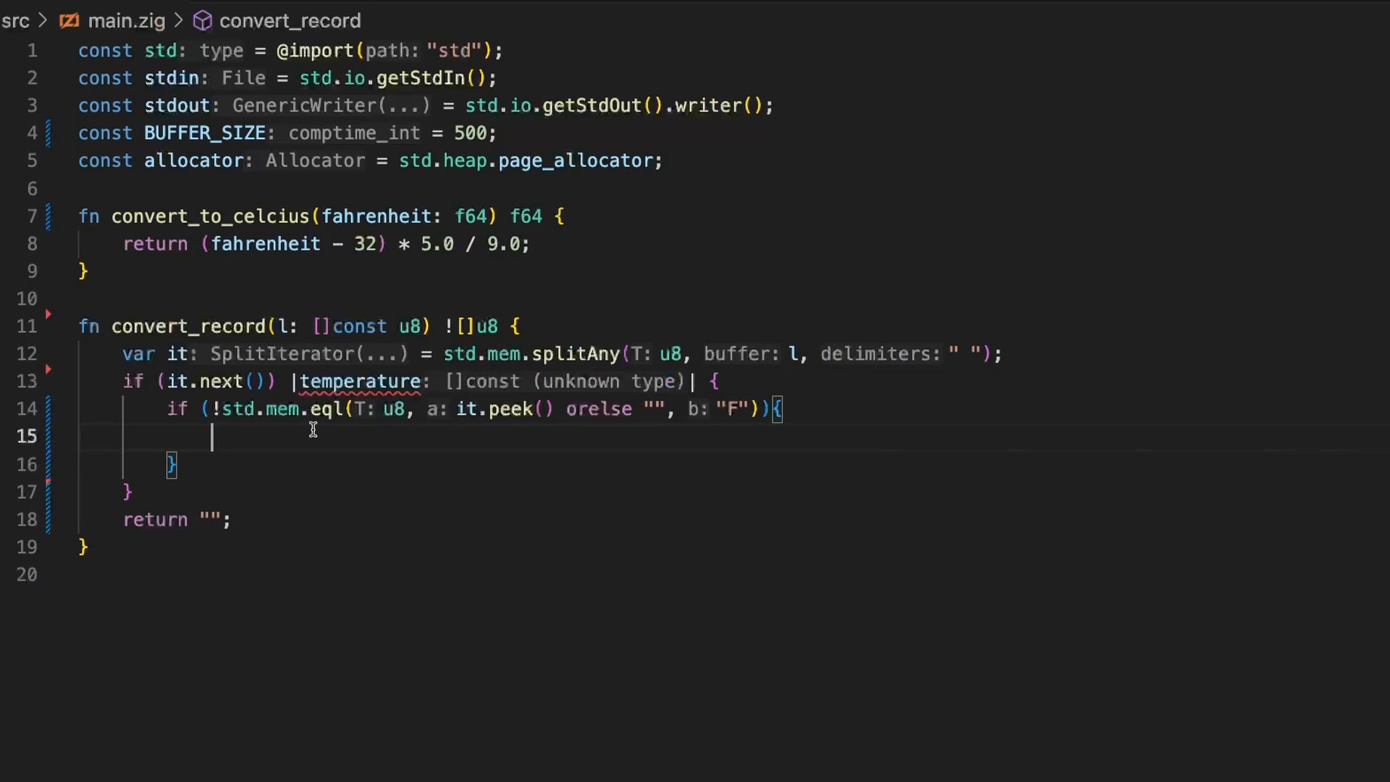
In the non-F branch, return std.fmt.allocPrint(allocator, "{s}\n", .{l}).
type("return")
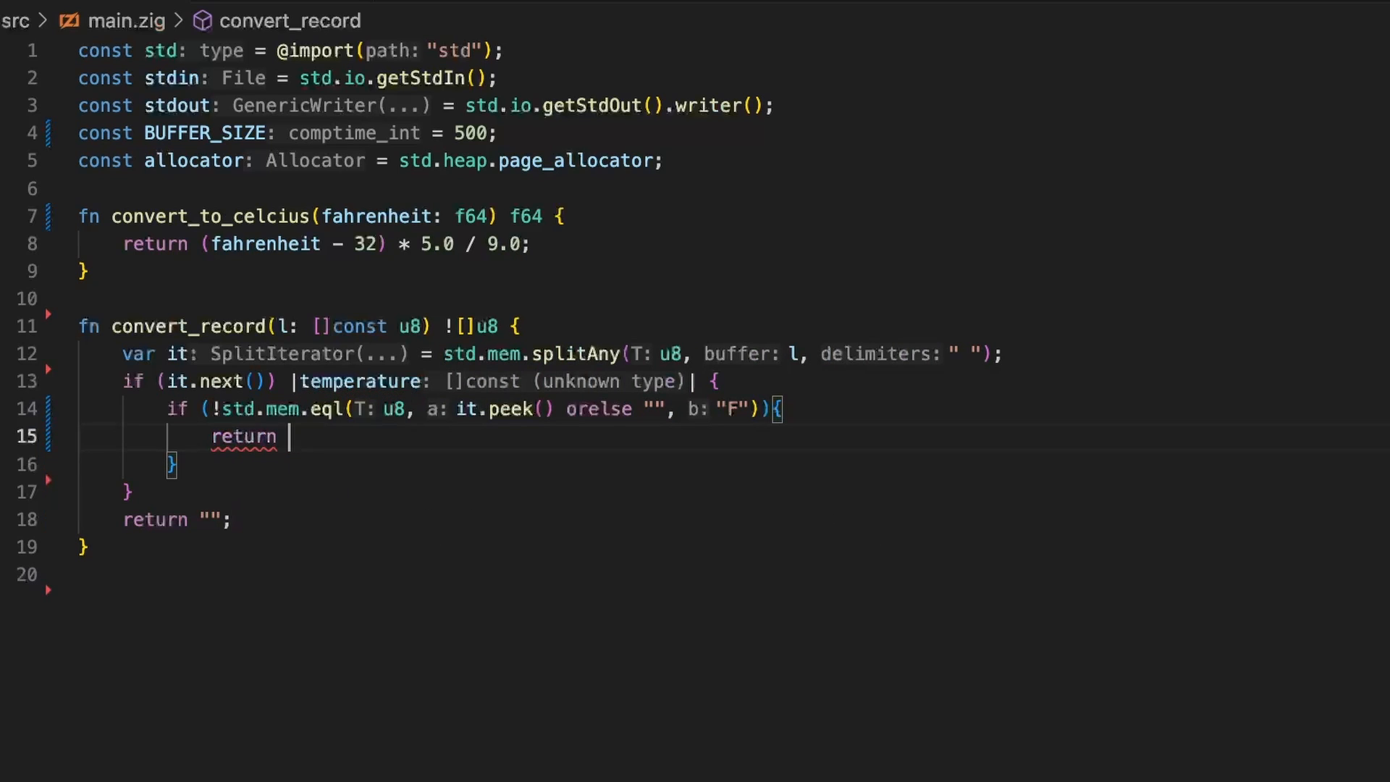
type("std.")
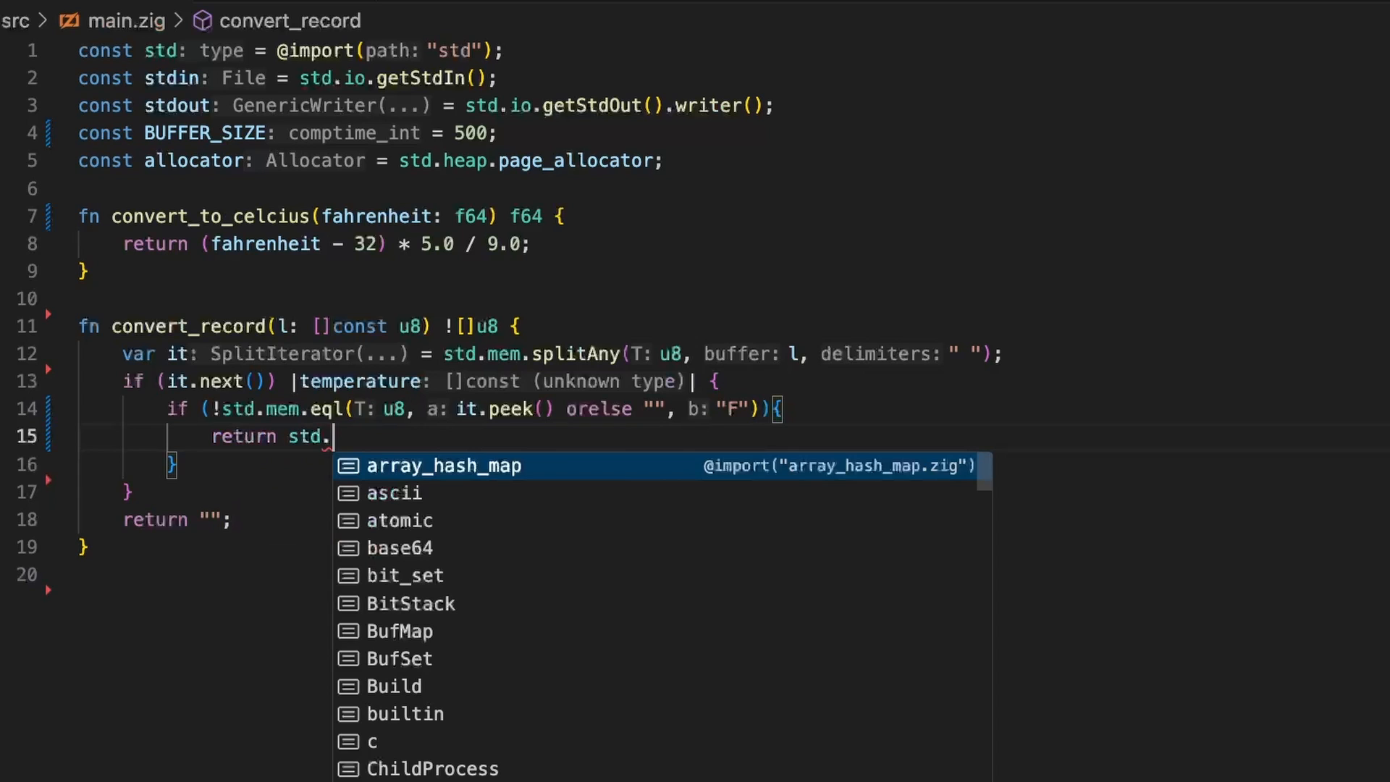
type("fmt.")
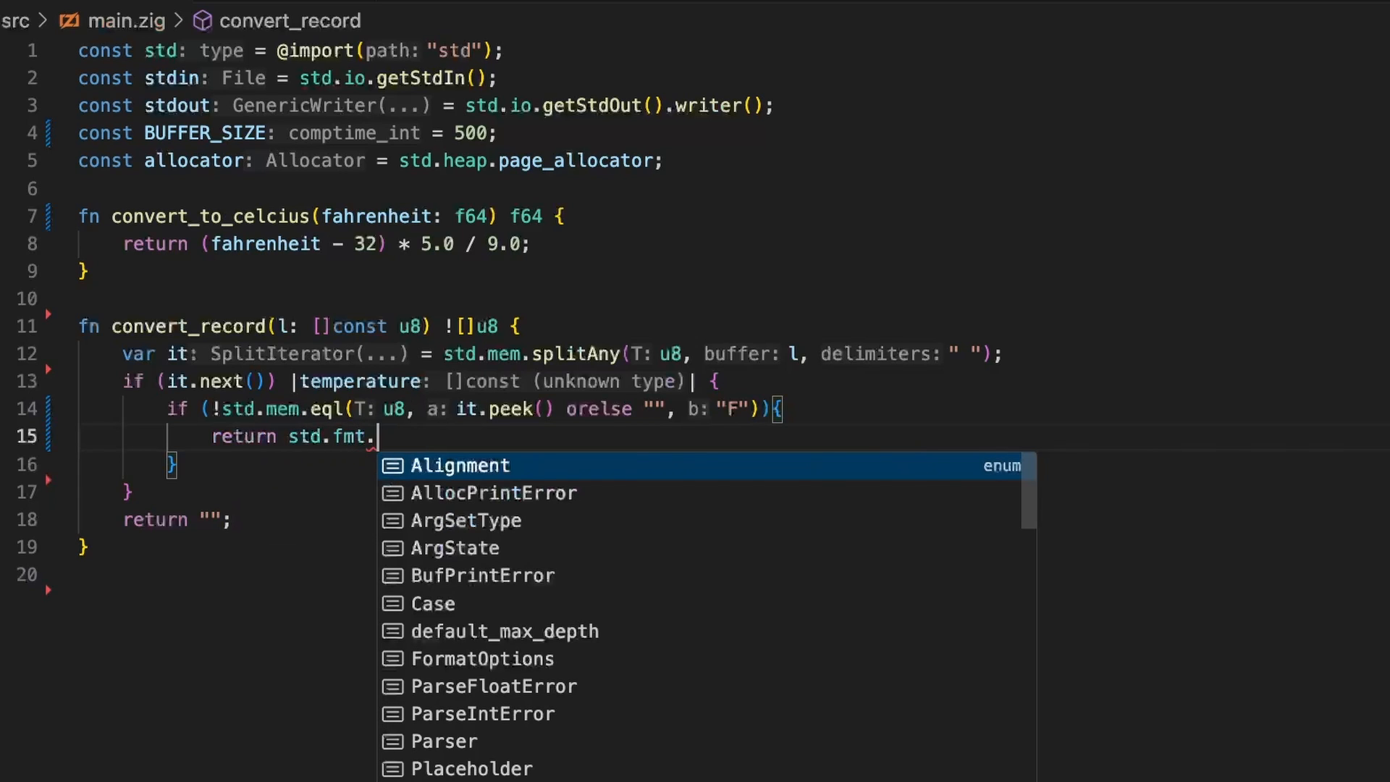
type("all")
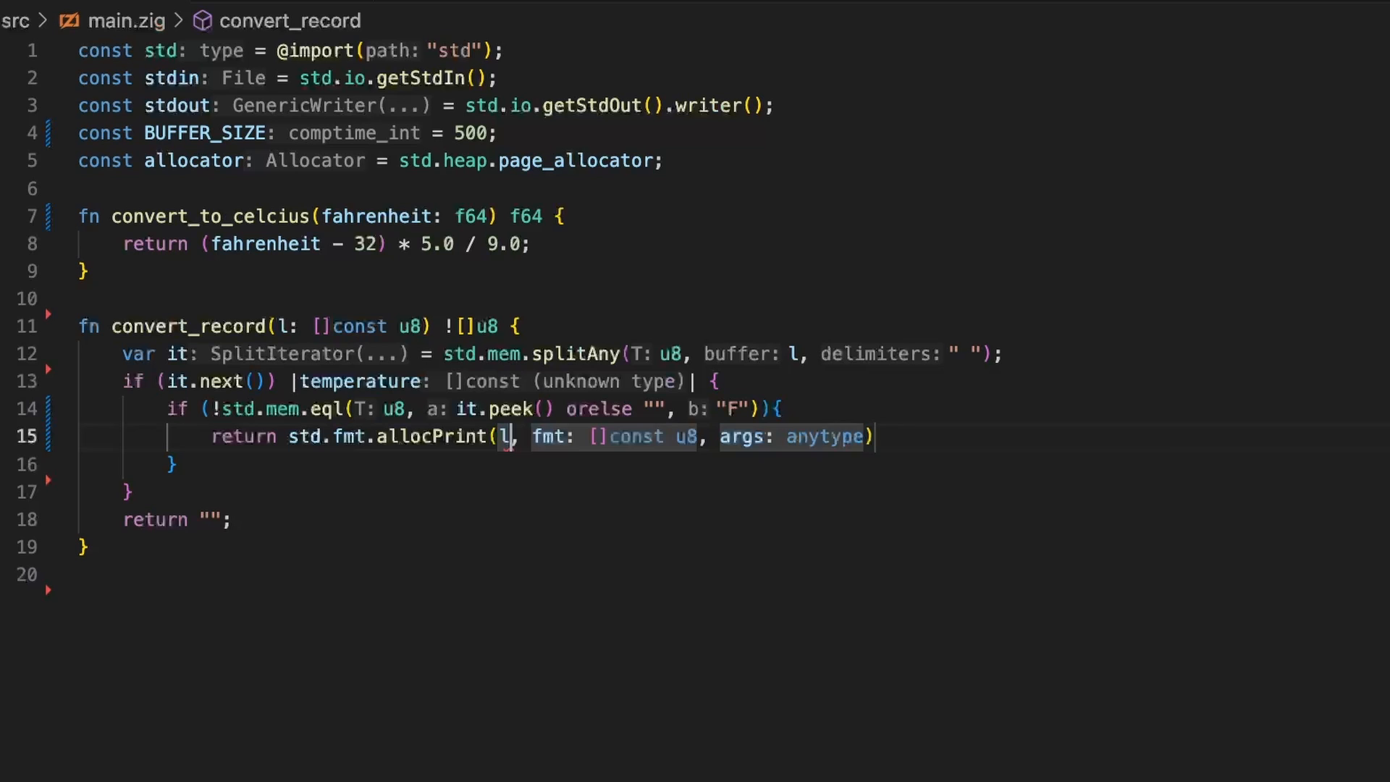
type("ALL")
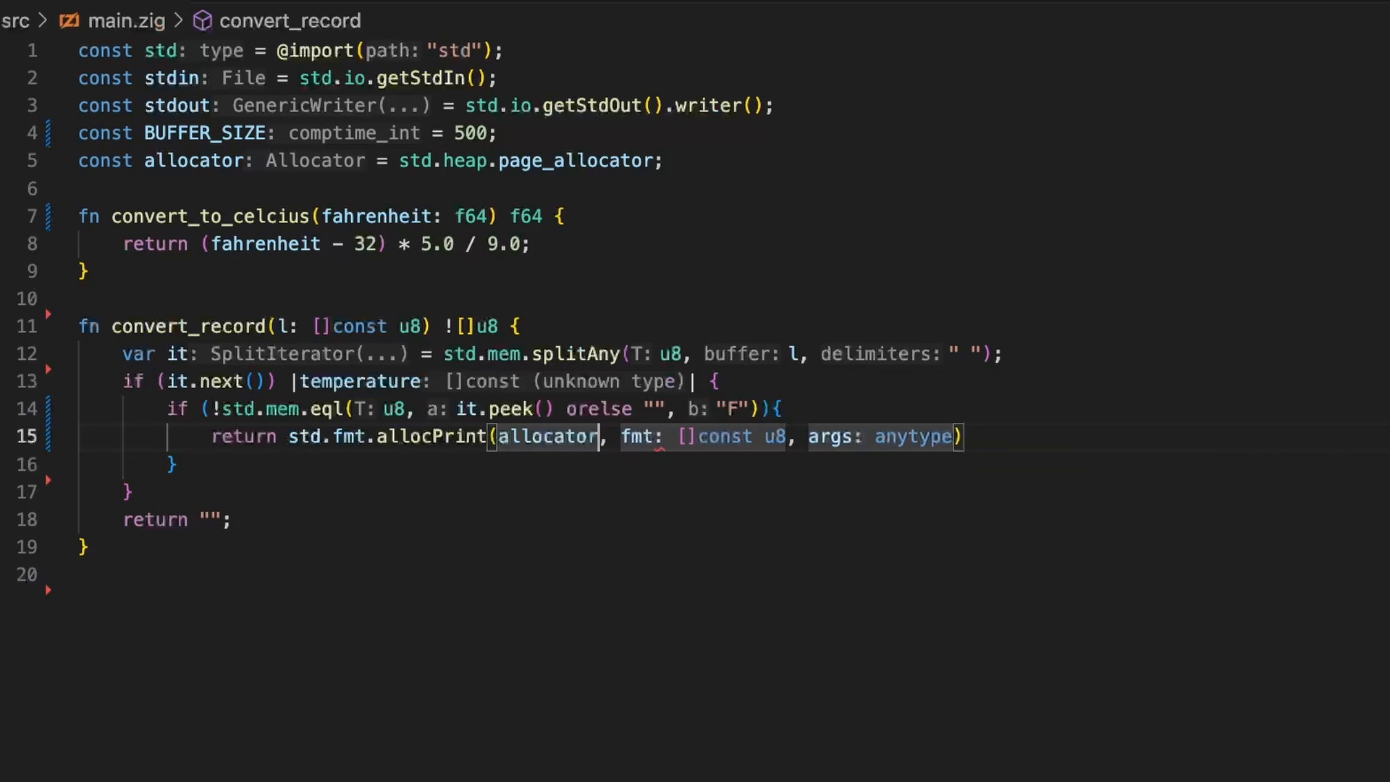
left_click(656, 436)
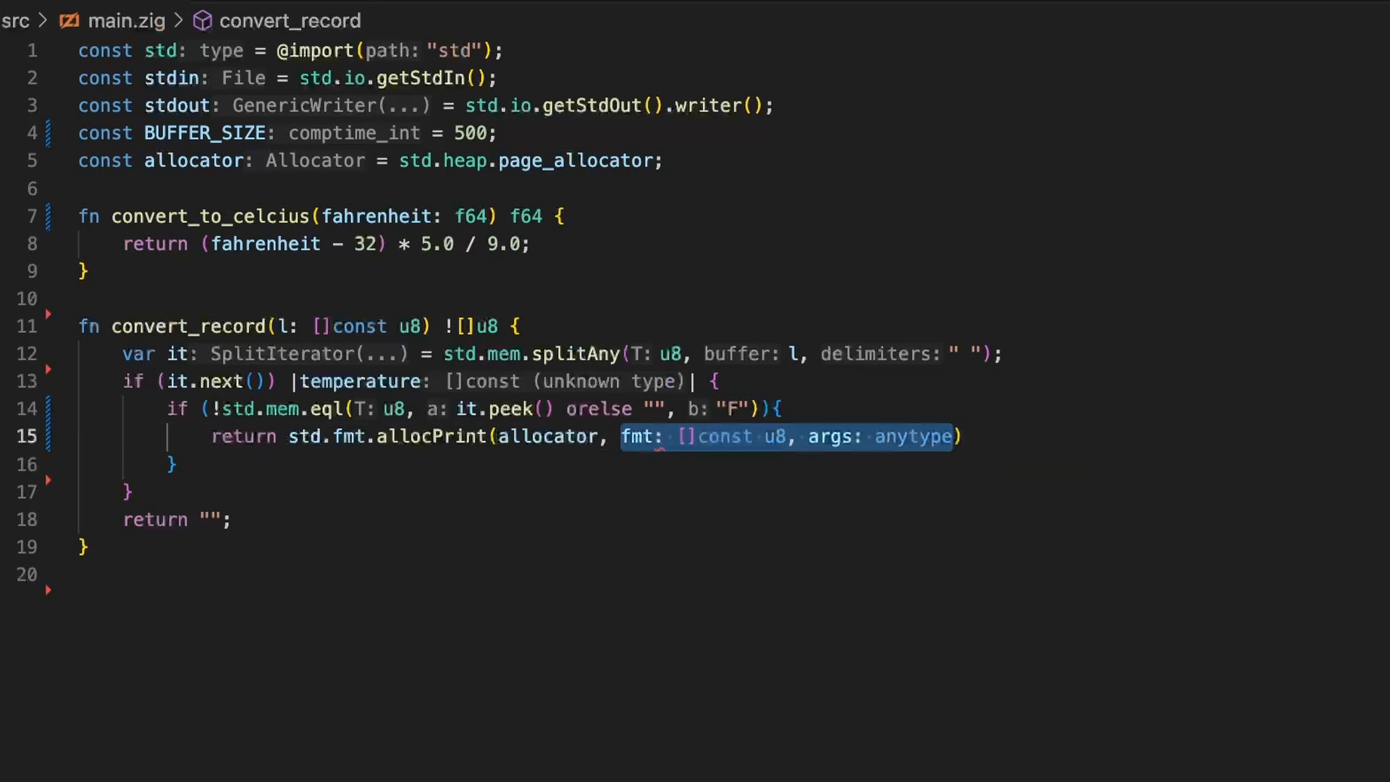
key("Delete")
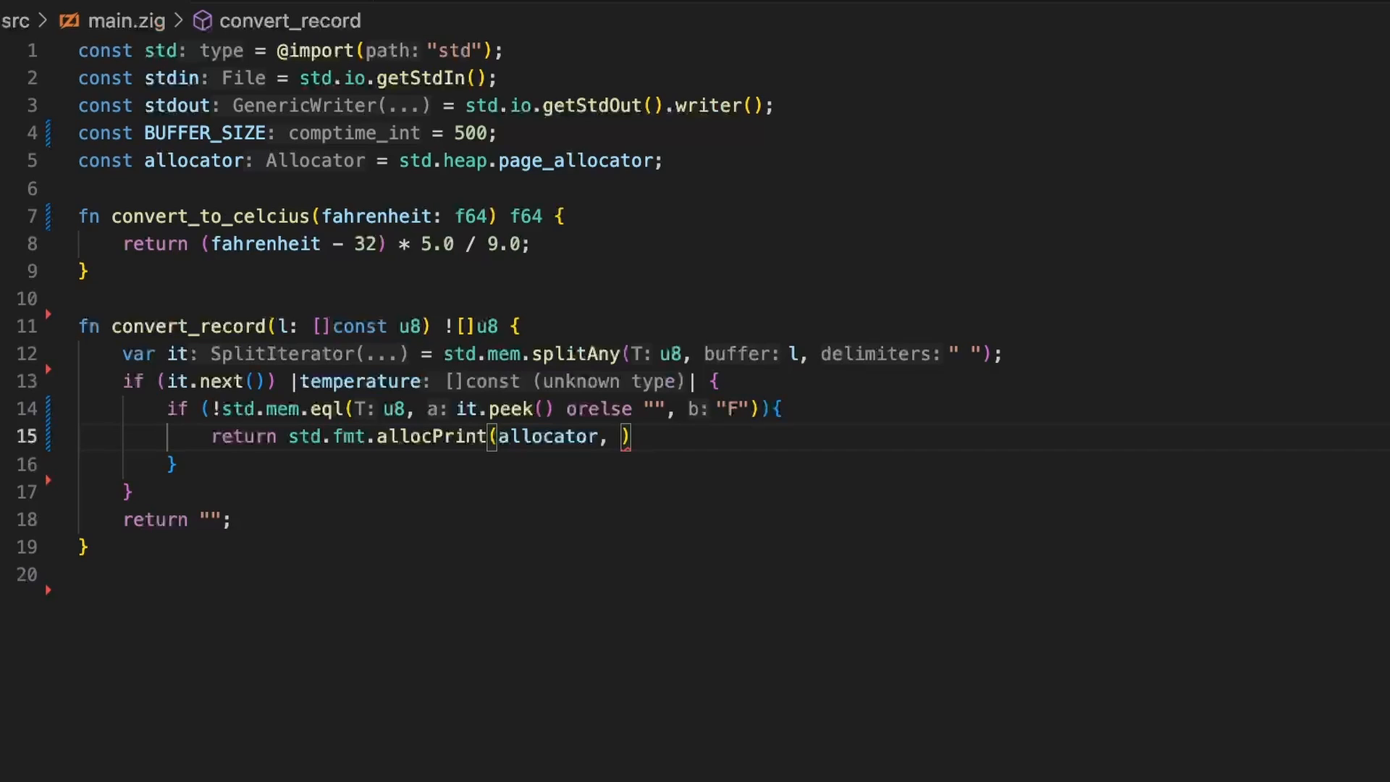
type("\"{s}\"")
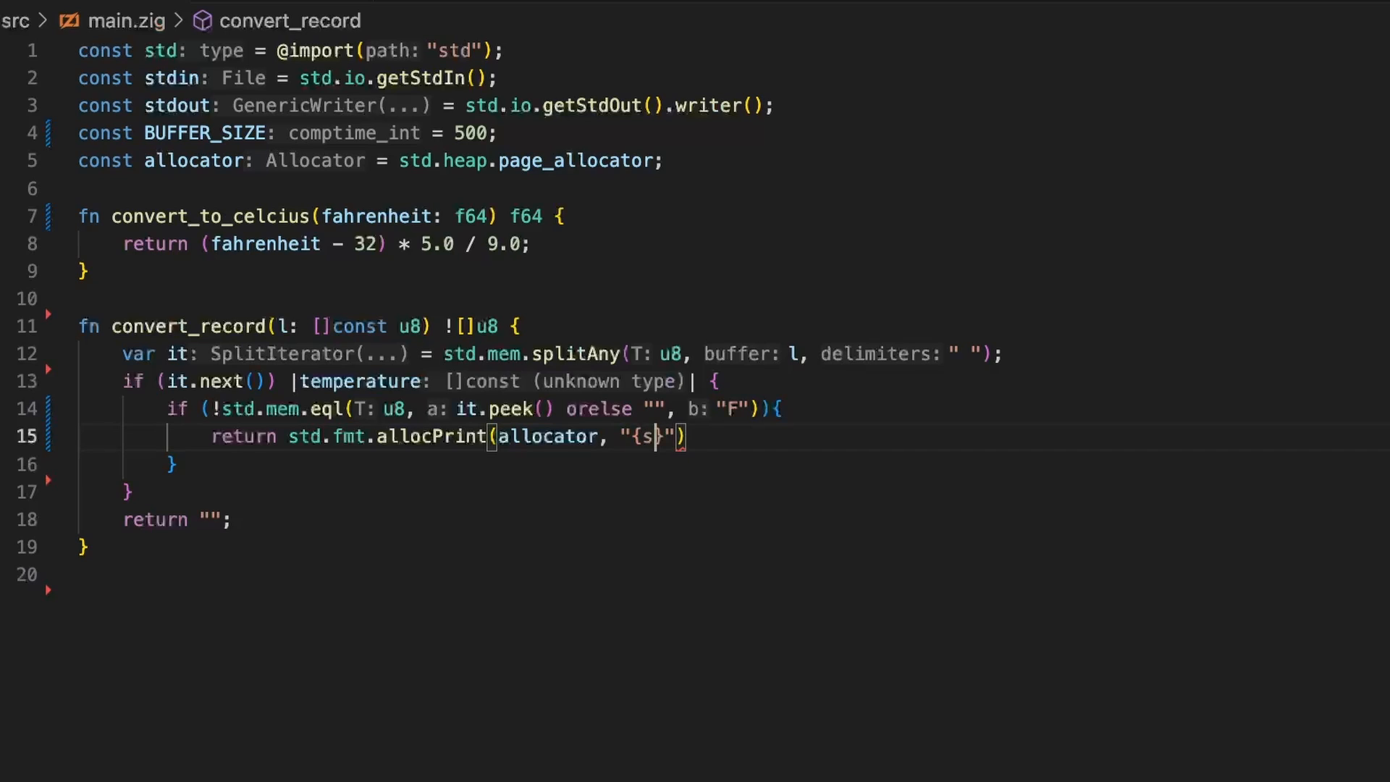
type("\\\"")
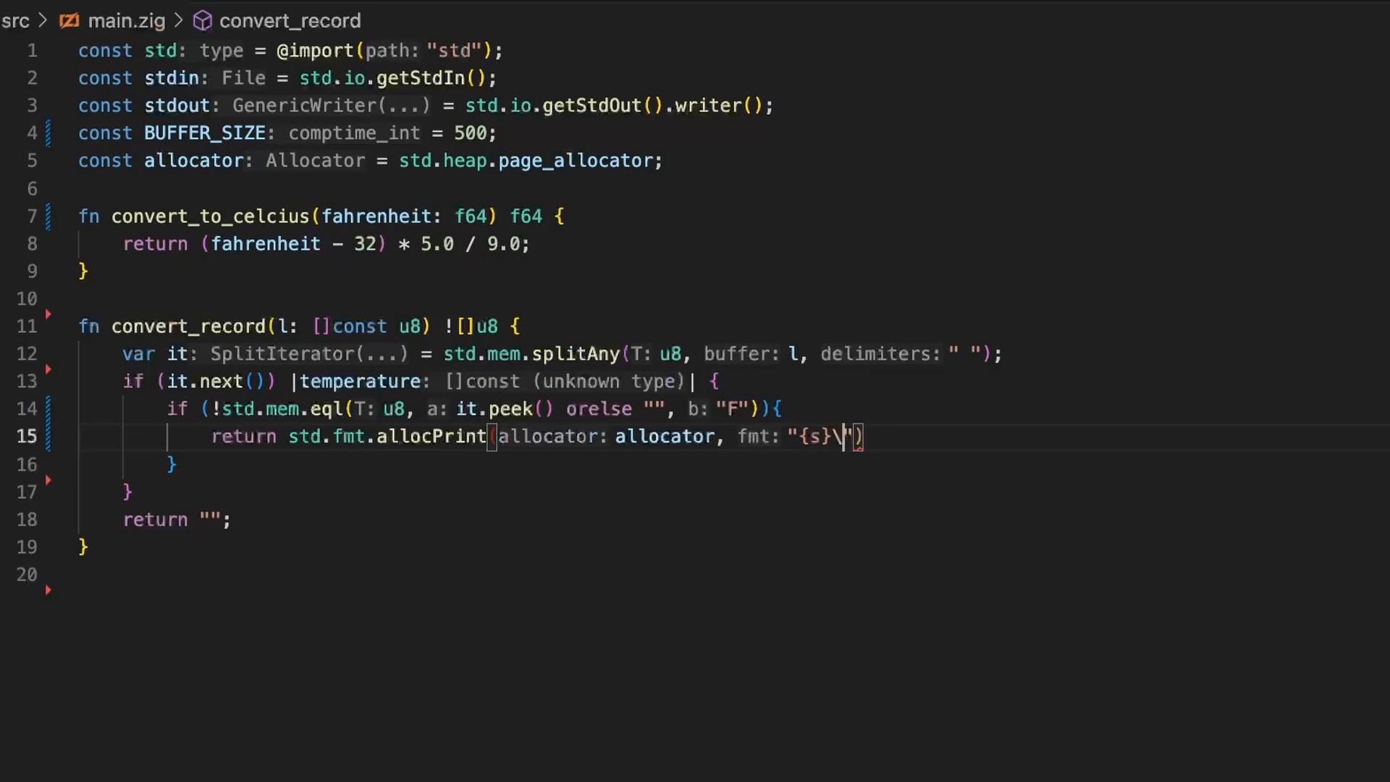
type("n")
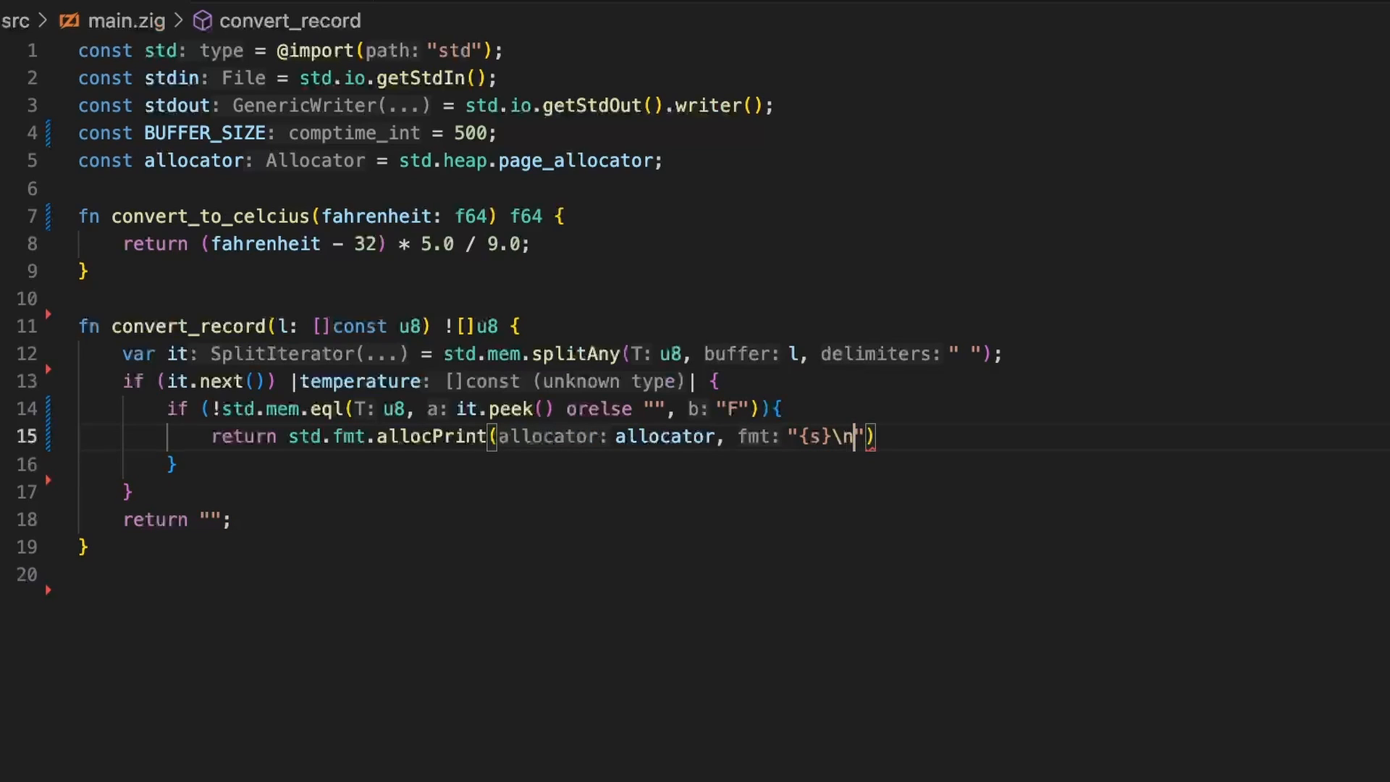
type(", .{}")
type("consf f")
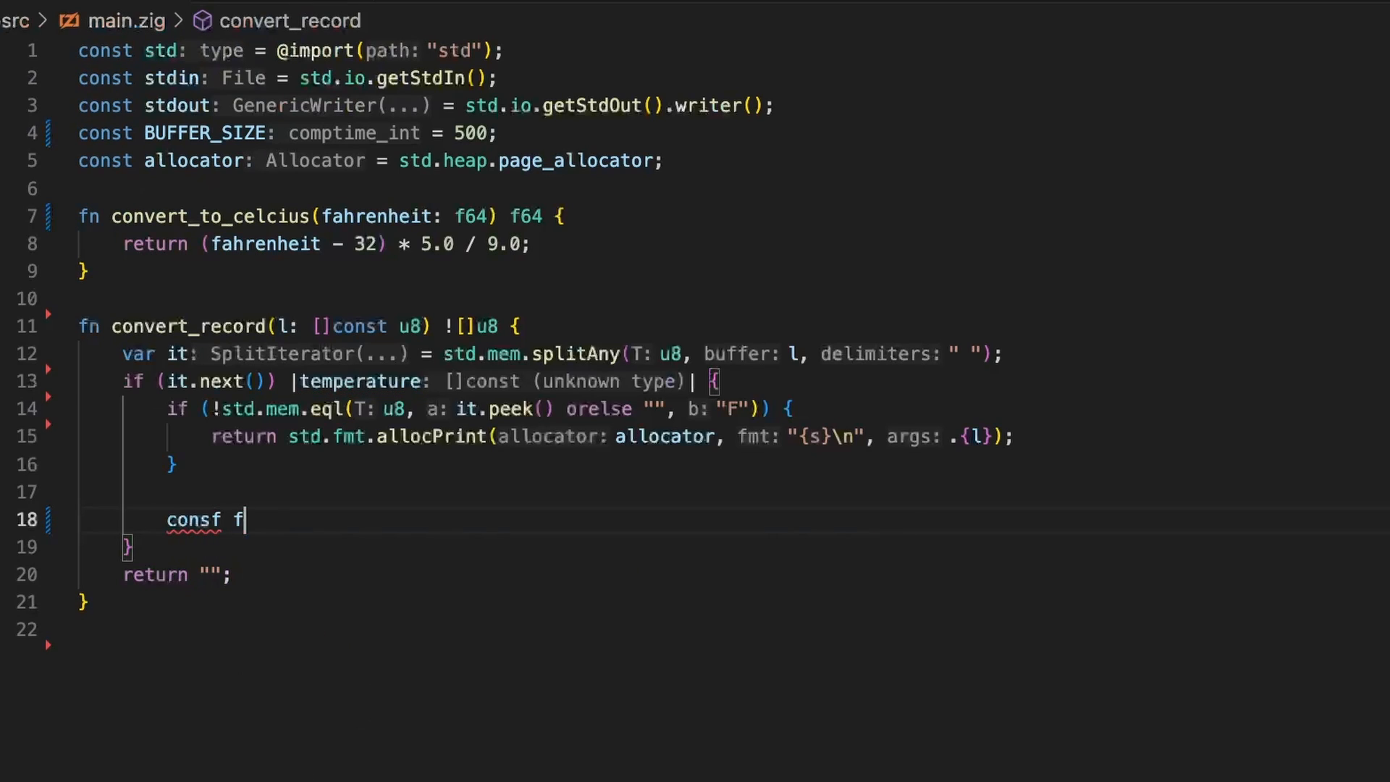
Parse temperature into const fahrenheit with std.fmt.parseFloat(f64, temperature).
type("ahren")
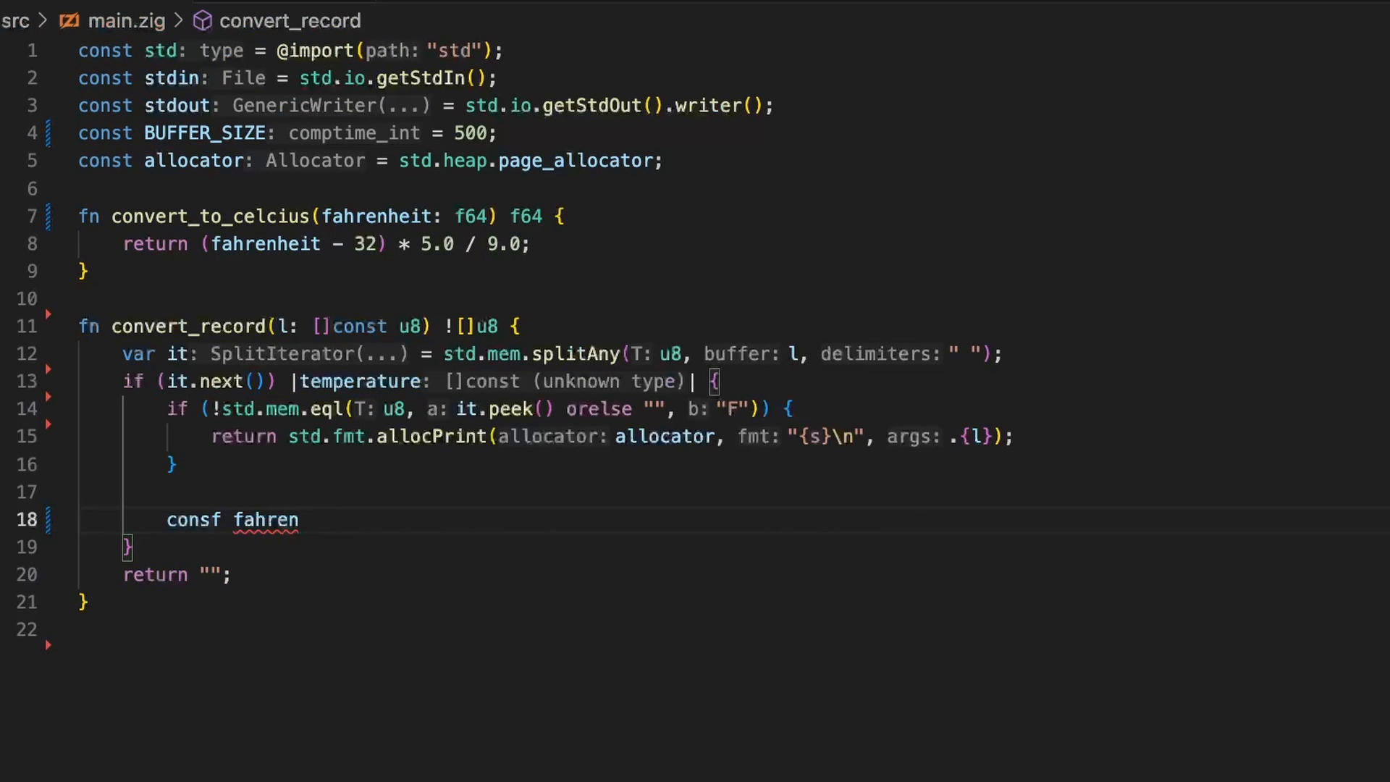
type("heit")
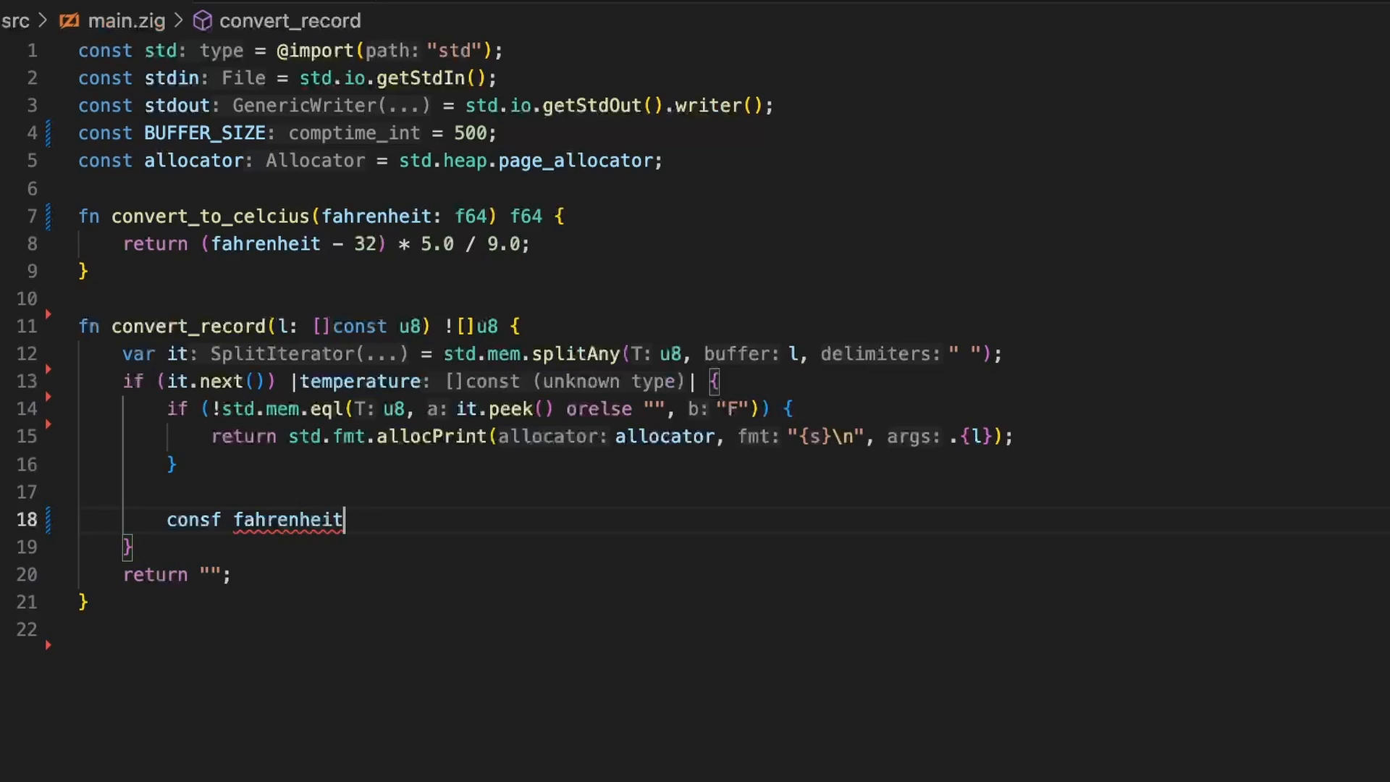
key("Backspace")
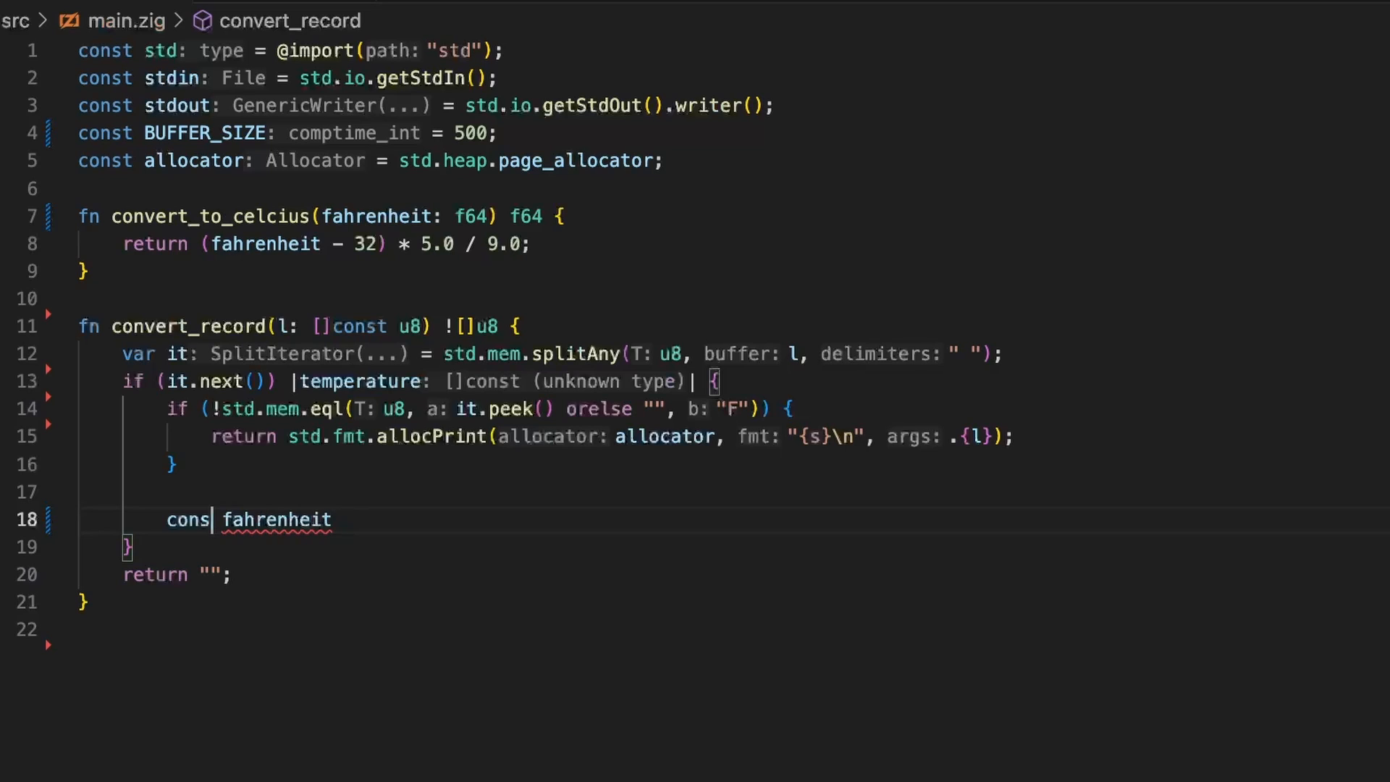
type("t")
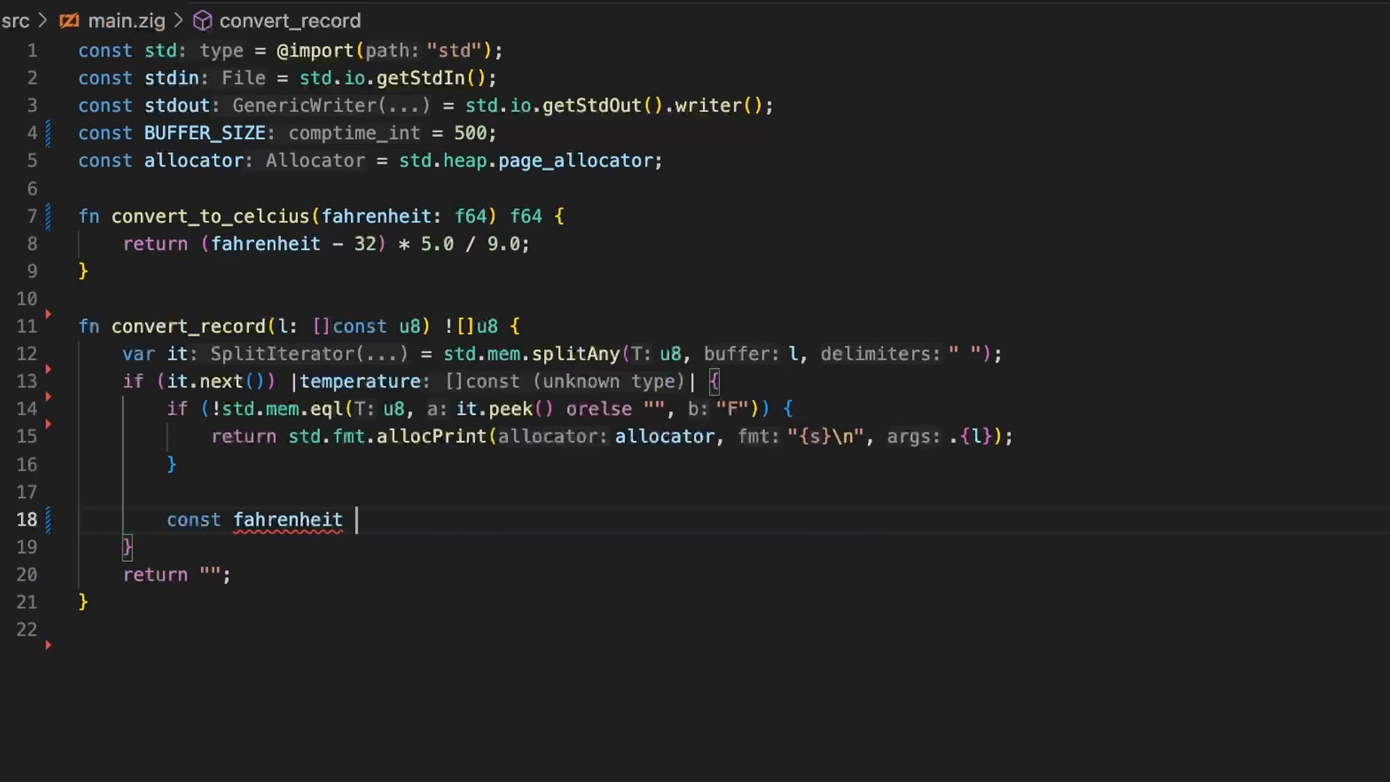
type("= std.f")
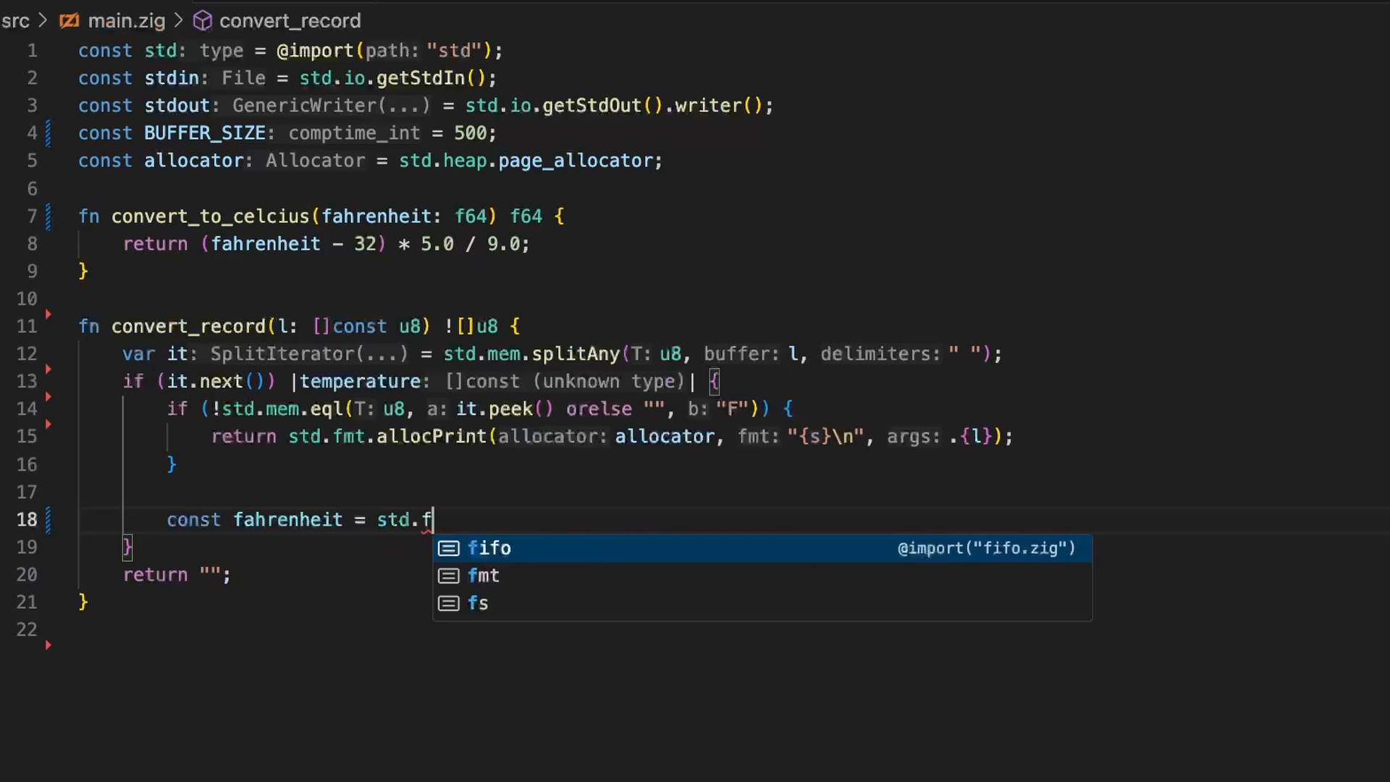
left_click(485, 576)
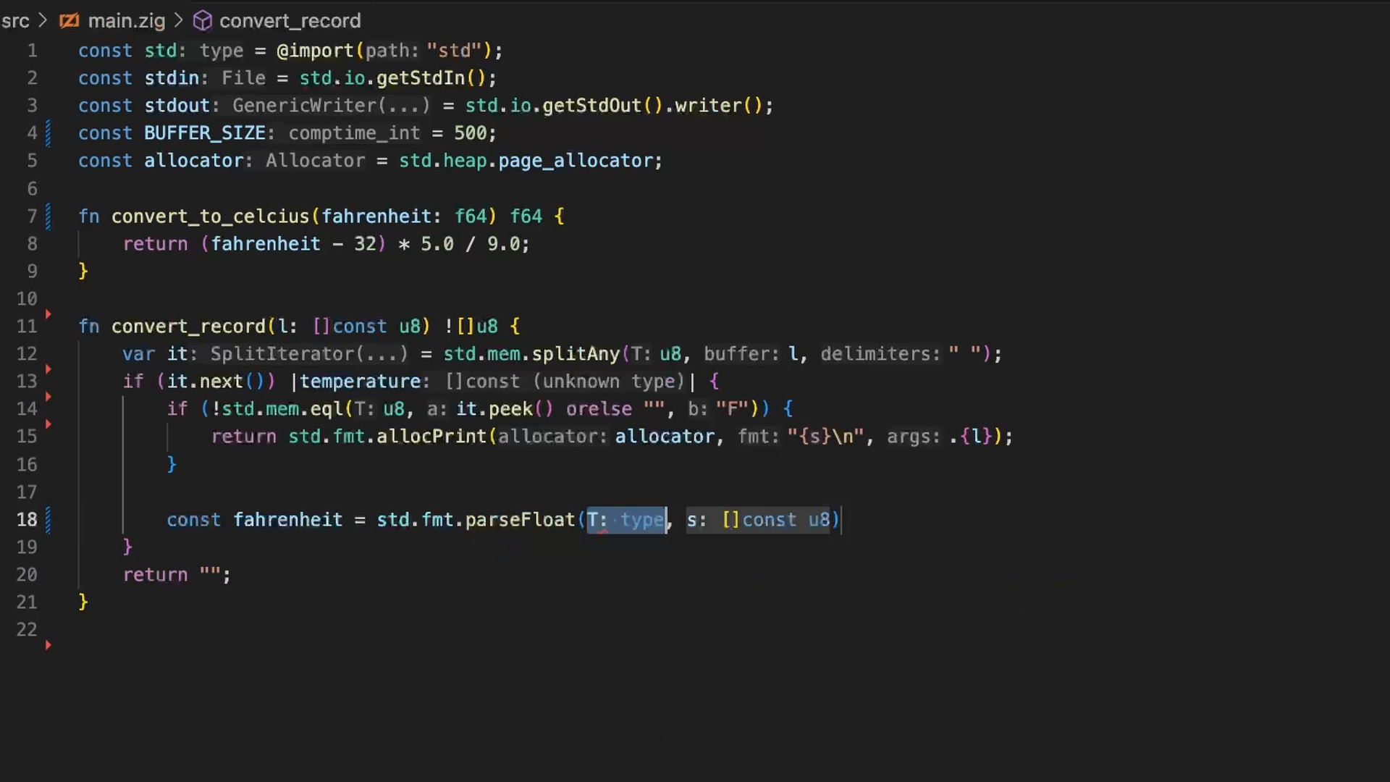
type("f64")
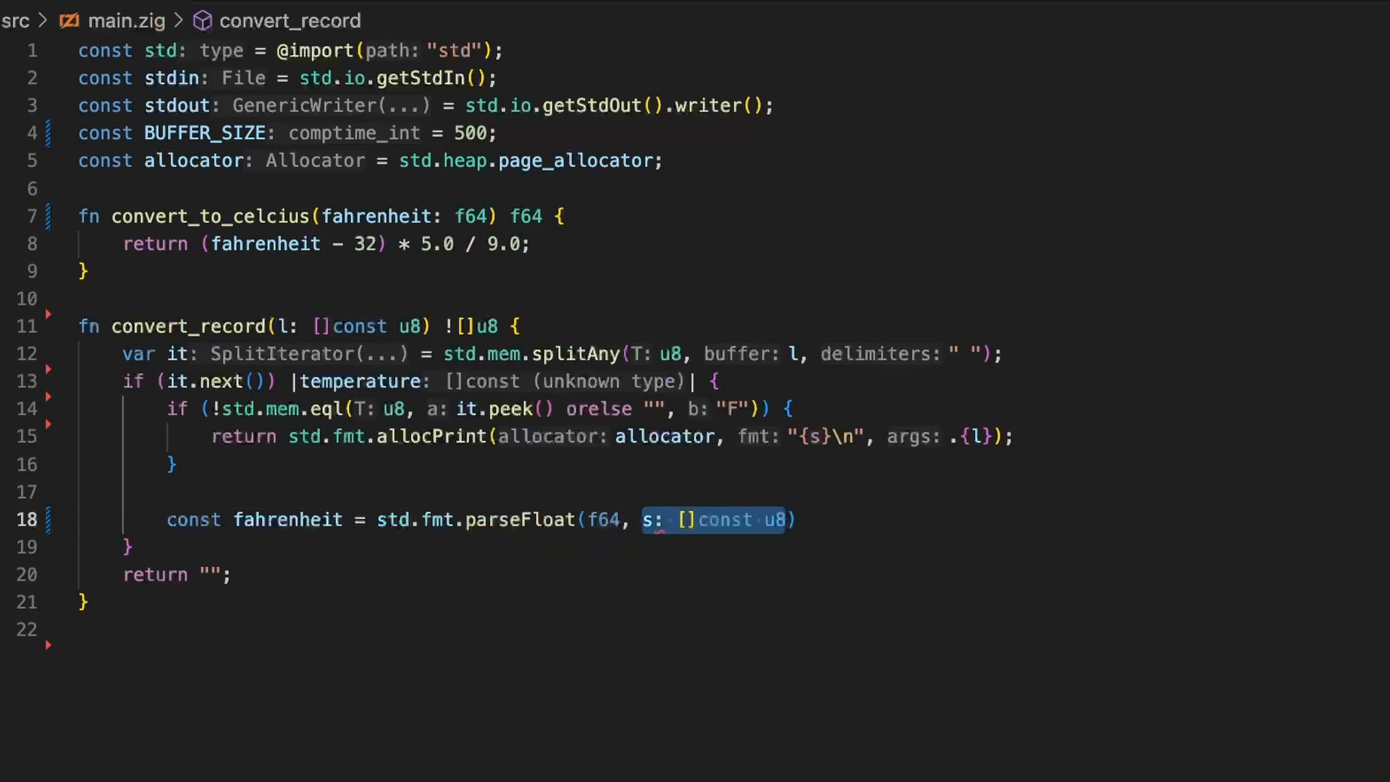
type("temperature")
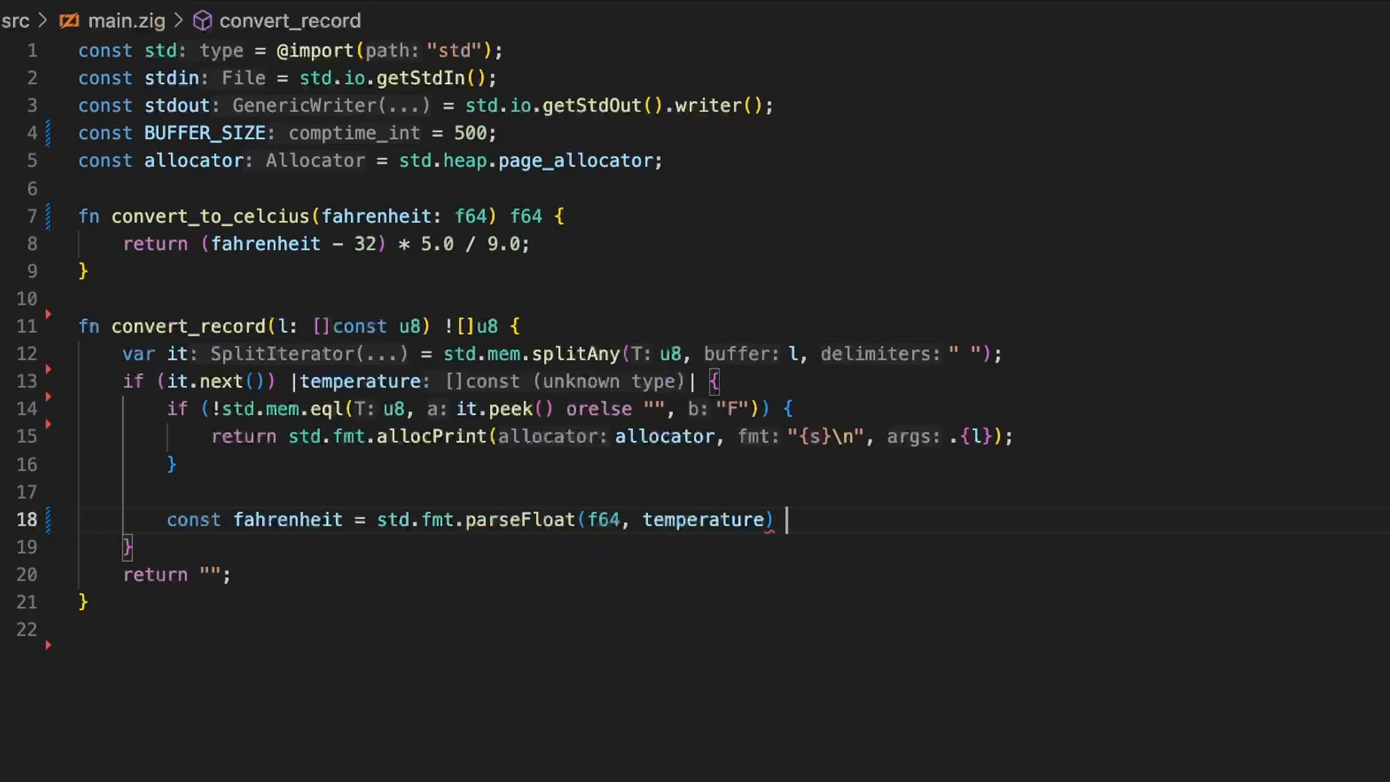
Attach a catch |err| { } block to the parse call.
type("catc")
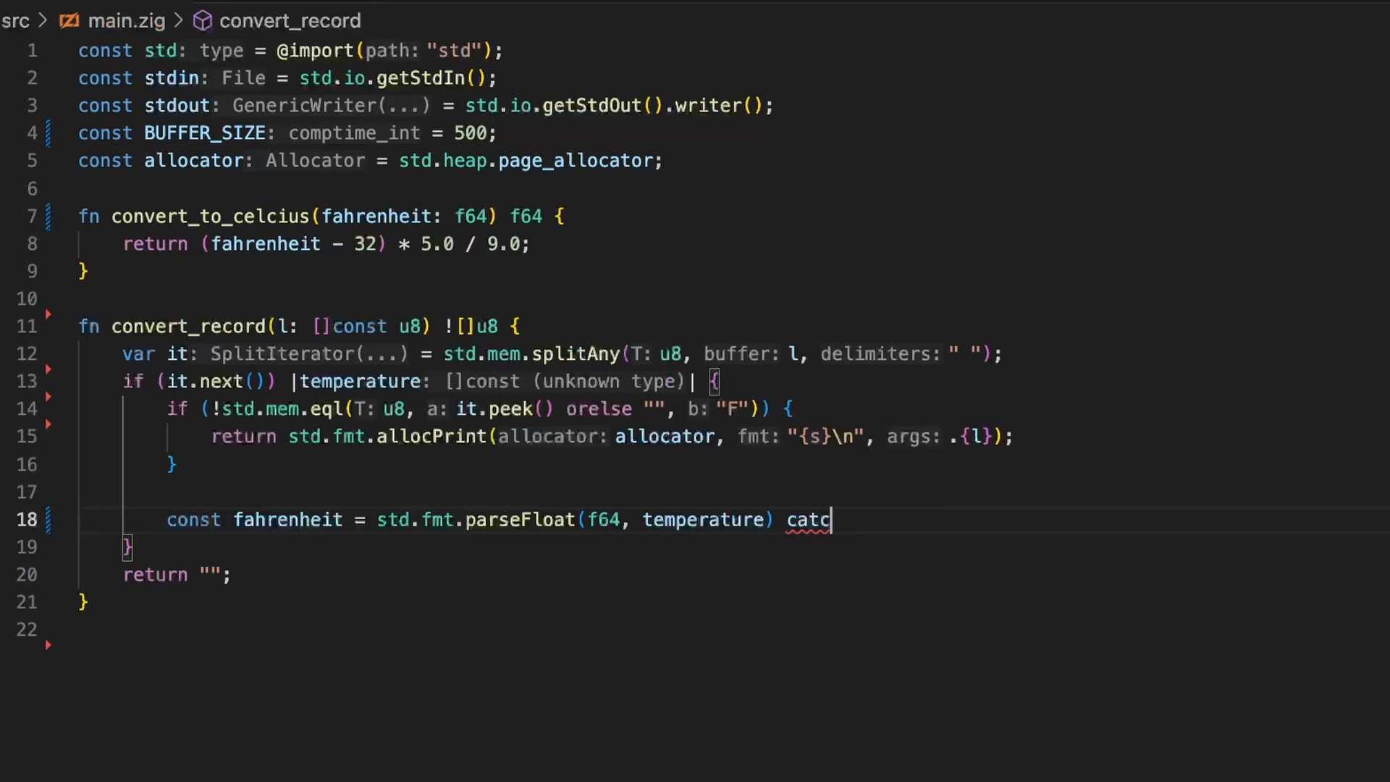
type("h")
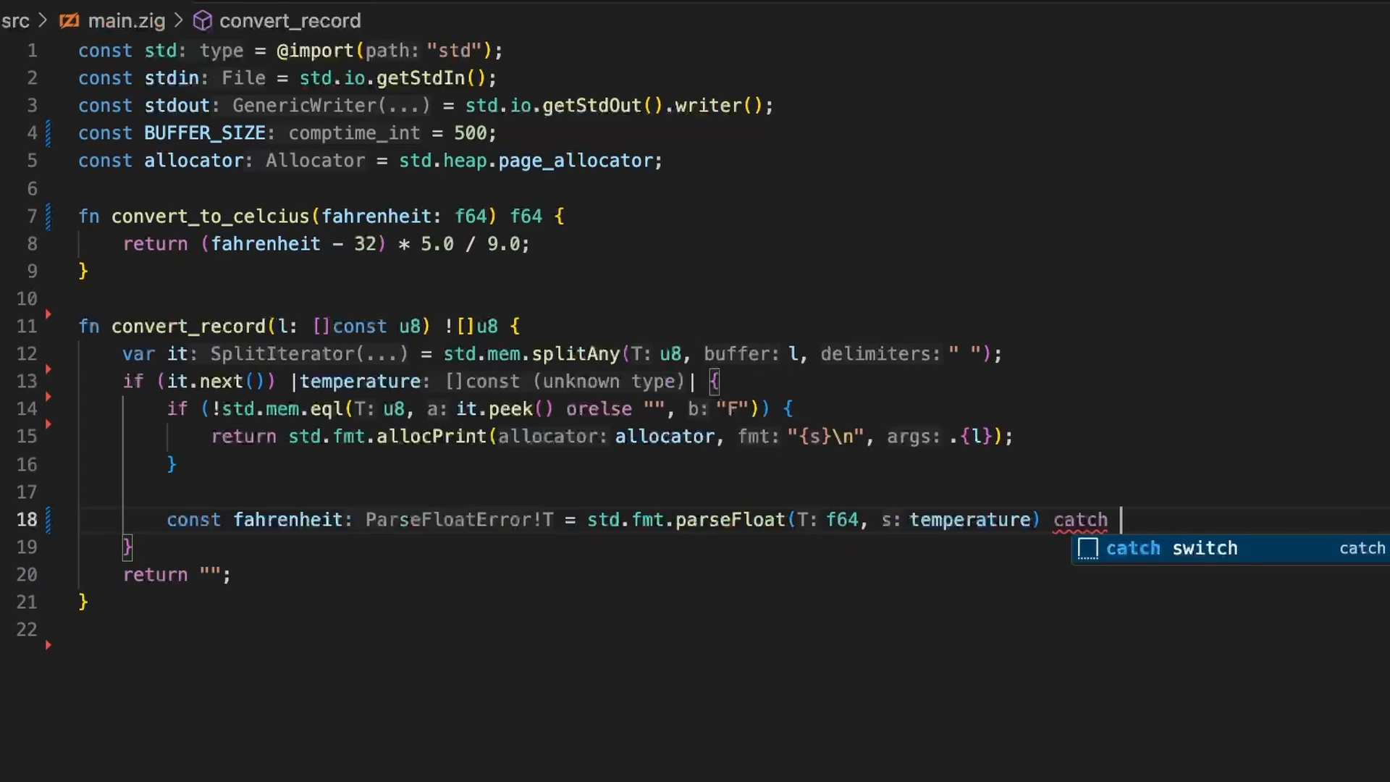
type("{e")
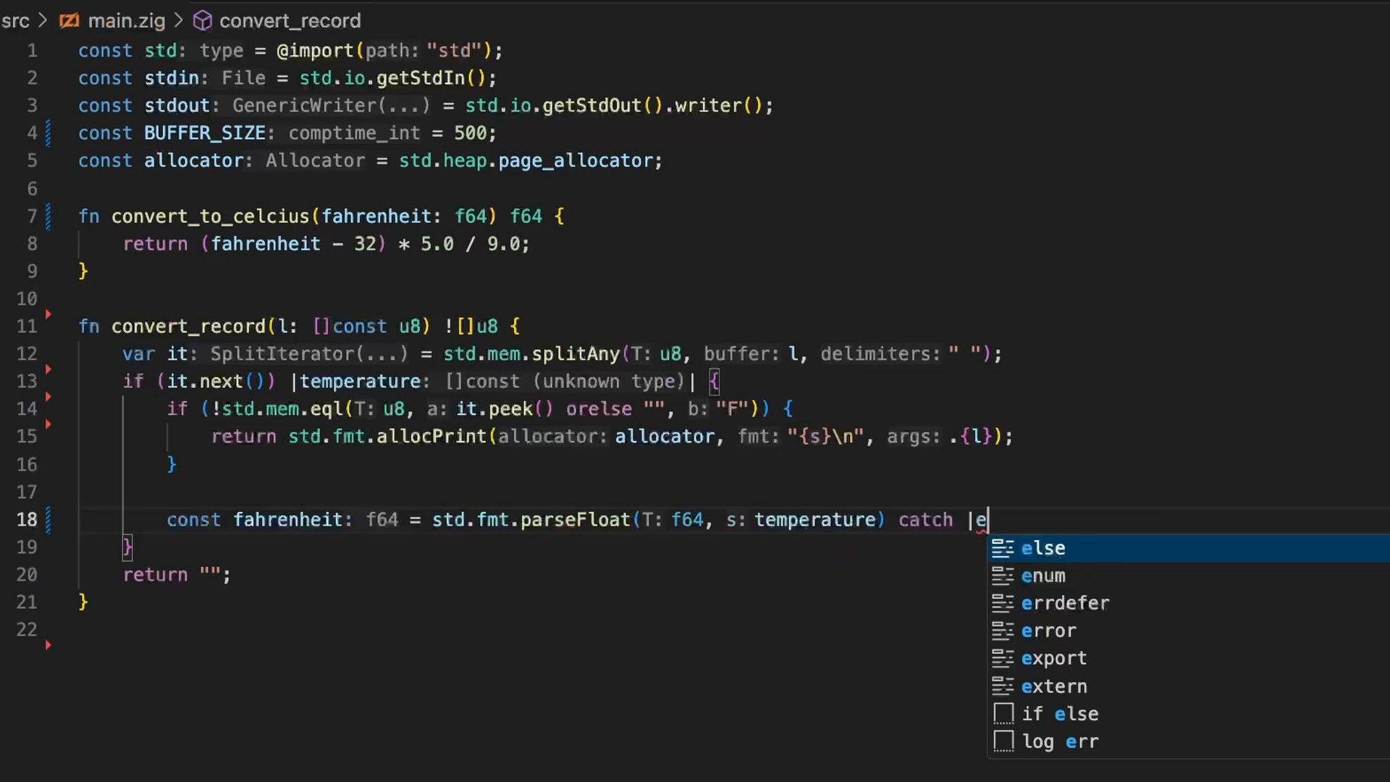
type("rr\"")
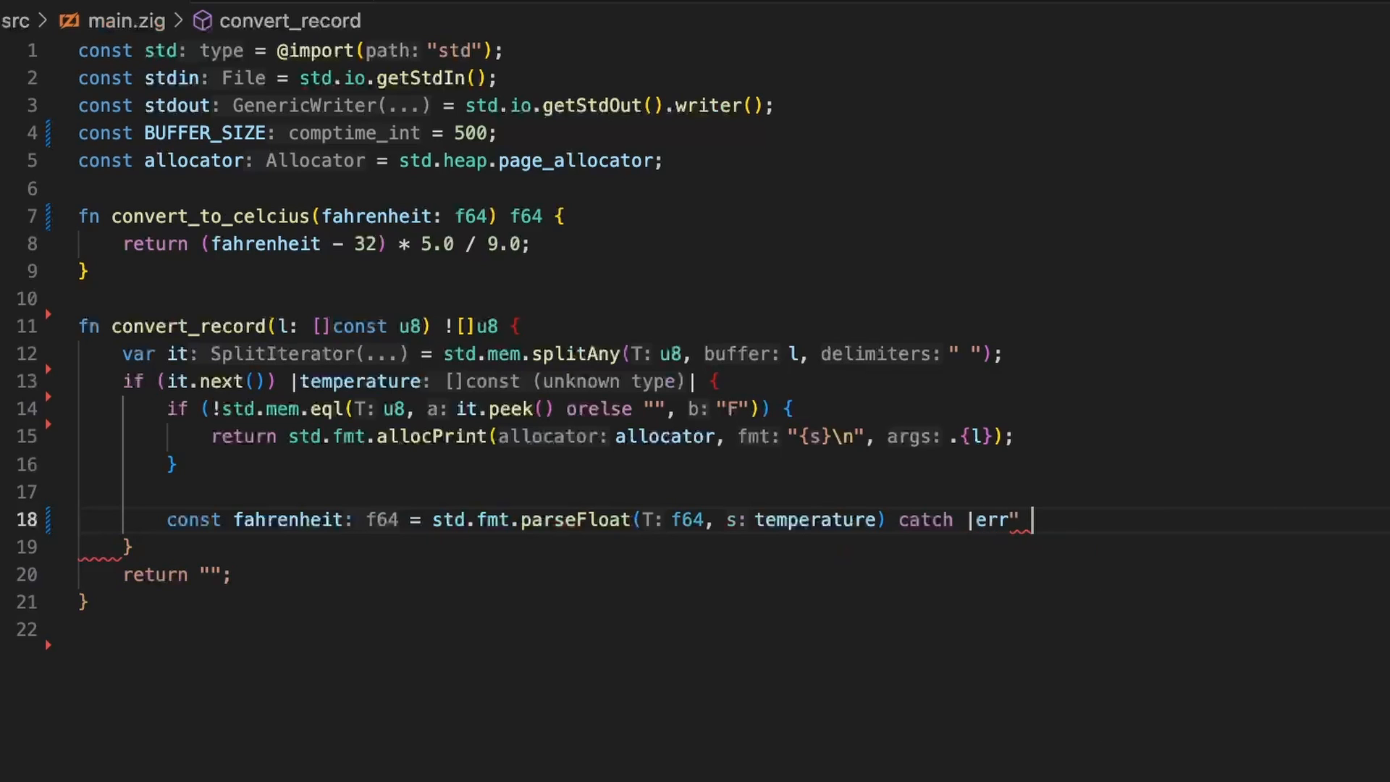
type("|")
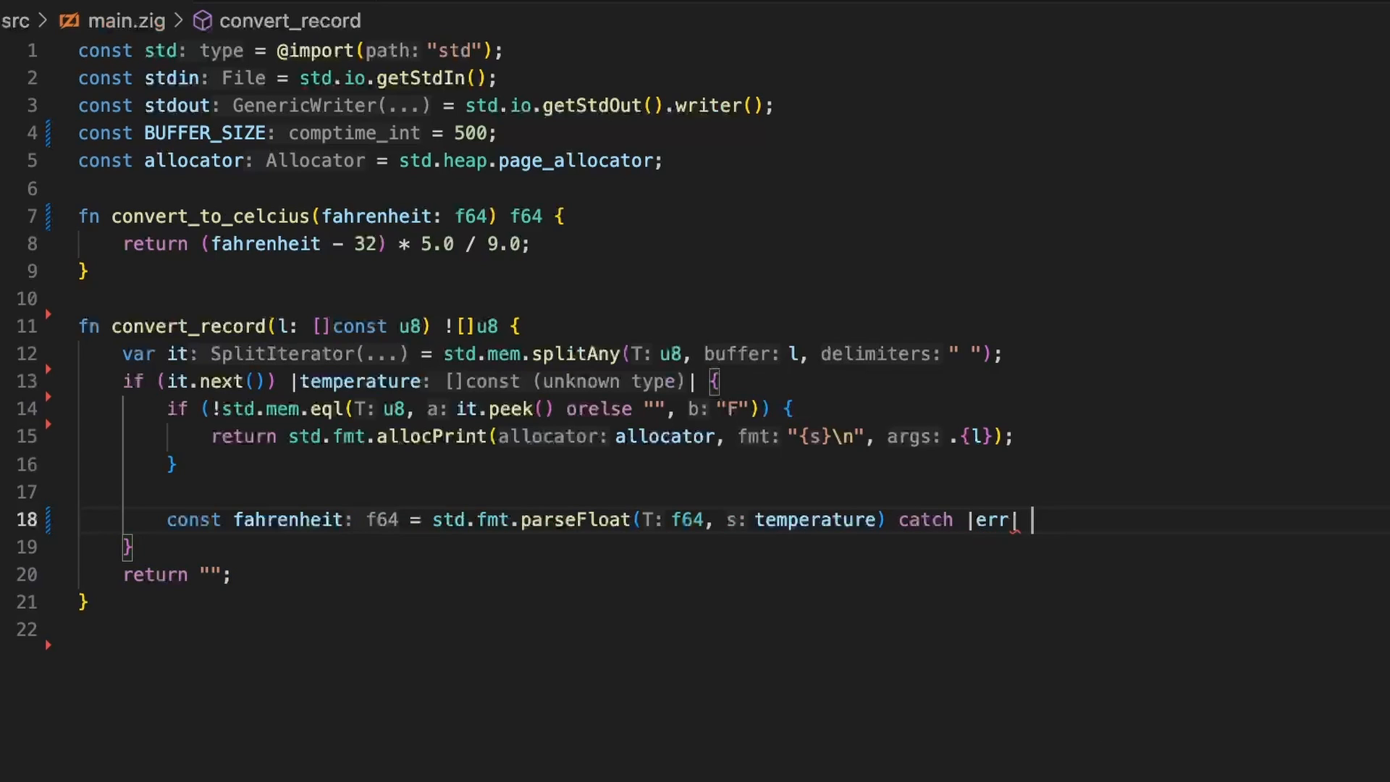
type("{")
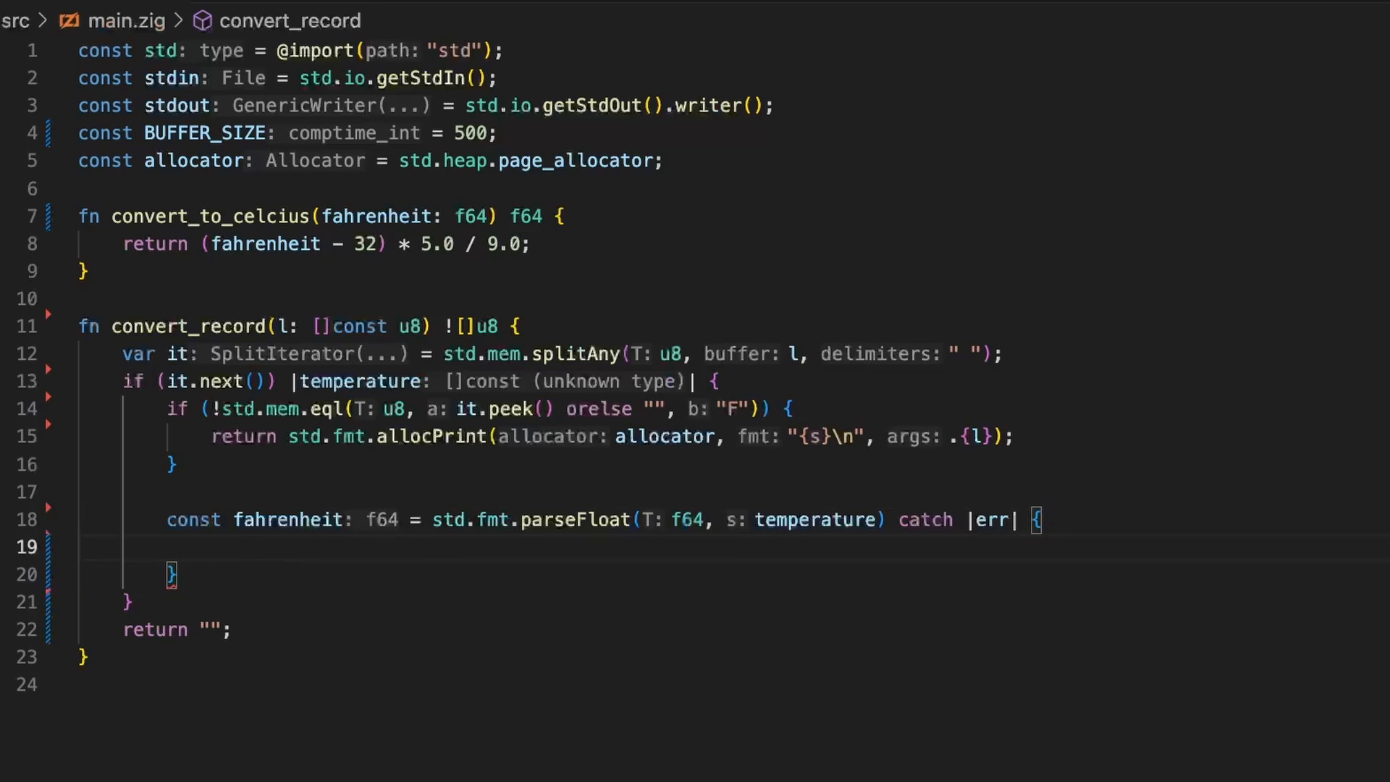
type(";")
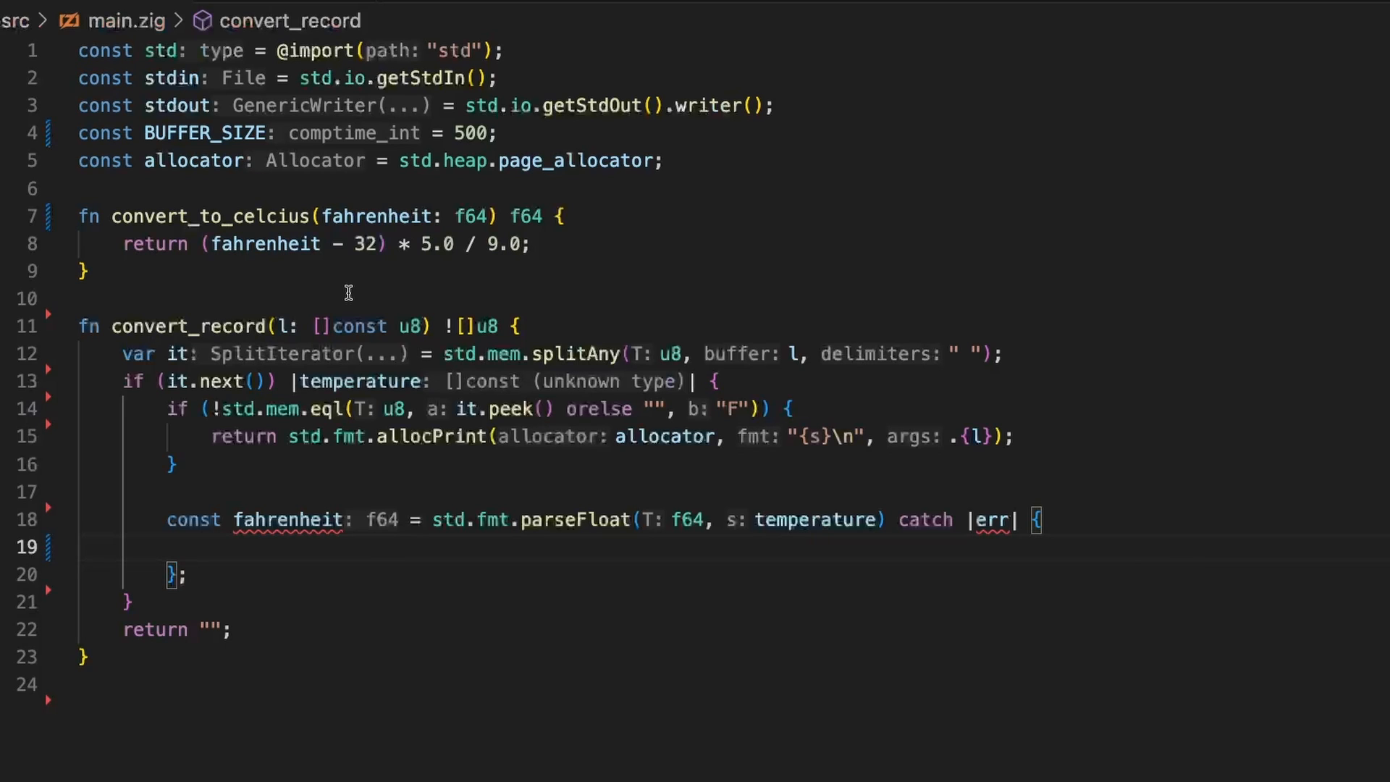
mouse_move(818, 520)
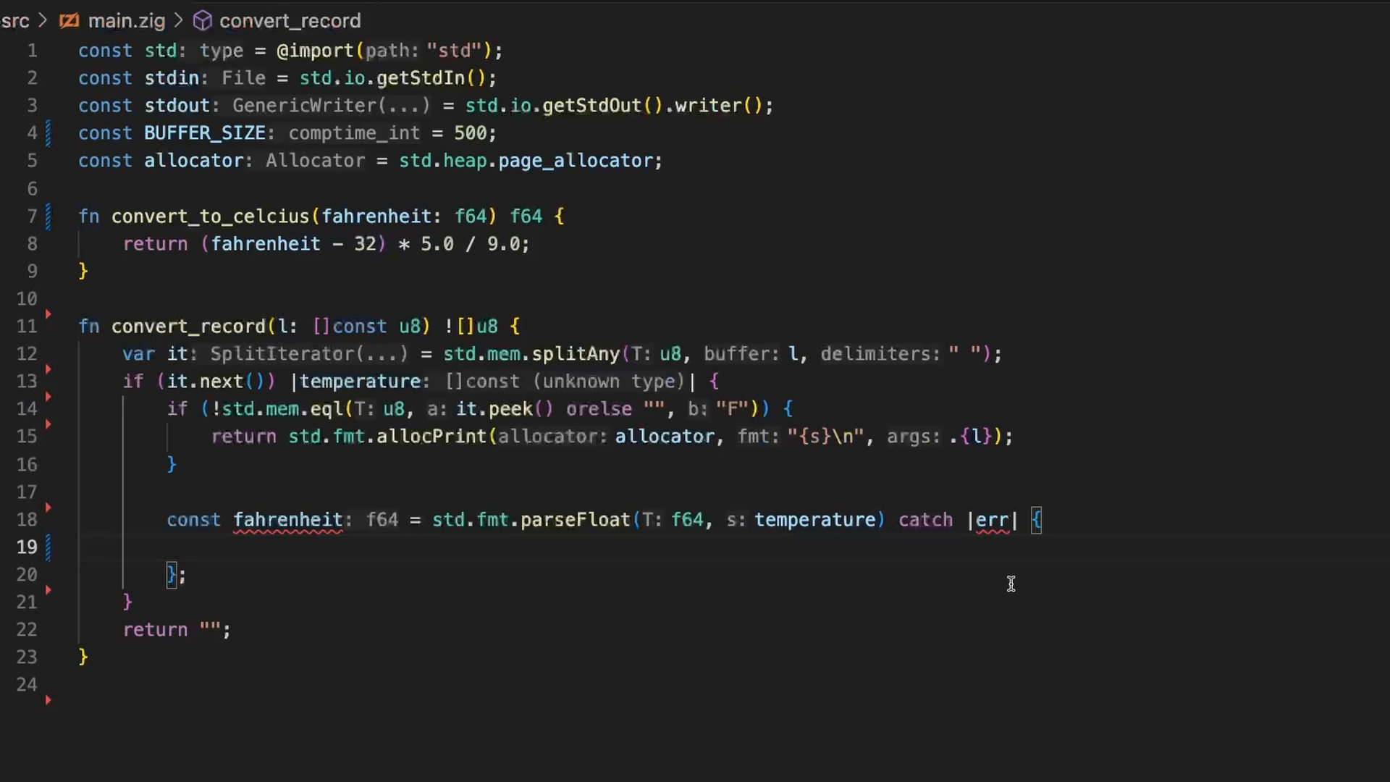
type("std.debug.")
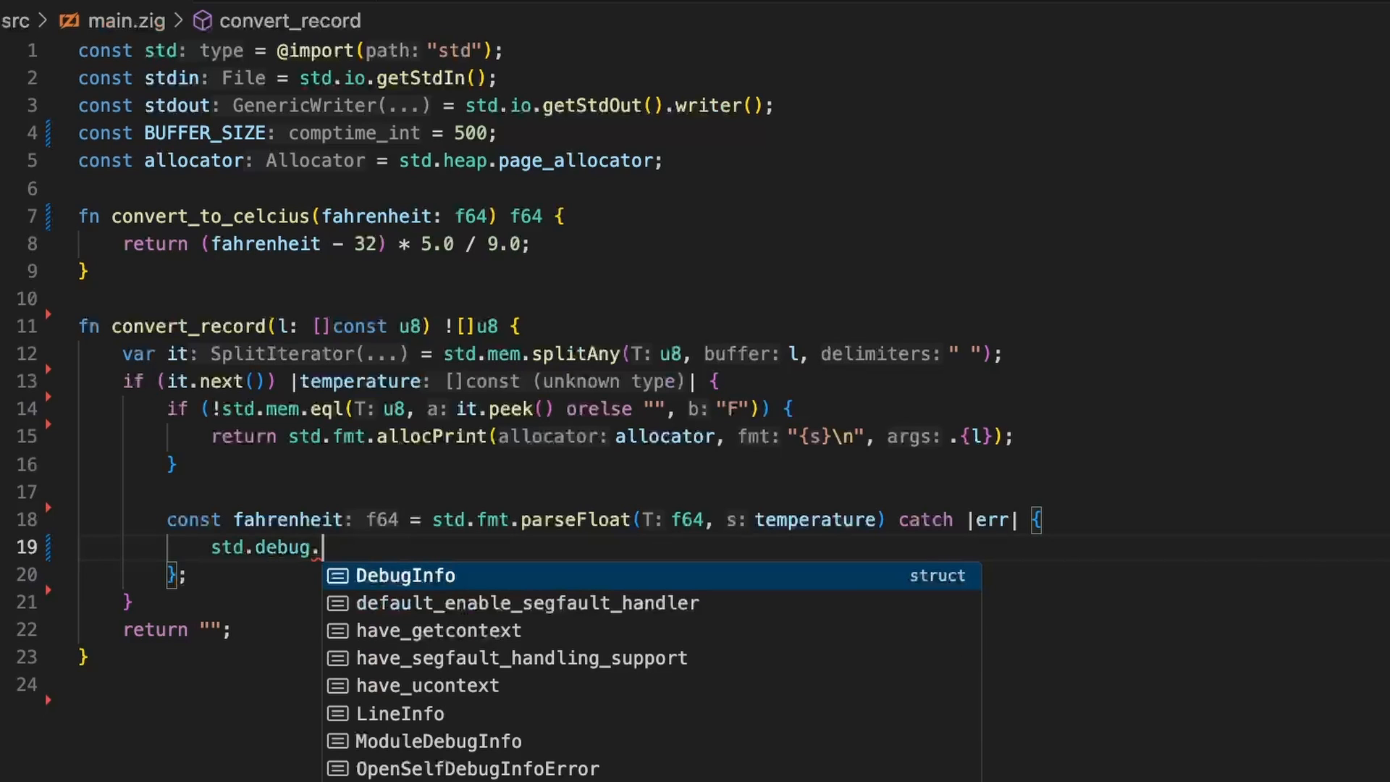
type("print(")
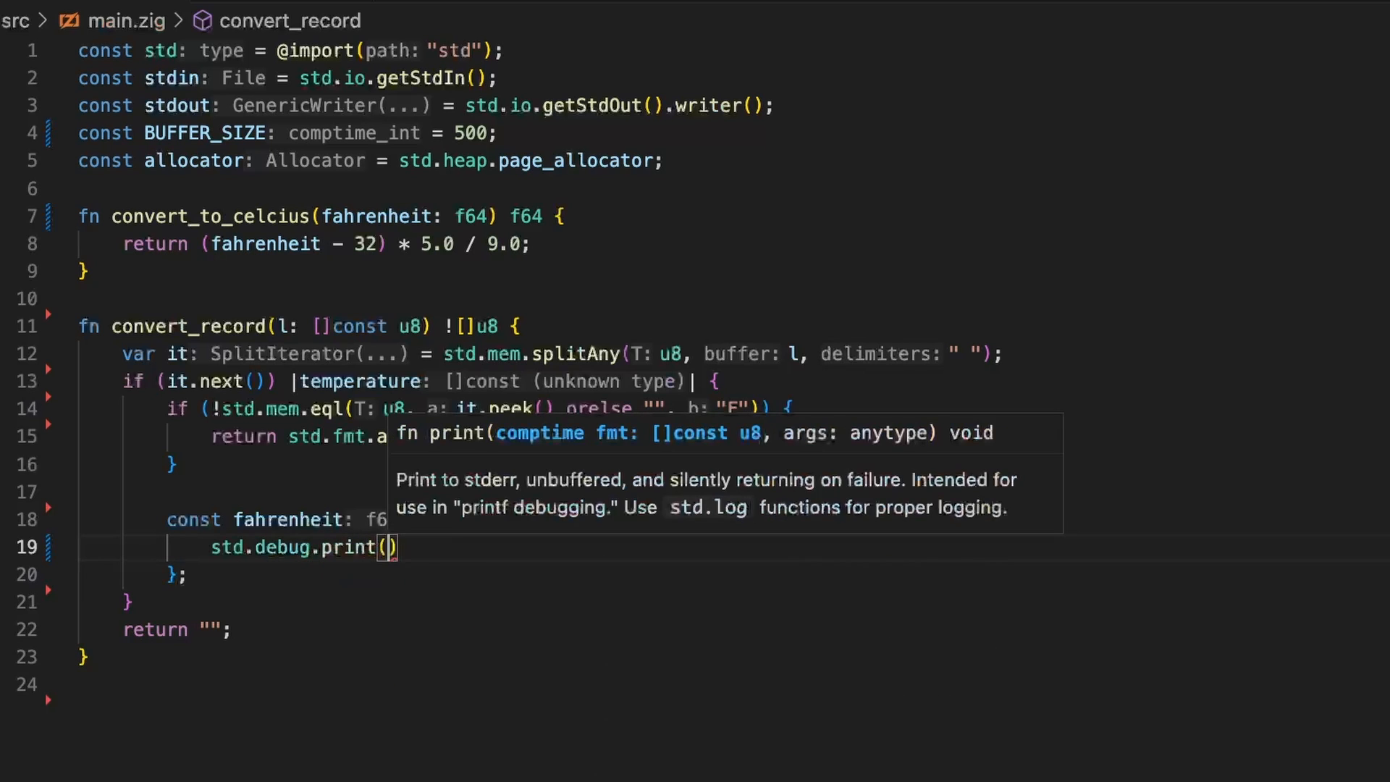
type("\"{s}\"")
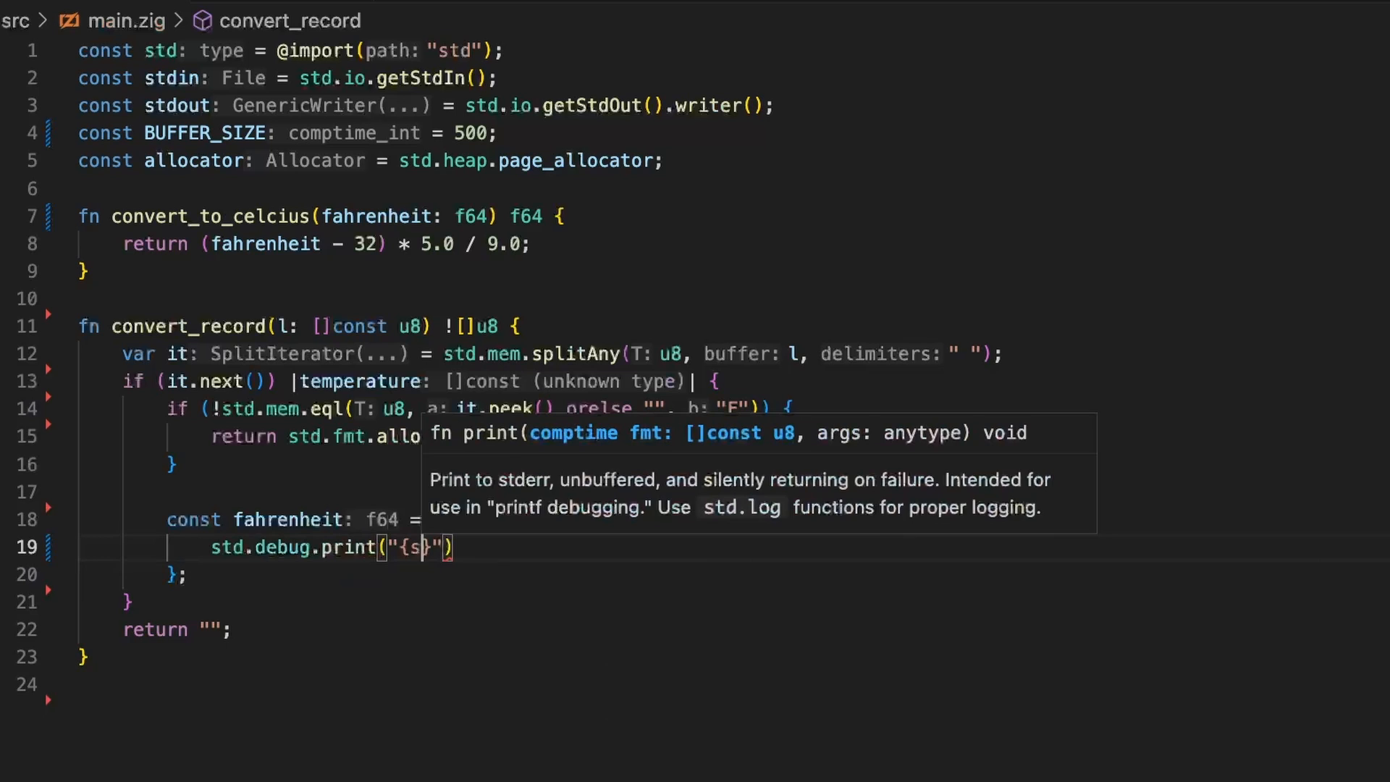
type("\\n")
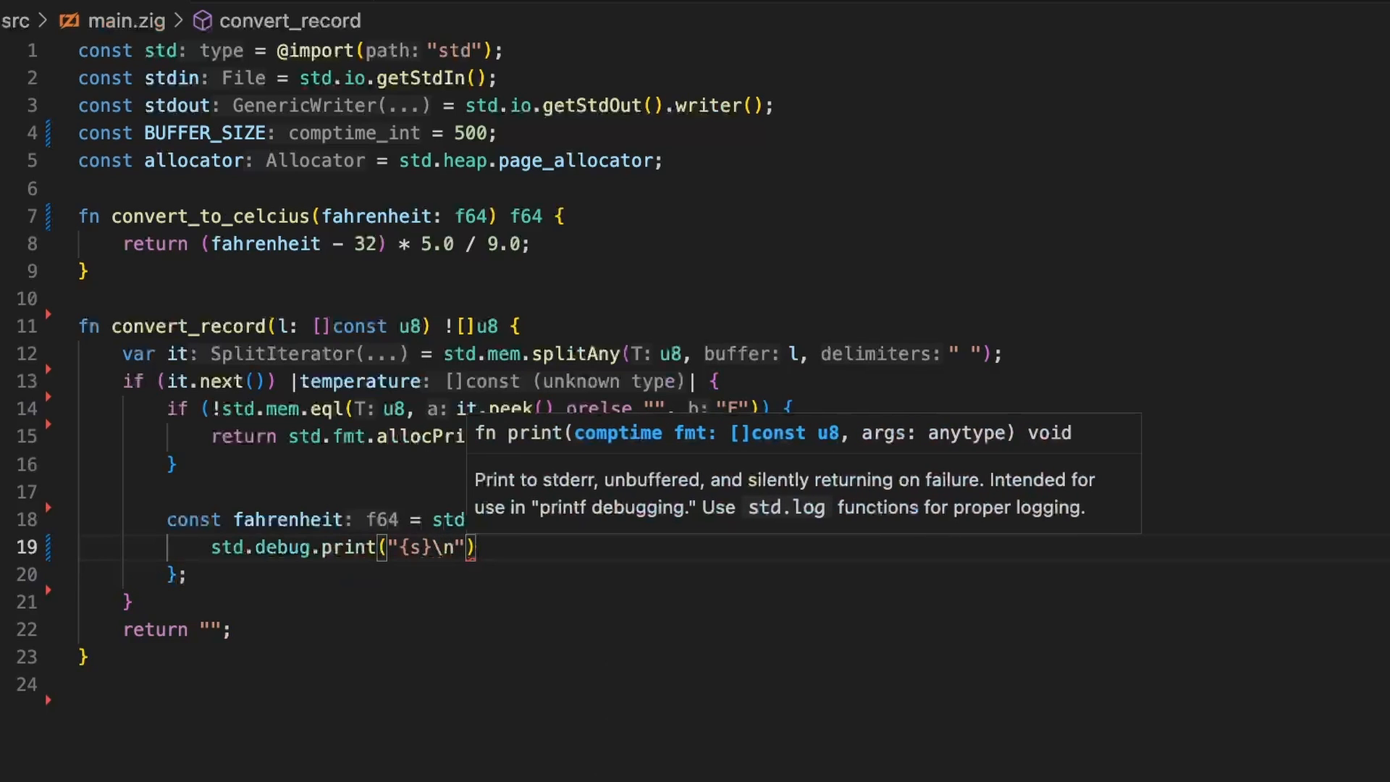
type("WE")
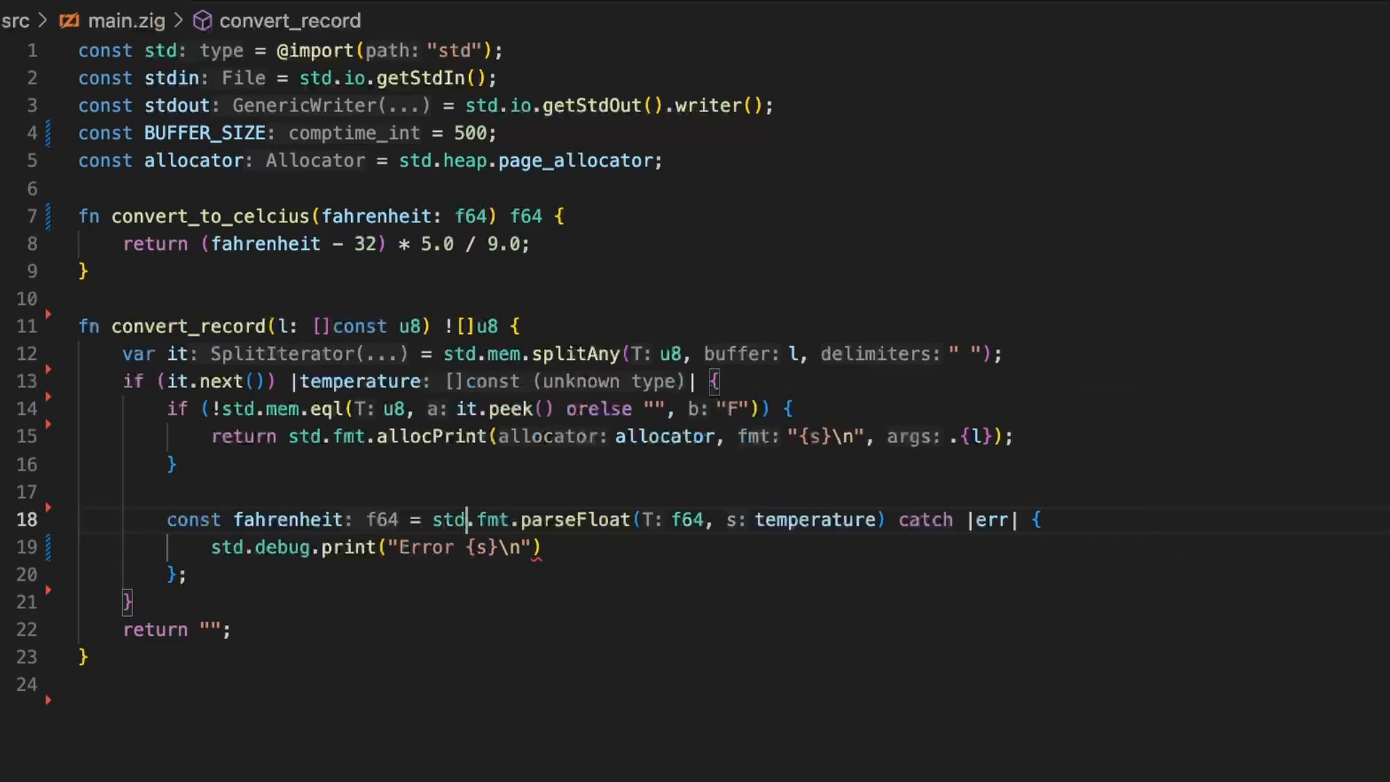
type("value")
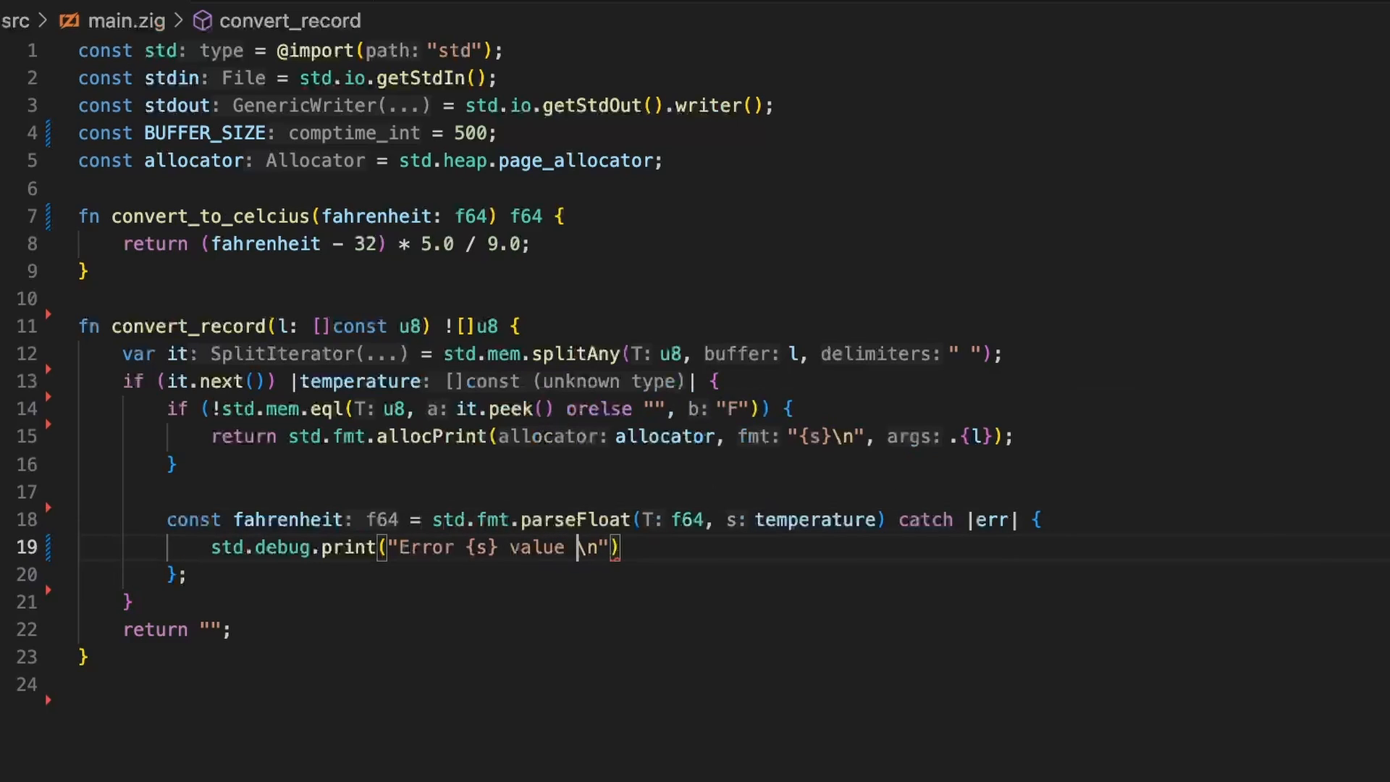
type("{s}")
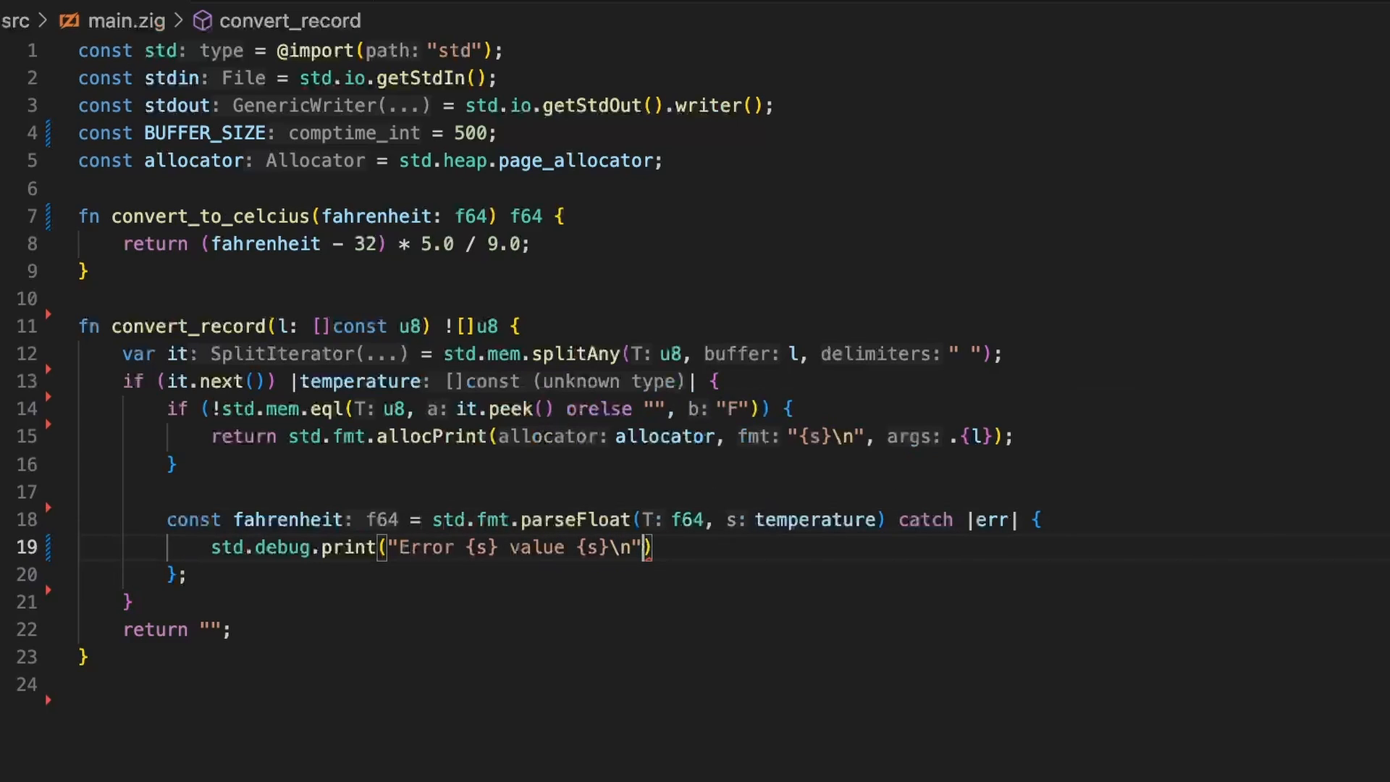
type(", .{e}")
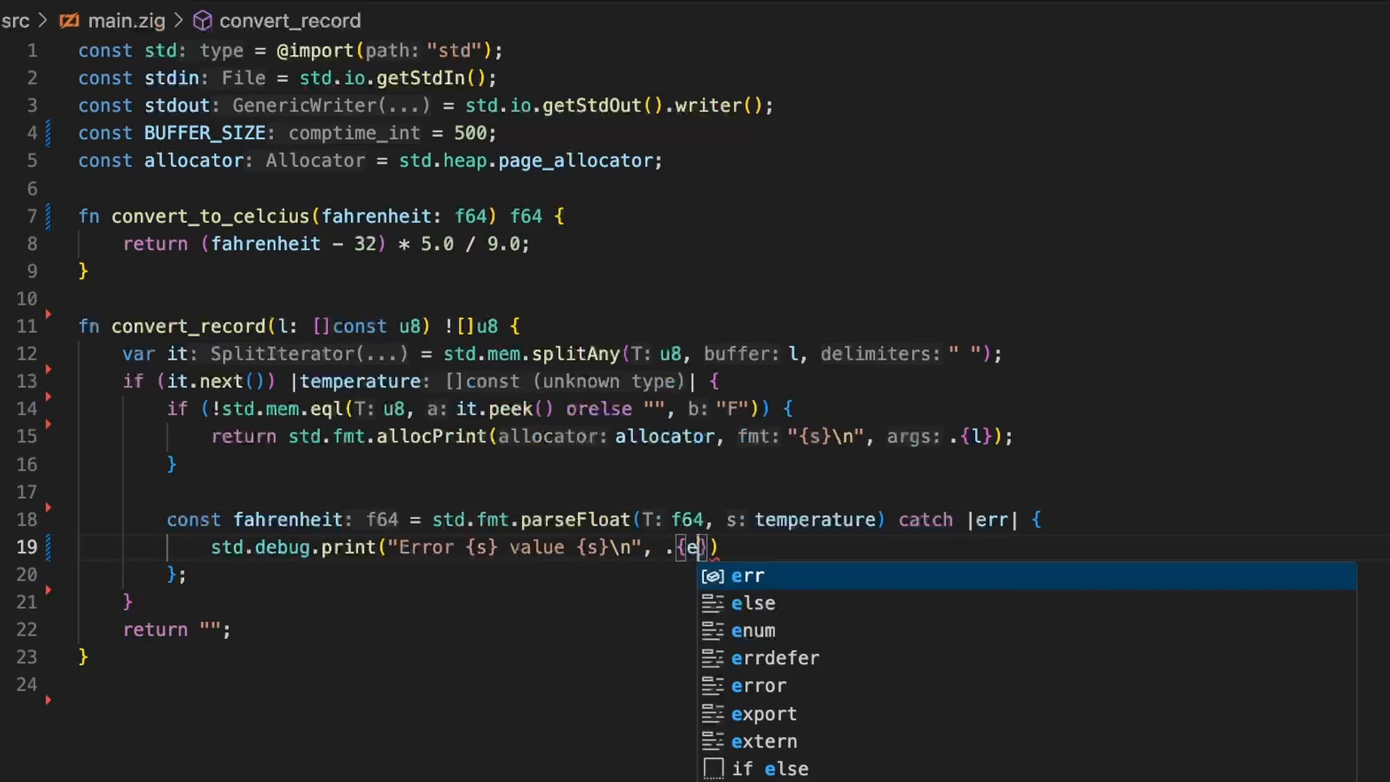
type("@errorName(err),")
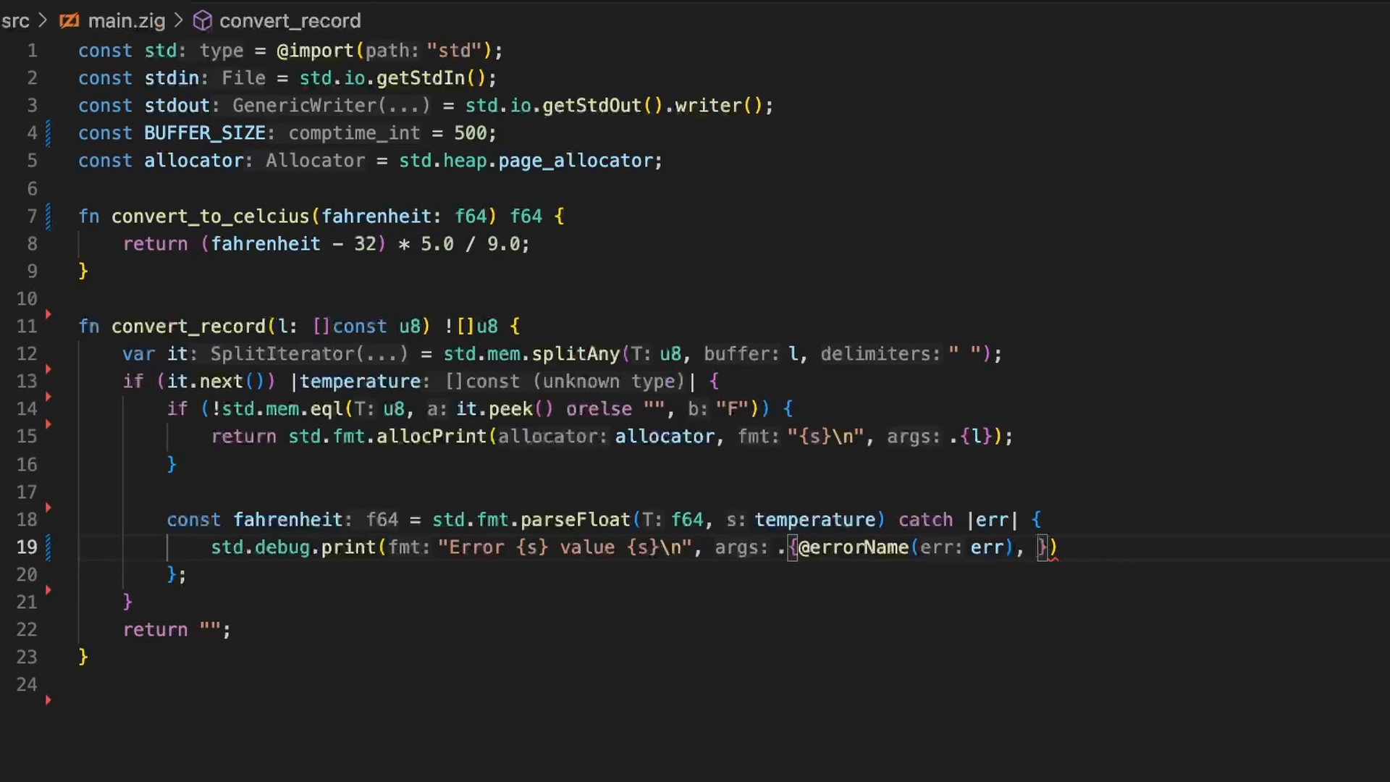
type("temperature")
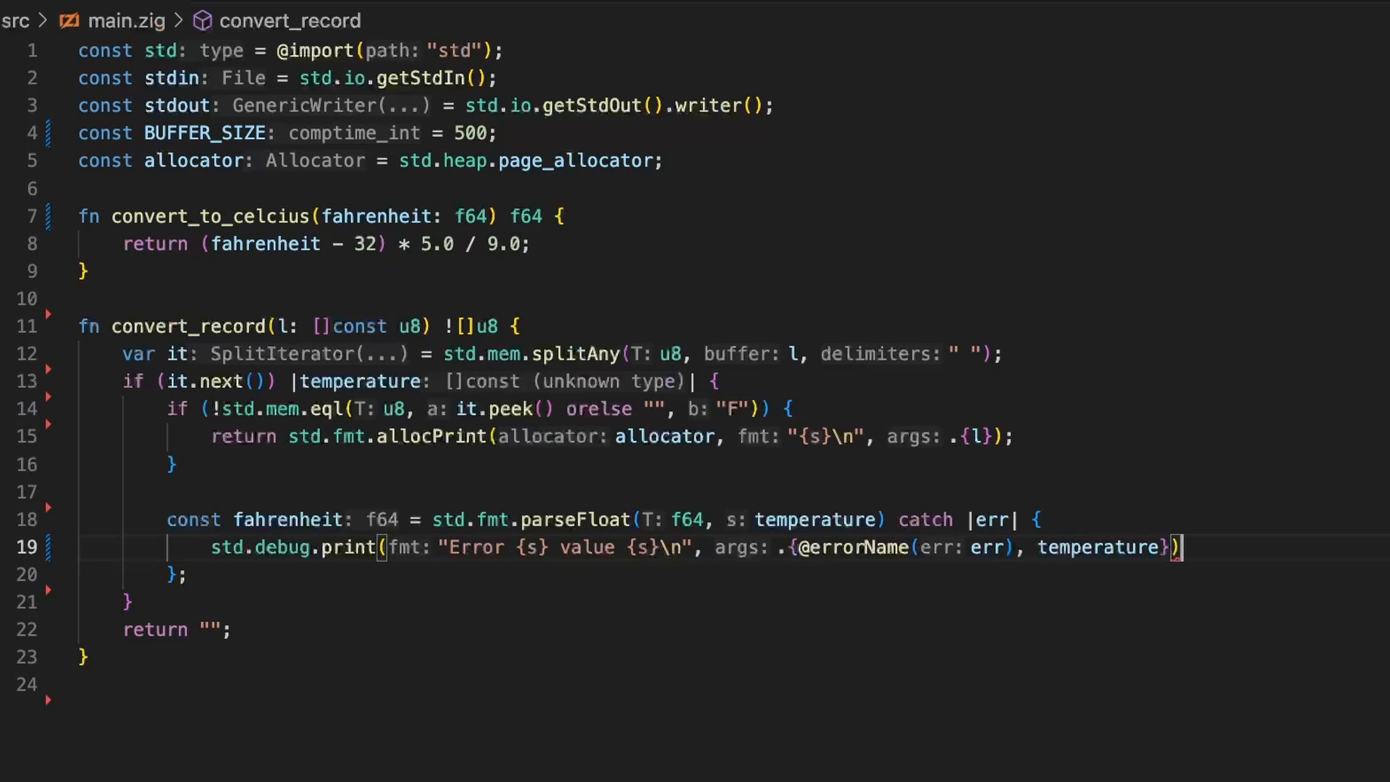
type("return \"\";")
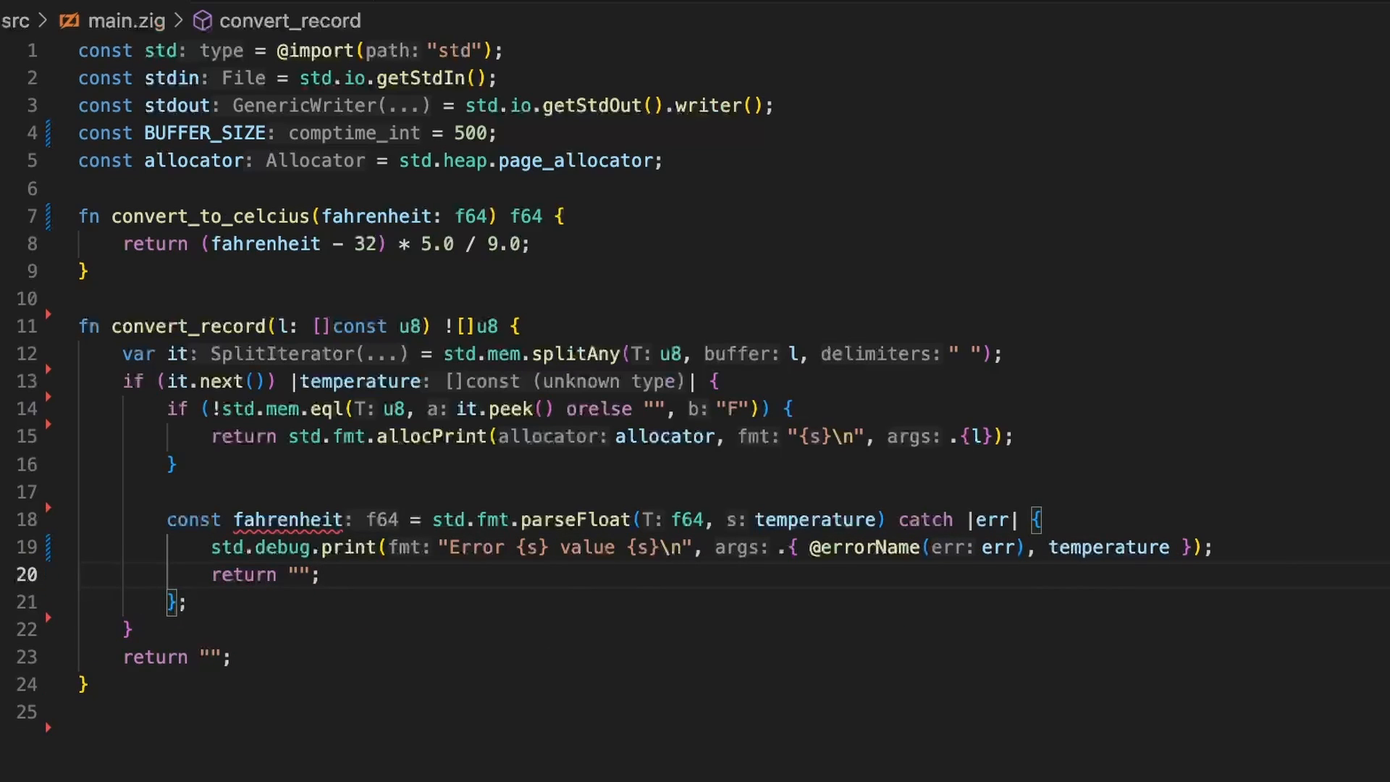
Return allocPrint(allocator, "{d:.1} C\n", .{convert_to_celcius(fahrenheit)}) after the catch block.
type("return std.fmt.allocPrint(allocator: mem.Allocator, fmt: []const u8, args: anytype")
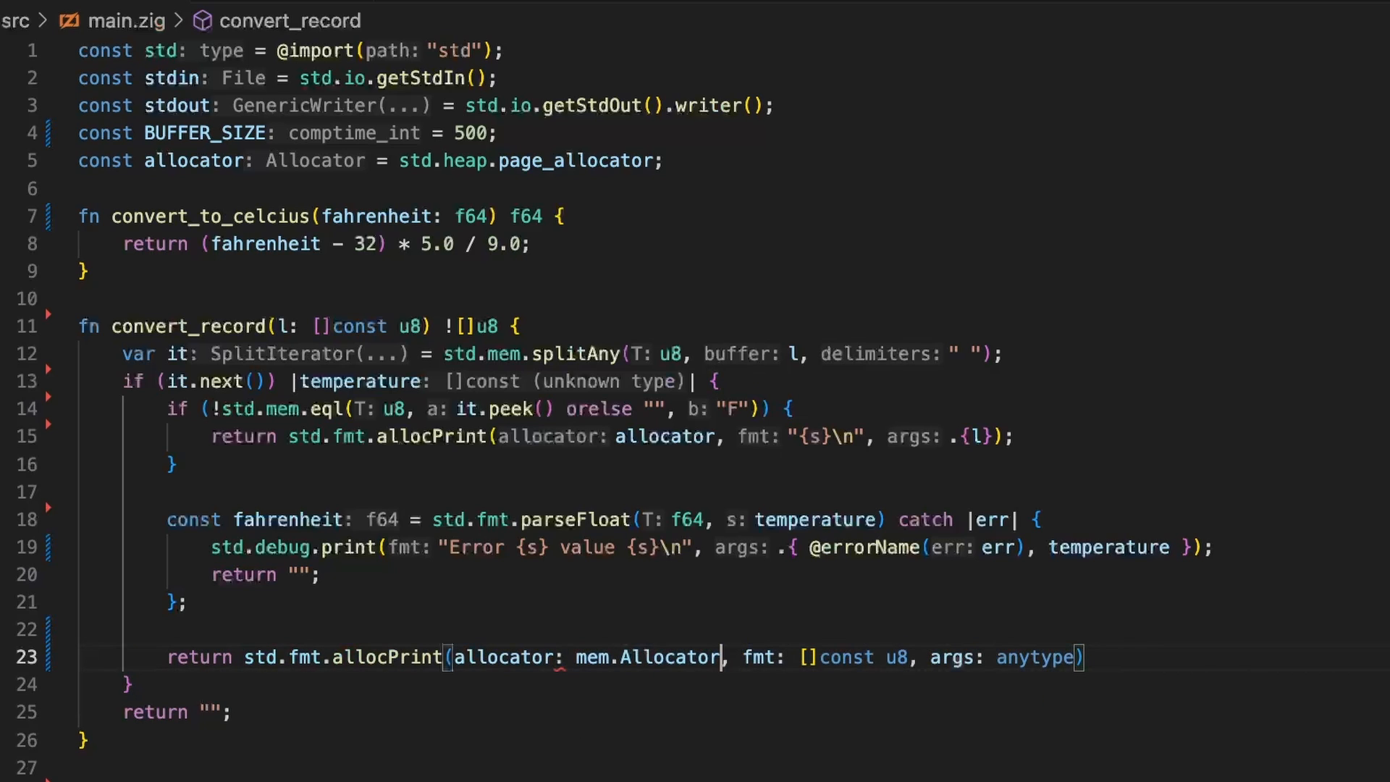
key("Backspace")
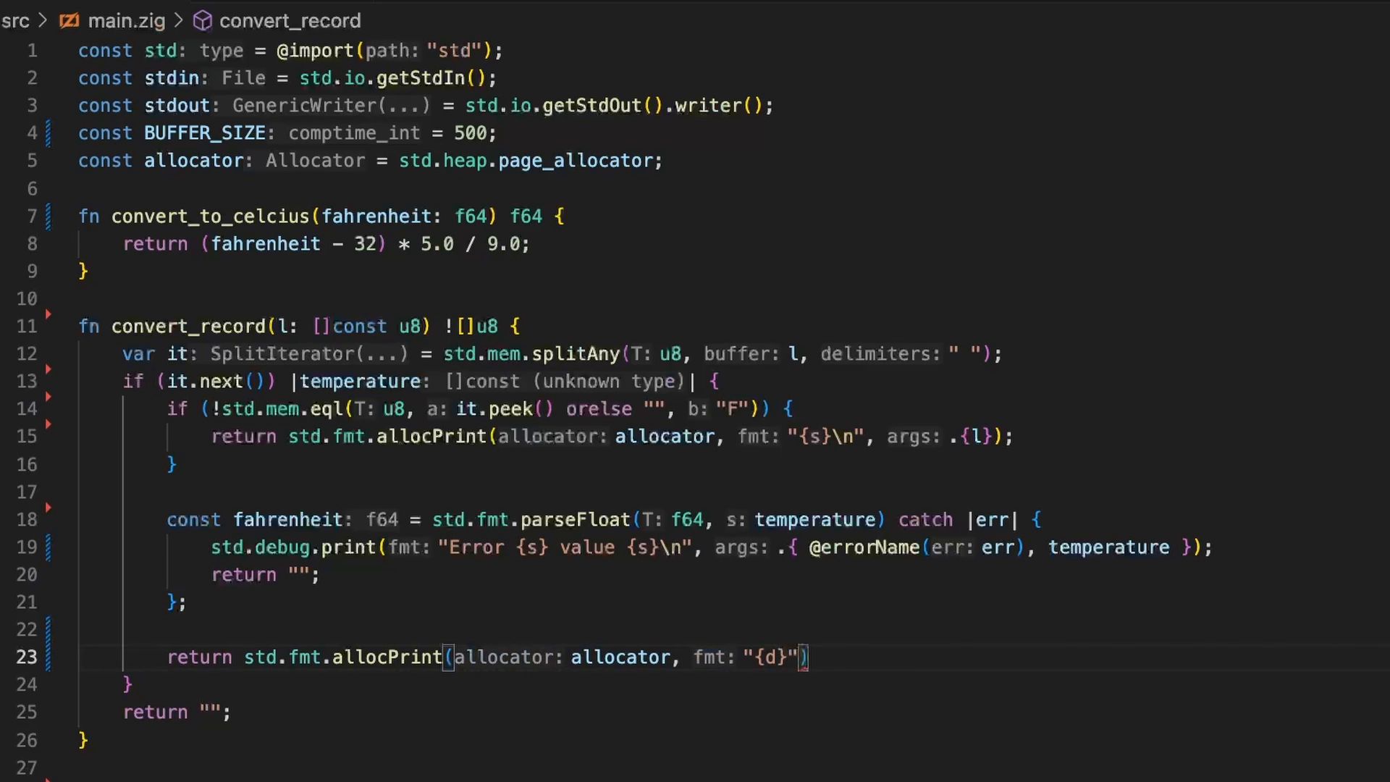
type(":.1")
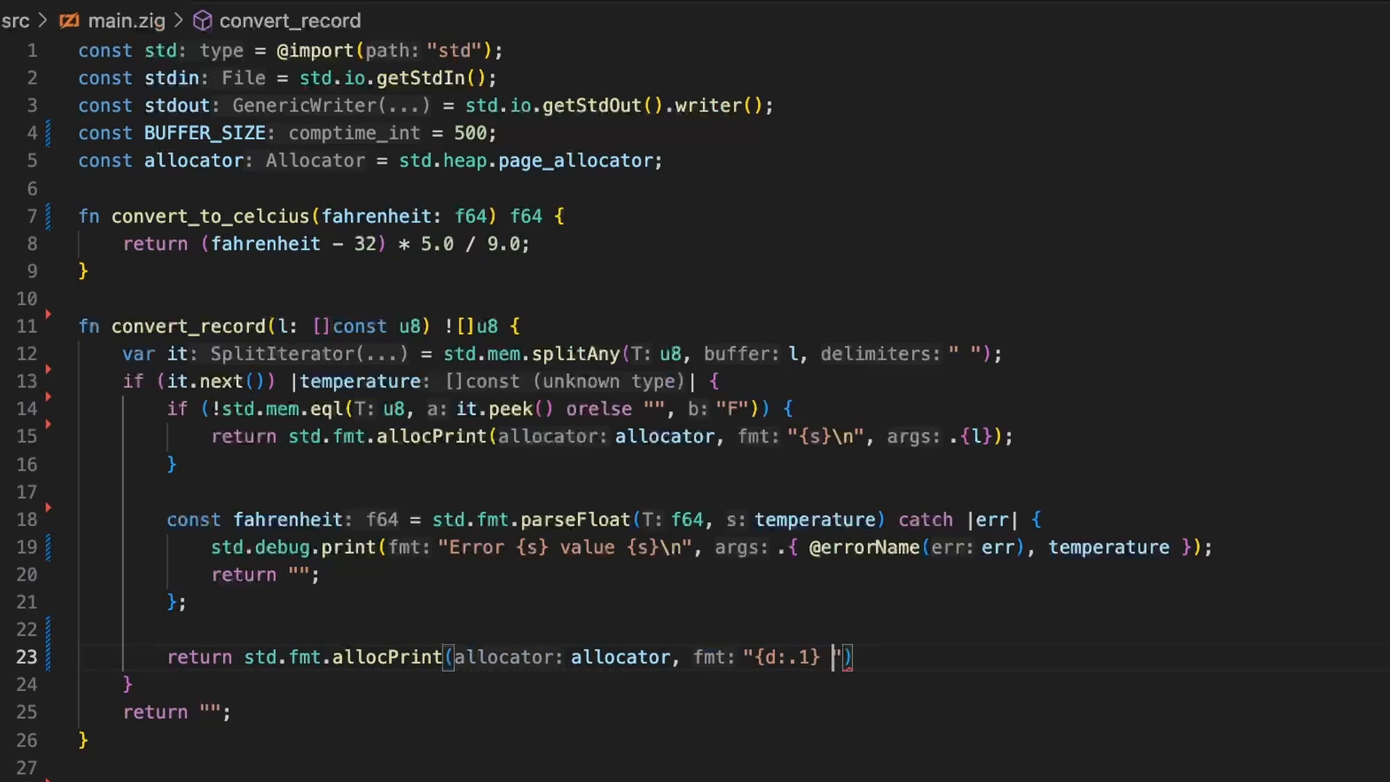
type("C\\n")
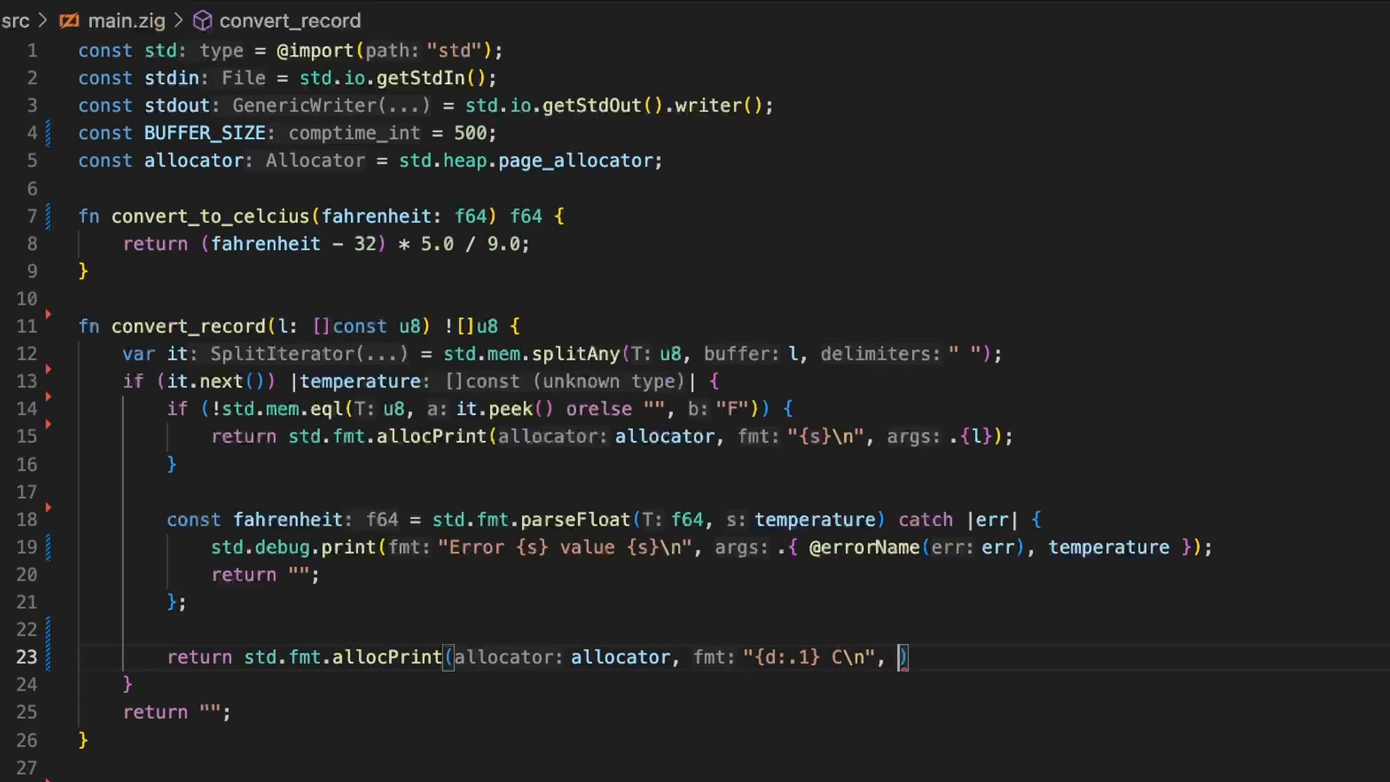
type(".{}")
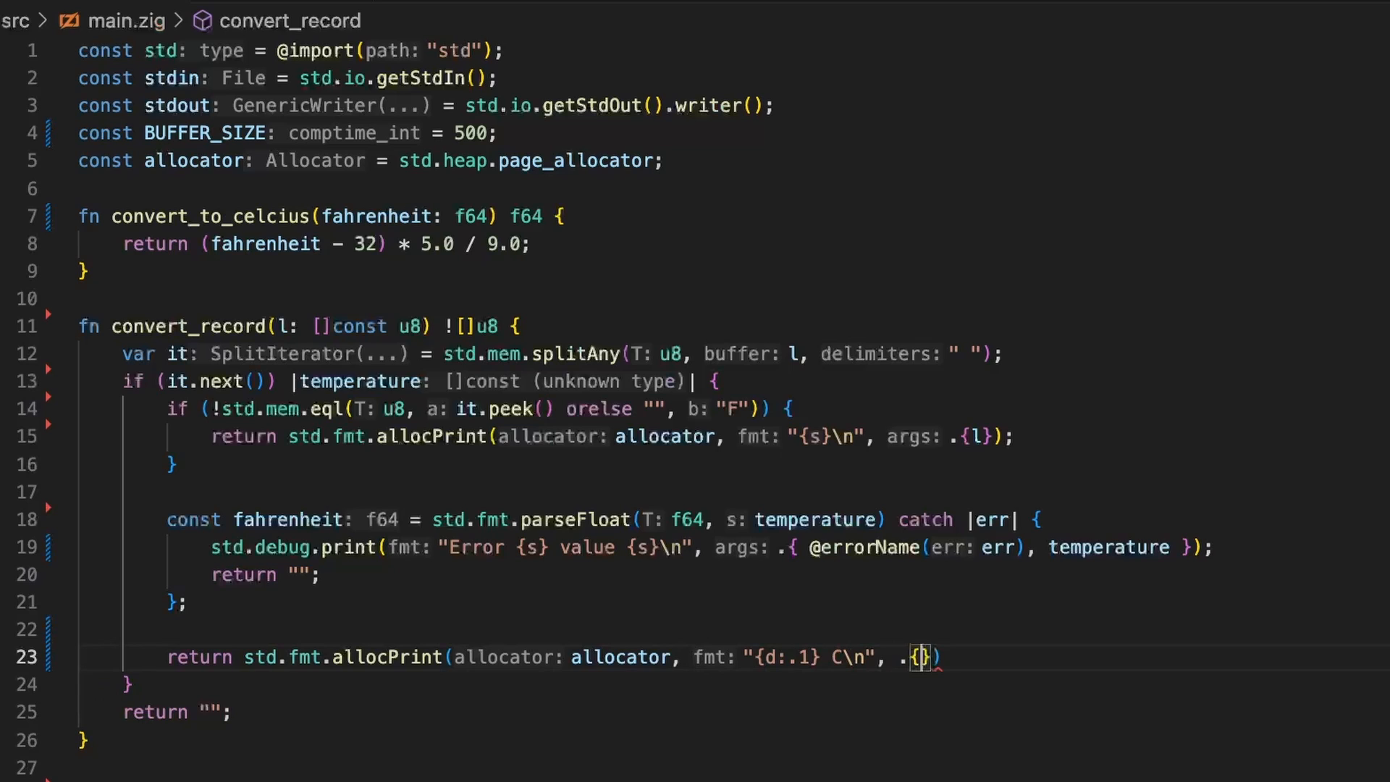
type("convert_to_celcius(fahrenheit: f64)")
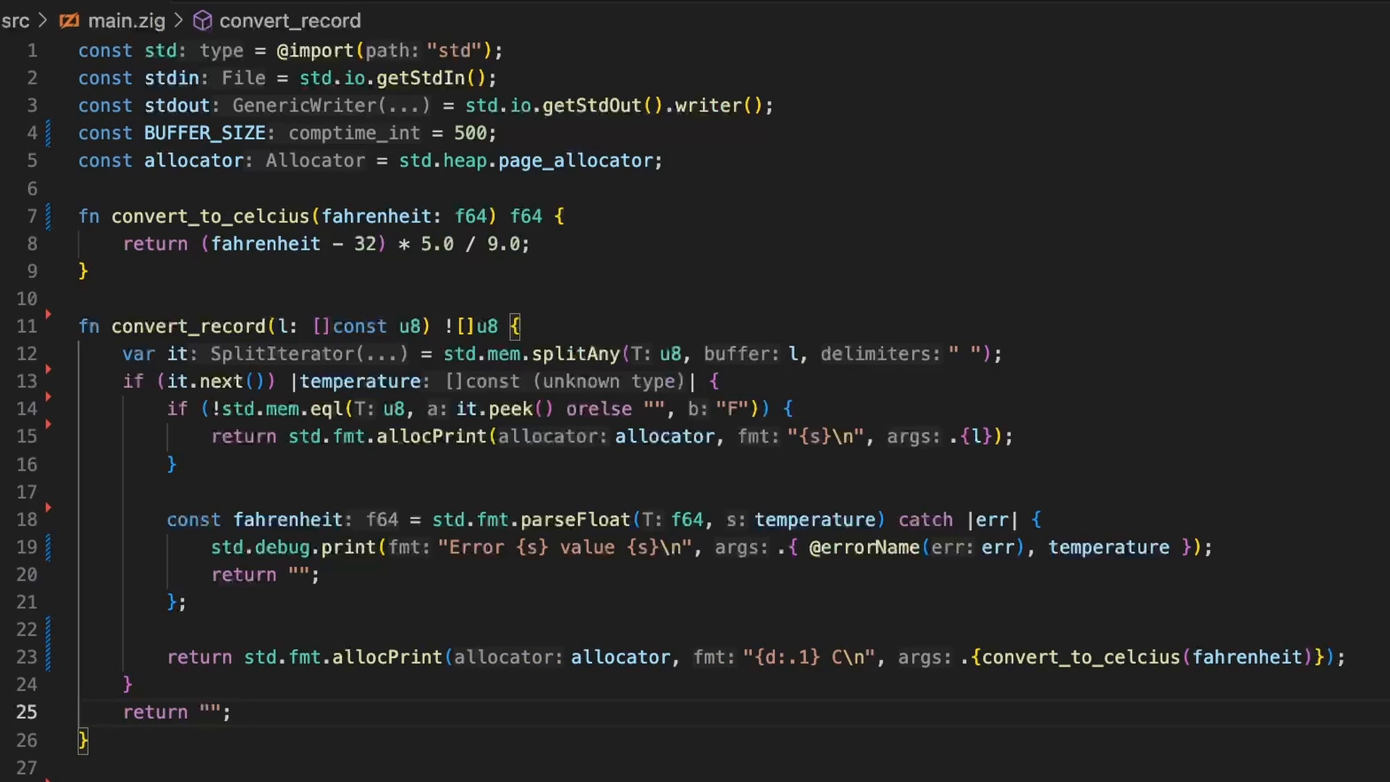
left_click(232, 712)
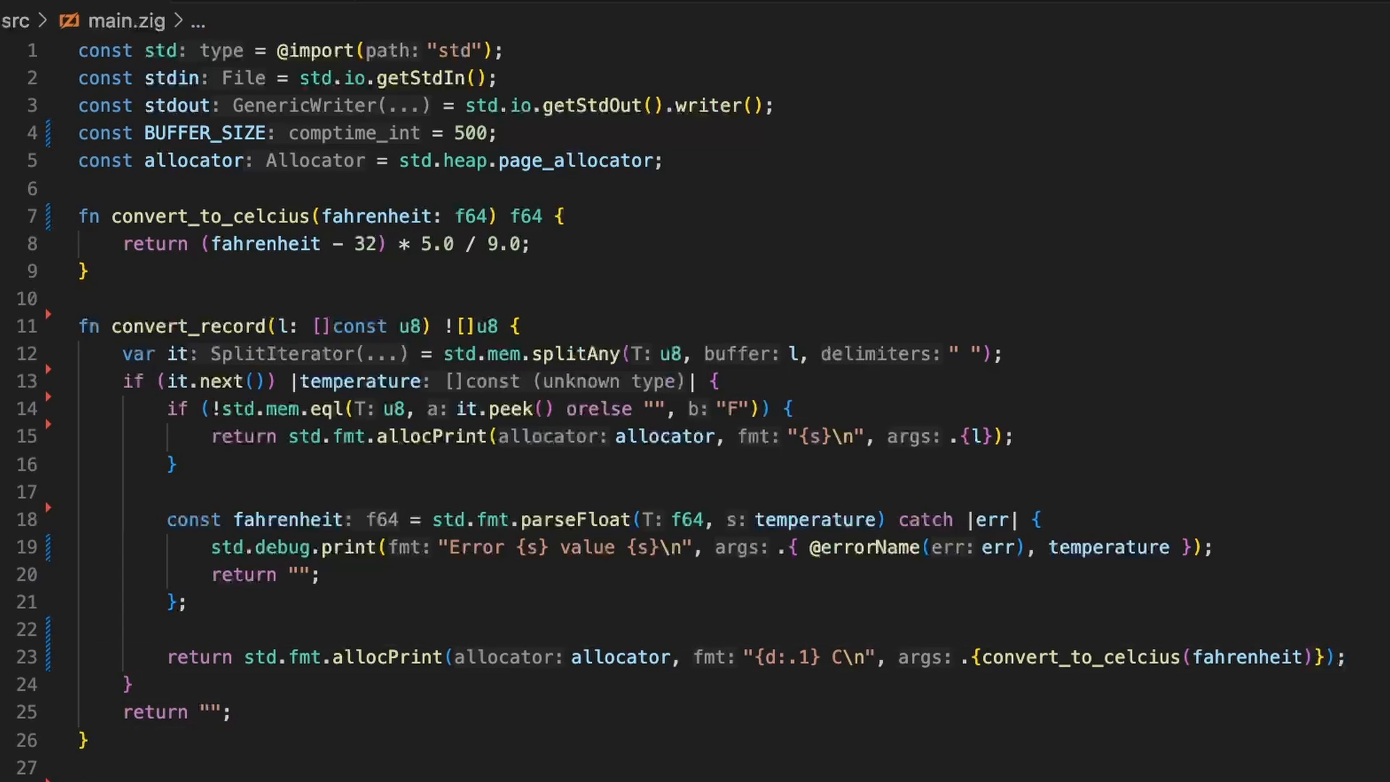
Start pub main() !u8 with br = std.io.bufferedReader(stdin.reader()) and return 0.
type("pi")
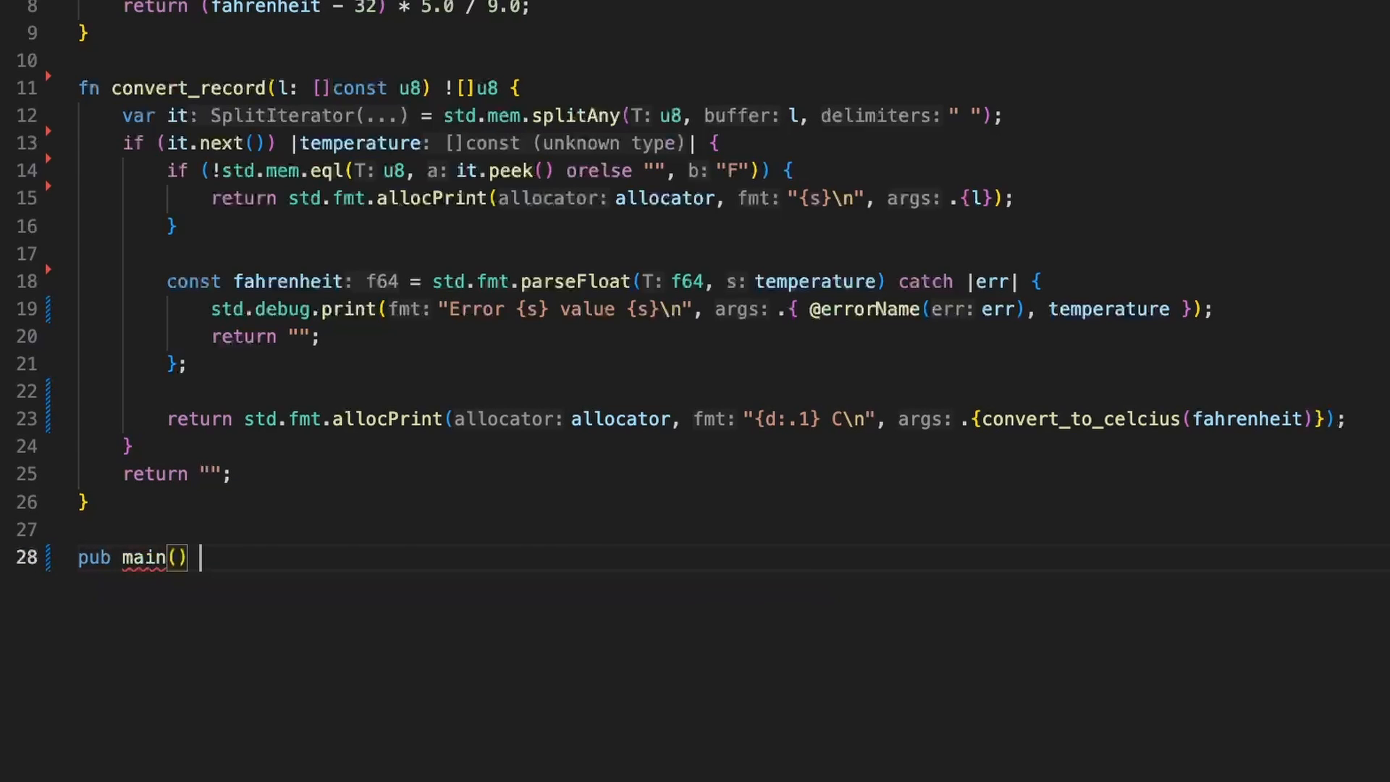
type("!u8")
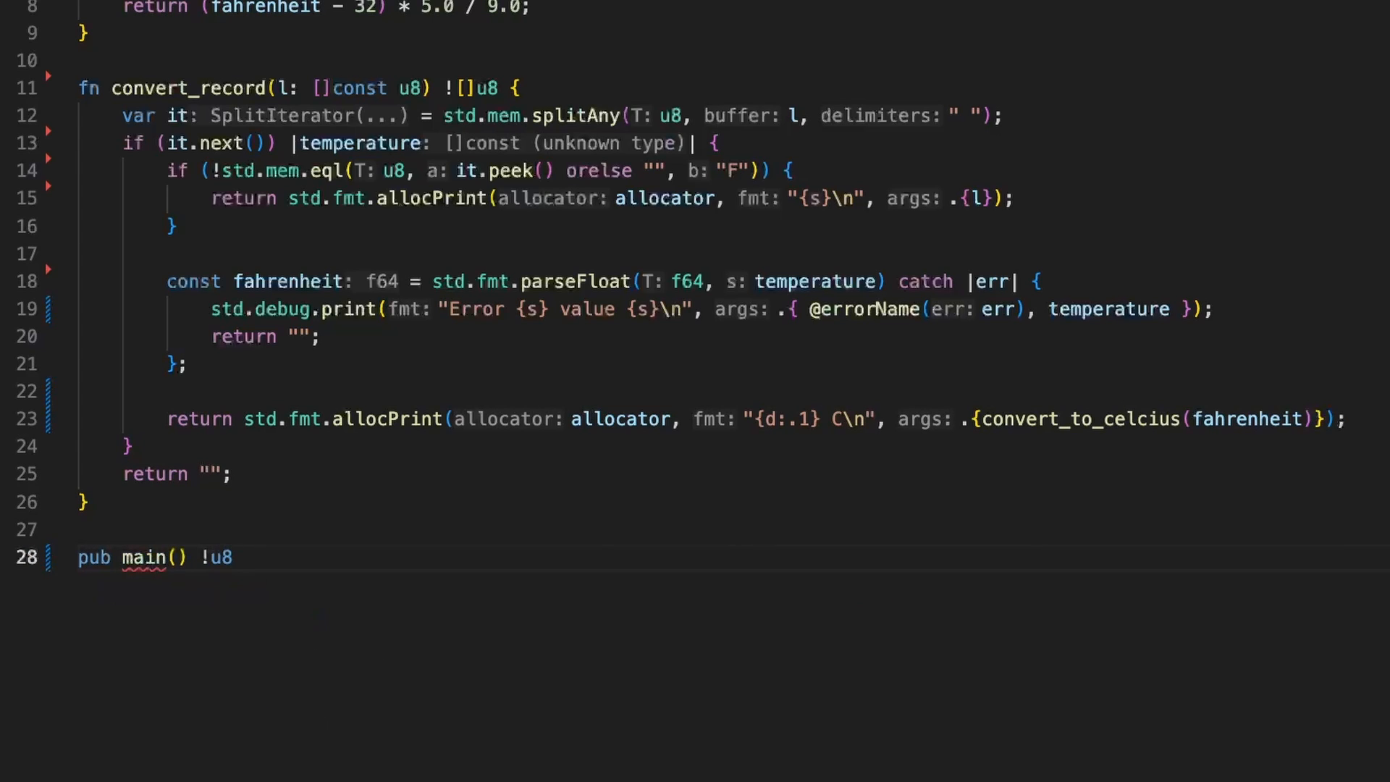
type("{")
type("return 0;")
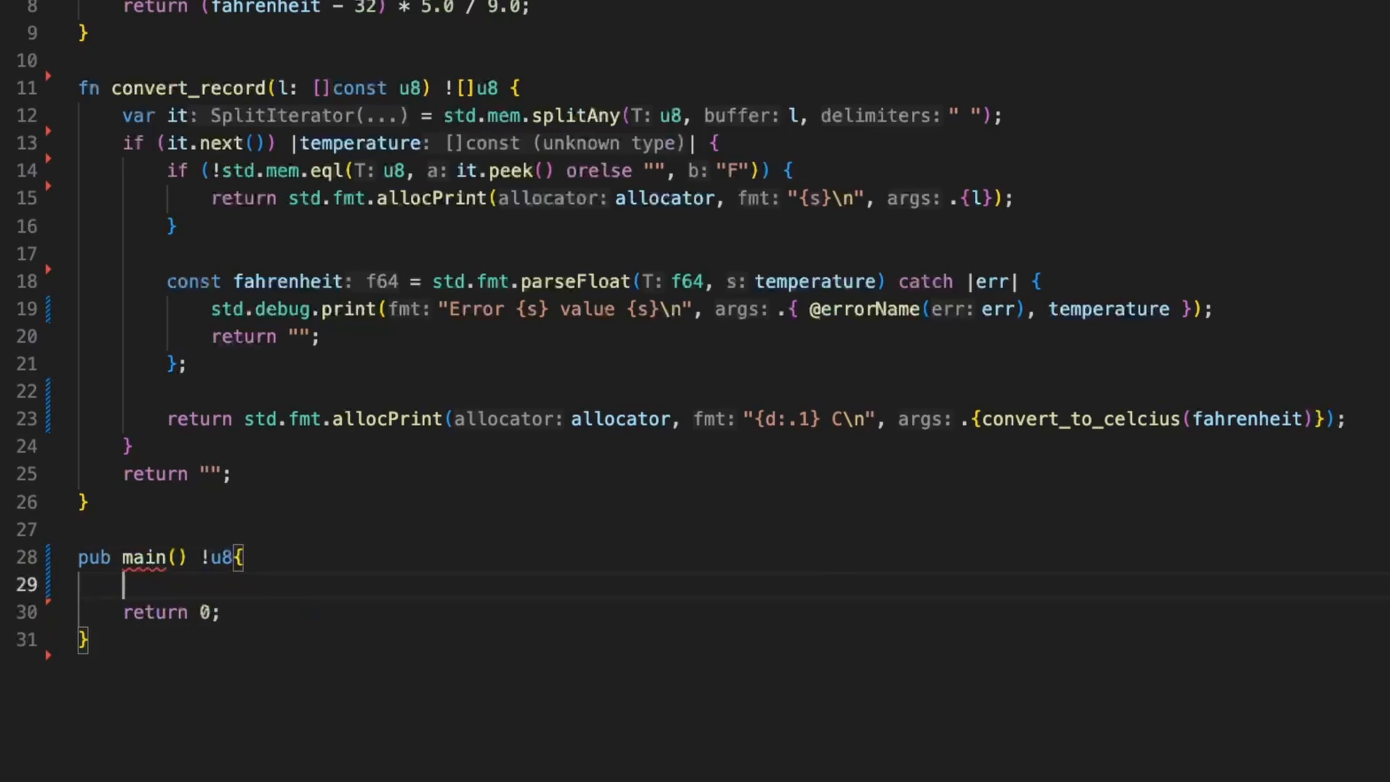
type("var br")
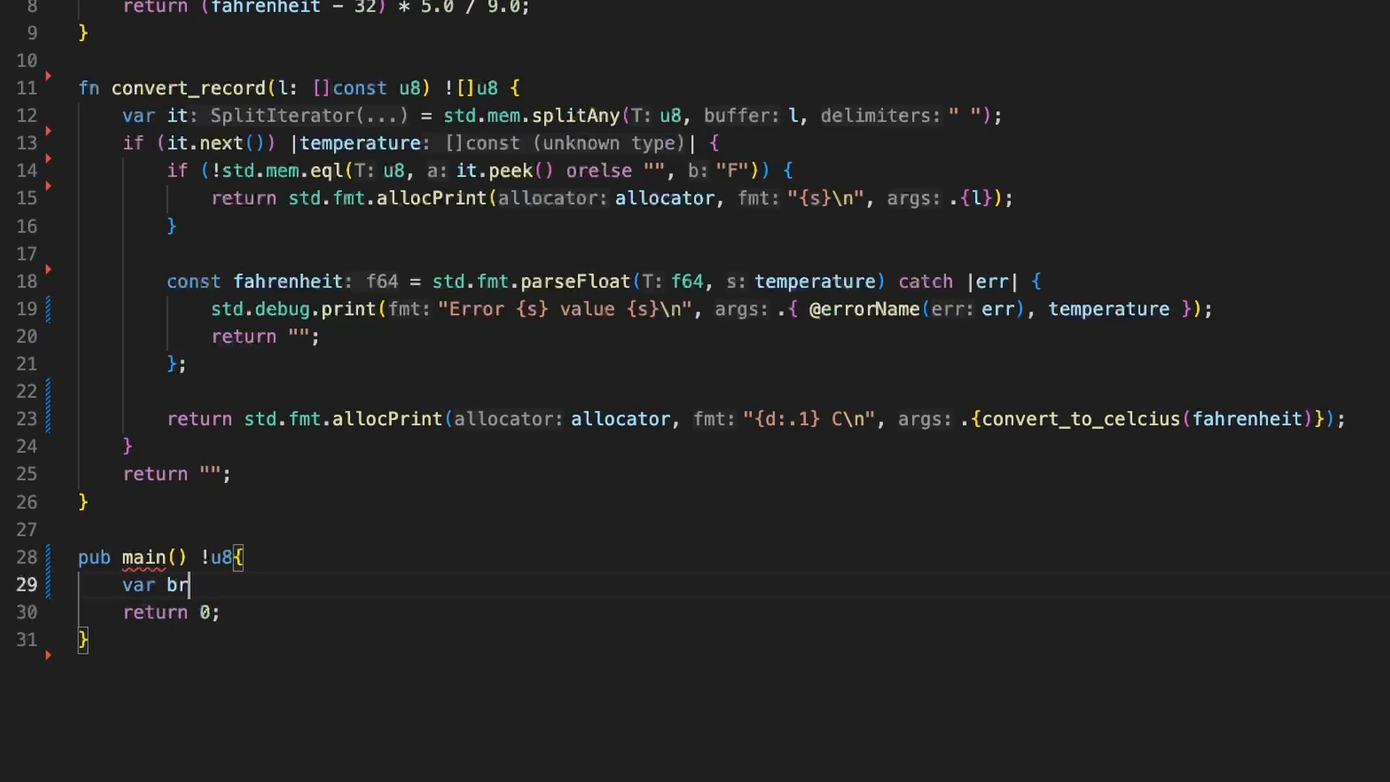
type("=")
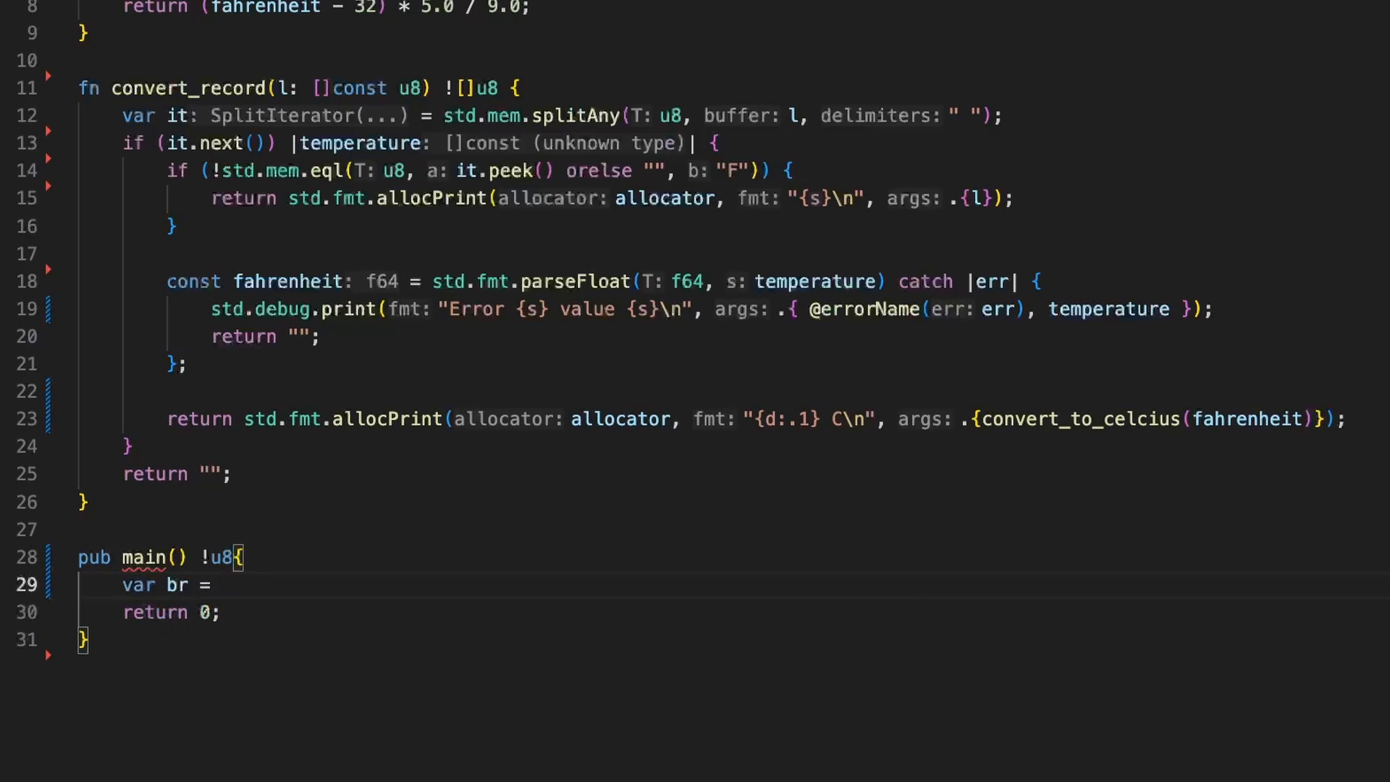
type("std.io.bufferedReader(stdin.reader(")
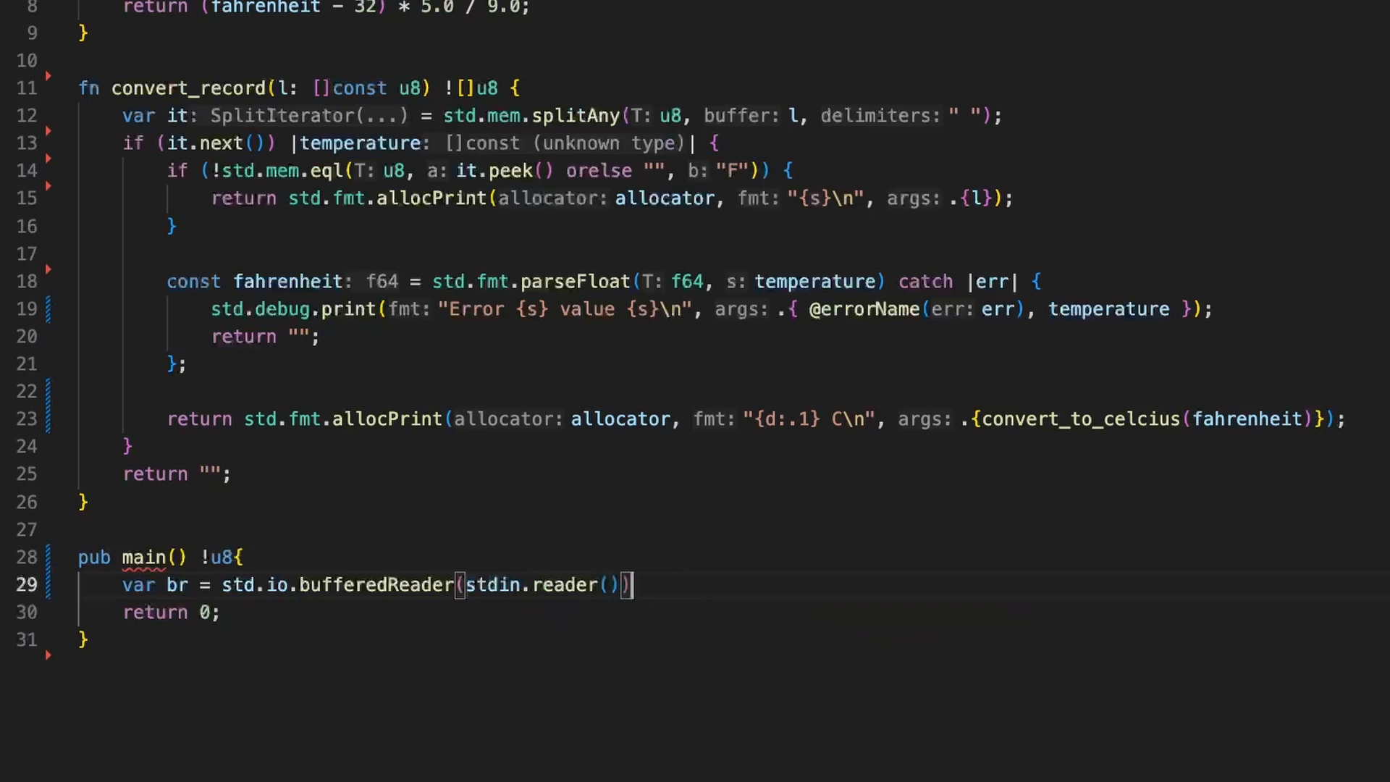
key("Enter")
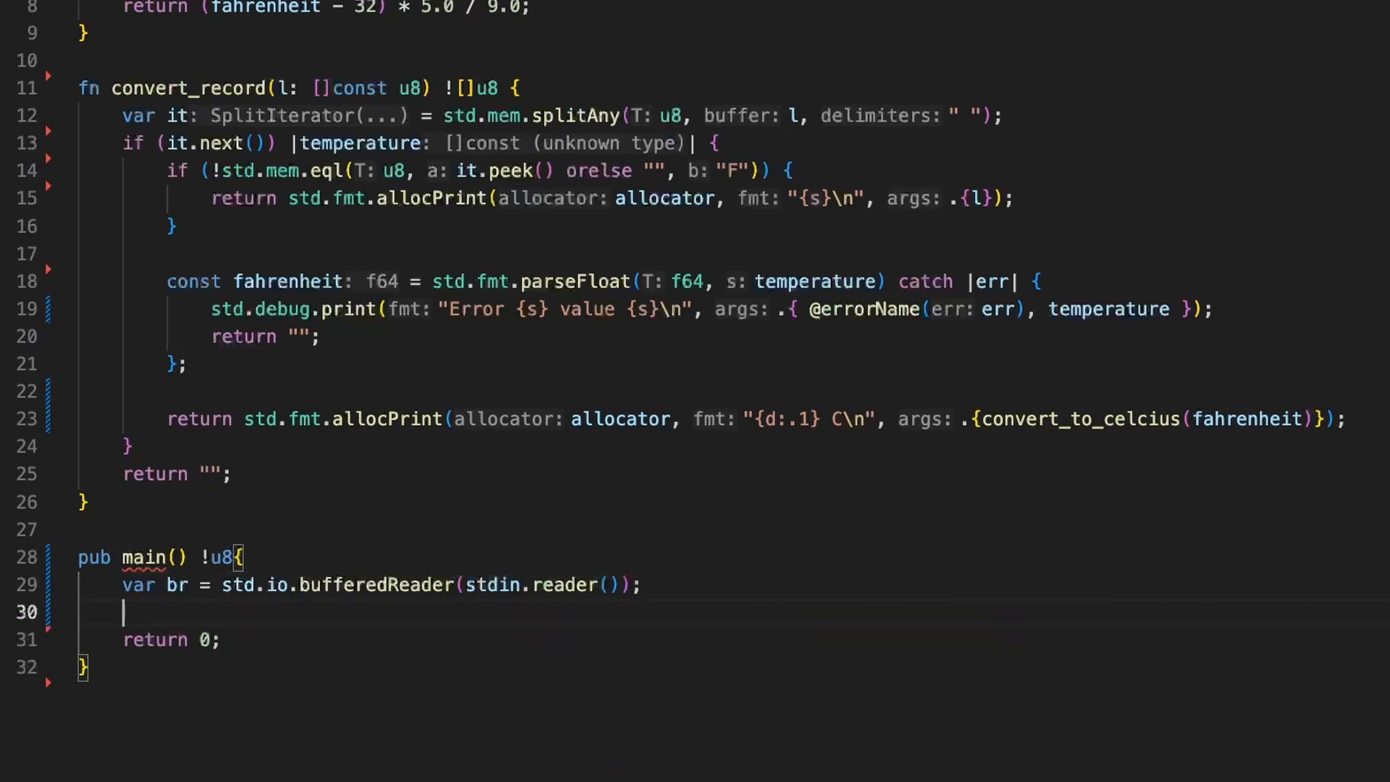
Open a while loop calling br.reader().readUtilDelimiterOrEofAlloc.
type("while(br.reader")
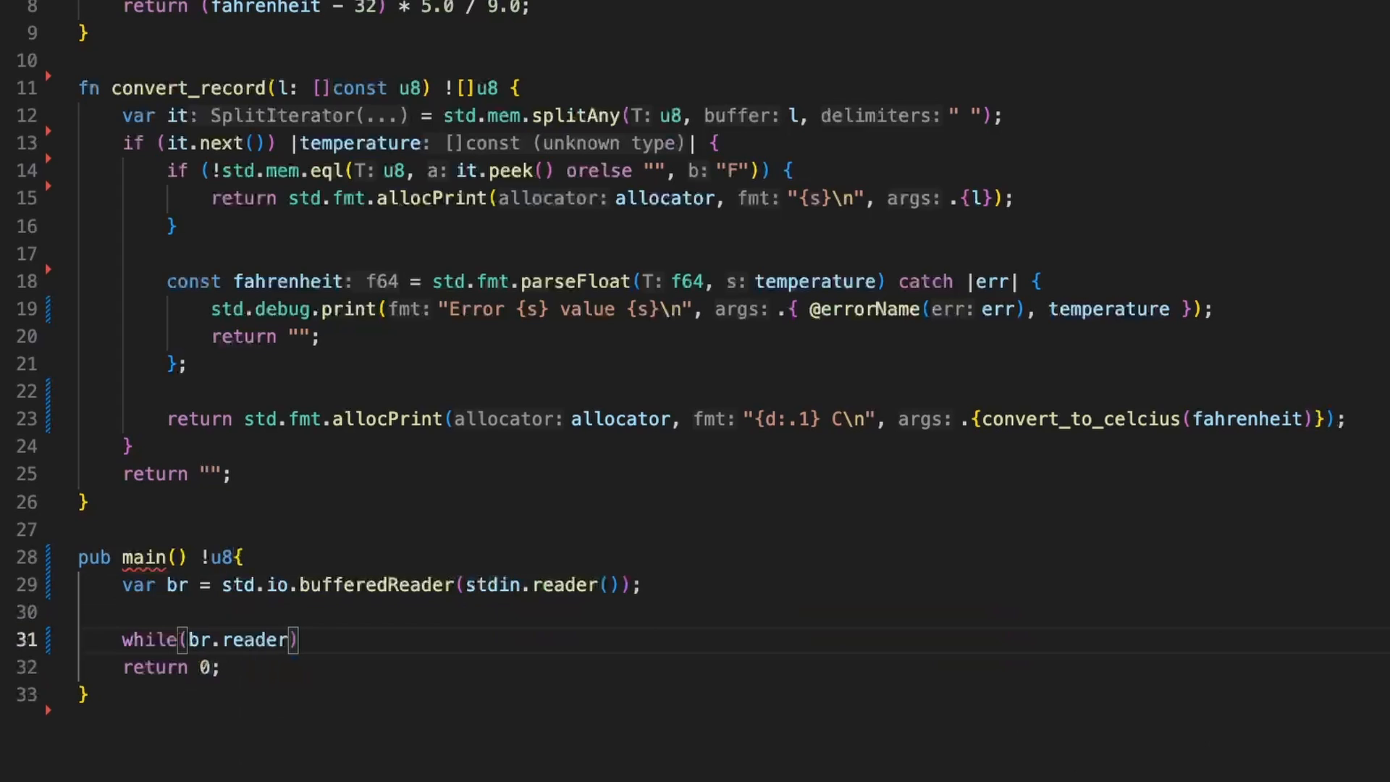
type("()/")
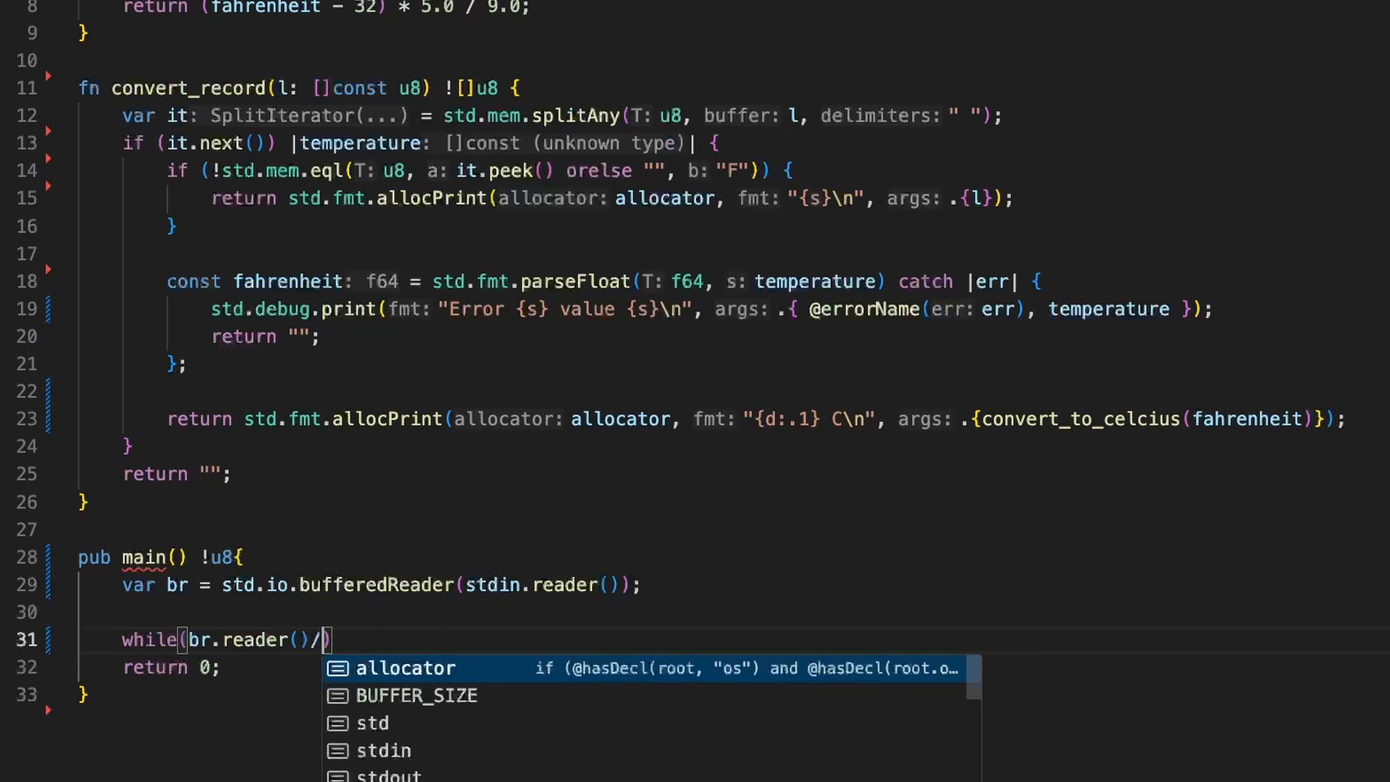
type(".u")
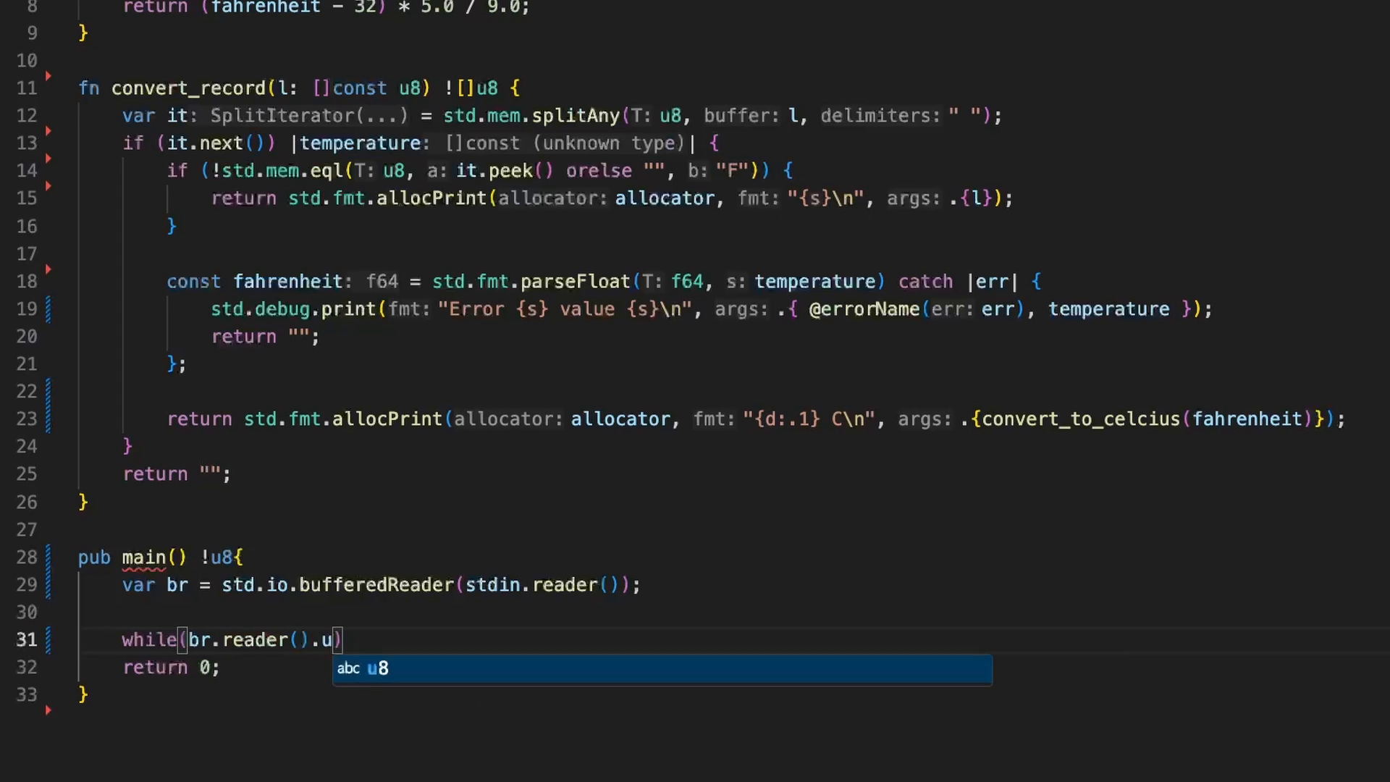
mouse_move(346, 493)
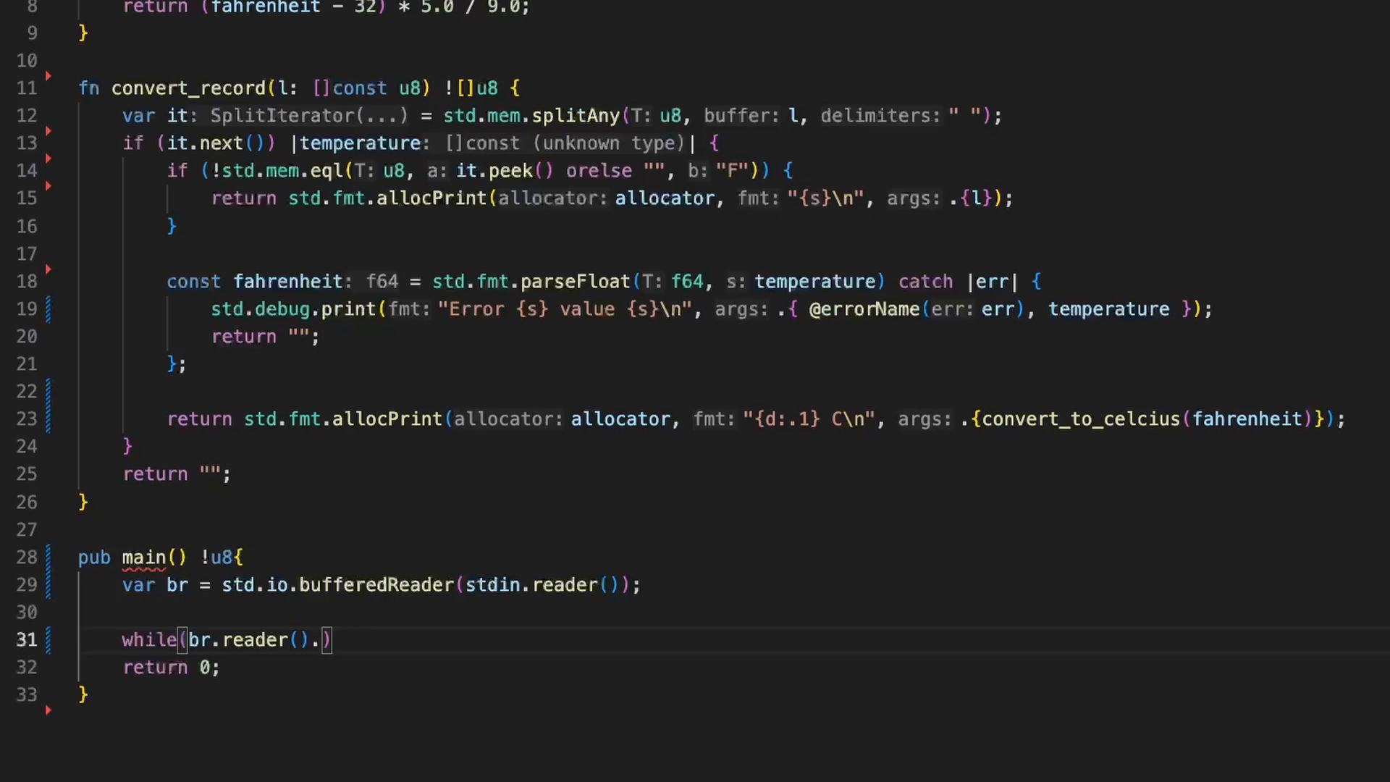
type("readU")
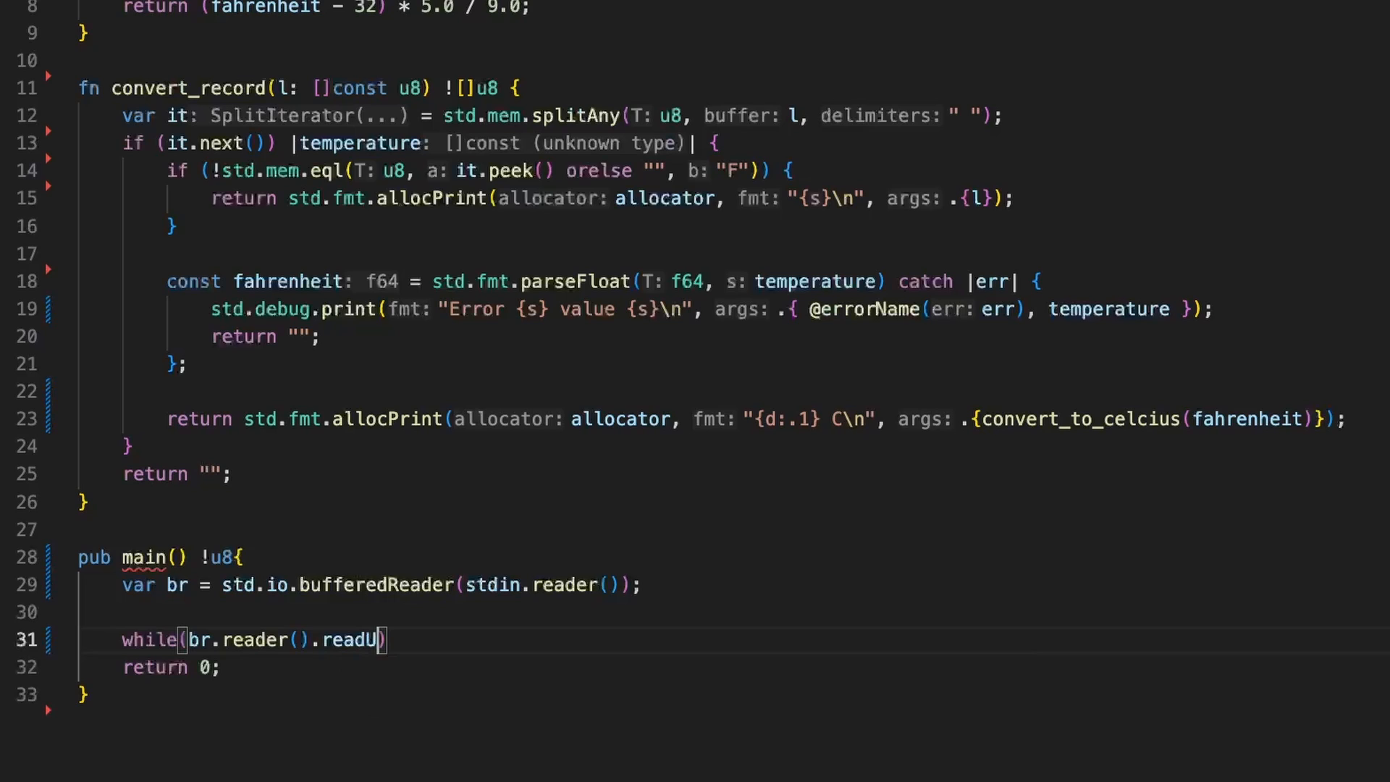
key("BackSpace")
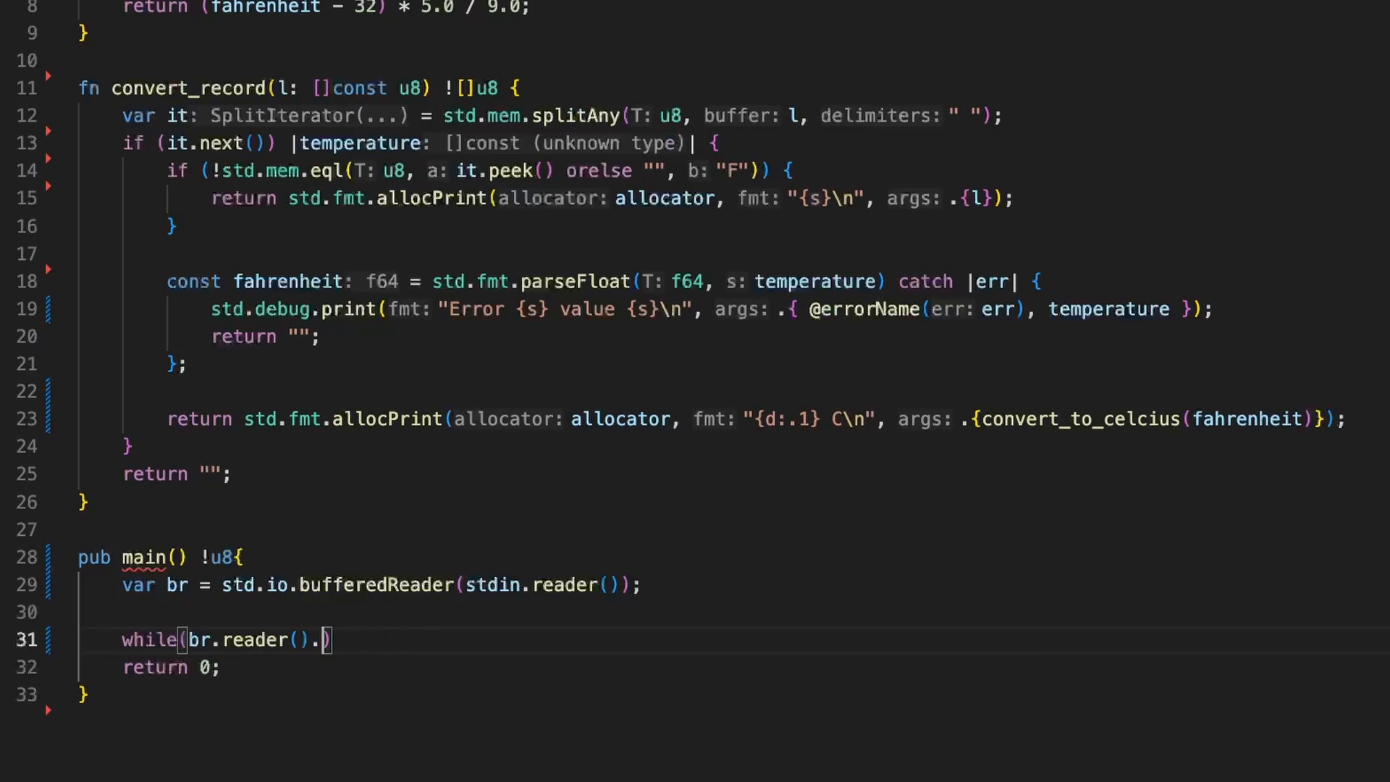
type("readUte")
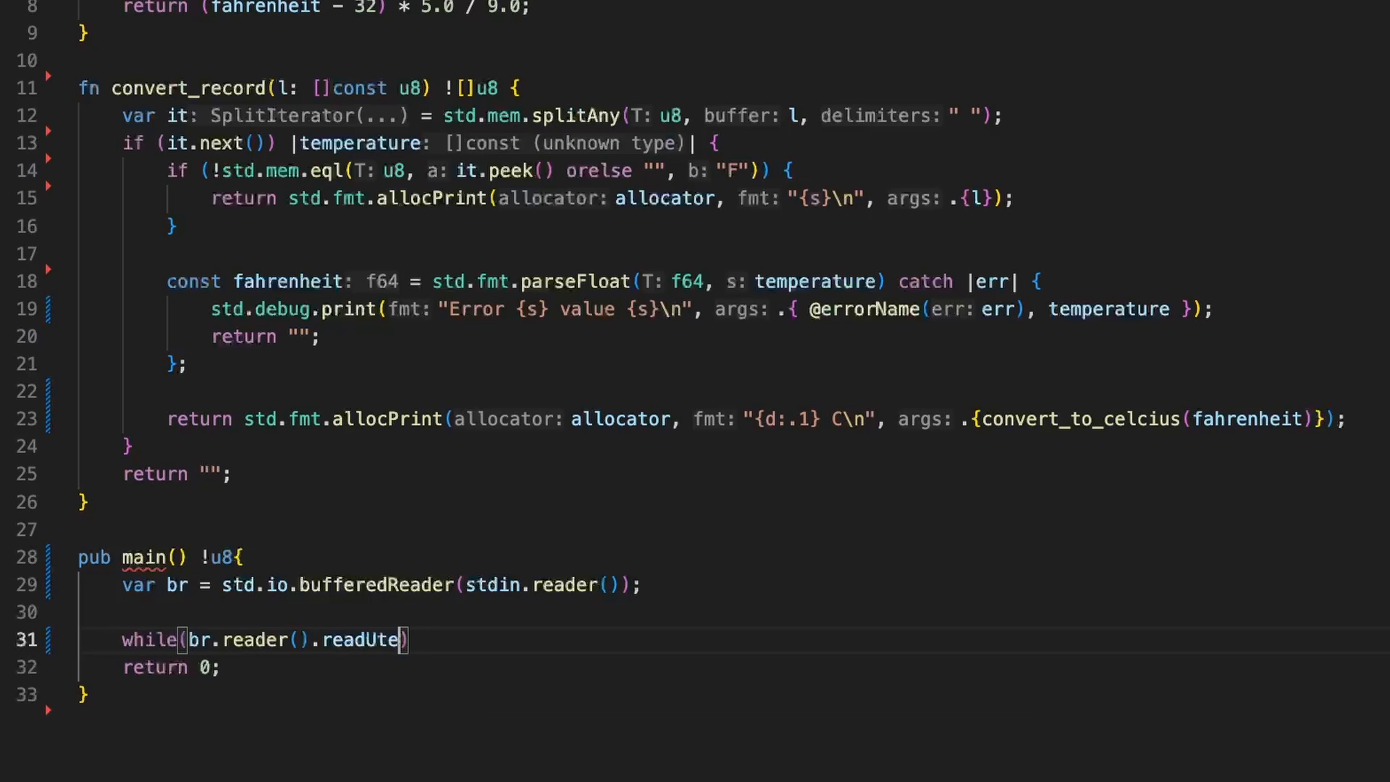
type("il")
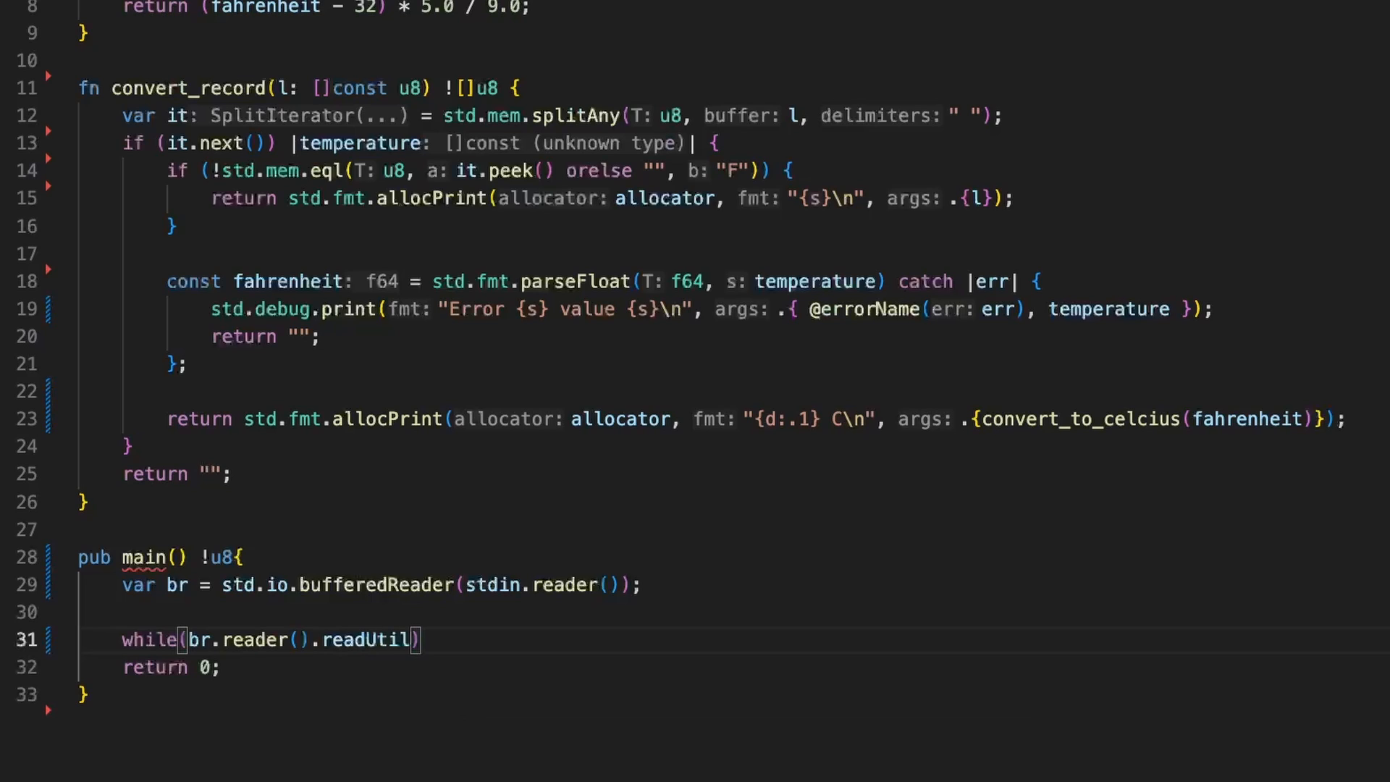
type("DelimiterOrE")
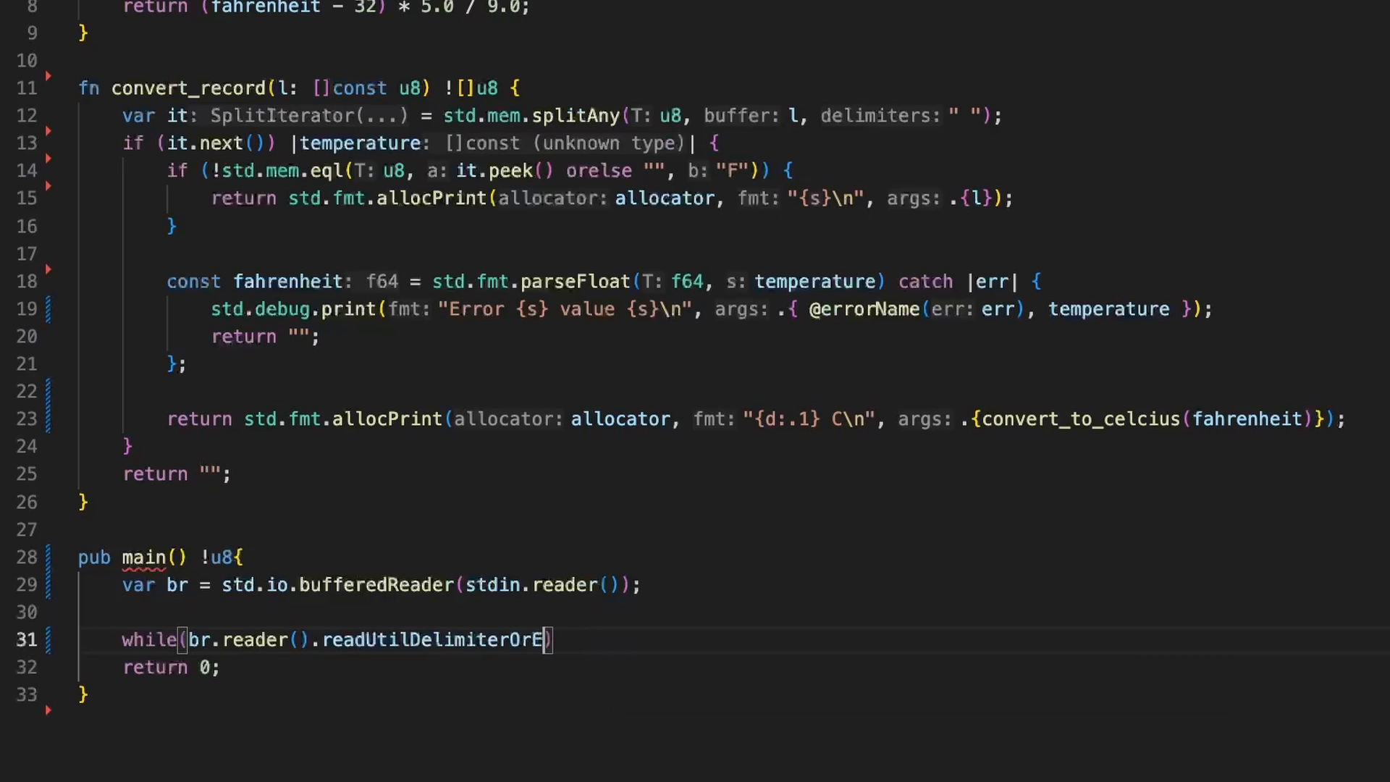
type("of")
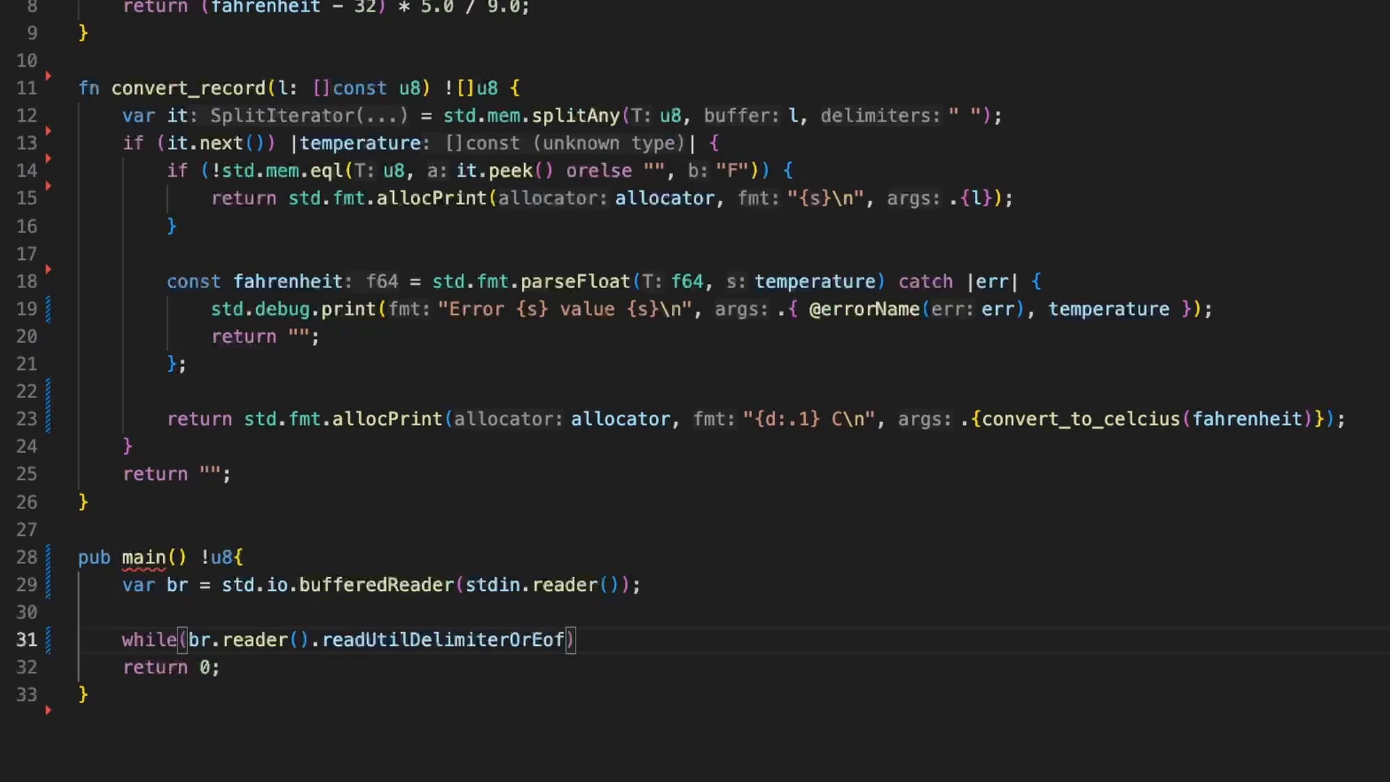
type("Alloc")
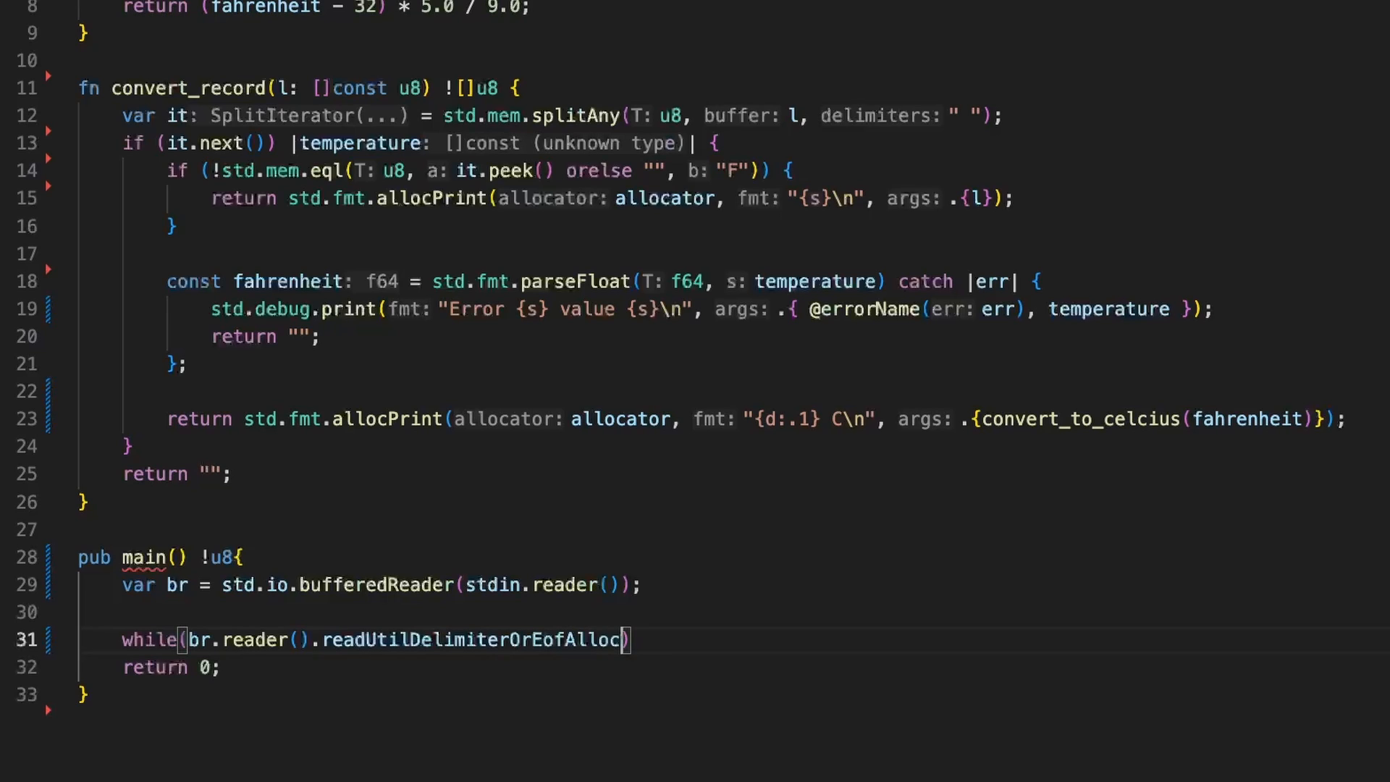
Pass allocator, '\n' and 50 * BUFFER_SIZE as arguments, followed by catch.
type("()")
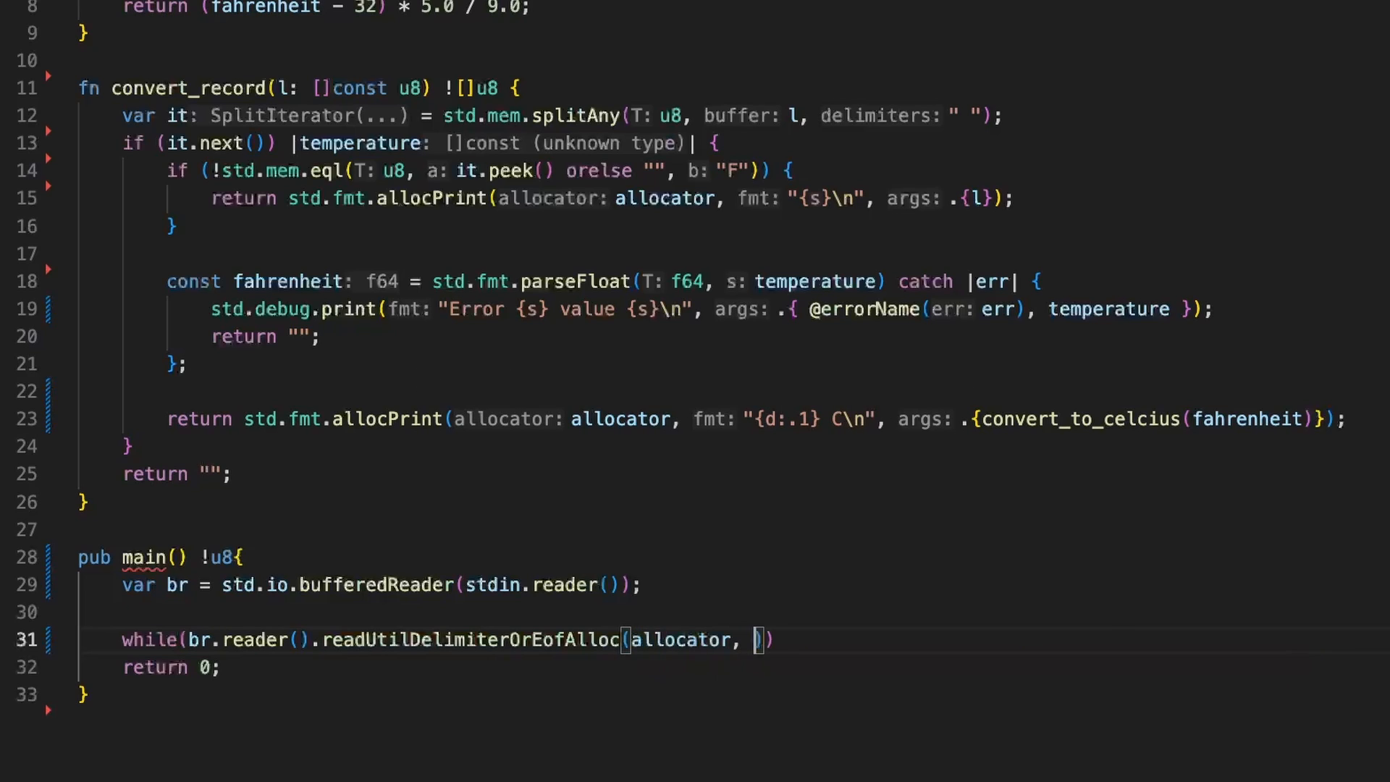
type("\\")
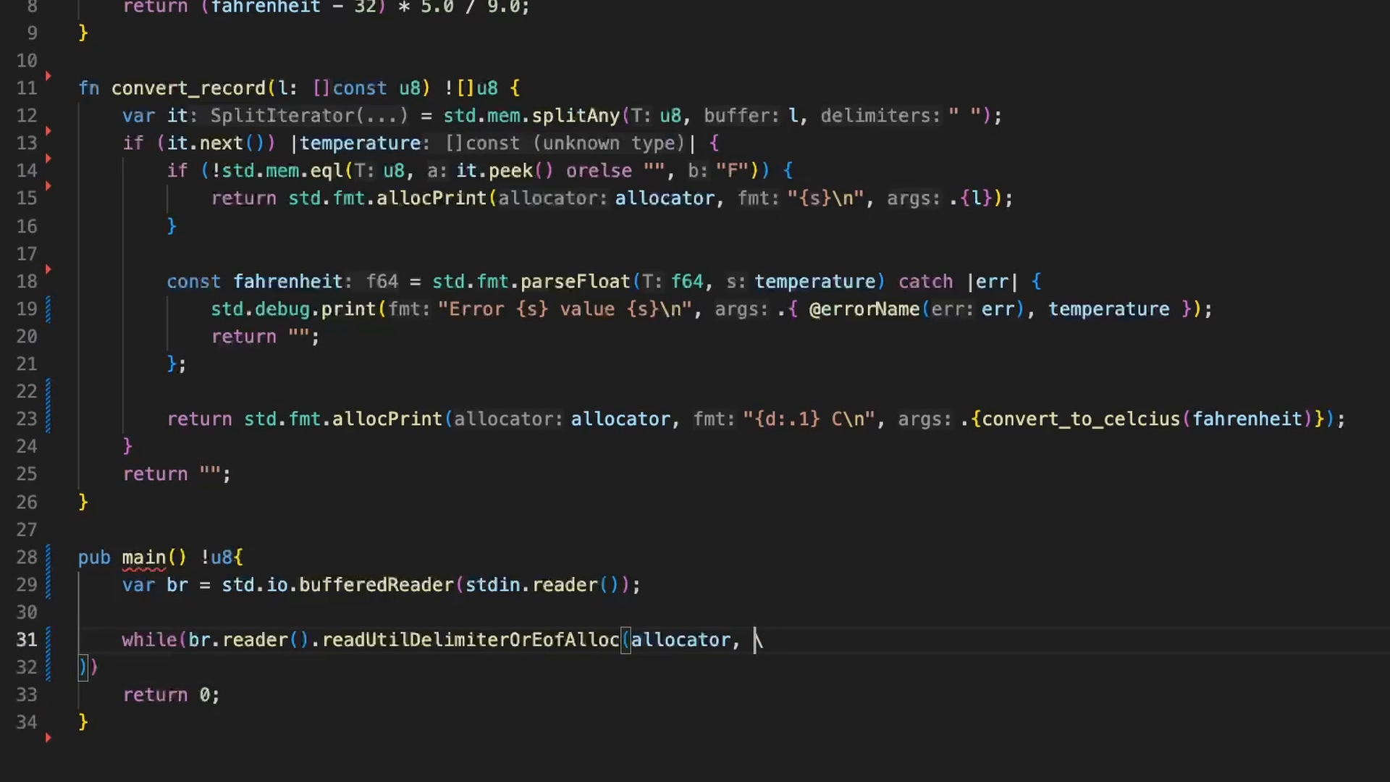
type("'n'")
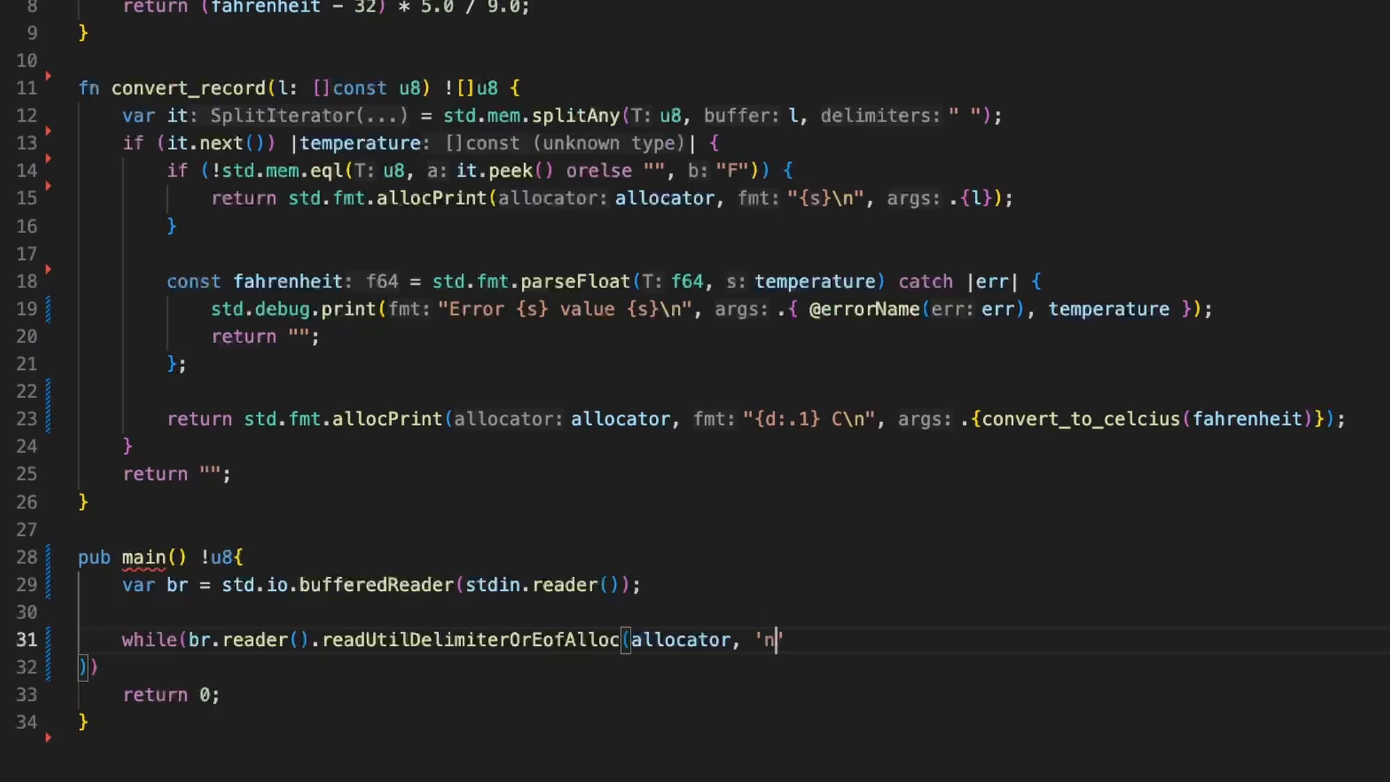
key("Backspace")
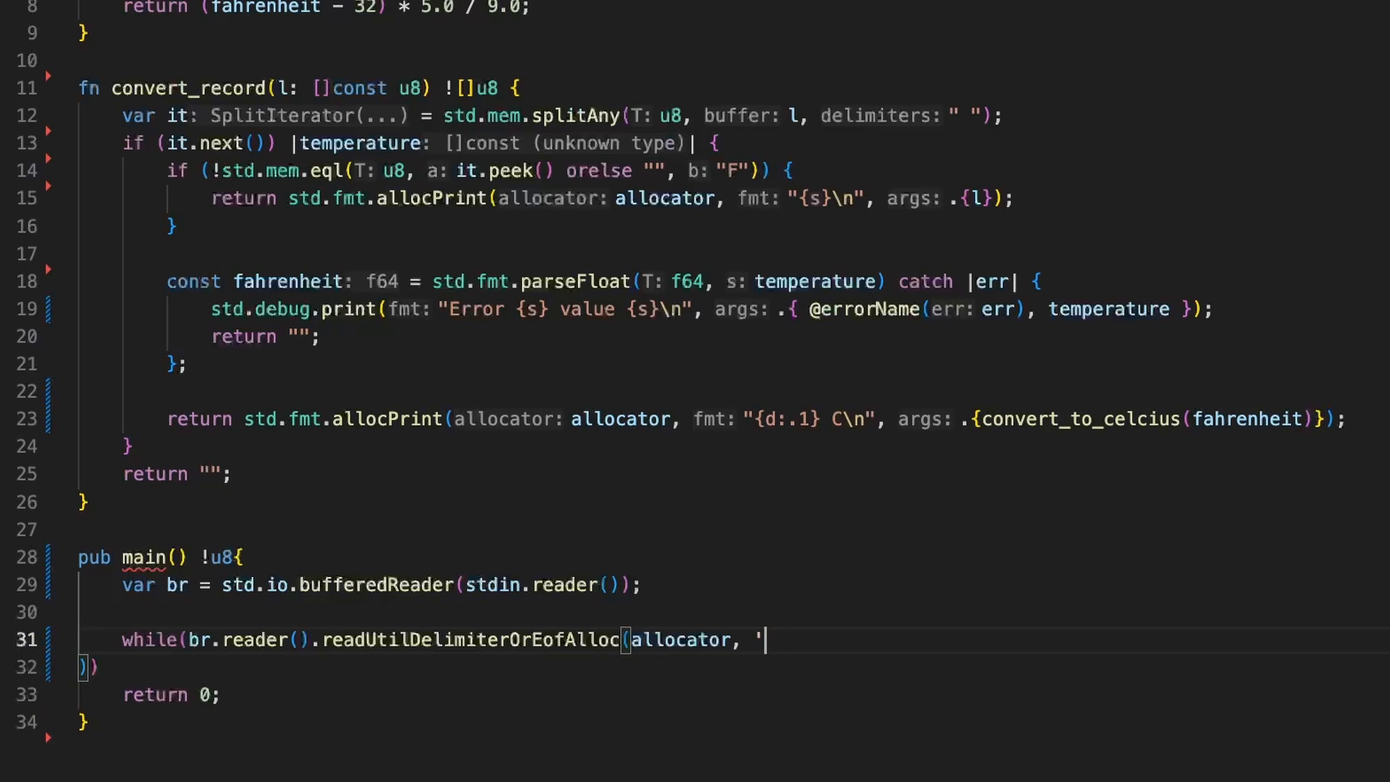
type("\\n',")
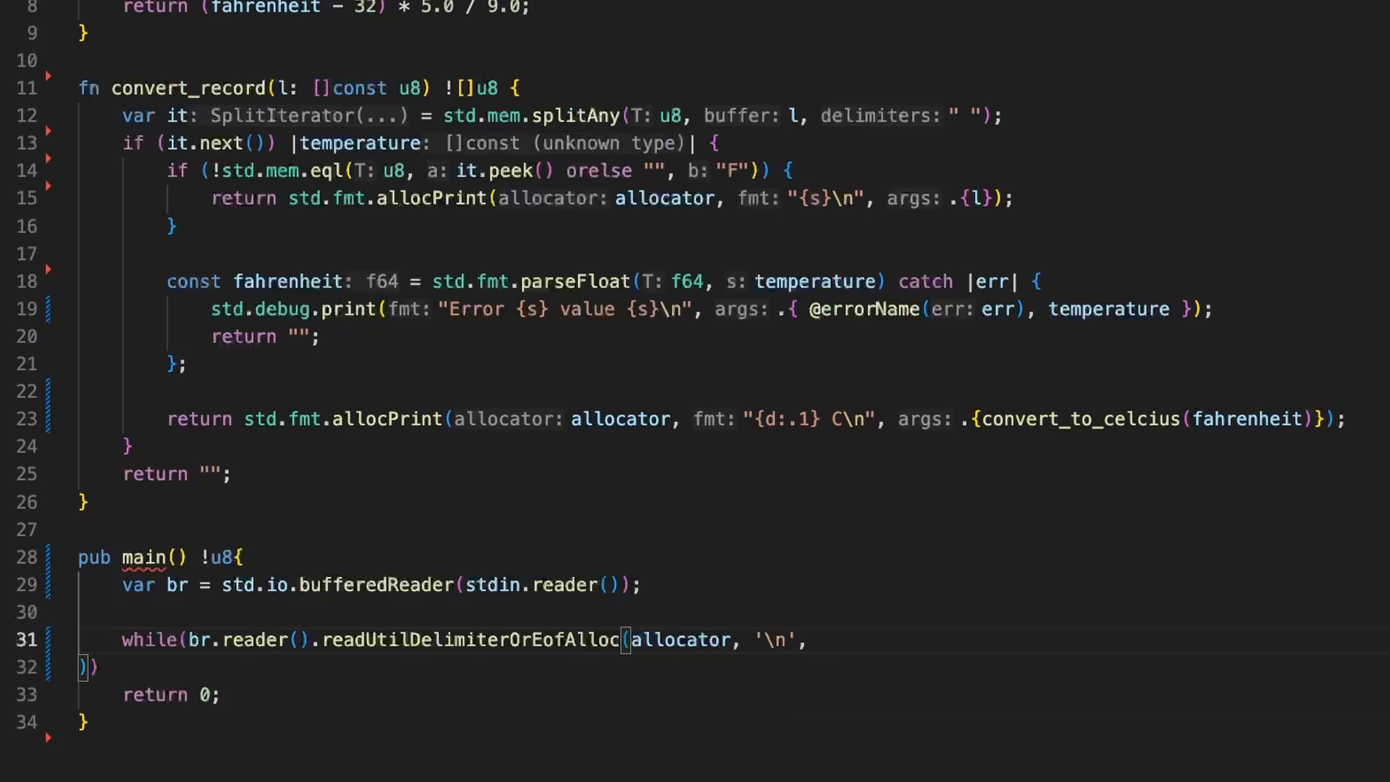
type("50 *")
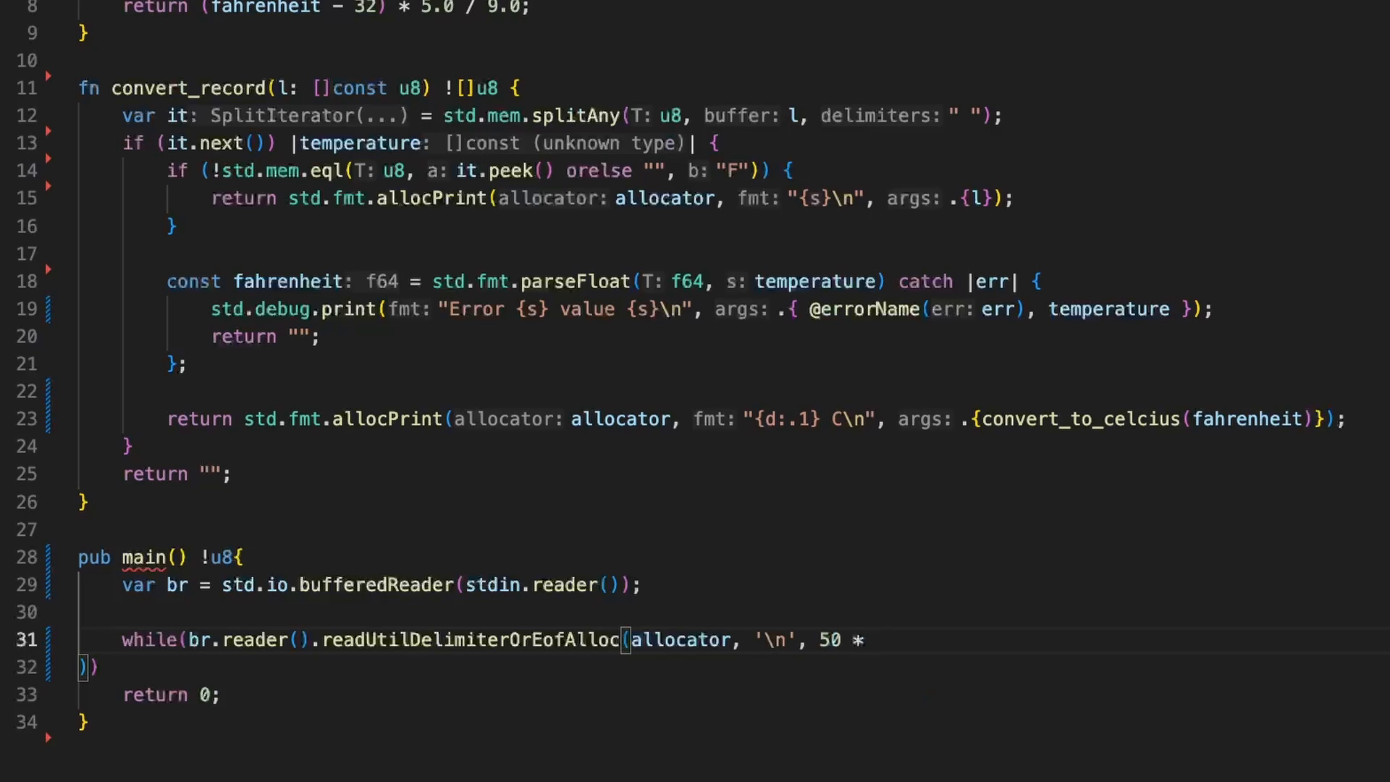
type("BUFFER_SIZE)")
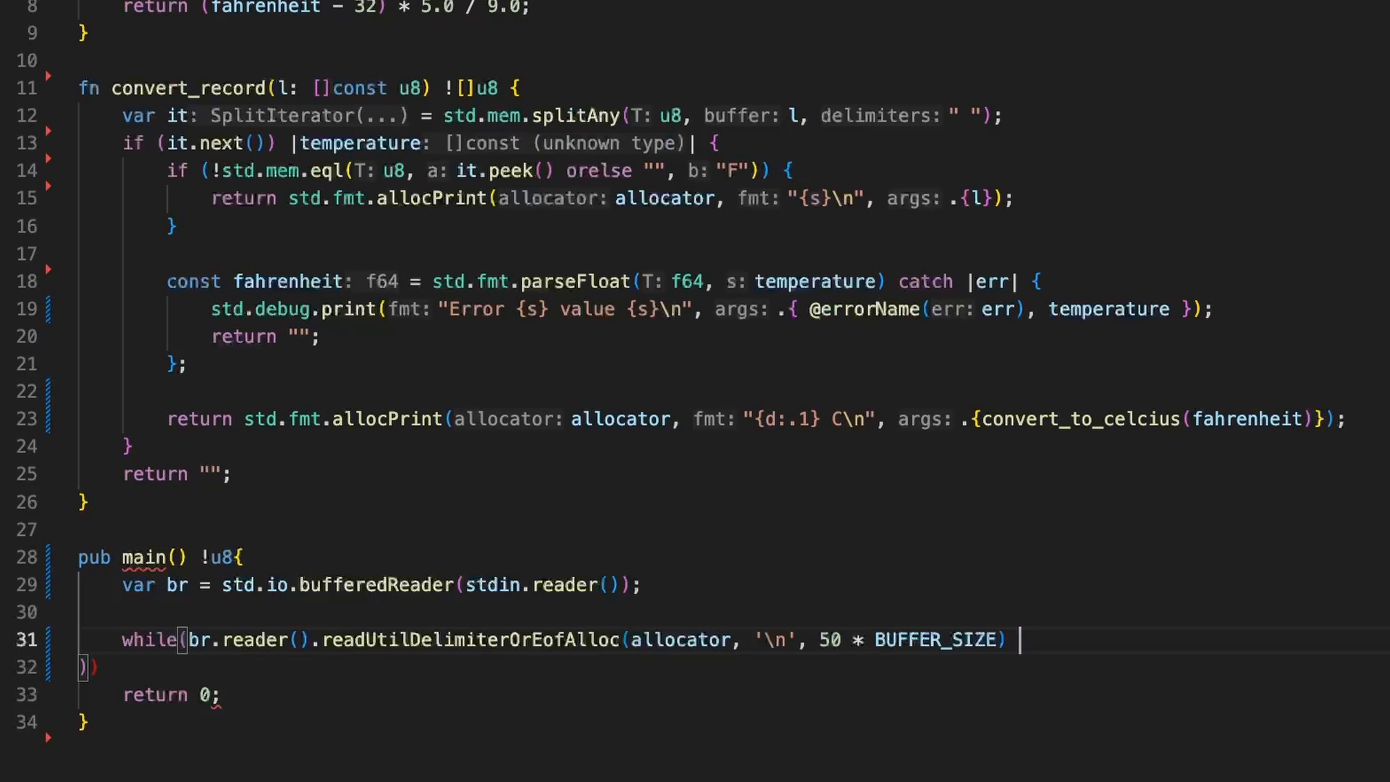
type("catch")
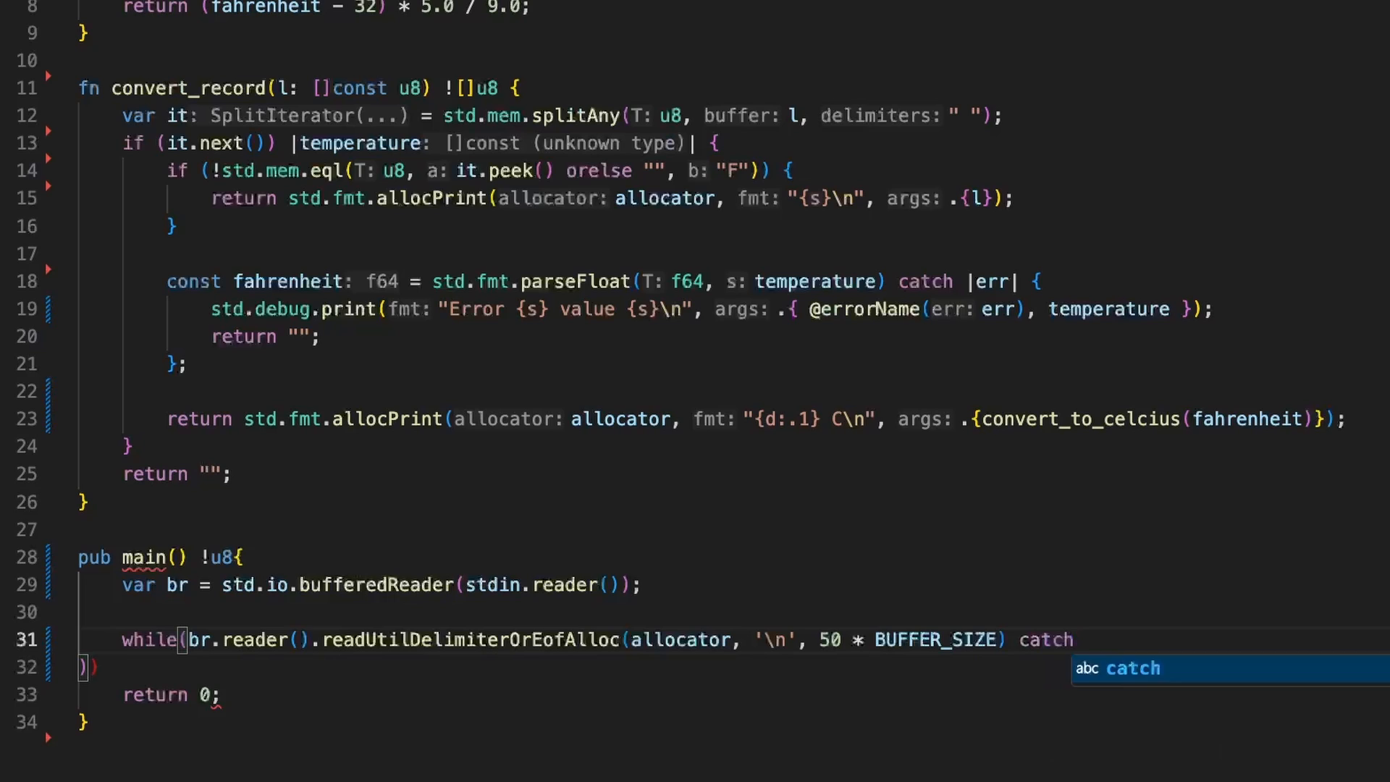
Begin the catch |err| block with std.debug.print, and add fn to main.
type("|err| {")
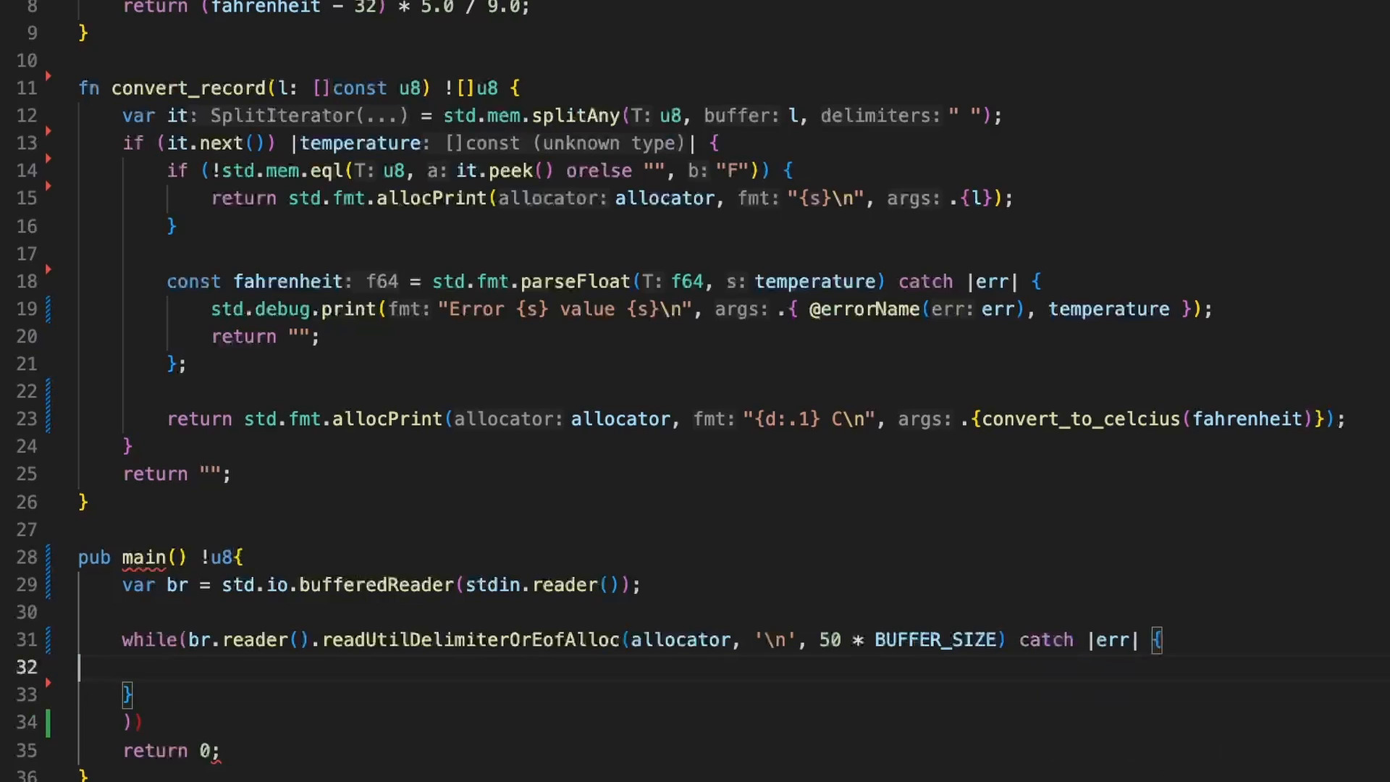
type("std.")
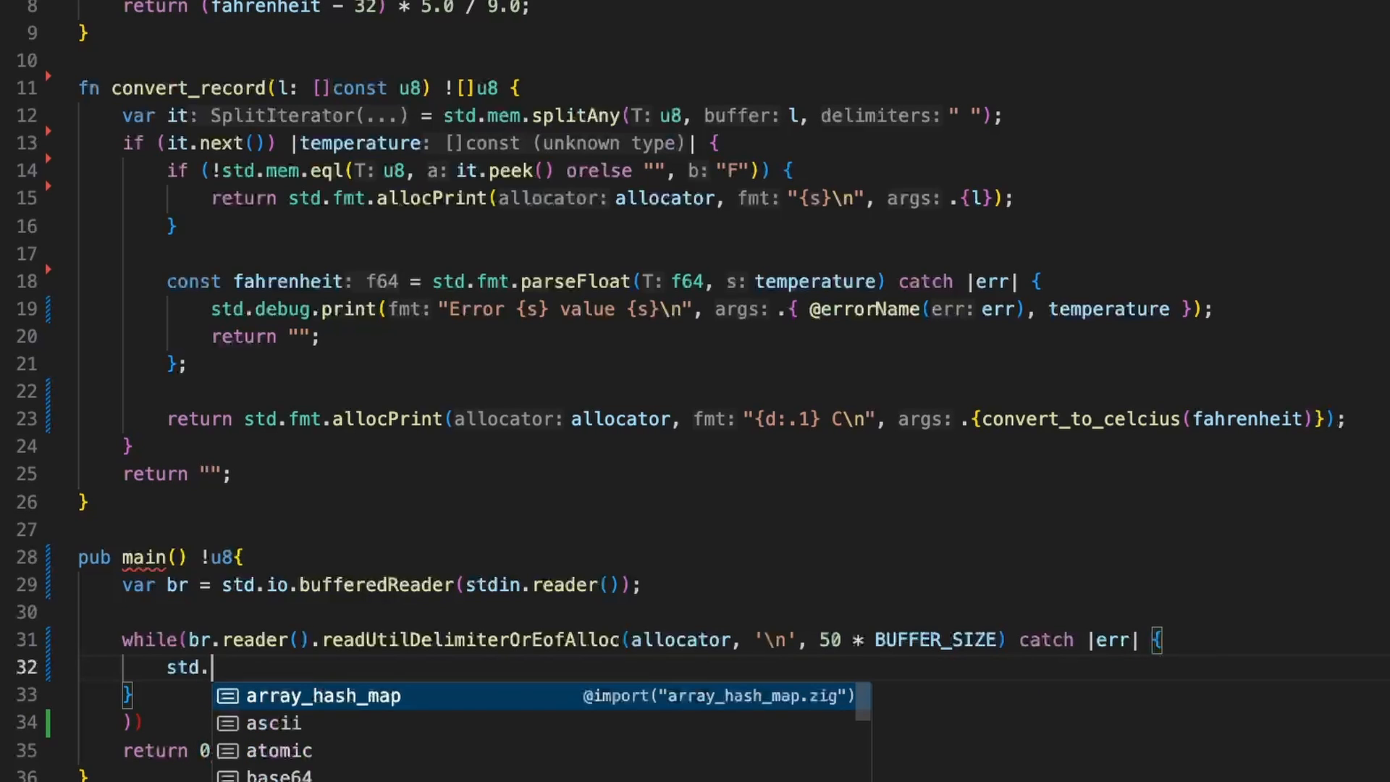
key("Escape")
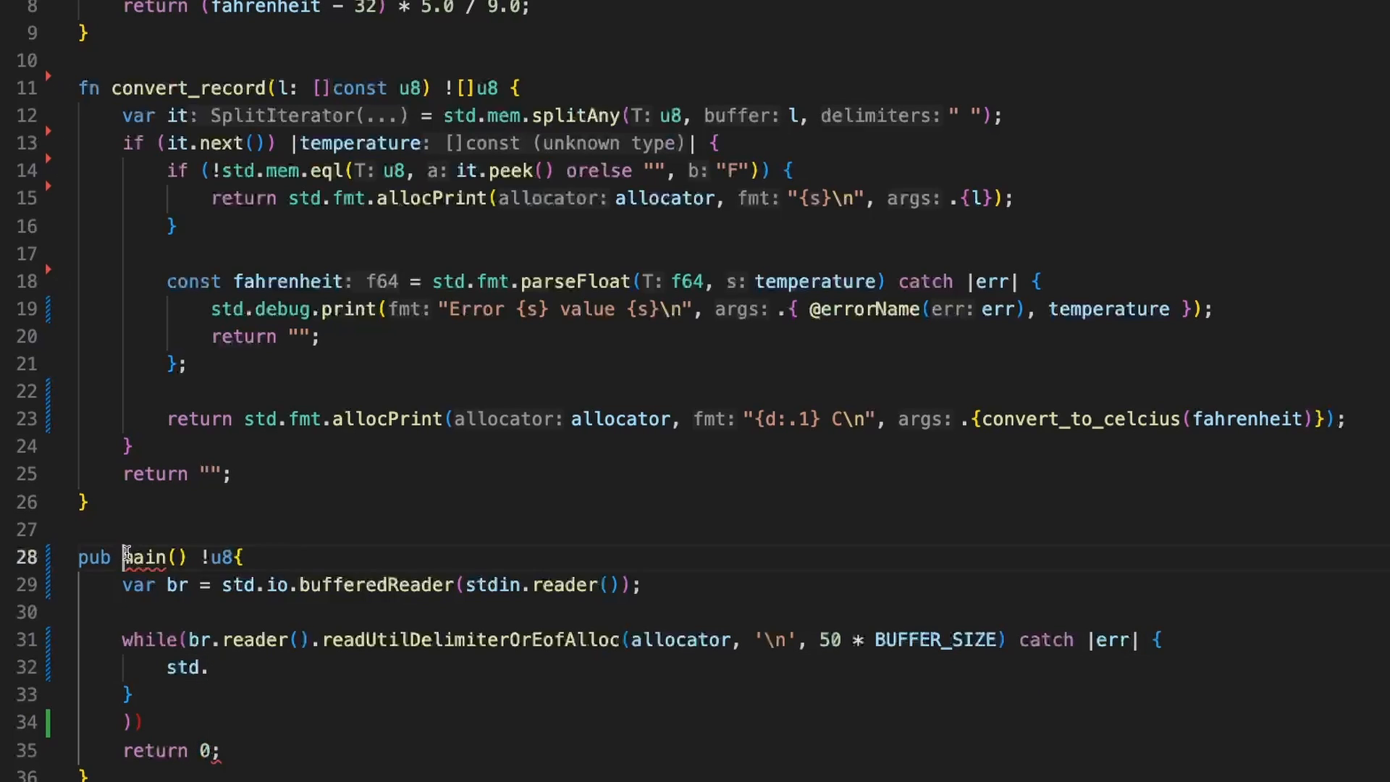
type("fn")
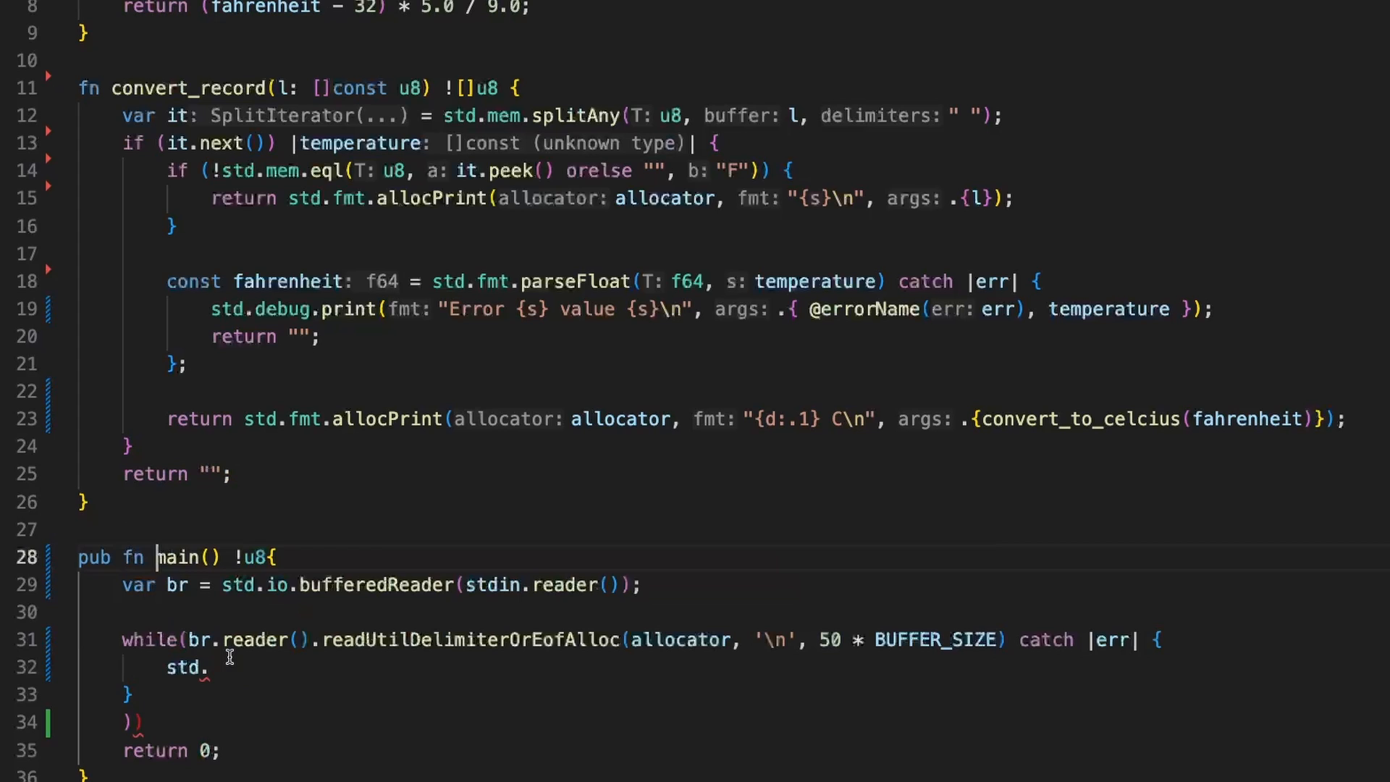
type("debug")
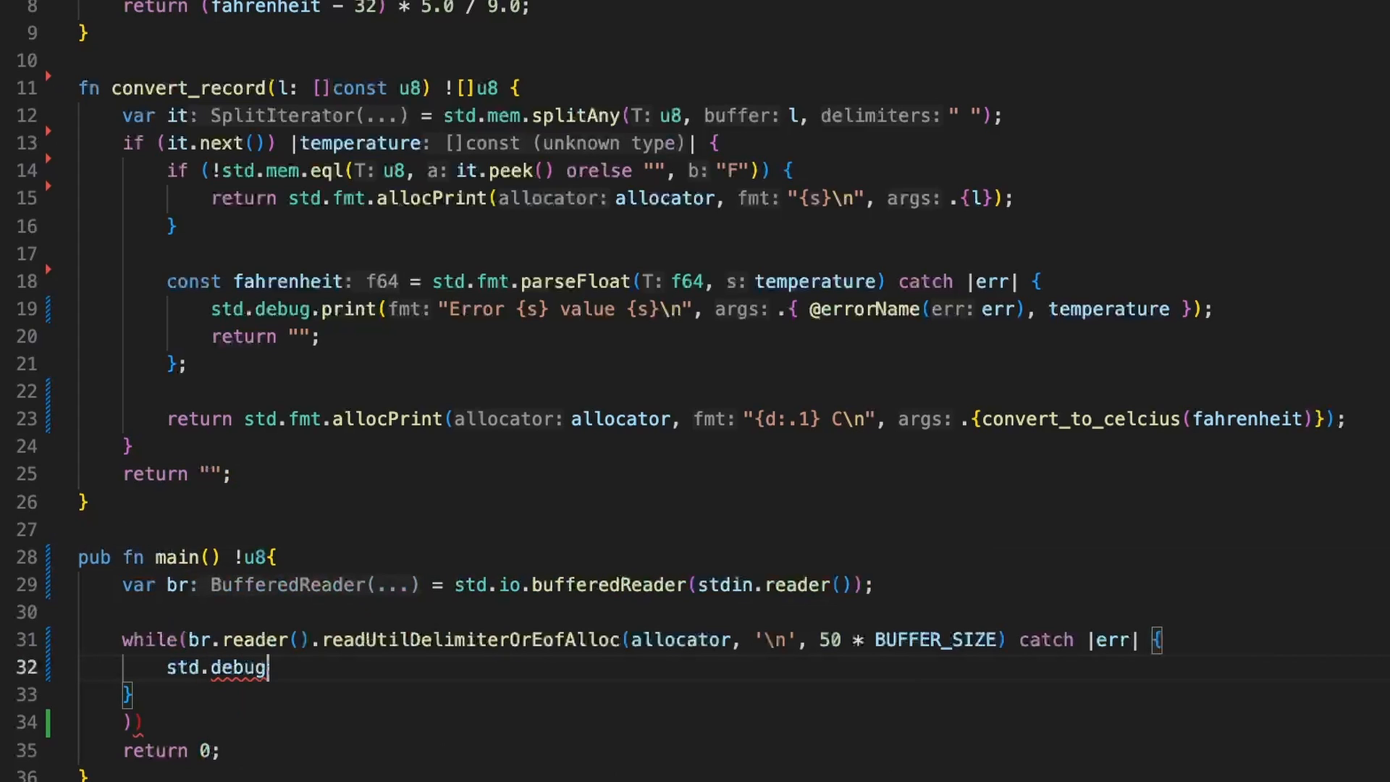
type(".print(")
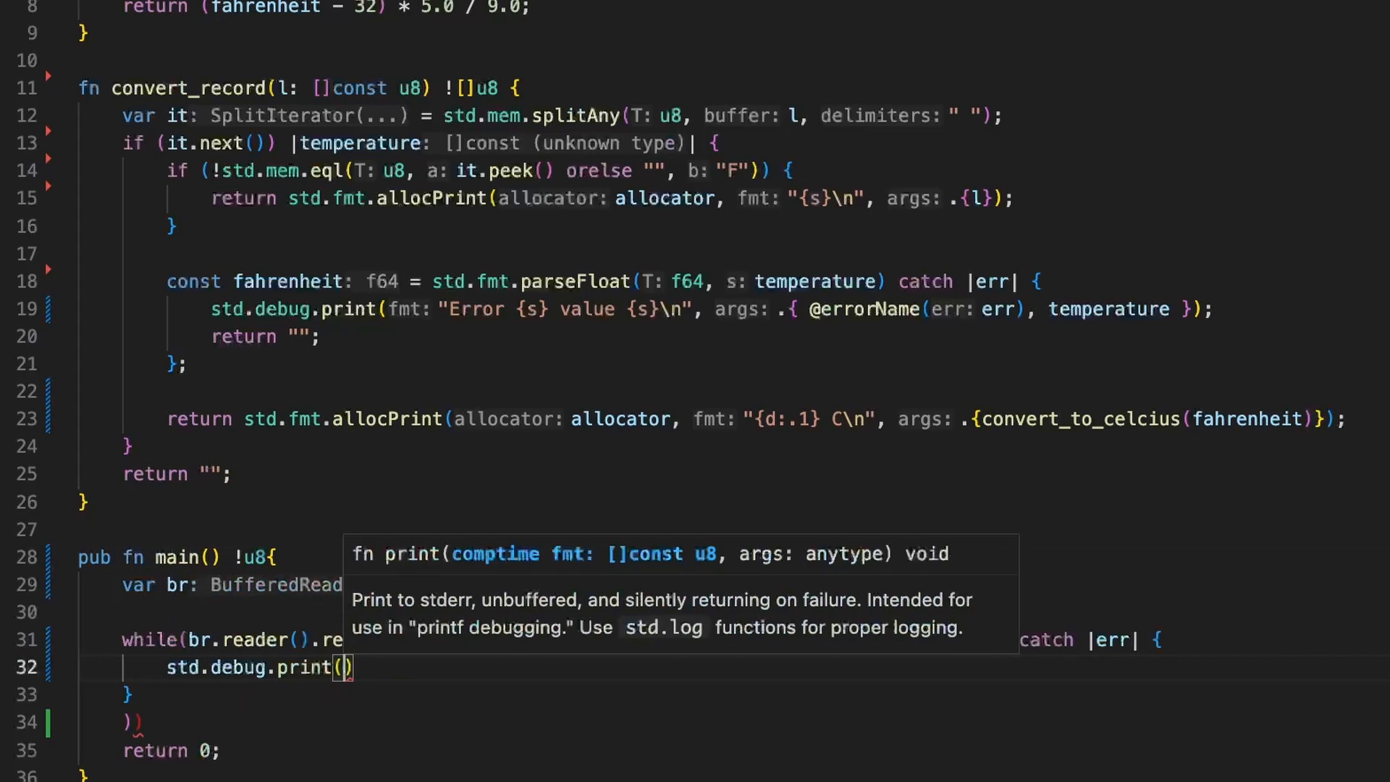
type("\"\"")
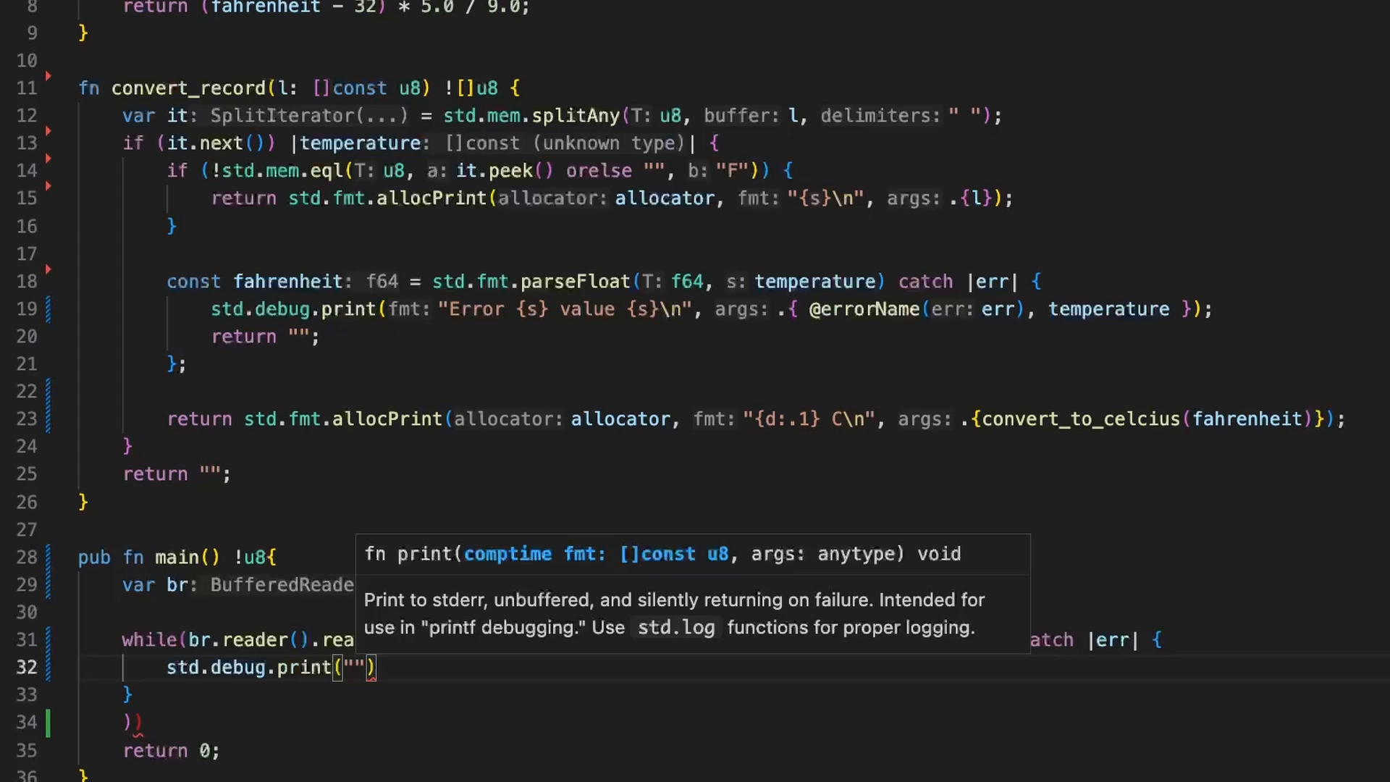
type("Error:")
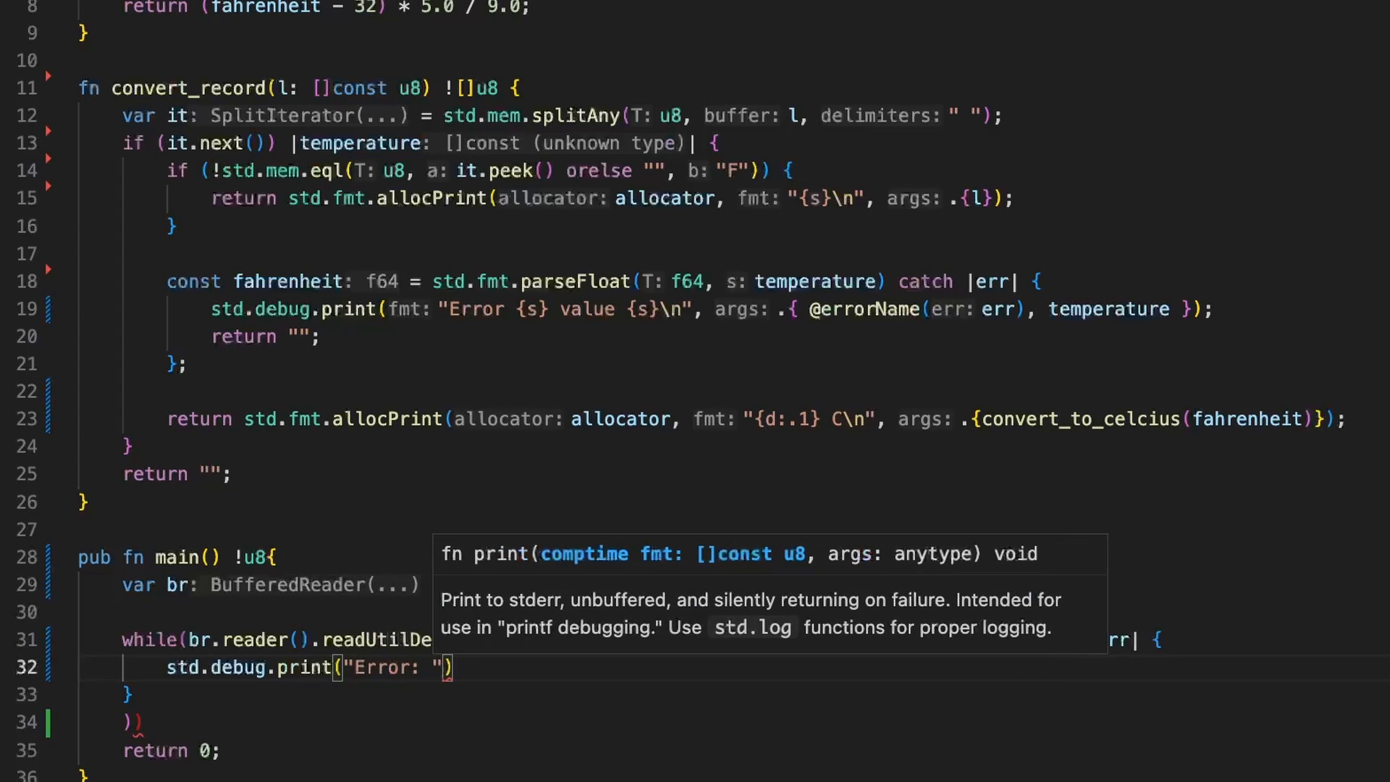
type("{s}")
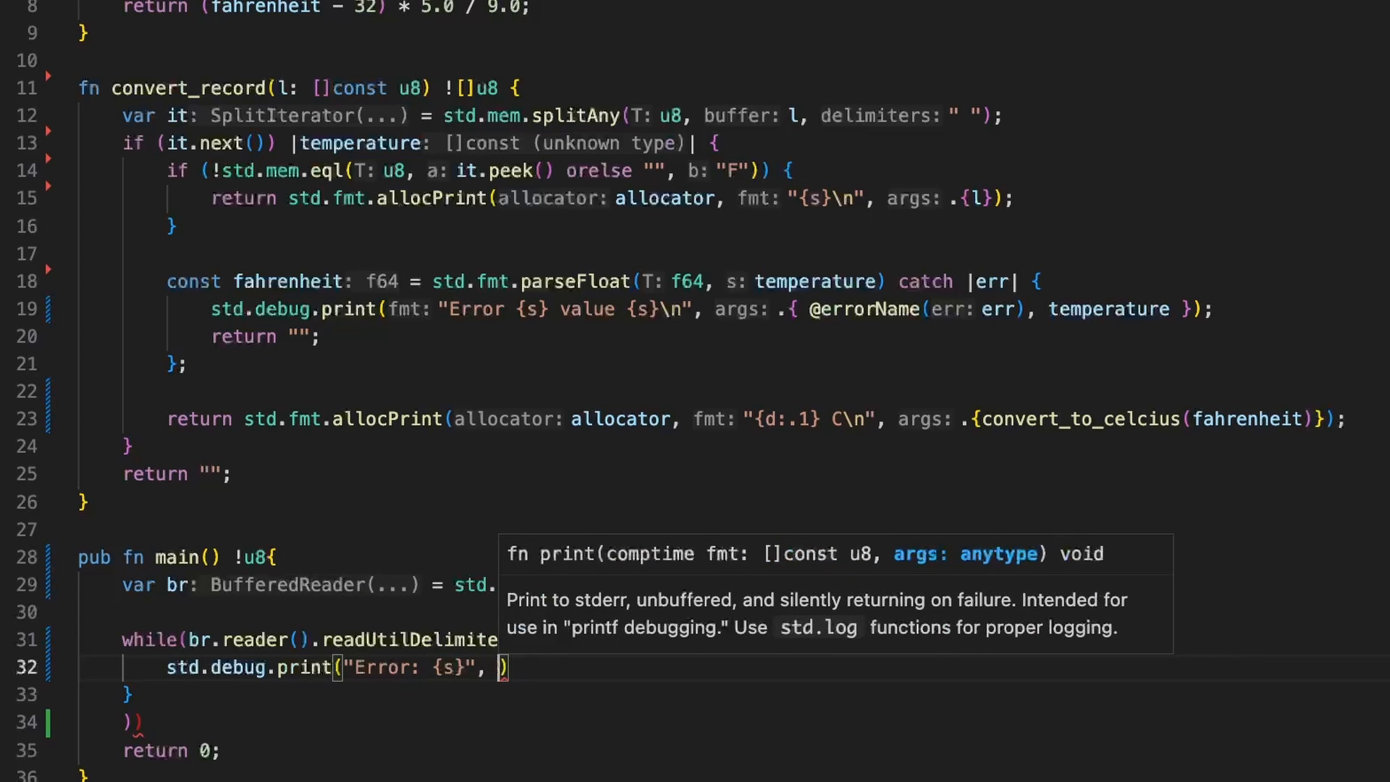
type(".{@errorName(er")
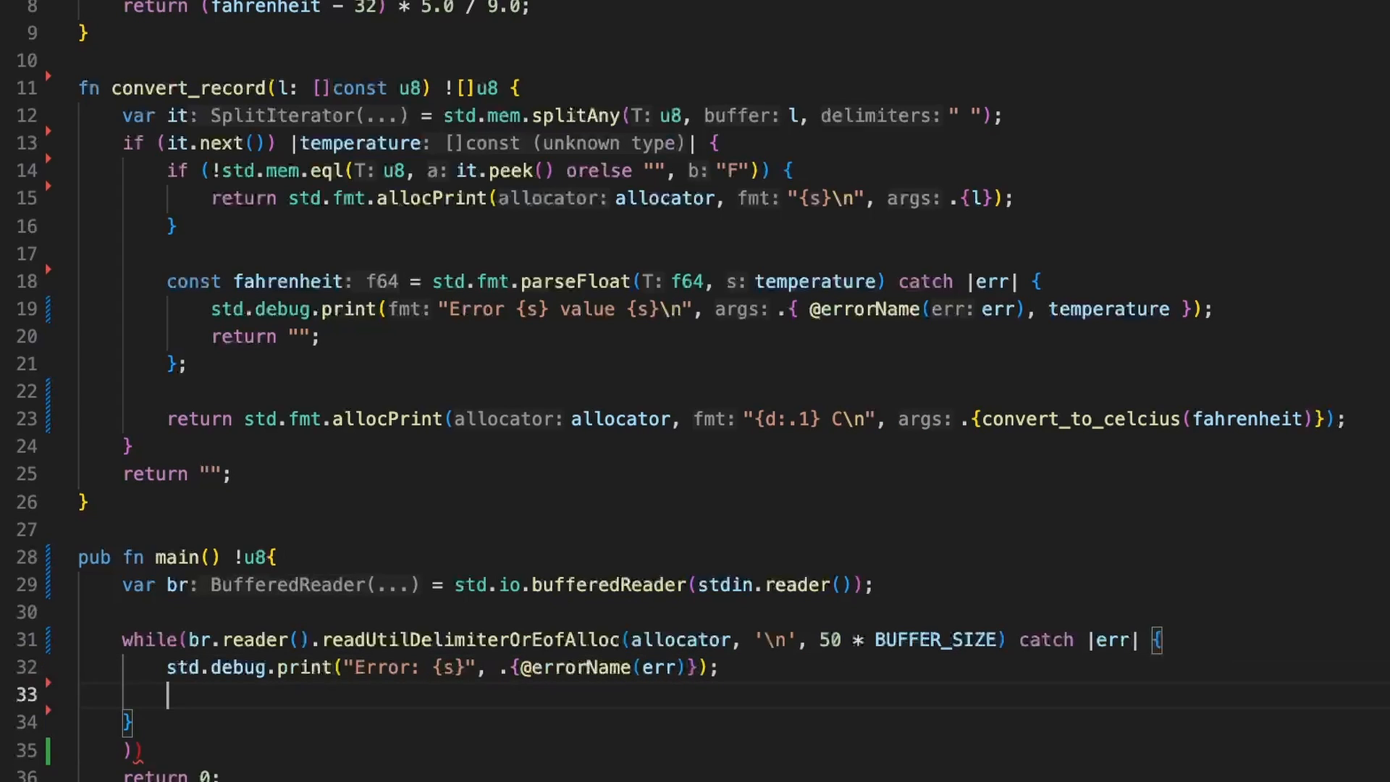
type("return 1;")
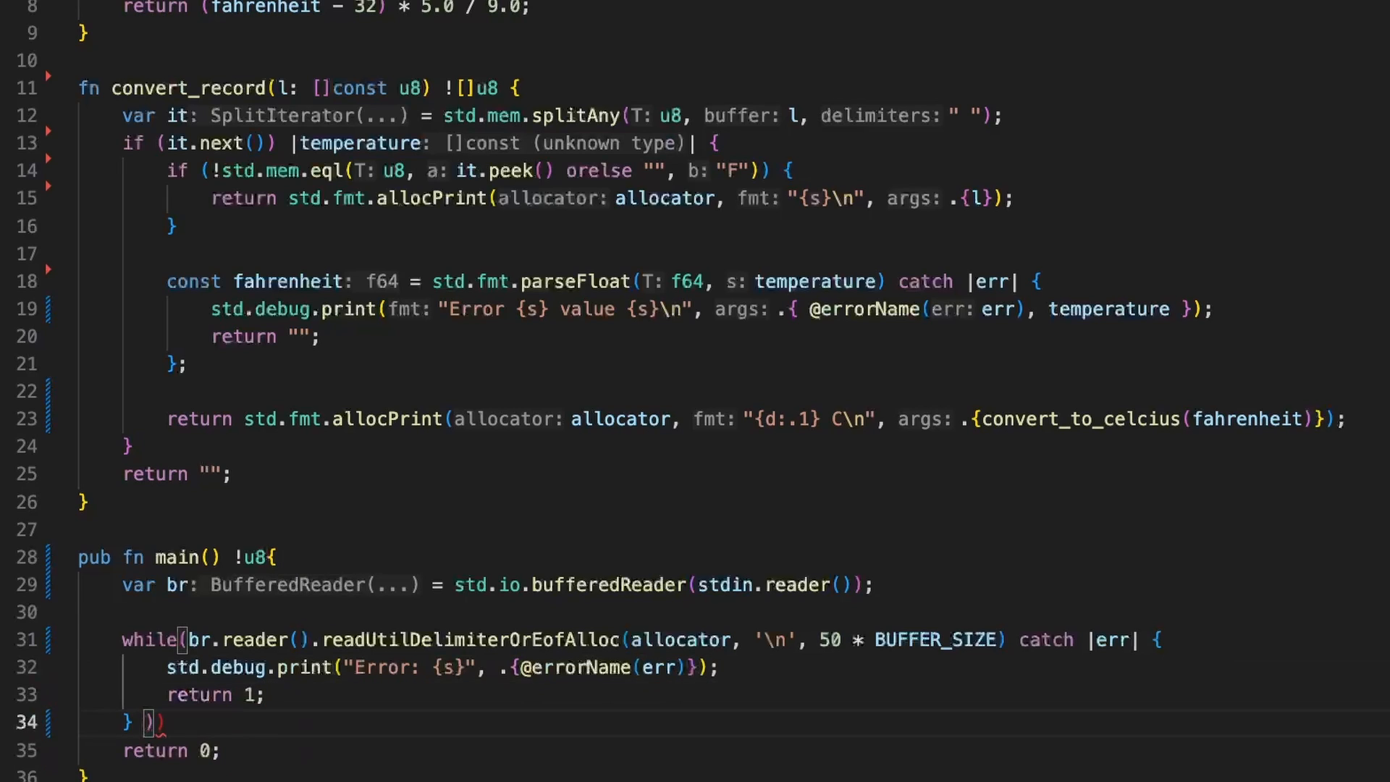
key("Backspace")
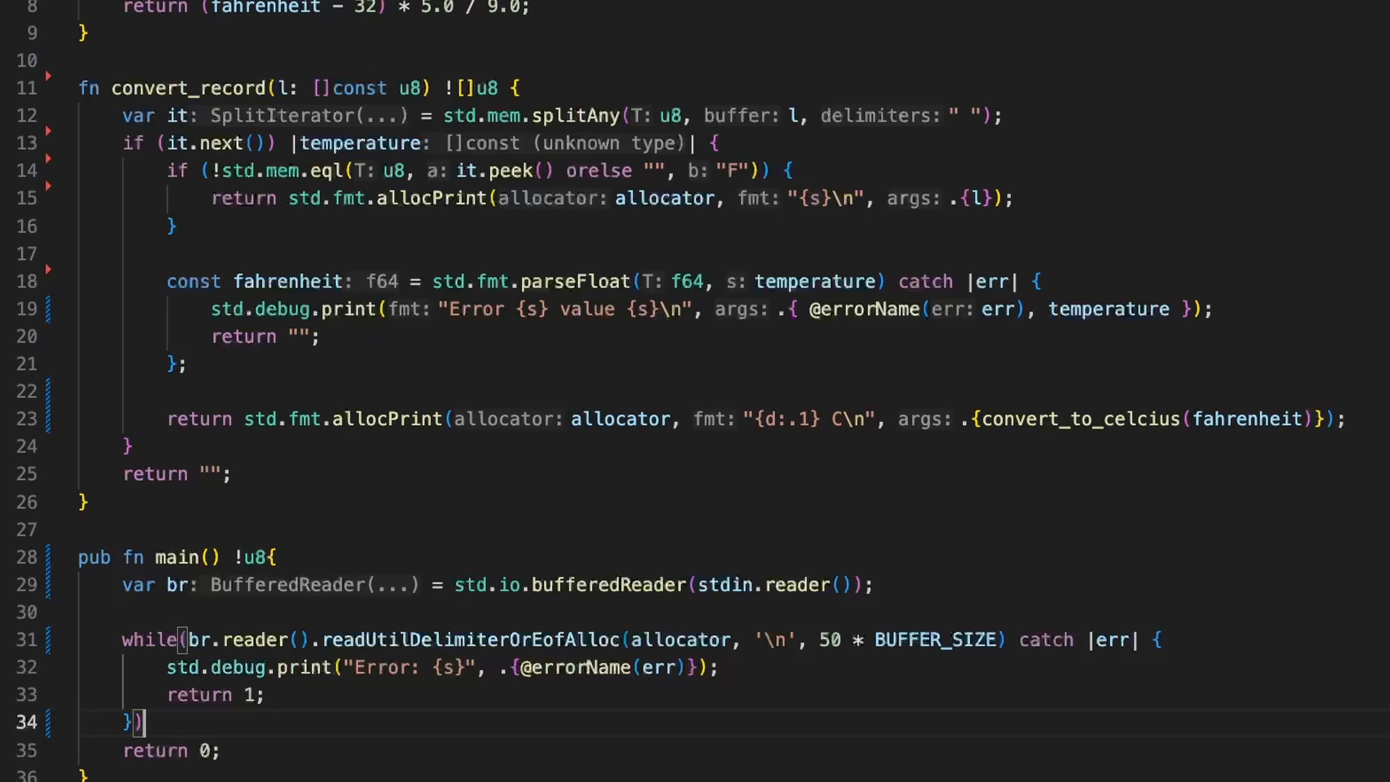
type("|l|")
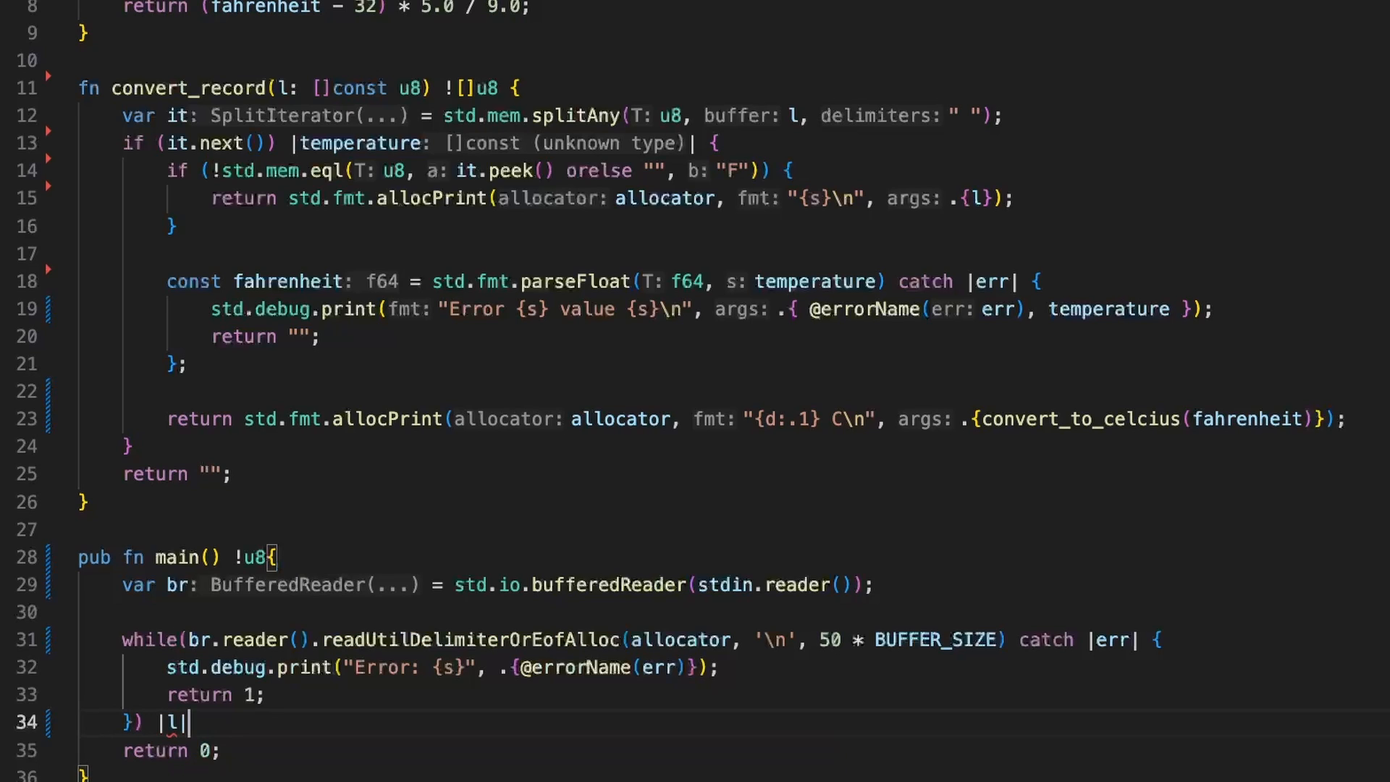
Open the loop body and defer freeing l with the allocator.
type("{}")
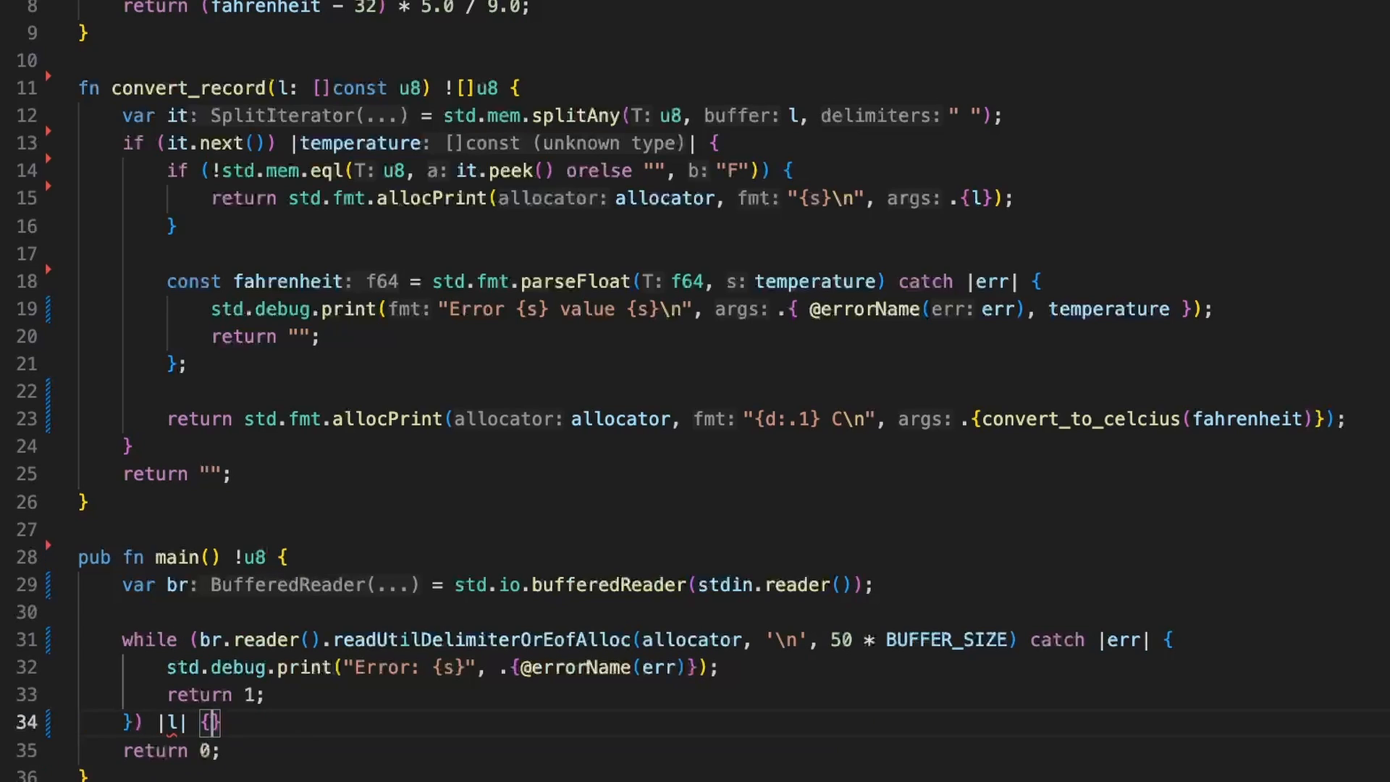
type("st")
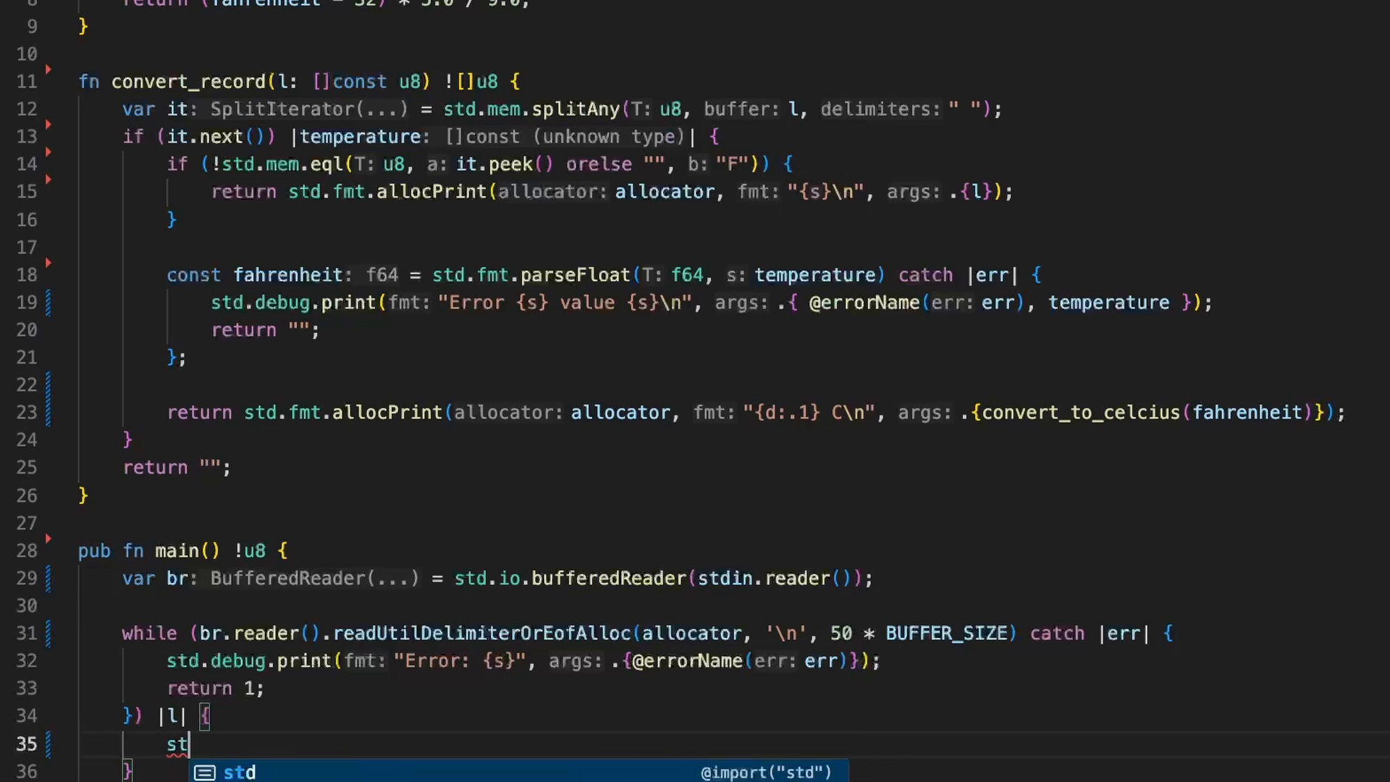
type("defer")
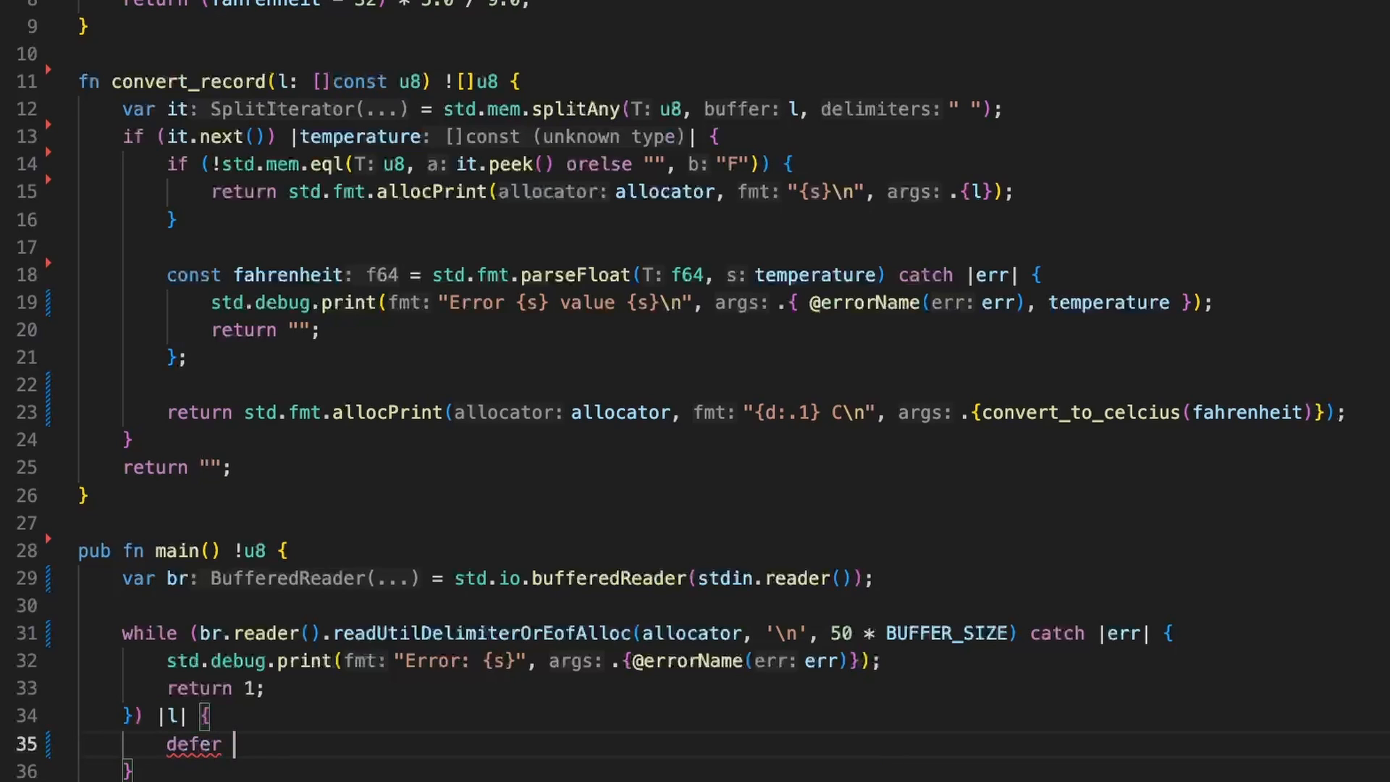
type("allocator.free(l")
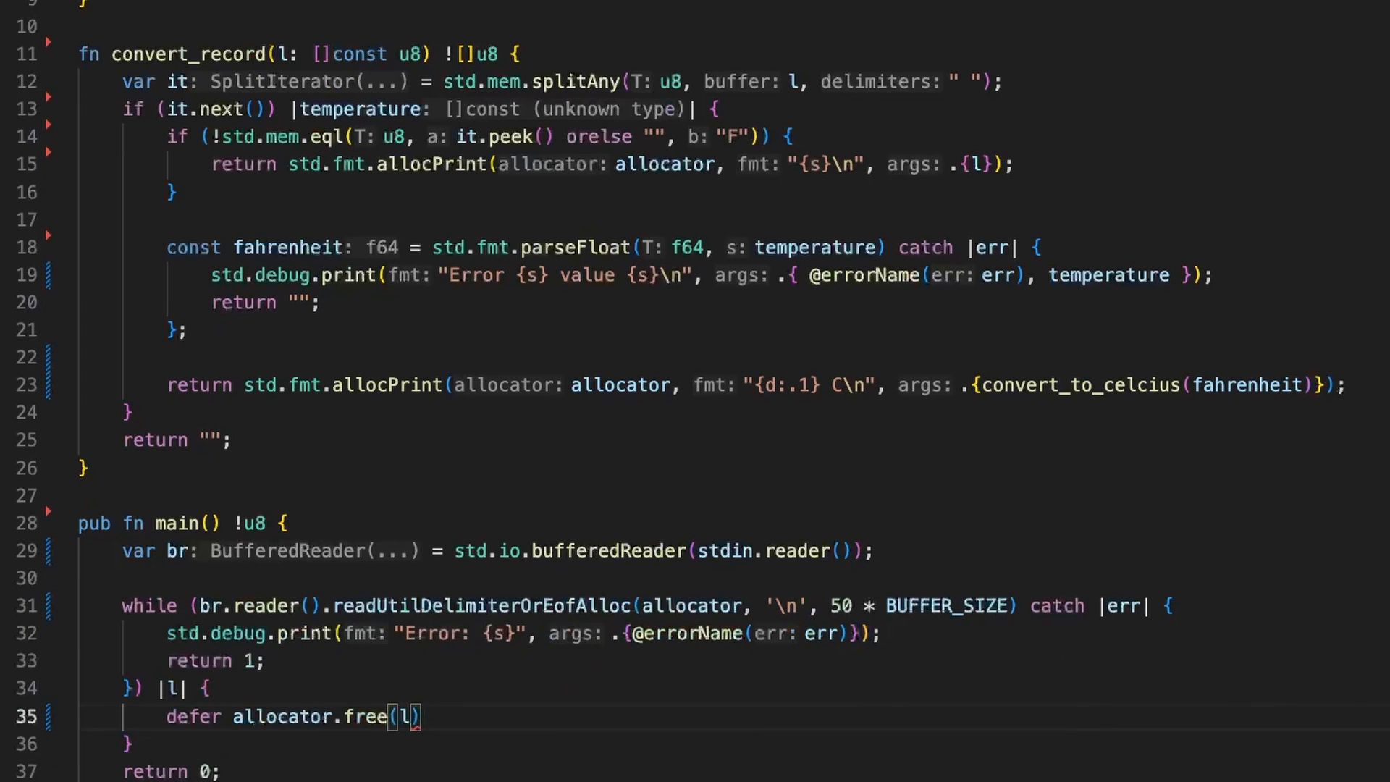
type(";")
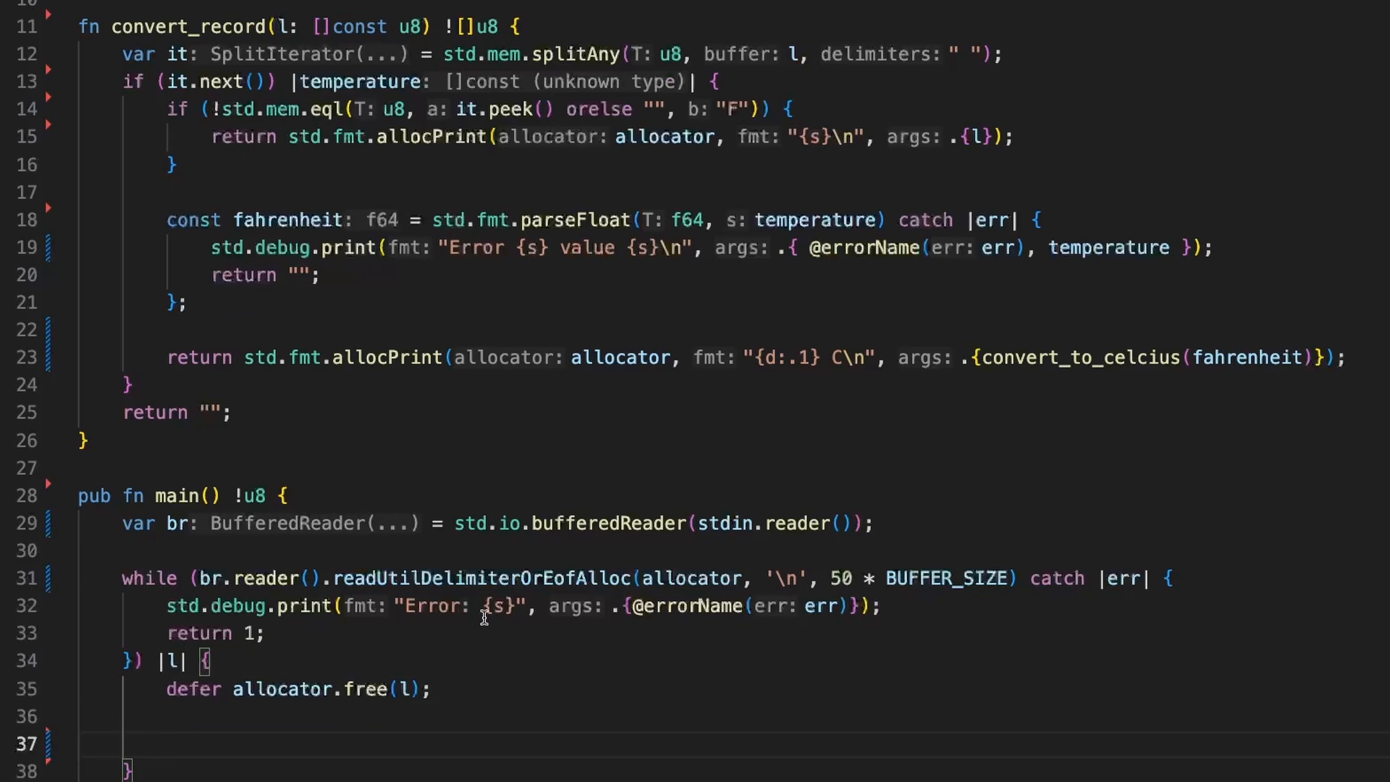
Assign const converted_line from converted_line(l) with a catch clause.
type("const convert")
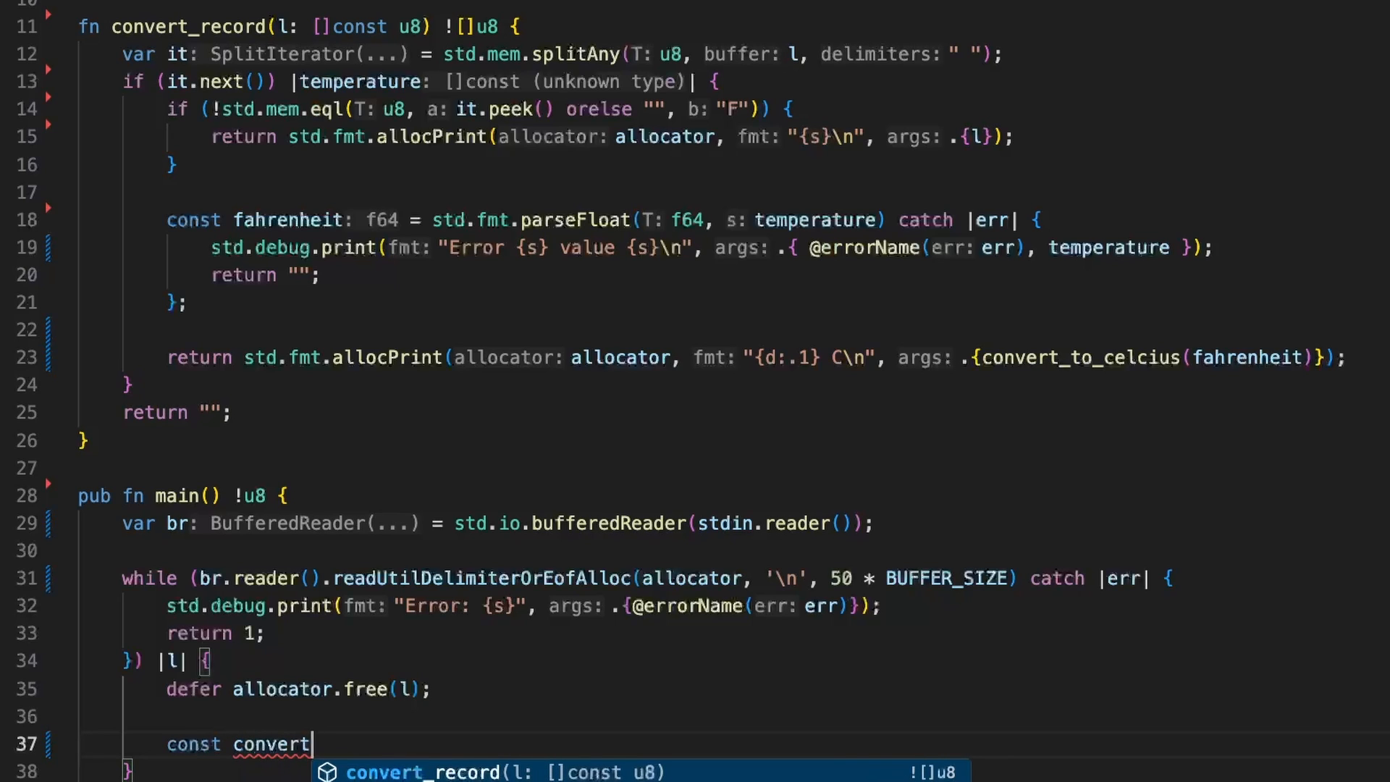
type("ed_l")
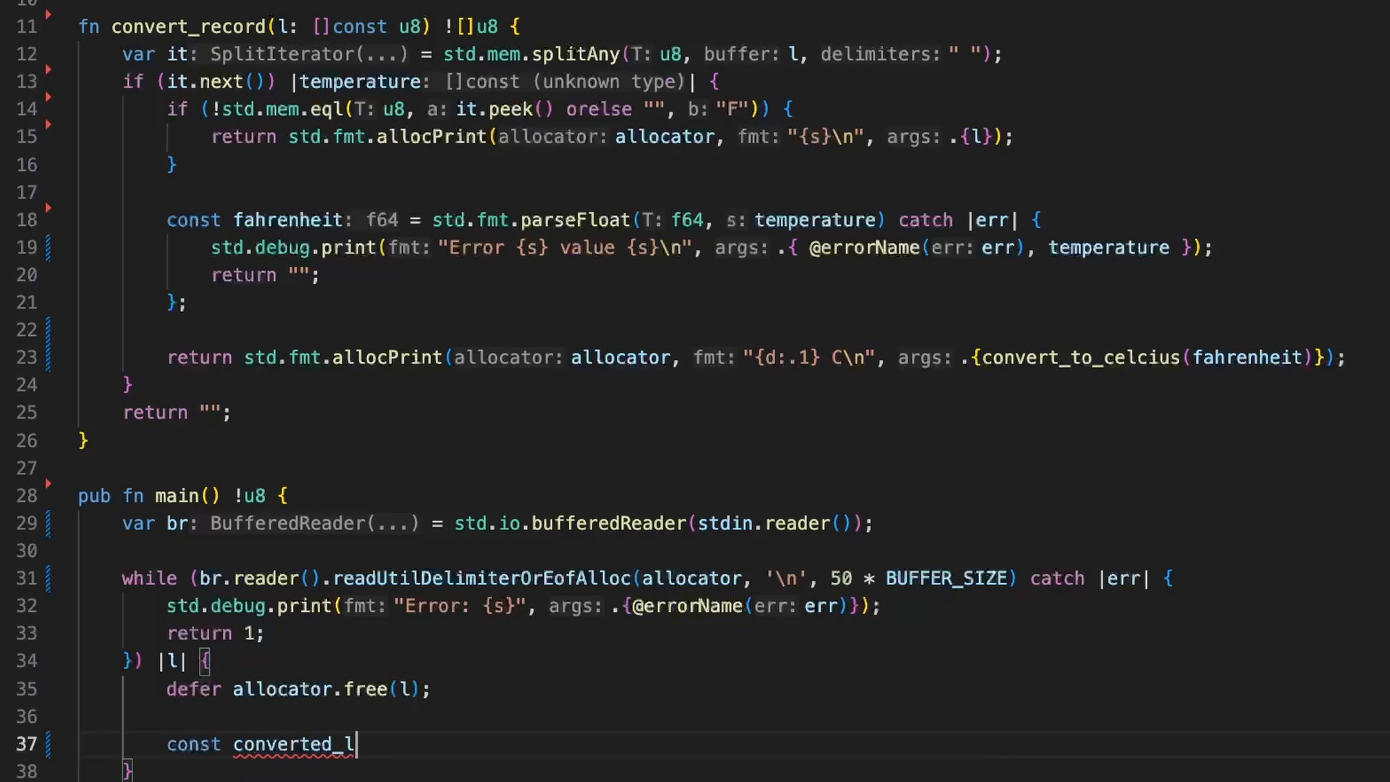
type("ne =")
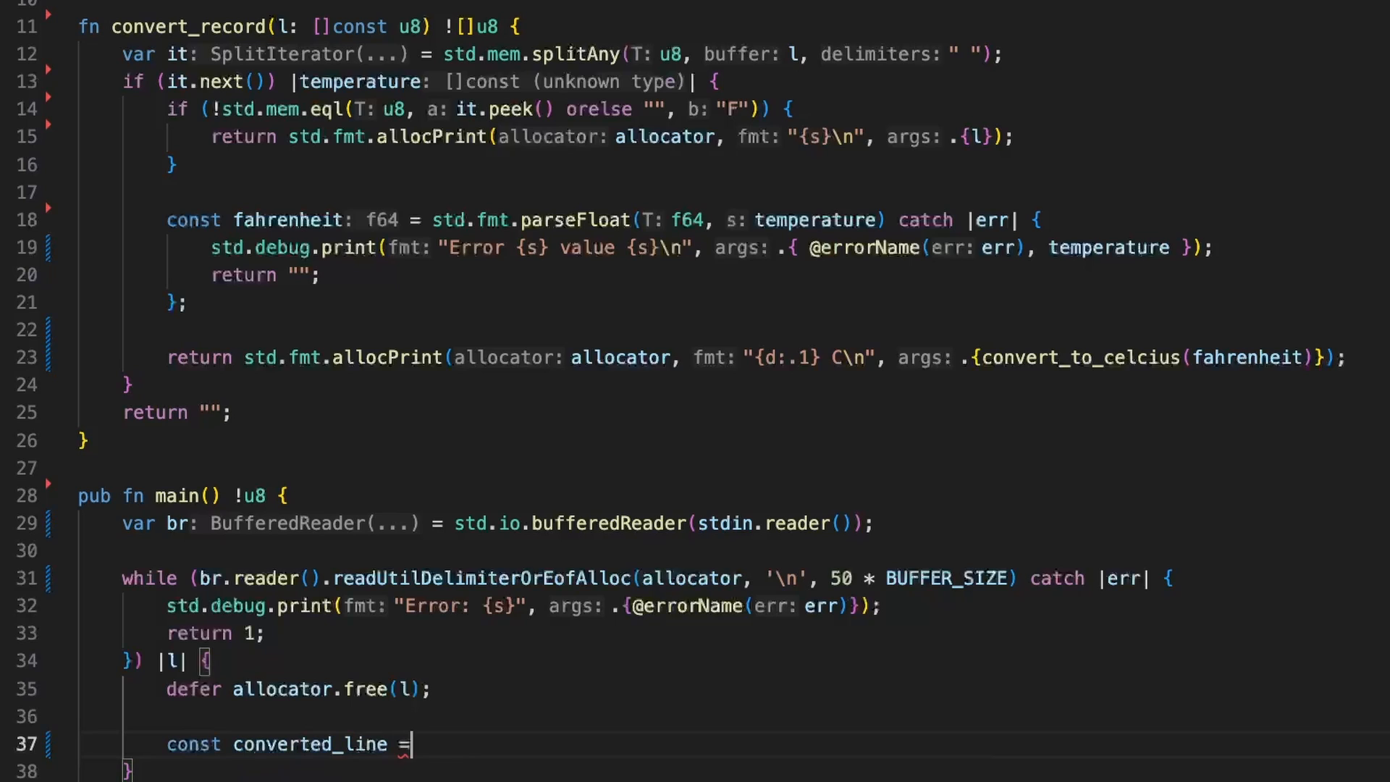
type("converted_line")
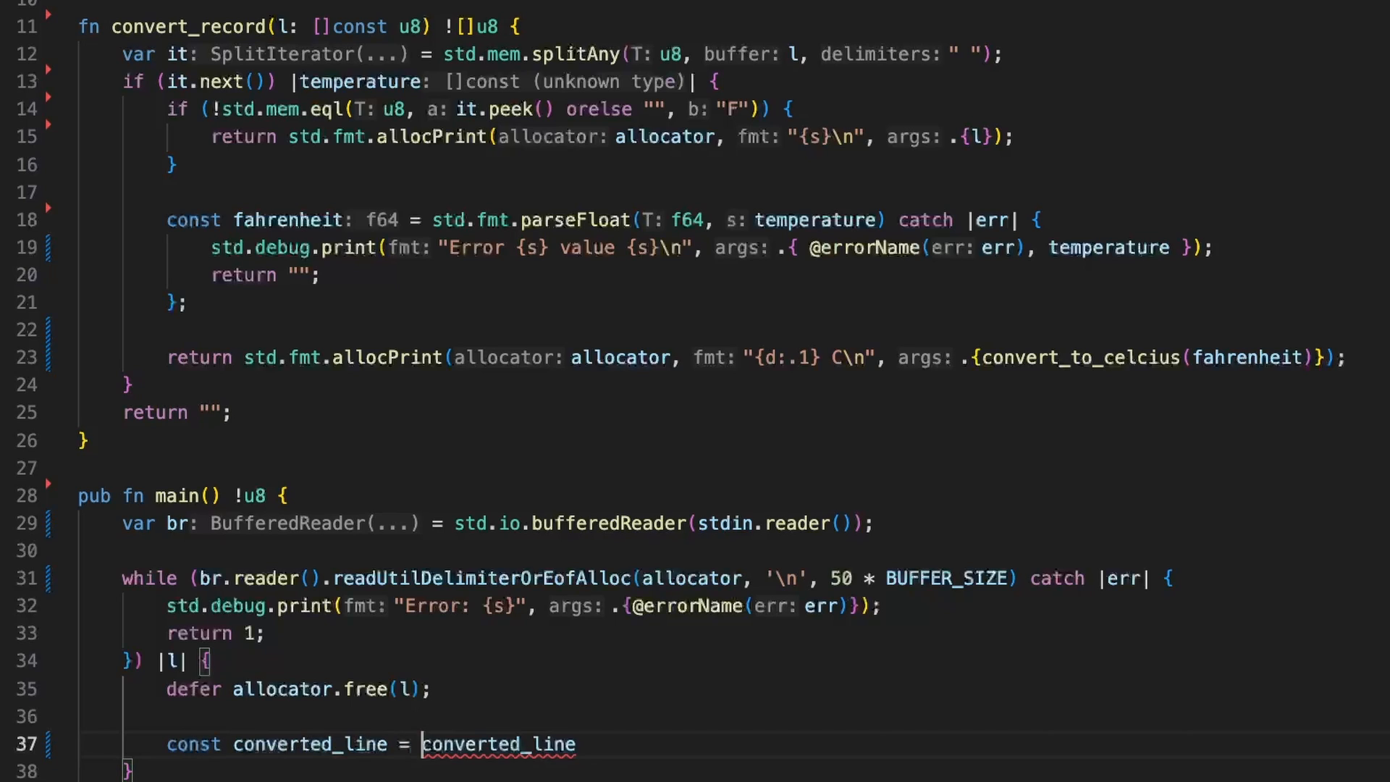
type("9;")
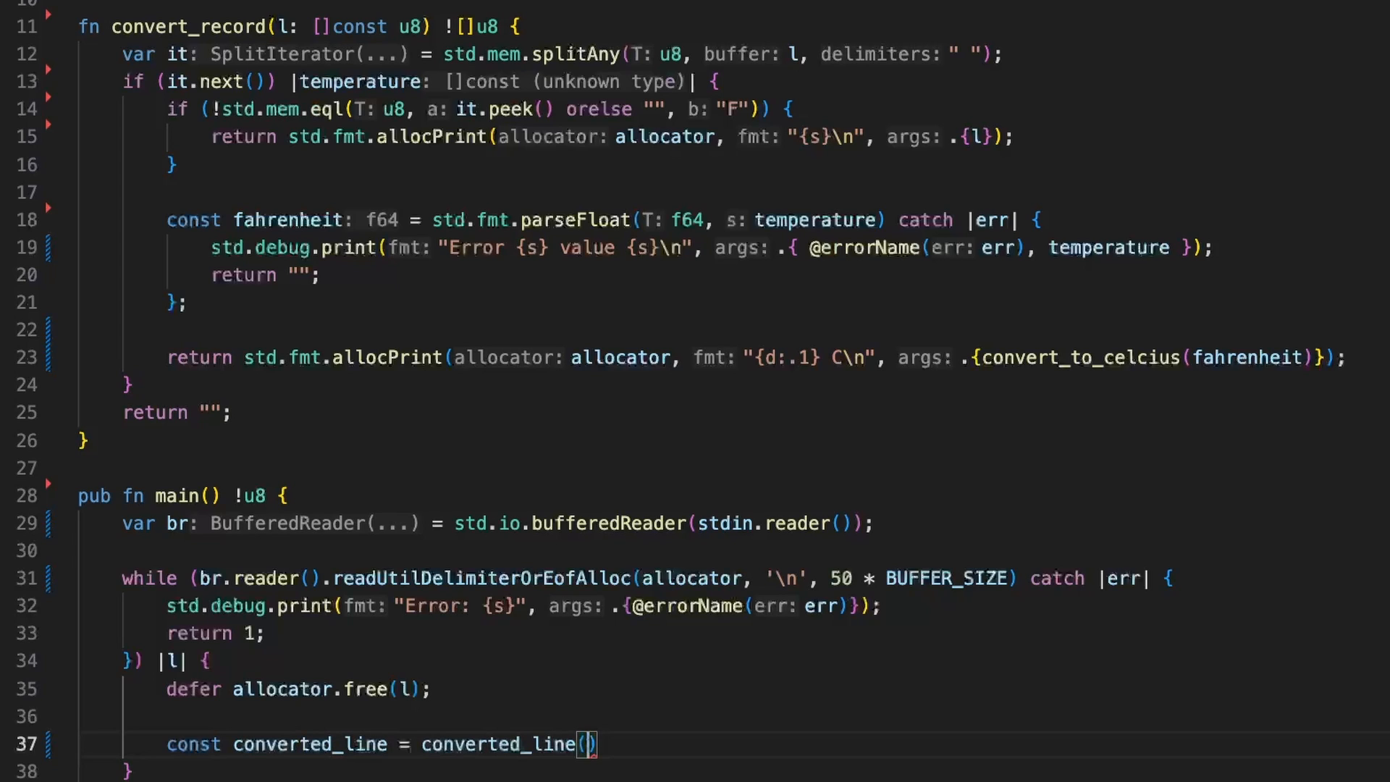
type("l")
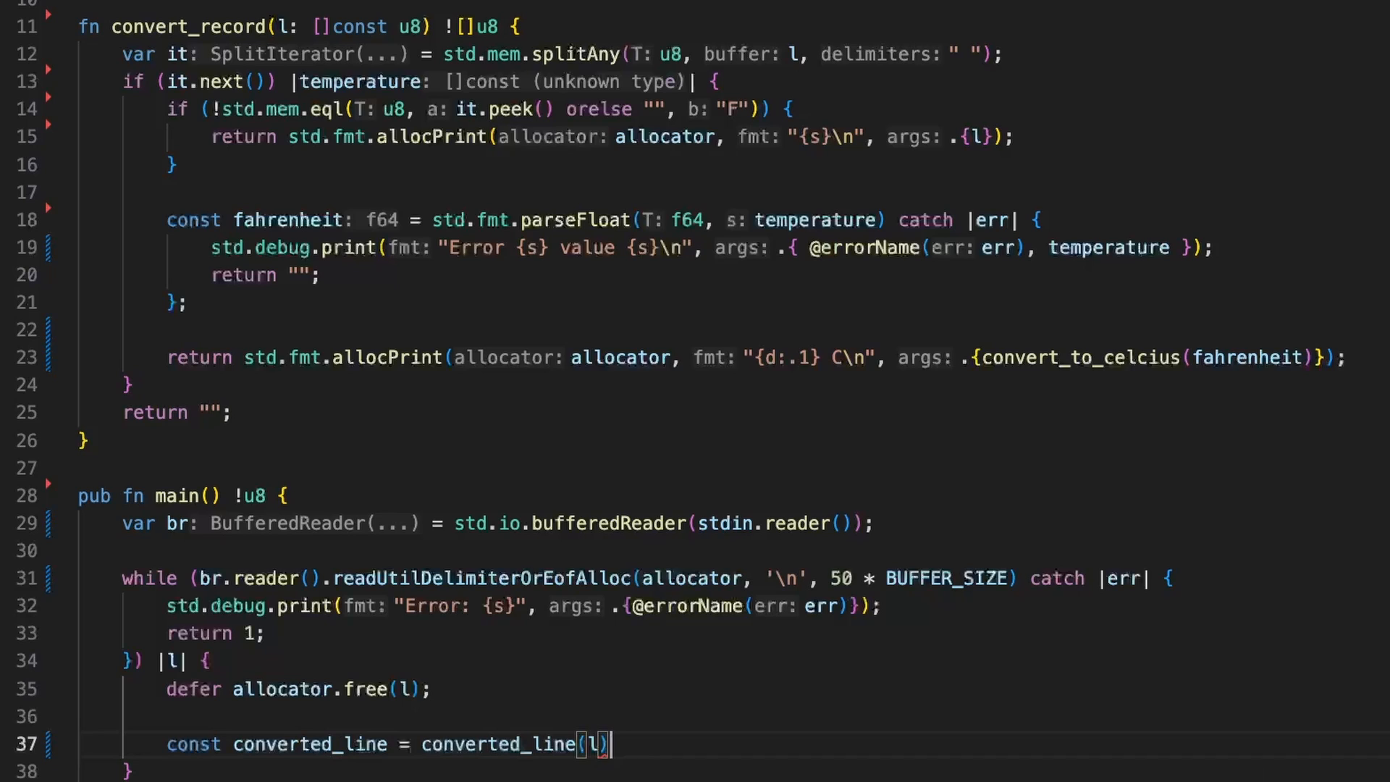
type("c")
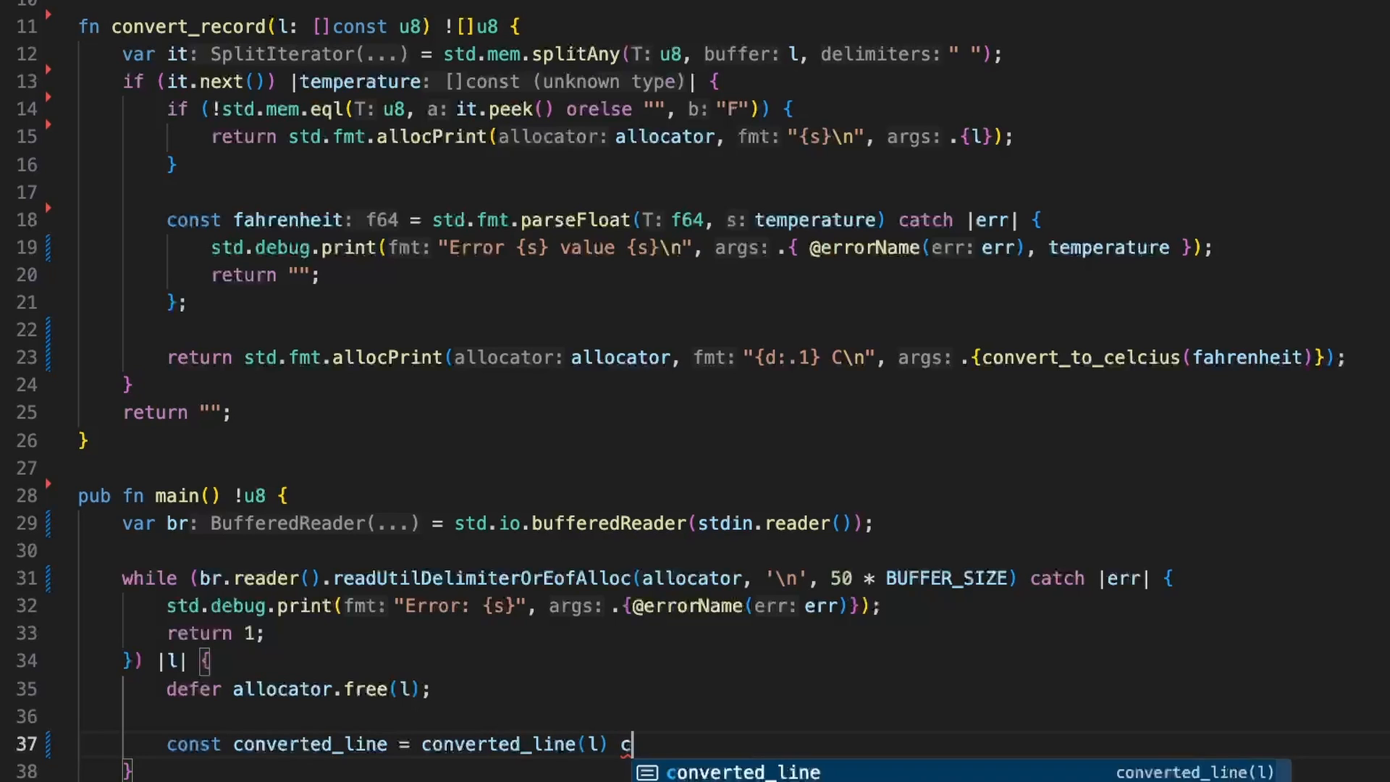
type("atch |err| {")
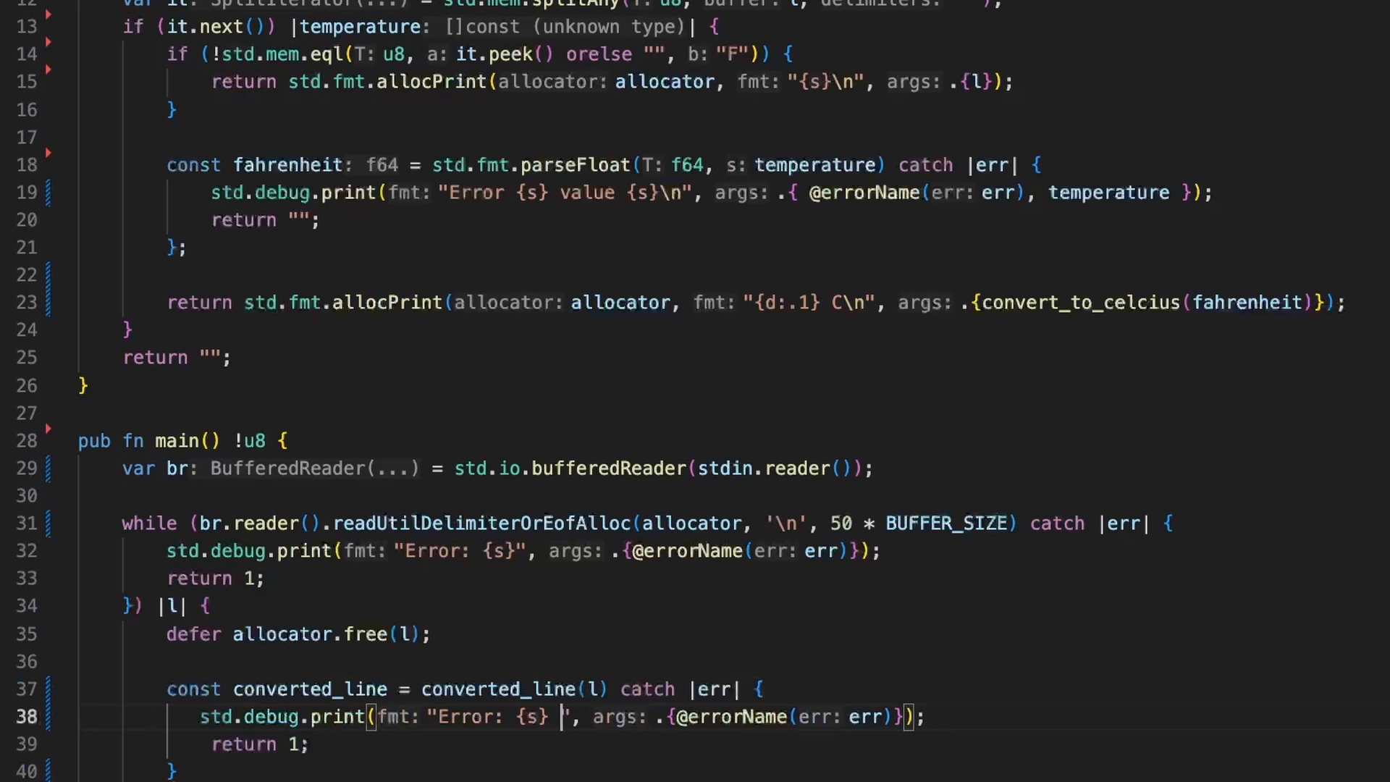
Call convert_record(l) instead, extending the message to 'Error: {s} value {s}'.
type("value {}")
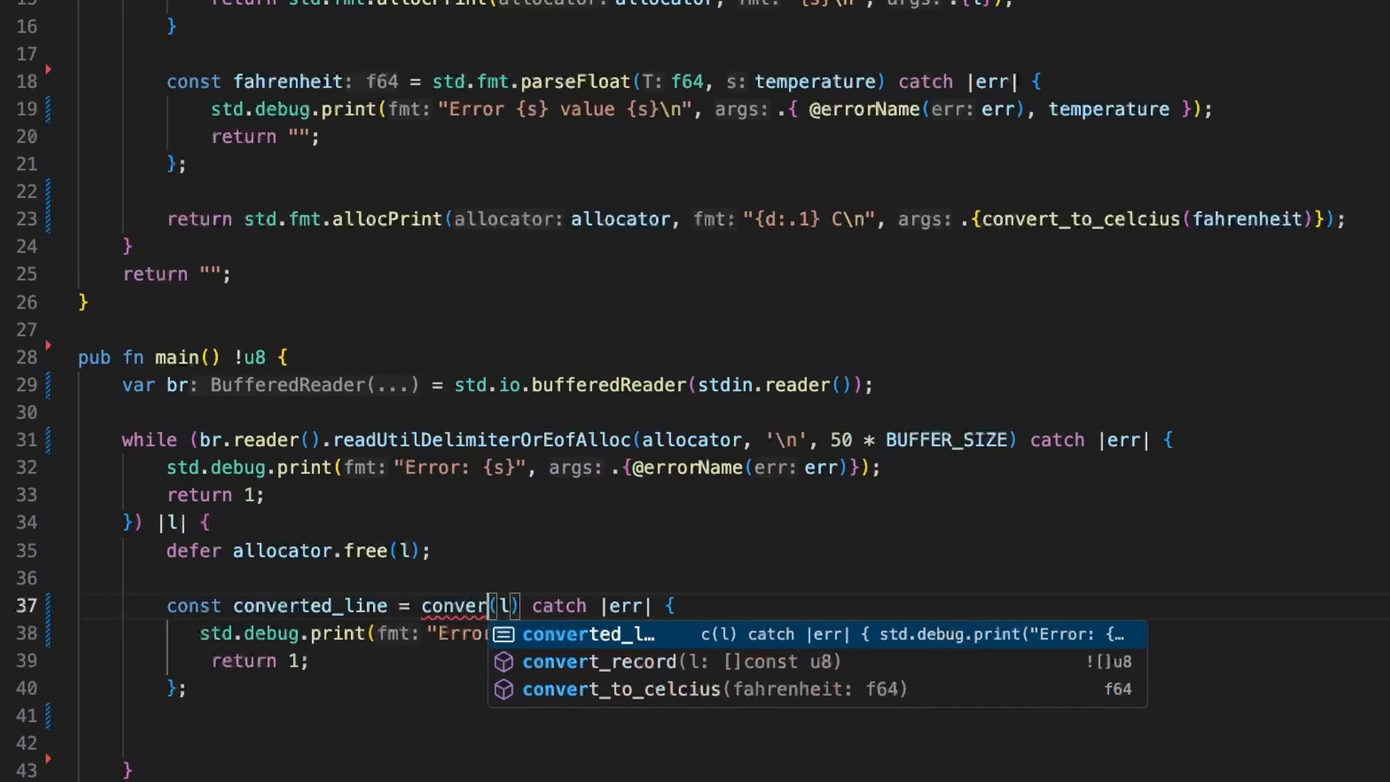
left_click(599, 660)
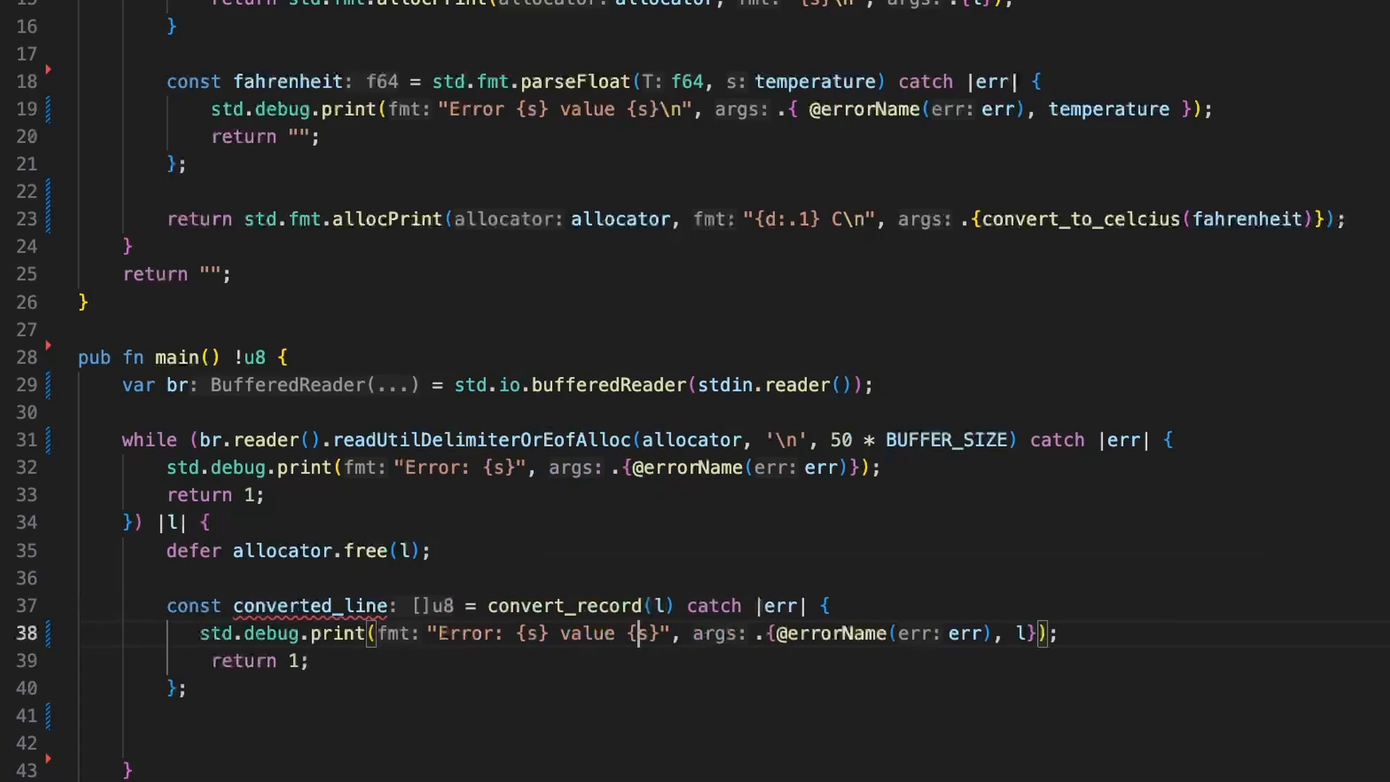
left_click(124, 742)
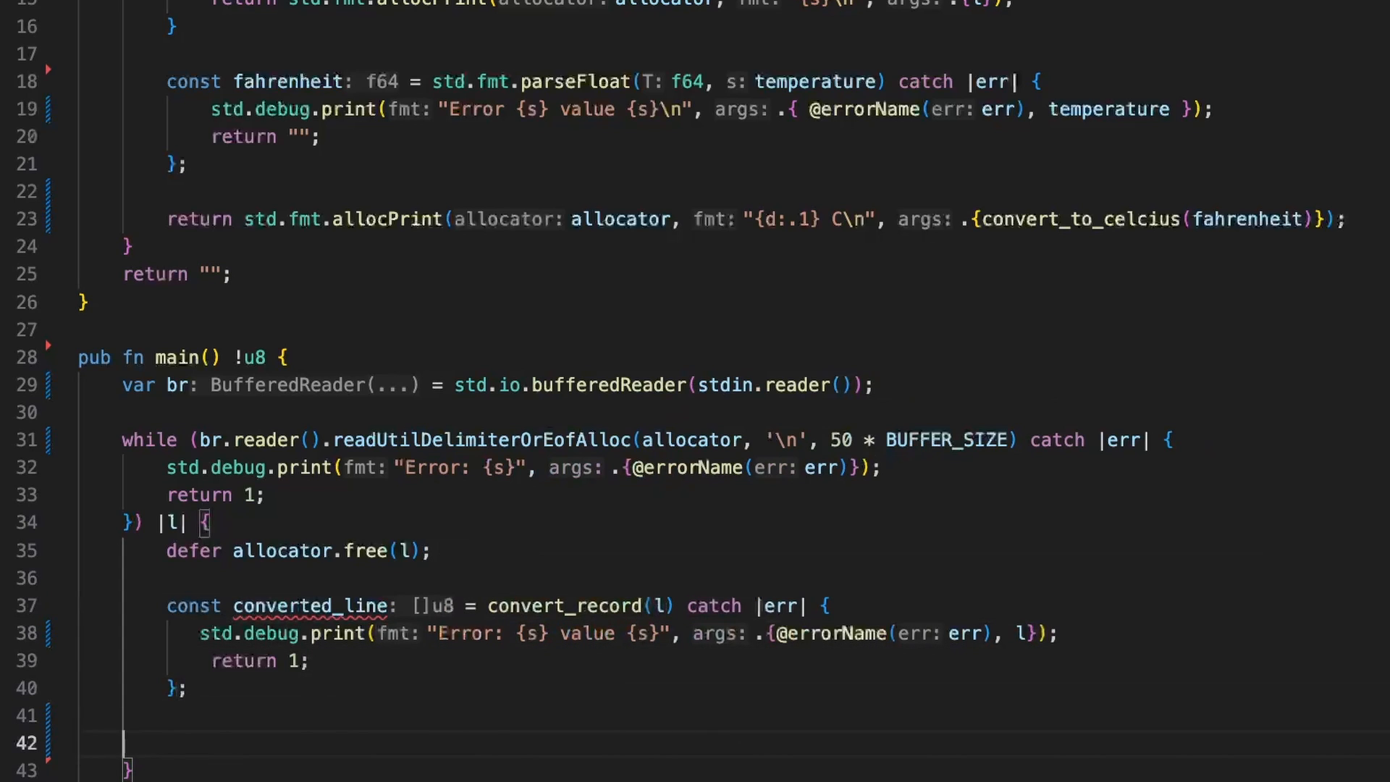
Print converted_line via stdout.print("{s}") with a catch |err| block, dropping the extra value placeholder.
type("stdout.print(\"\", args: anytype")
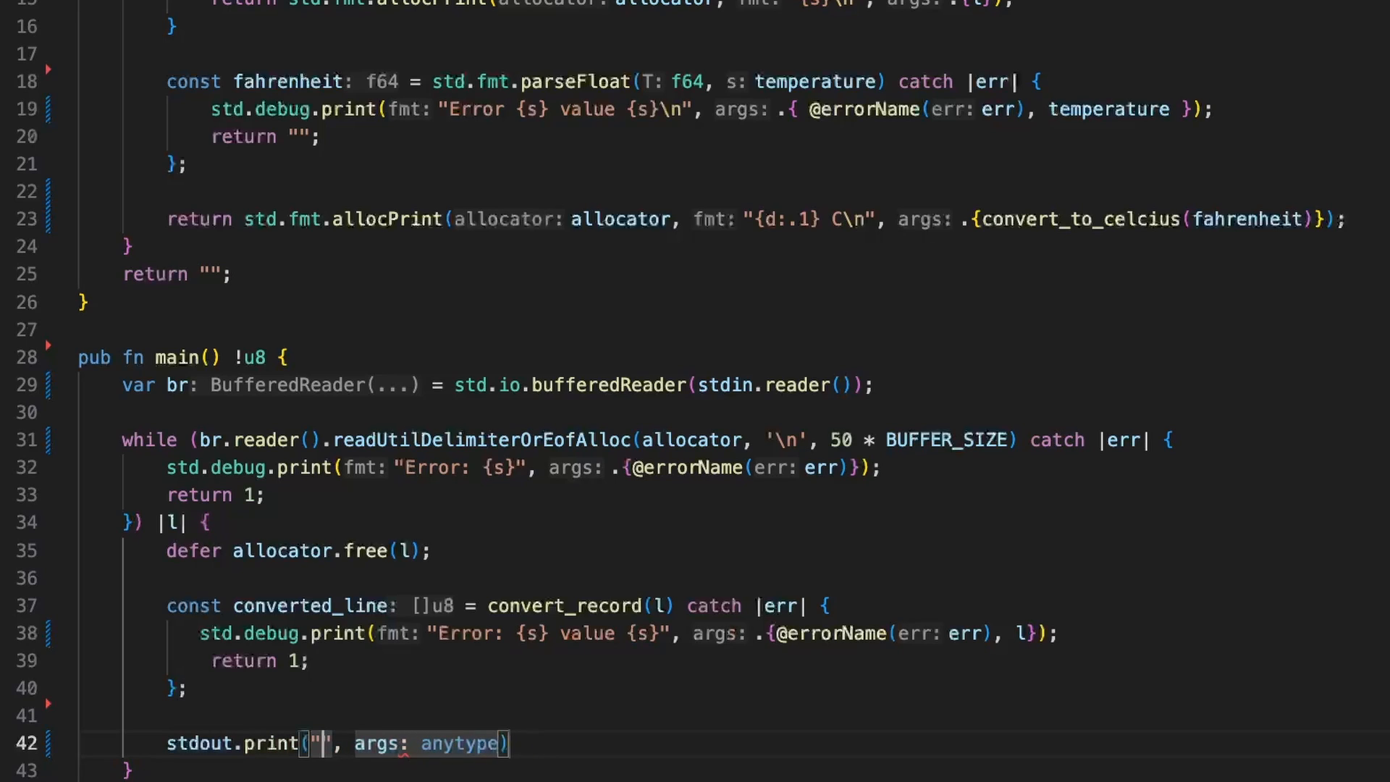
type("{s}")
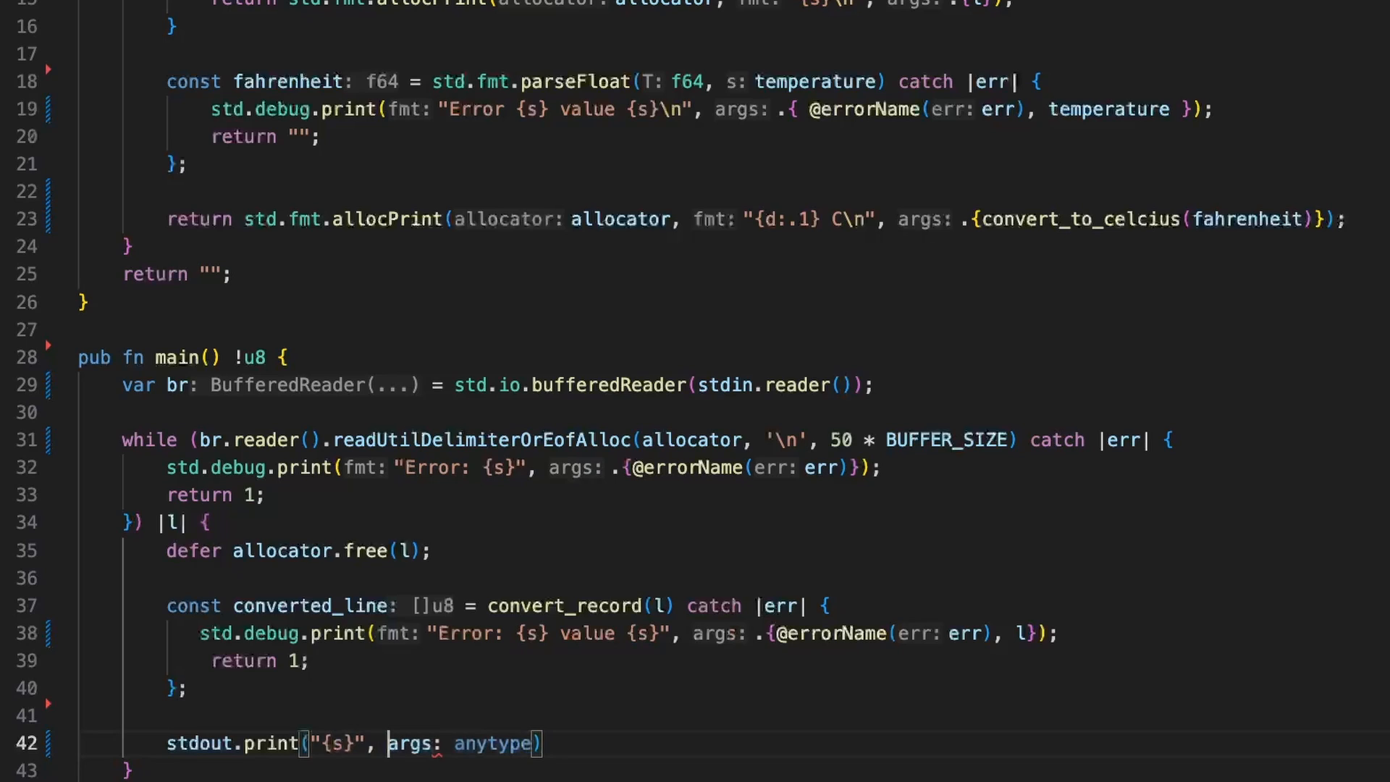
type(".{}")
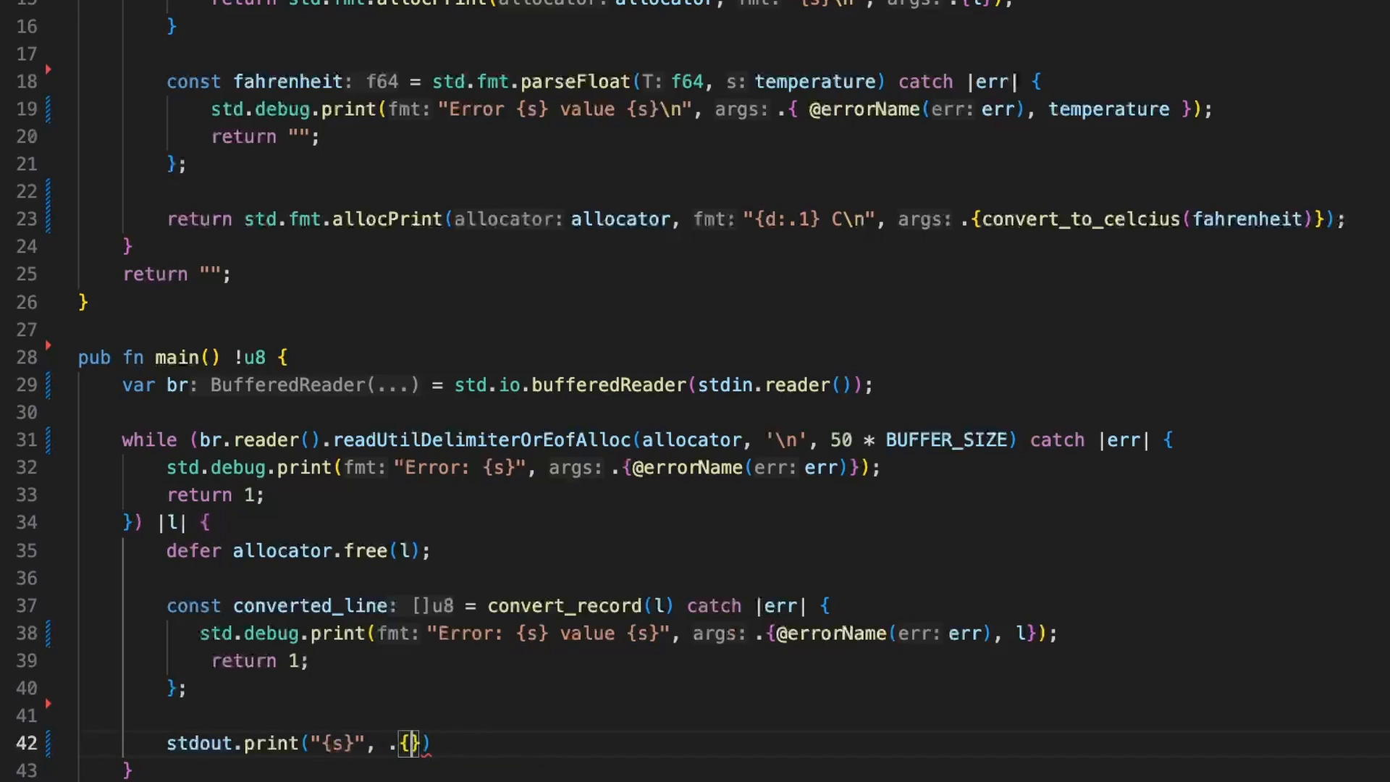
type("converted_line")
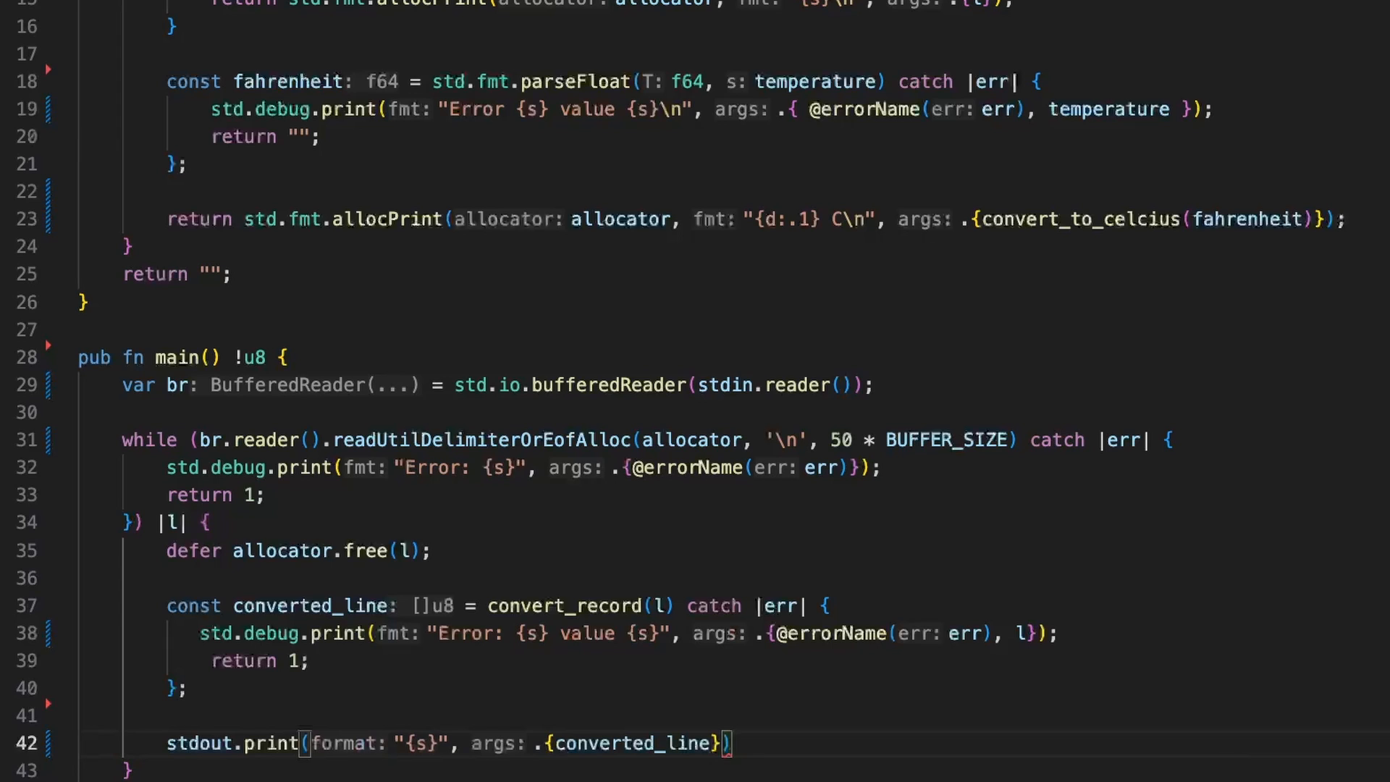
type("catch |")
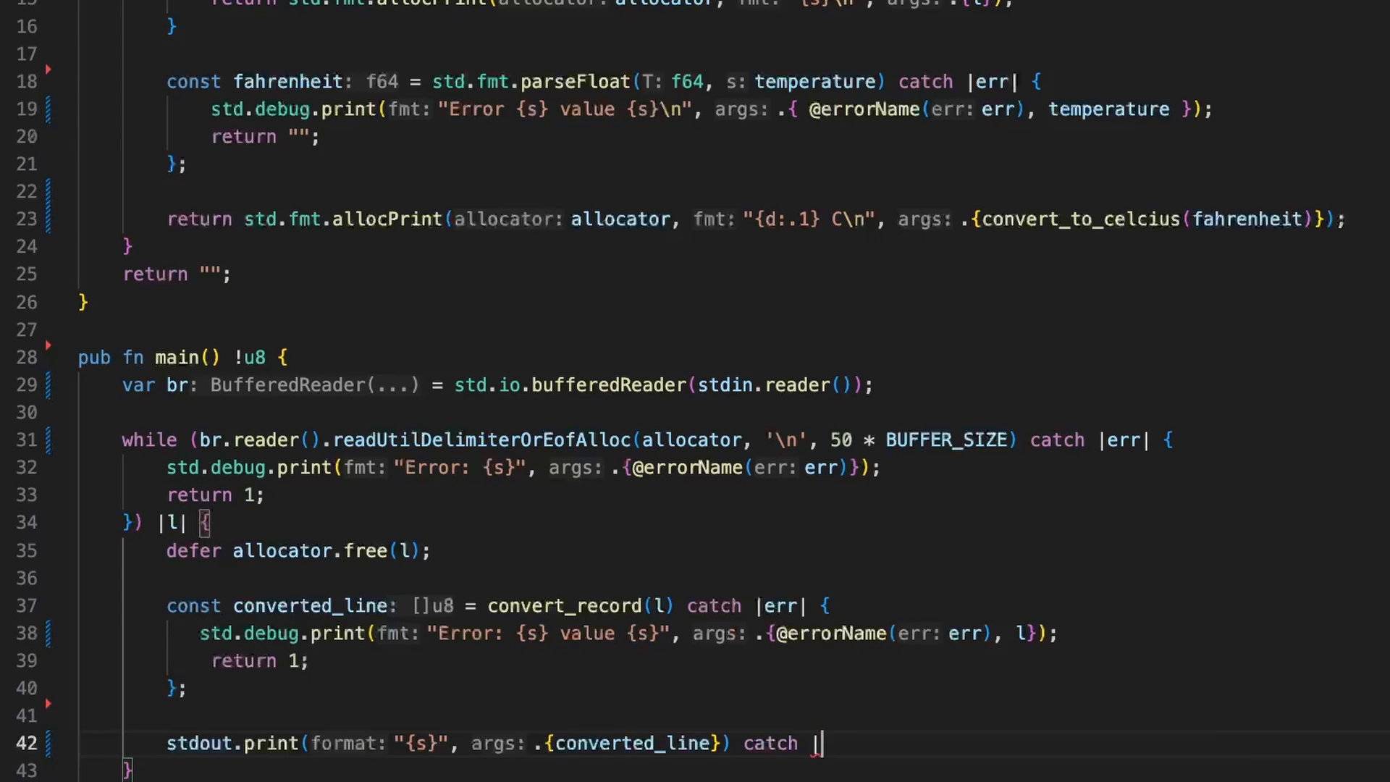
type("err| {}")
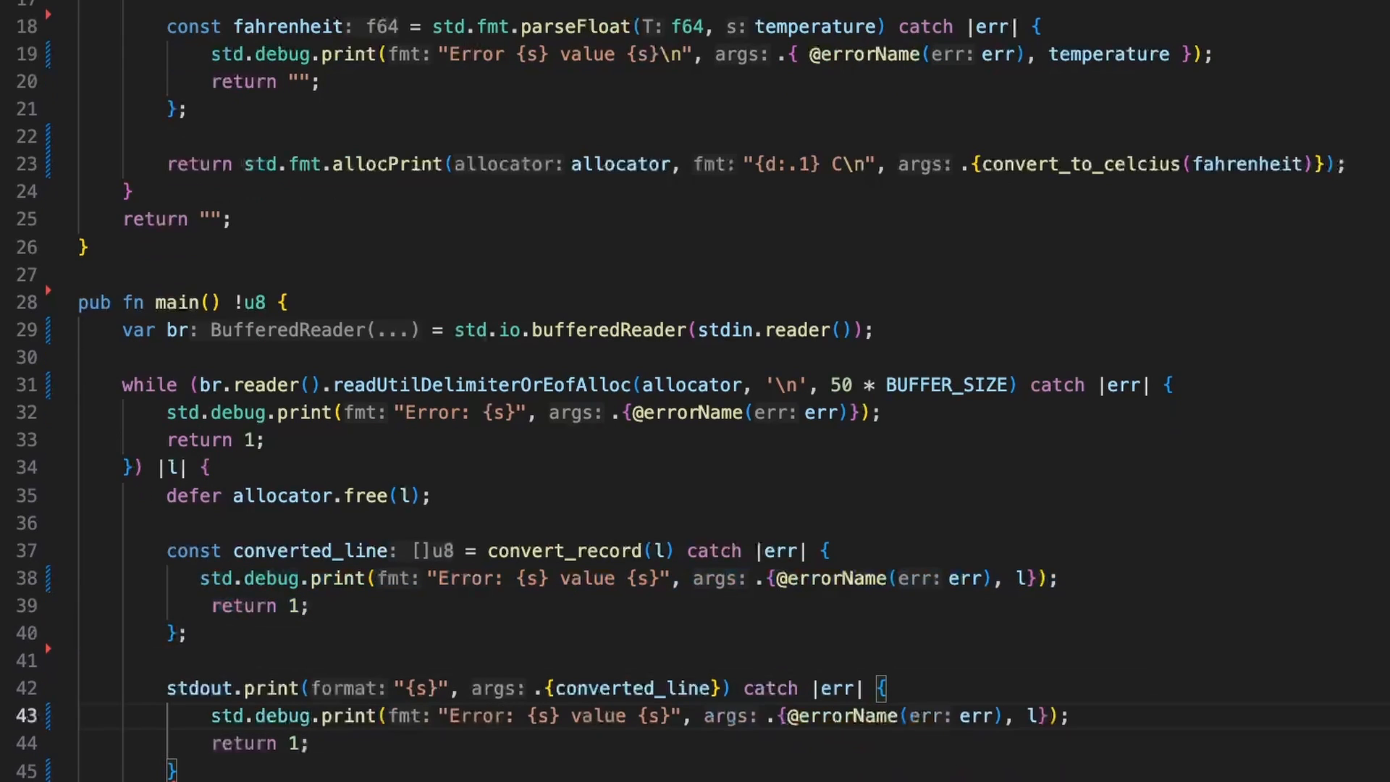
double_click(612, 716)
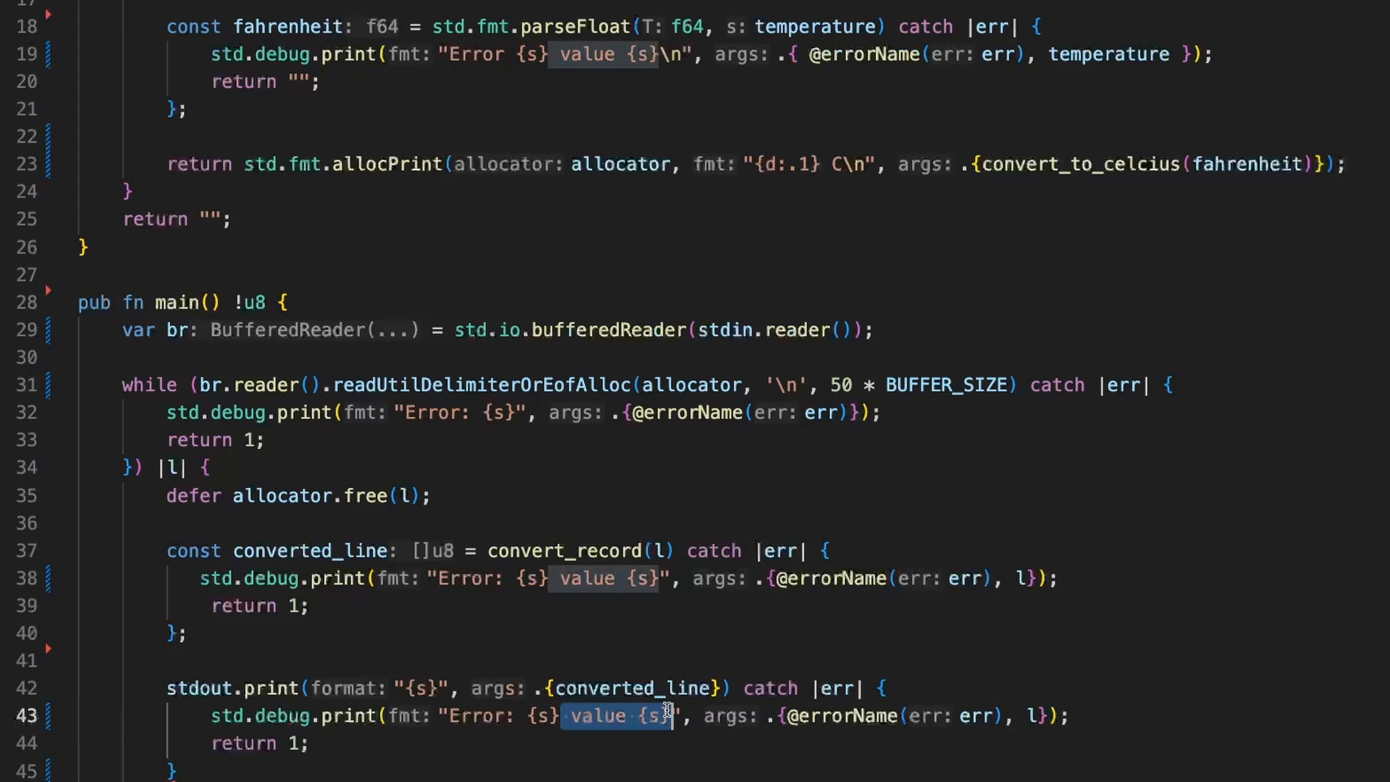
key("Backspace")
type("zig build test")
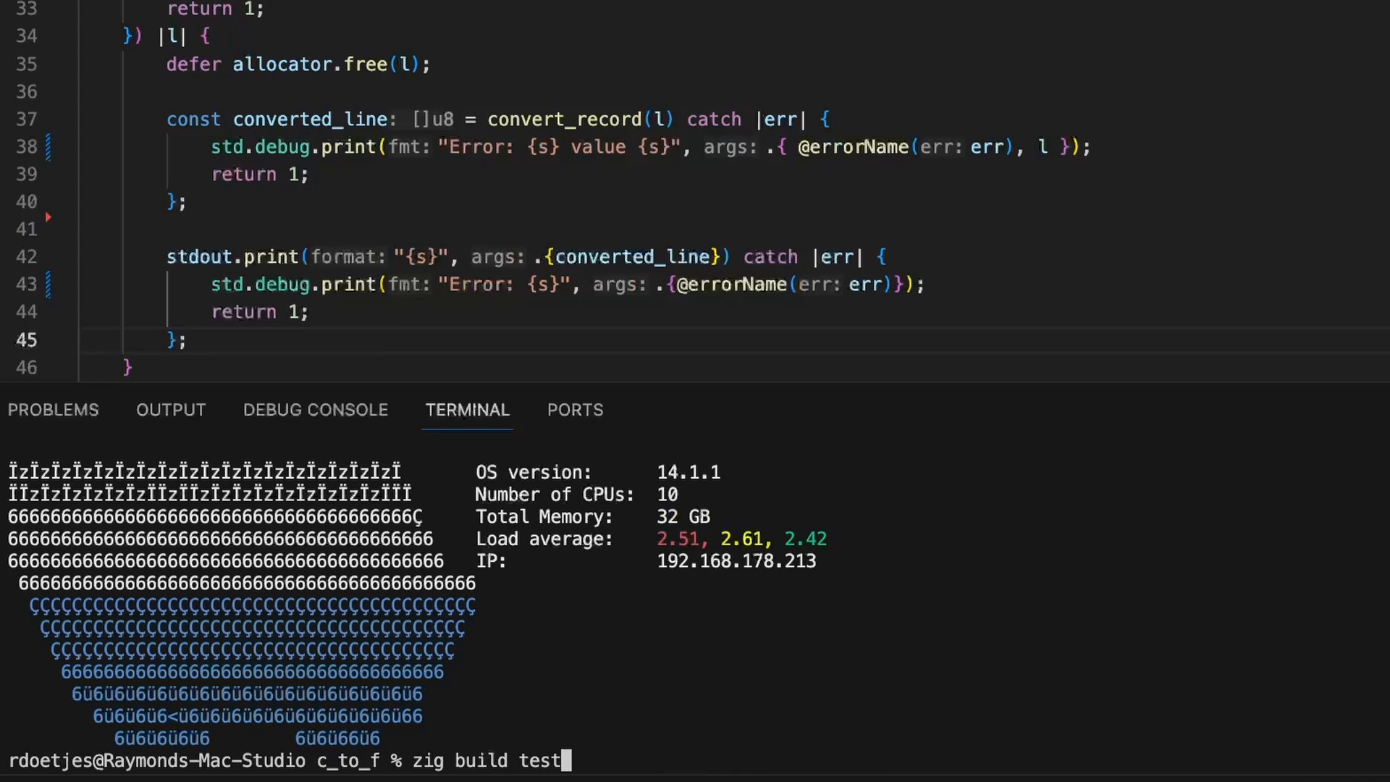
Run zig build test and scroll up through the readUtil compile errors.
key("Return")
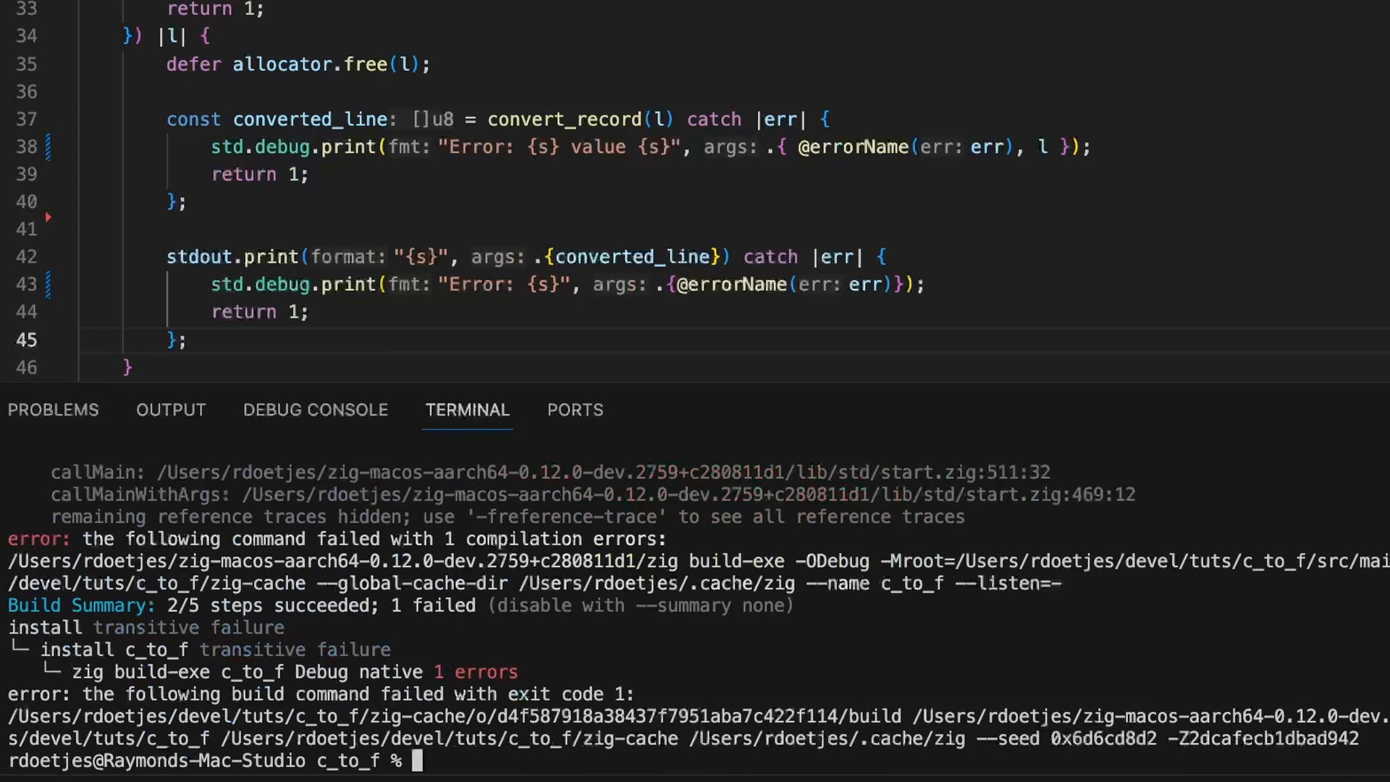
scroll("up", 3)
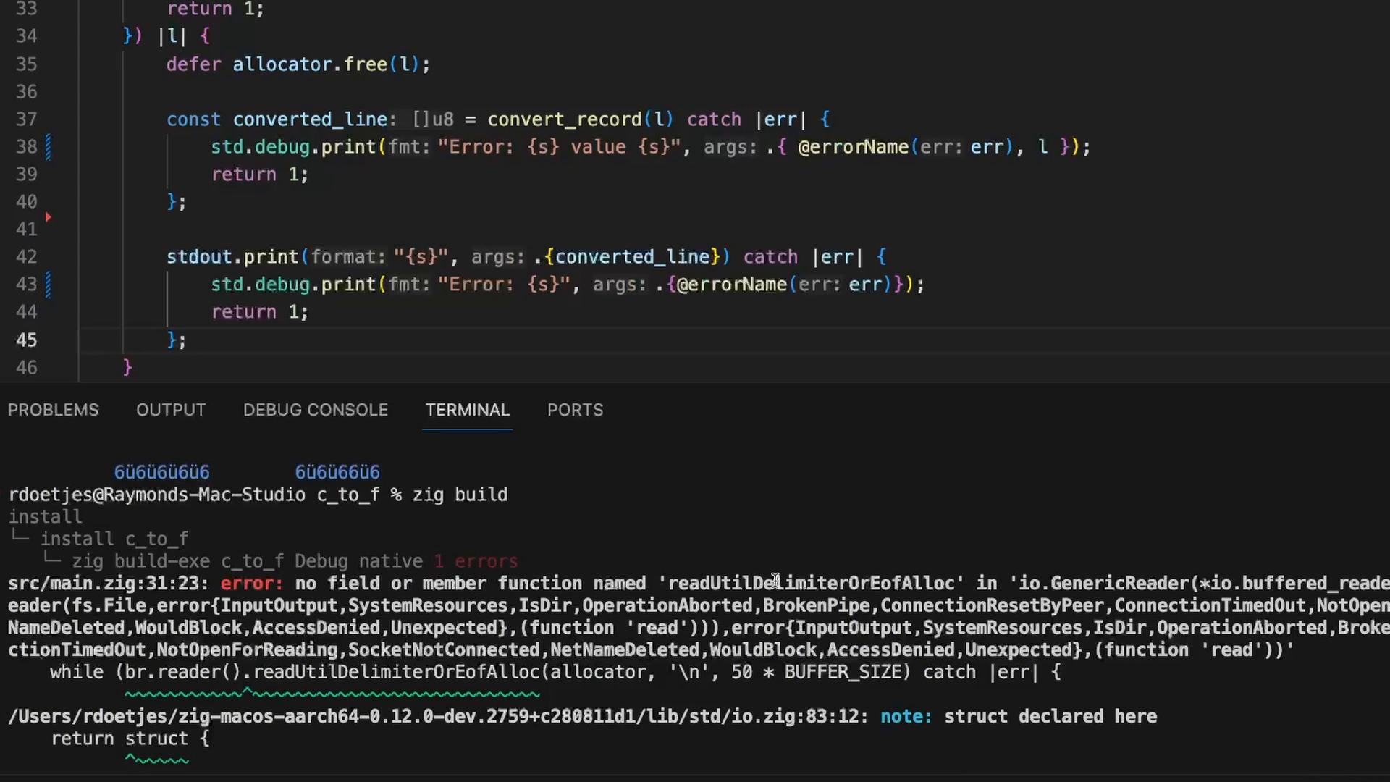
mouse_move(902, 577)
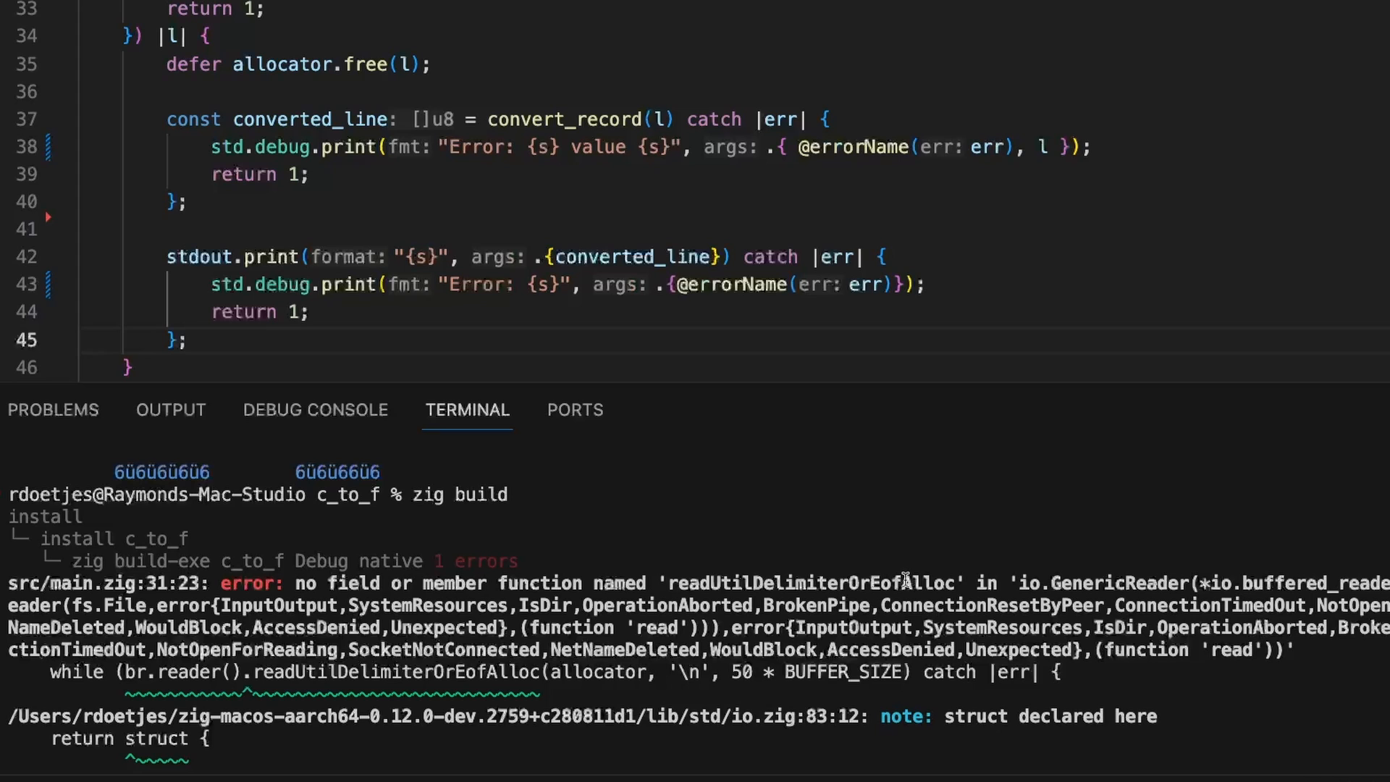
scroll("up", 3)
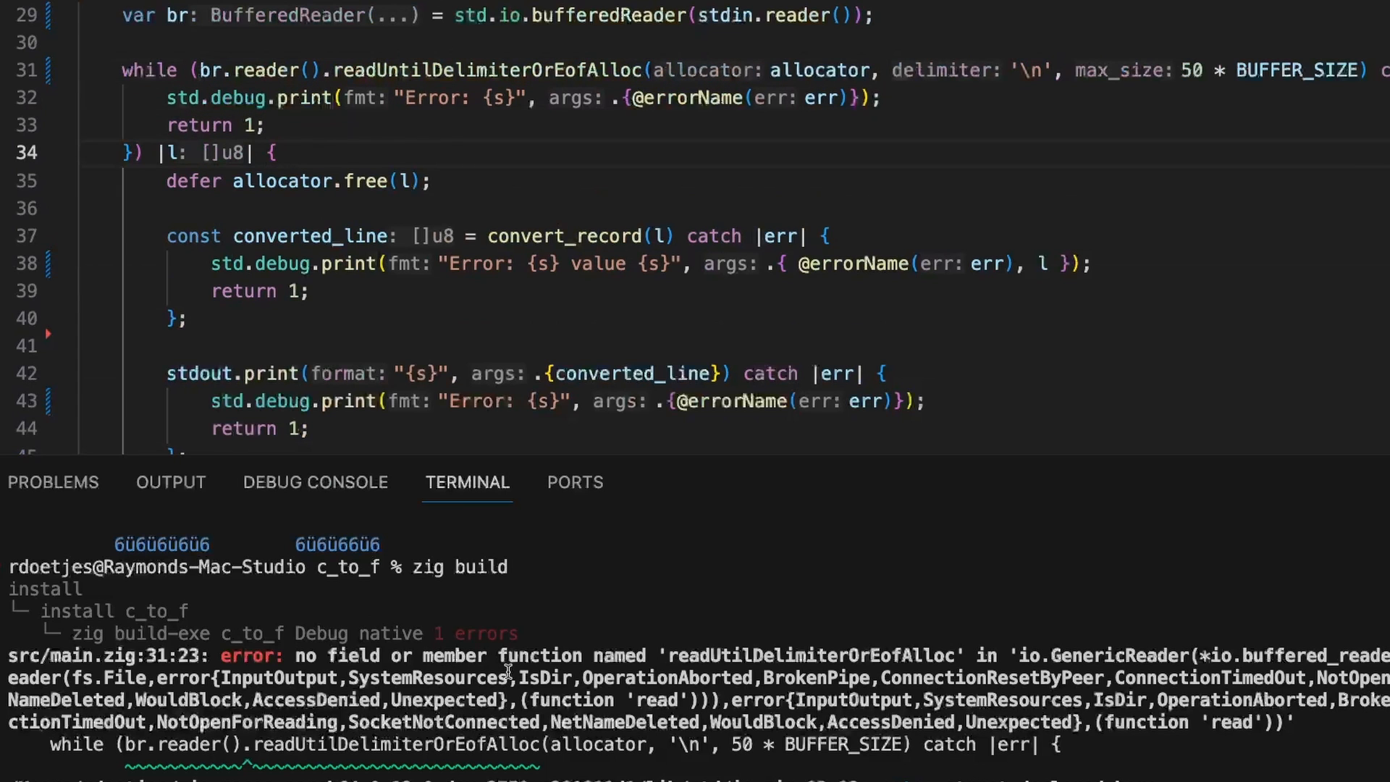
Pipe temps.txt into ./zig-out/bin/c_to_f to print the Celsius values.
scroll("down", 3)
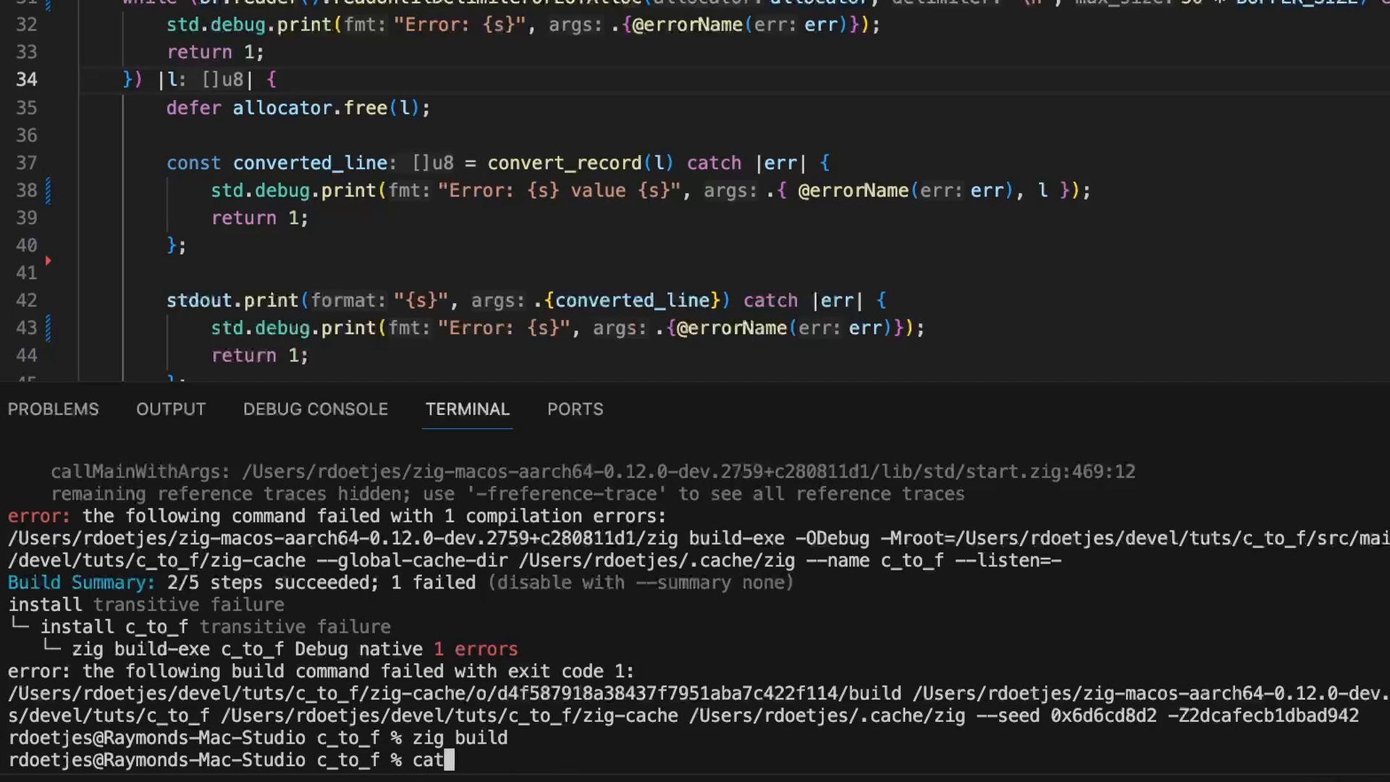
type("te")
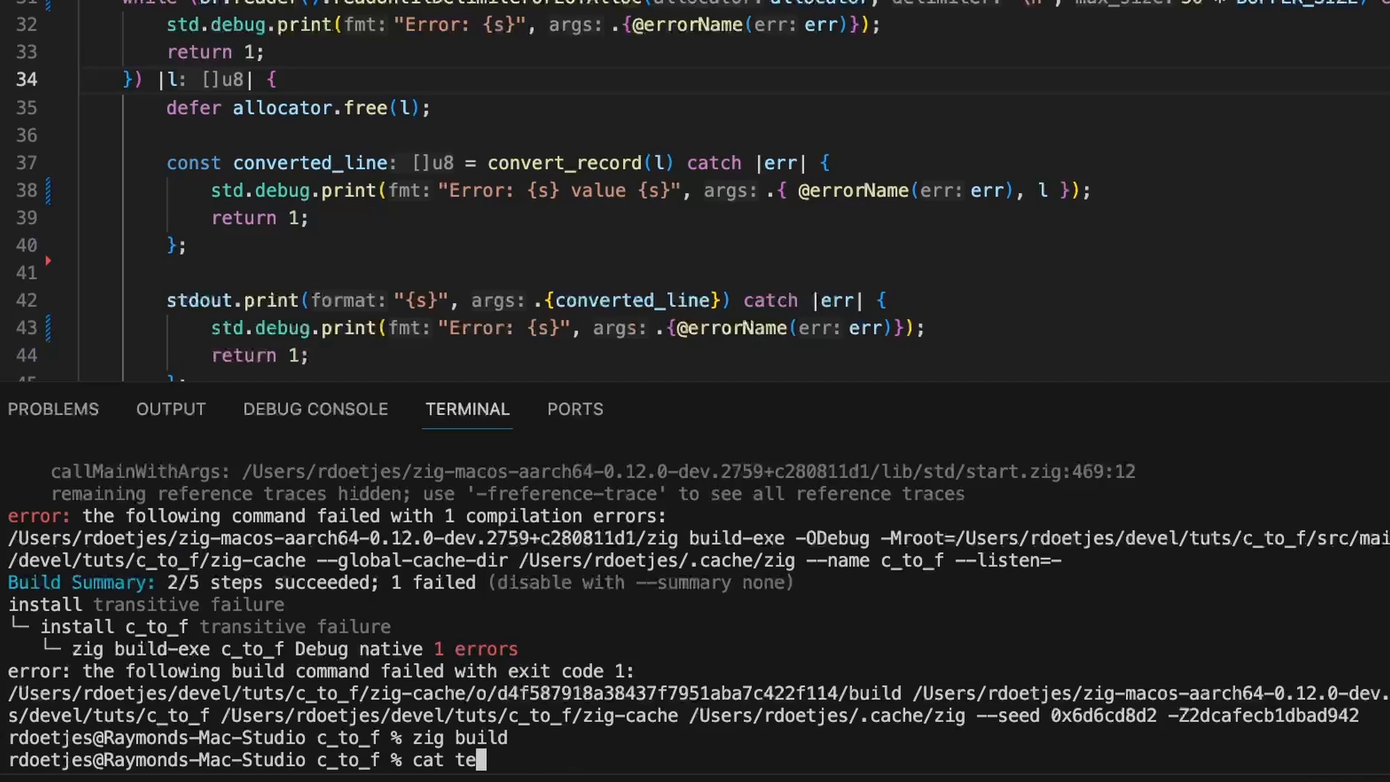
type("mps.txt|st")
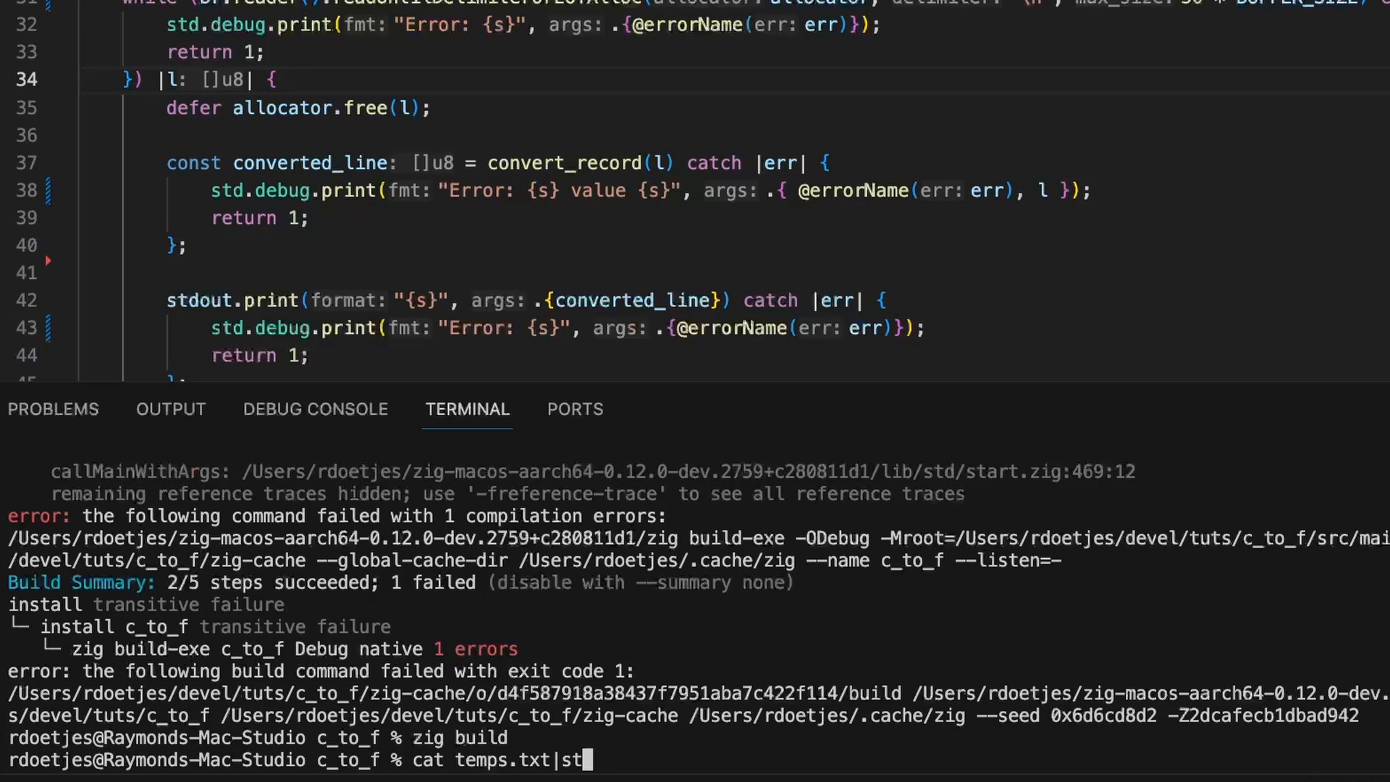
type("./s")
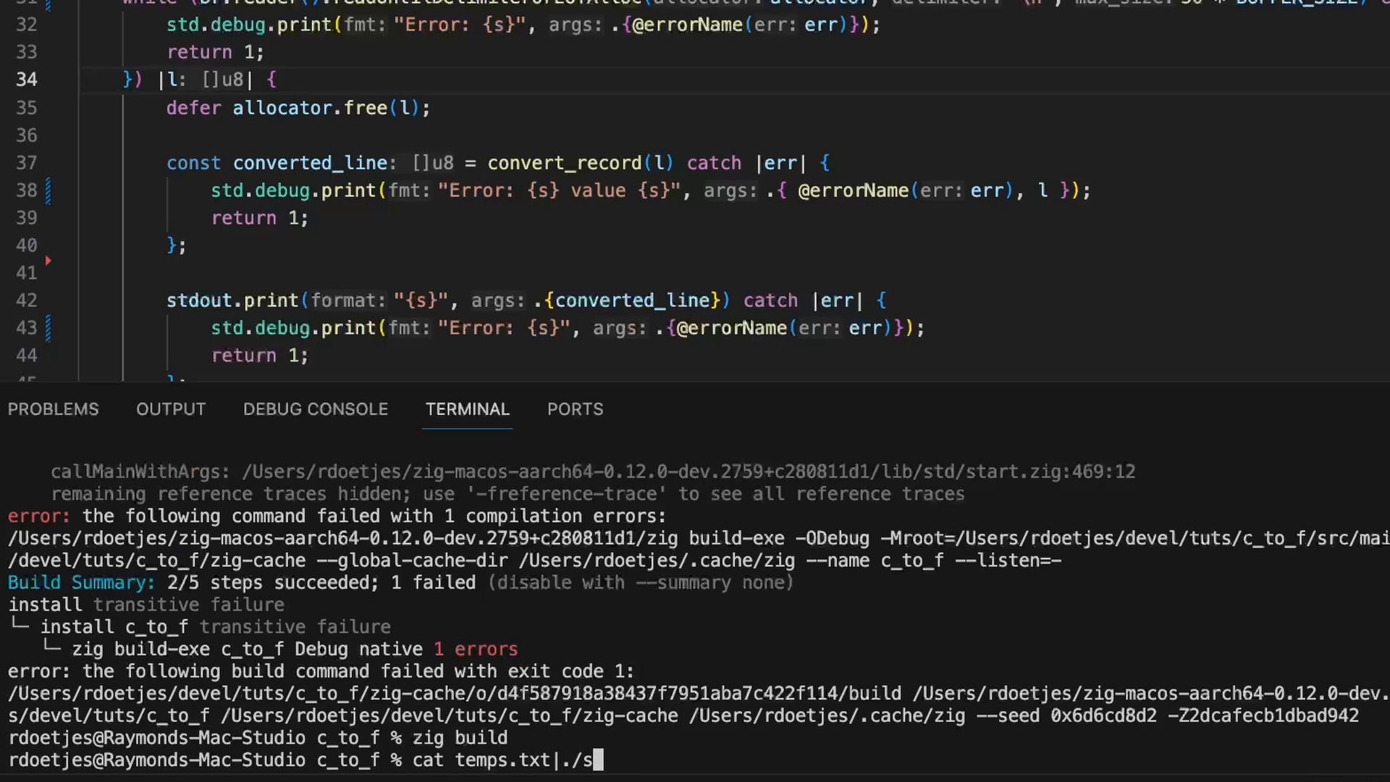
type("ig-out/")
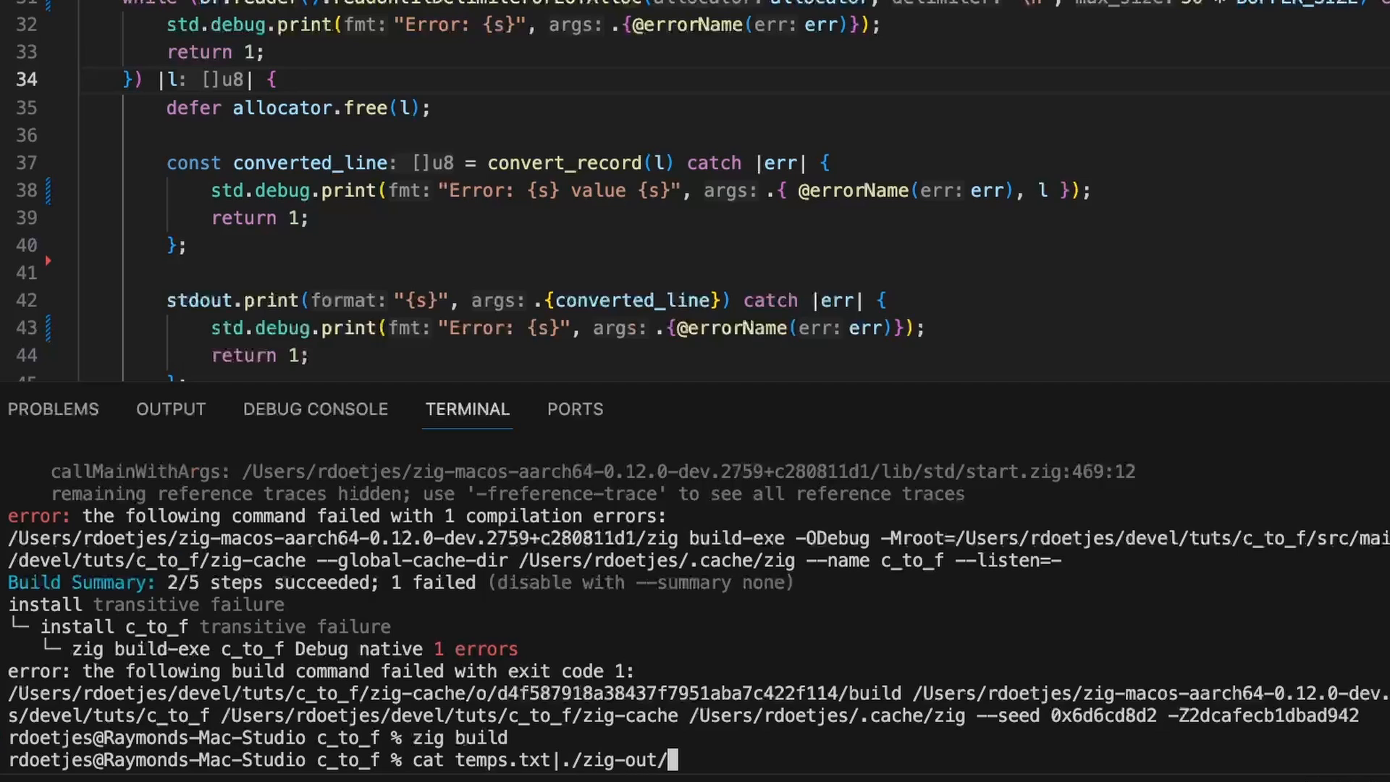
key("Return")
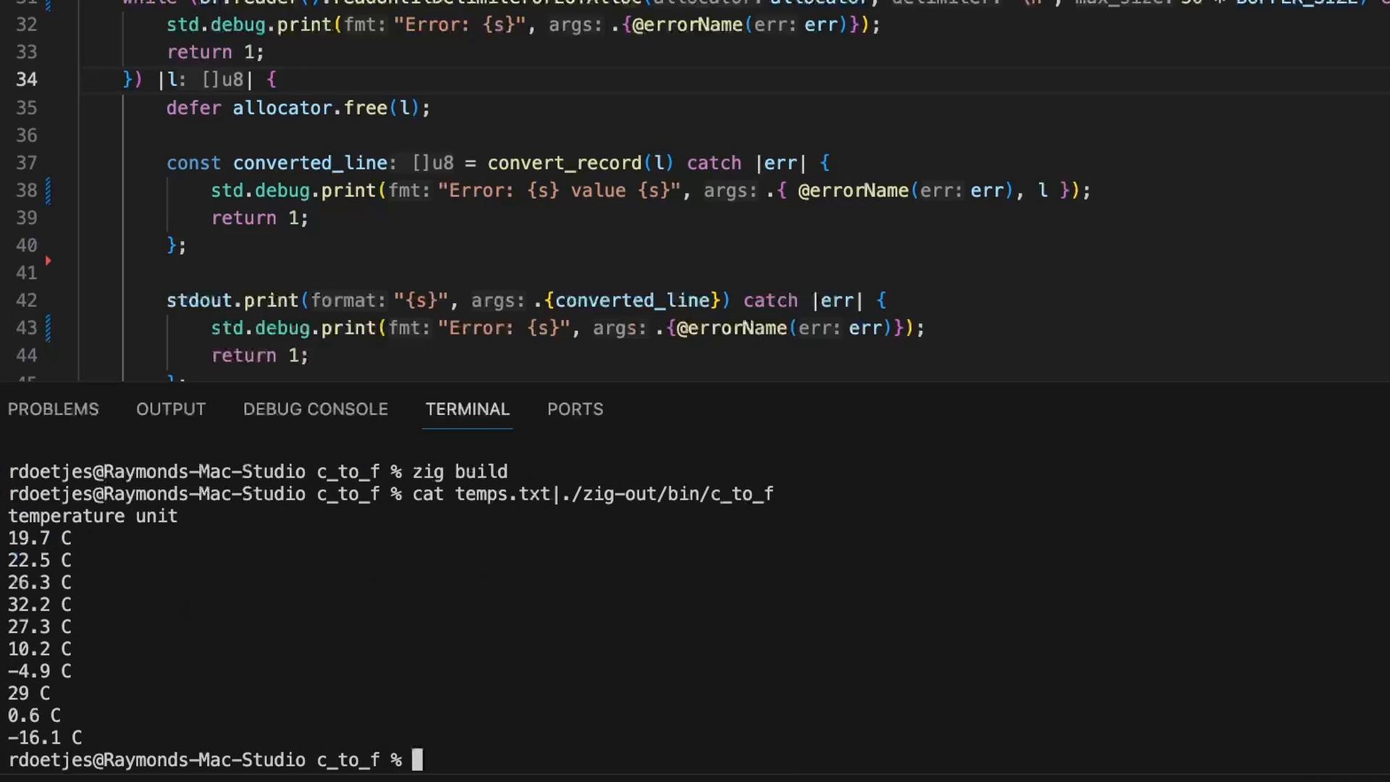